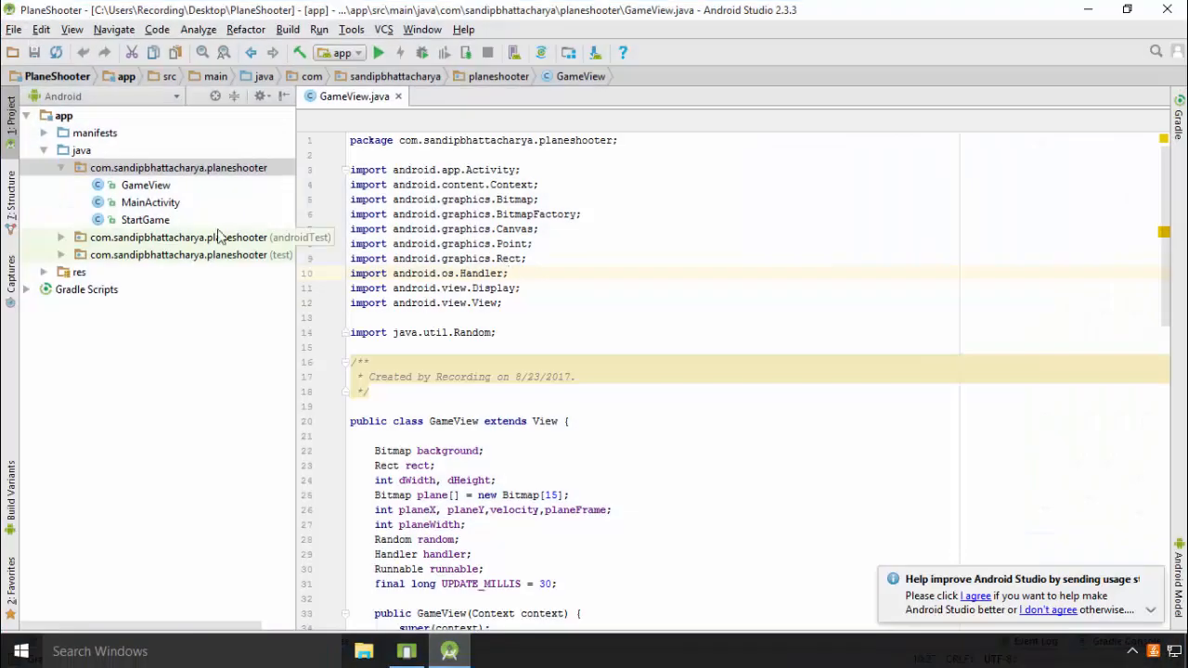
Step: Create a new Java class named Plane in the planeshooter package
right_click(178, 167)
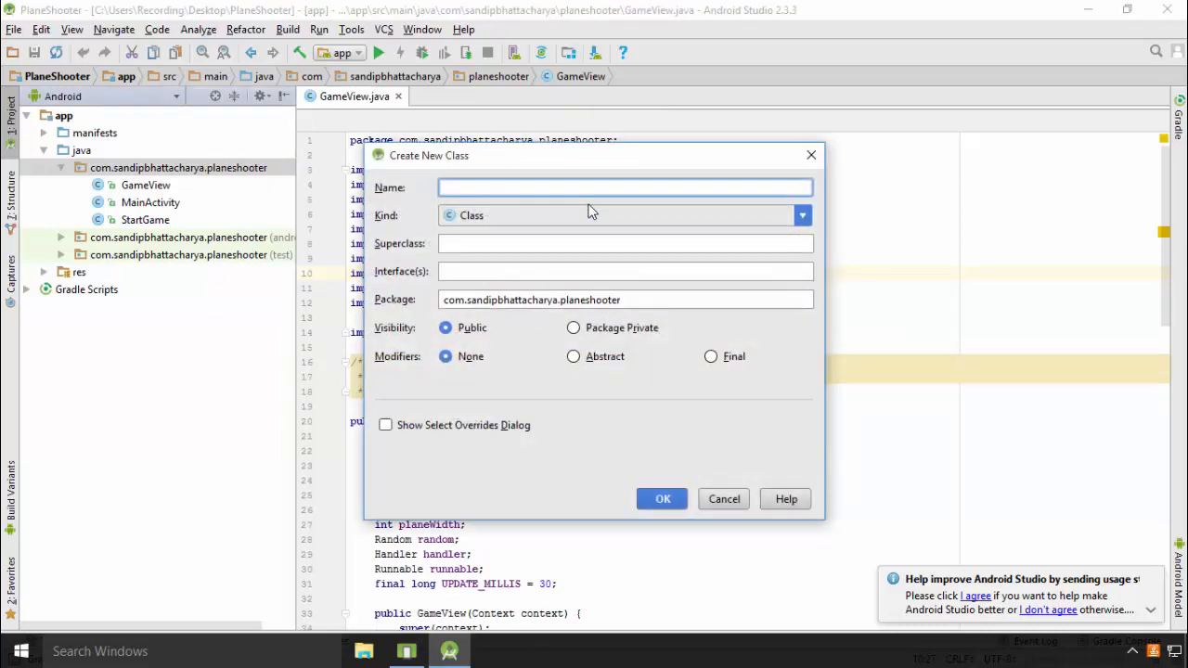
left_click(663, 497)
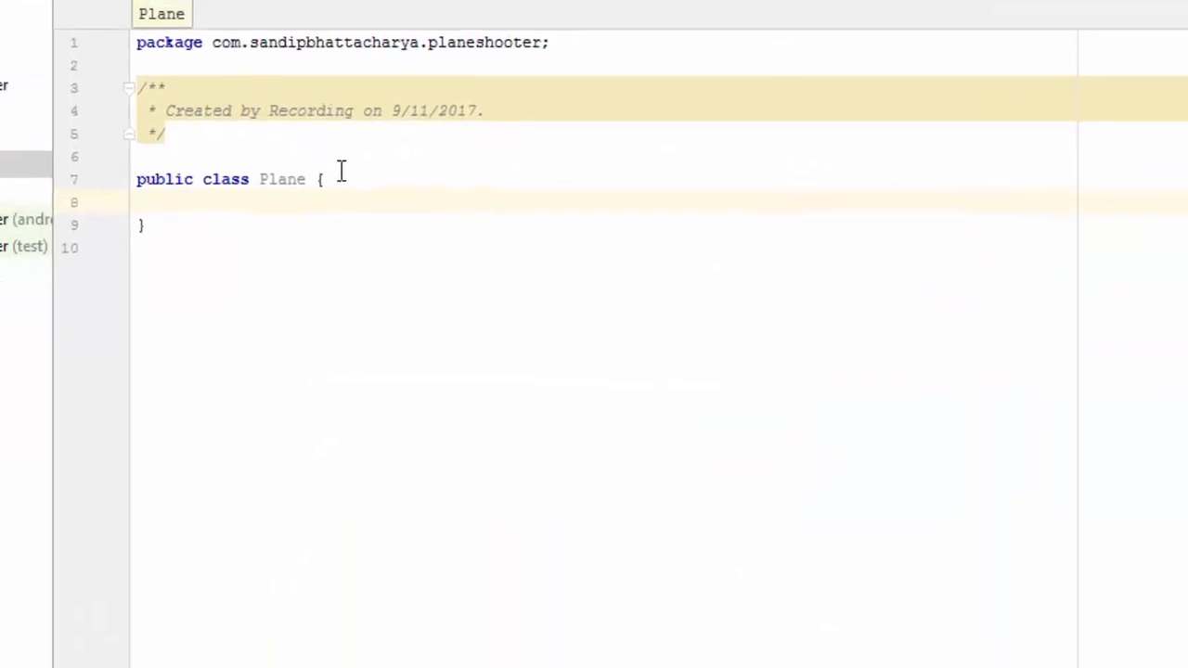
Step: Bring up the Generate menu inside the empty Plane class body
left_click(130, 189)
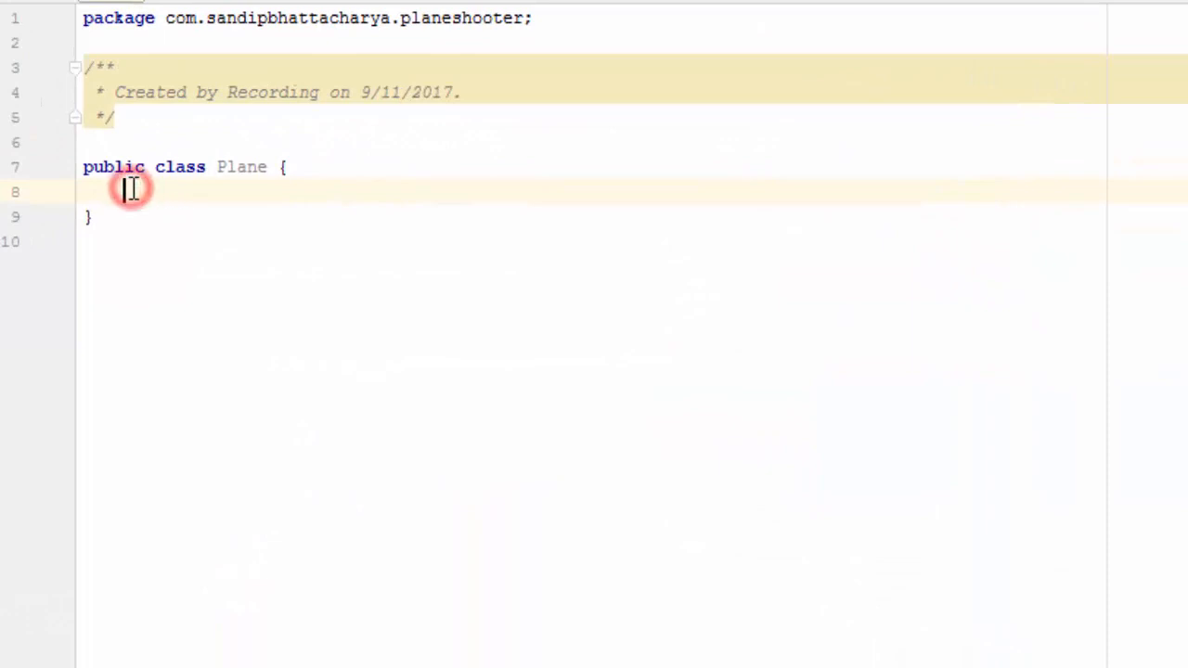
right_click(130, 189)
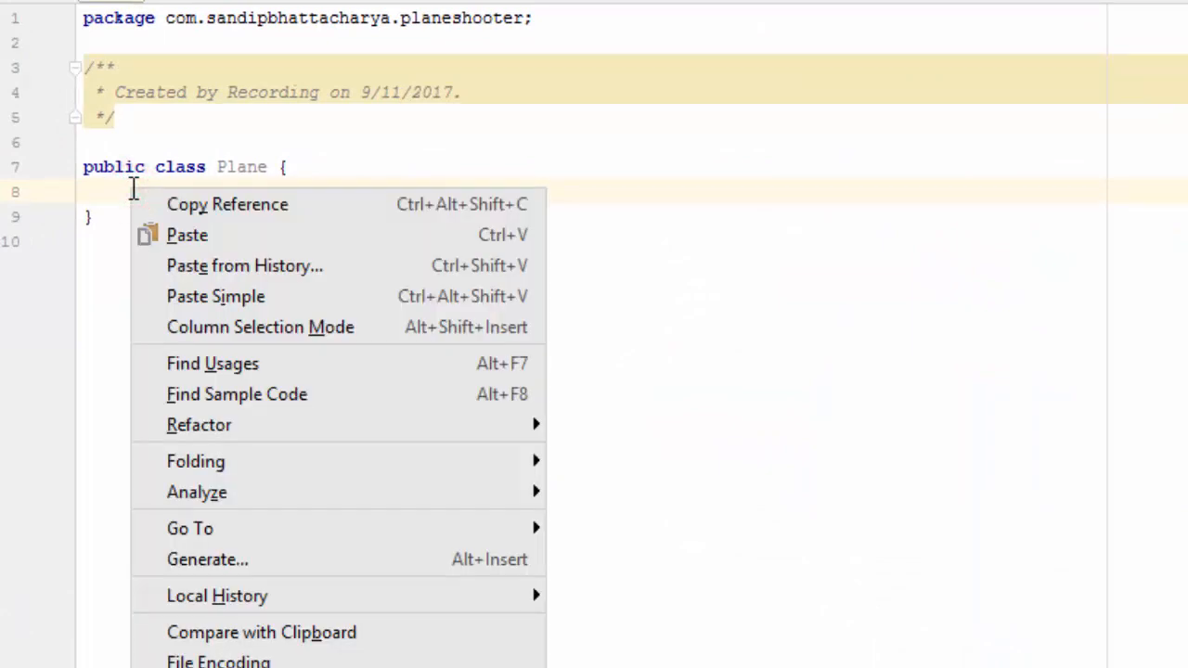
mouse_move(237, 393)
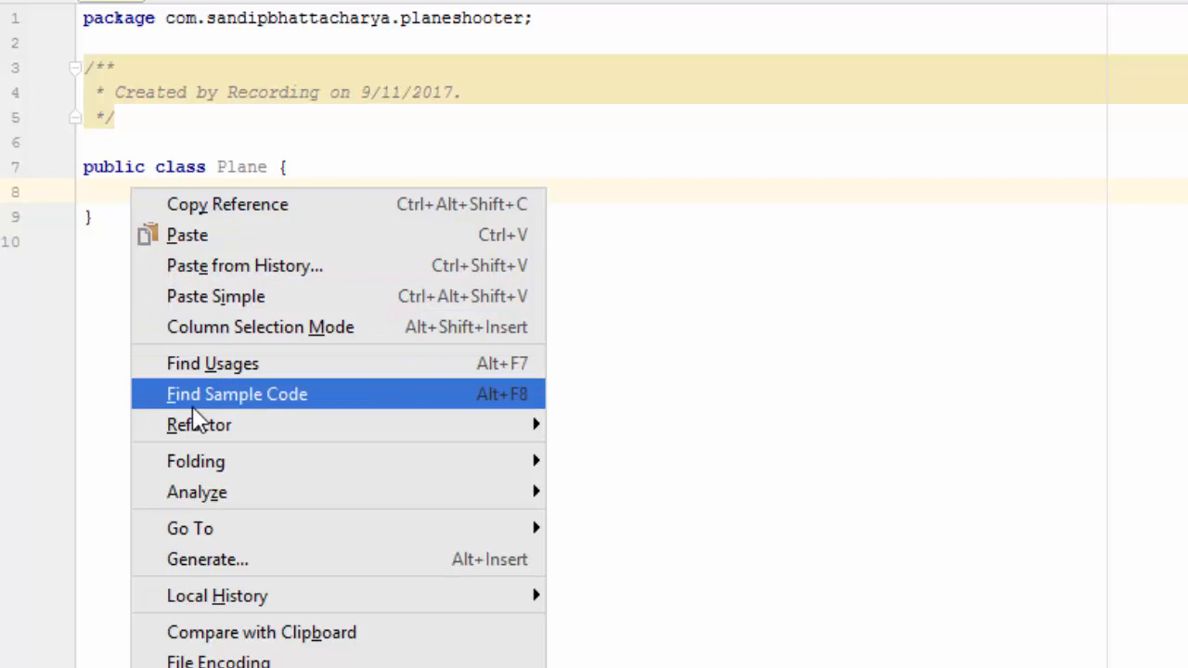
left_click(208, 559)
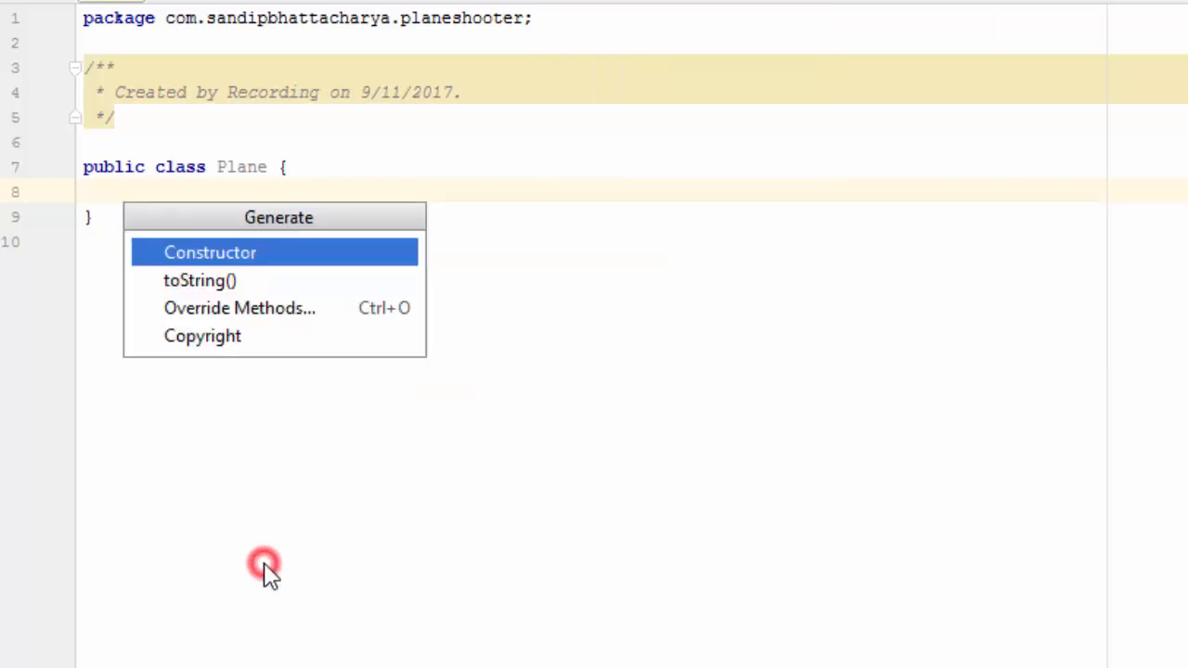
Step: Generate a public Plane constructor taking a Context context parameter
left_click(210, 252)
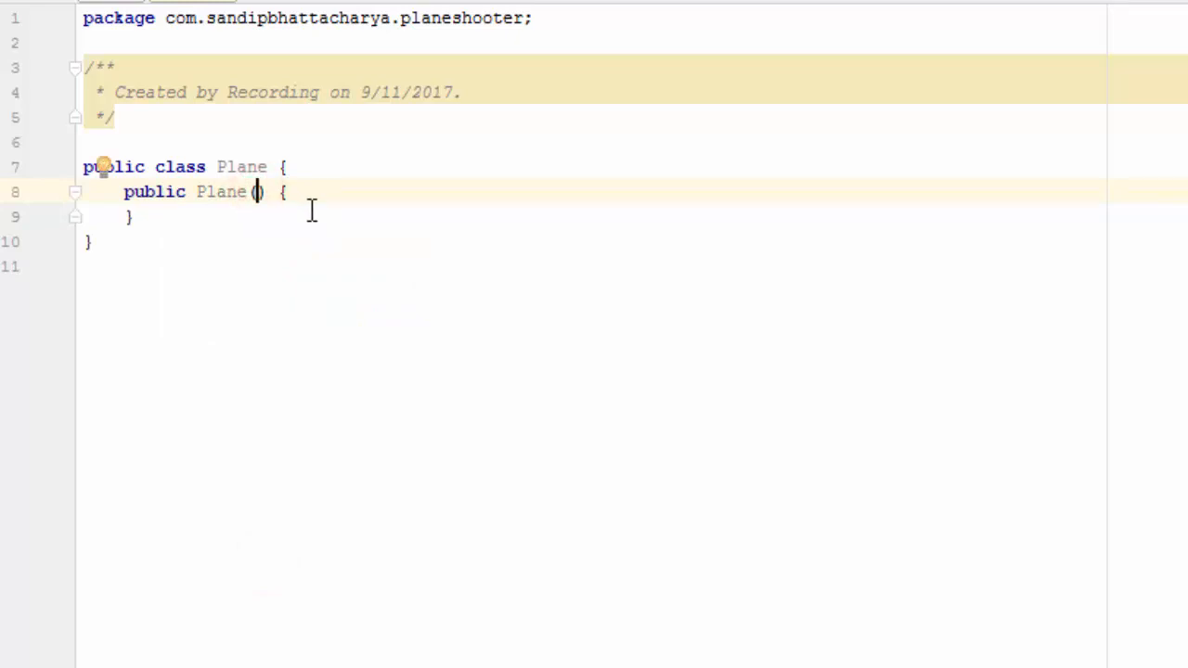
type("(Context")
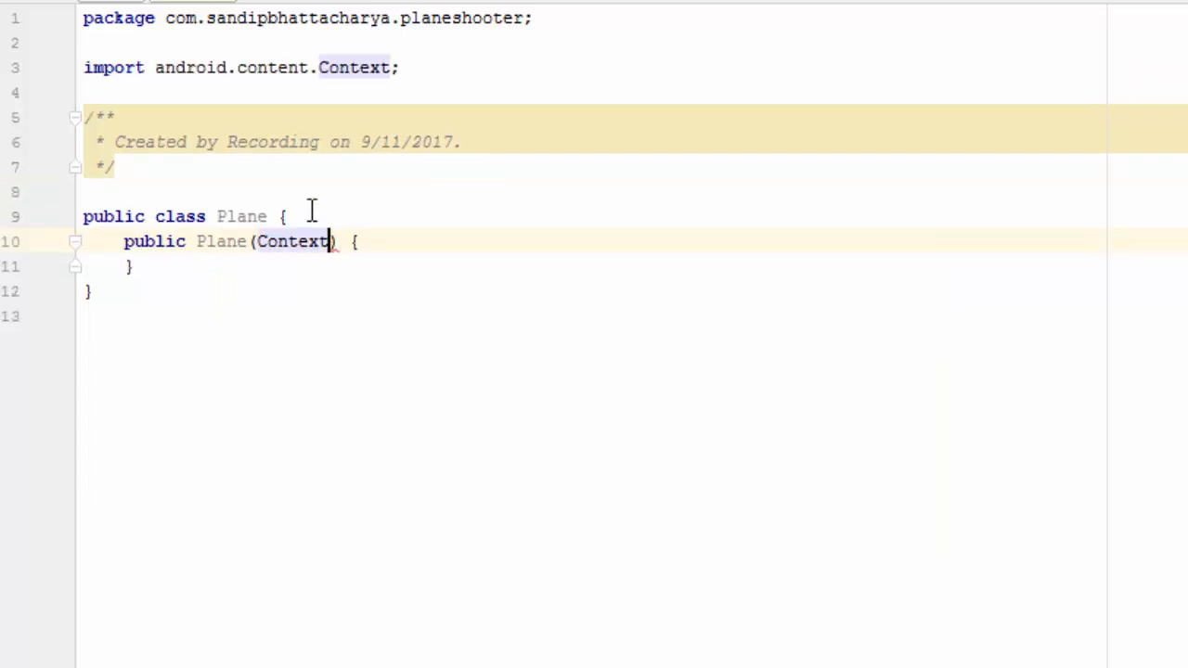
type("context")
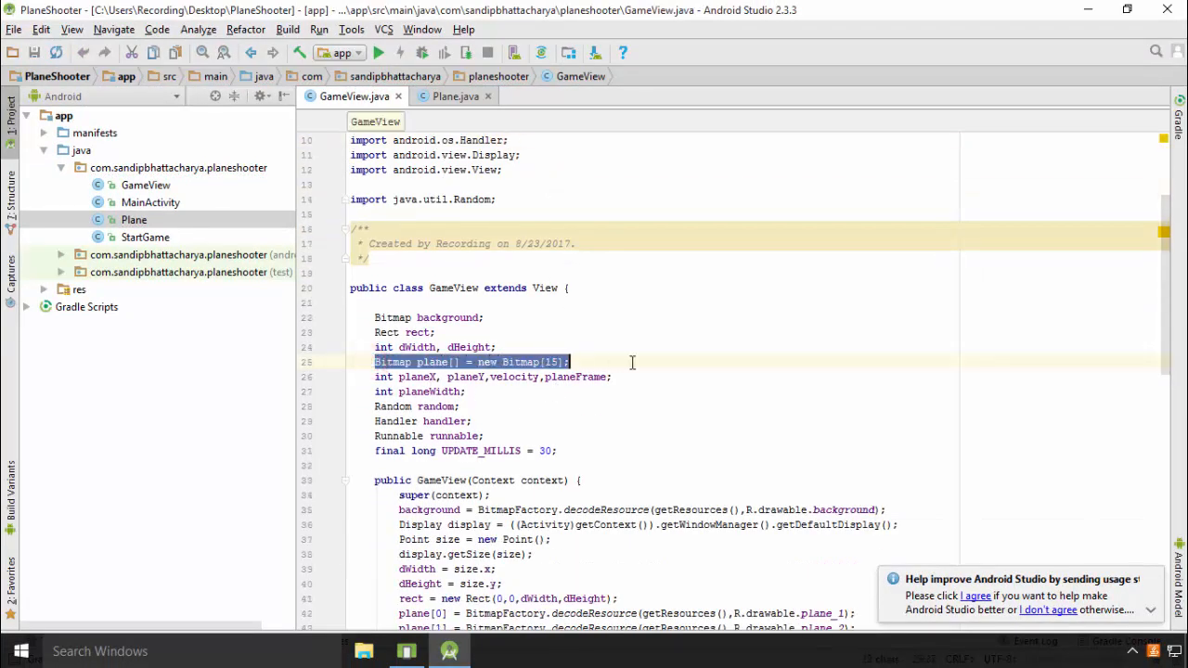
Step: Paste the 15-frame Bitmap plane array into Plane and import Bitmap
left_click(457, 97)
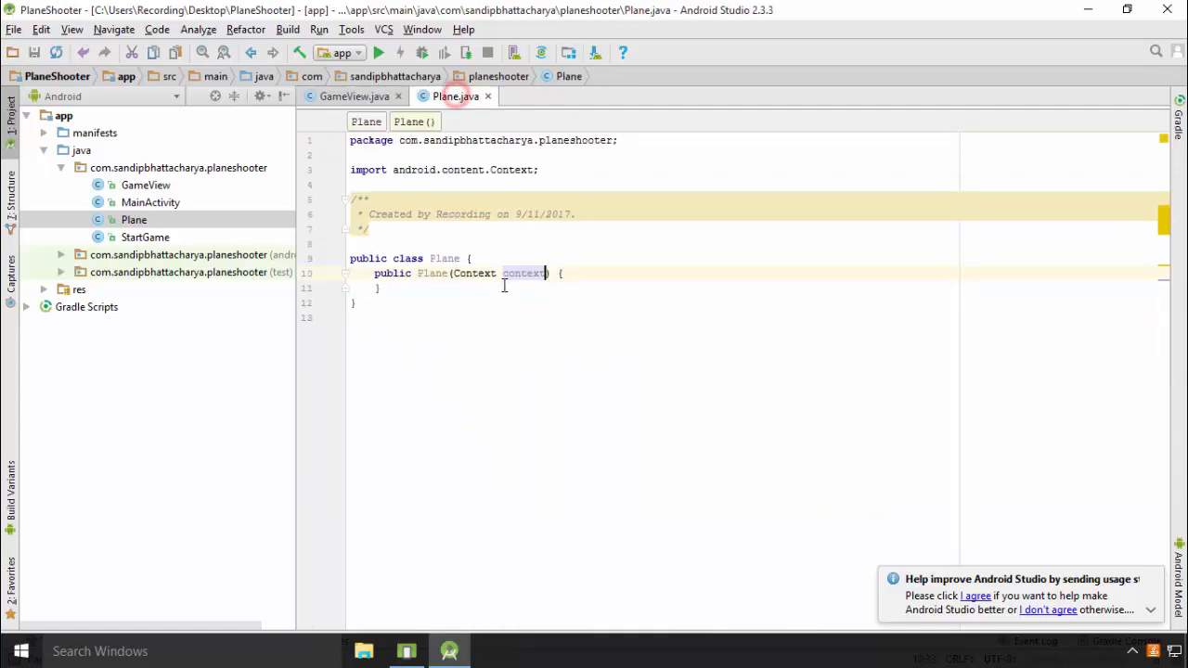
key("enter")
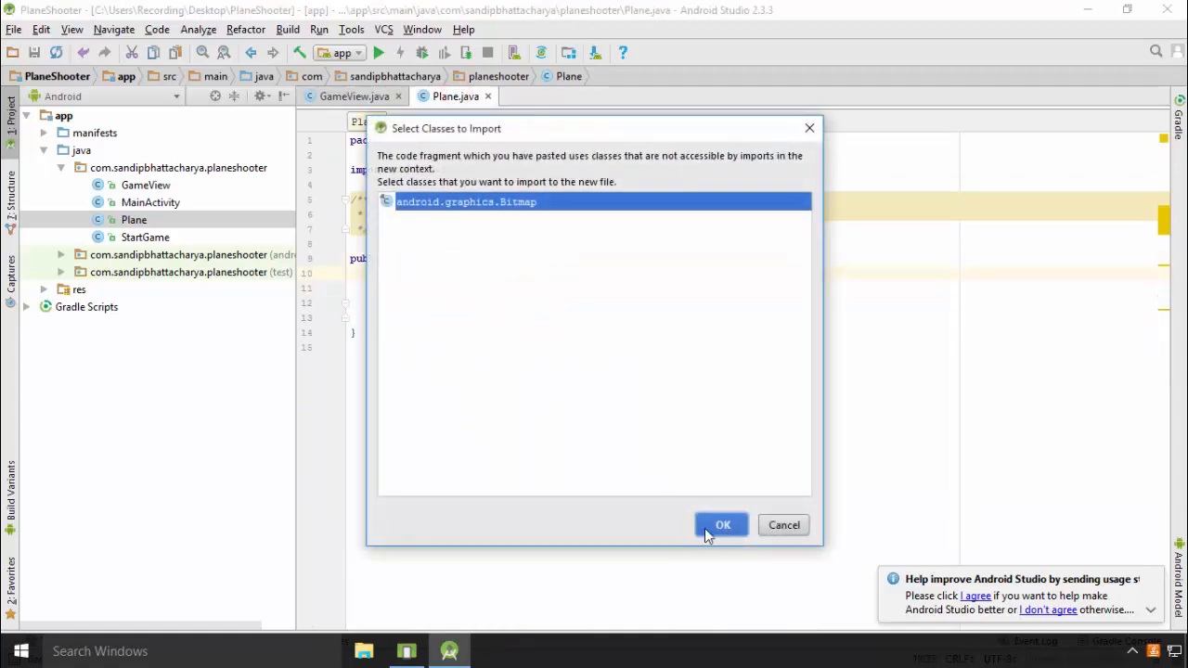
left_click(722, 524)
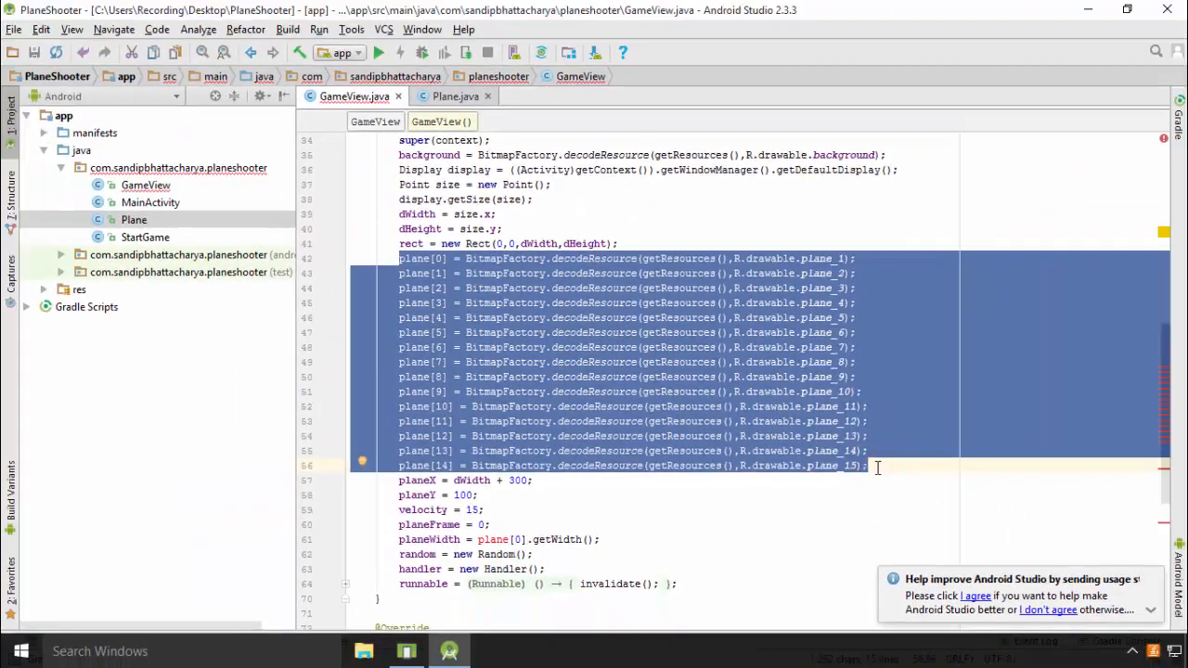
Step: Paste the frame-loading lines, import BitmapFactory, and prefix getResources() with context
left_click(454, 97)
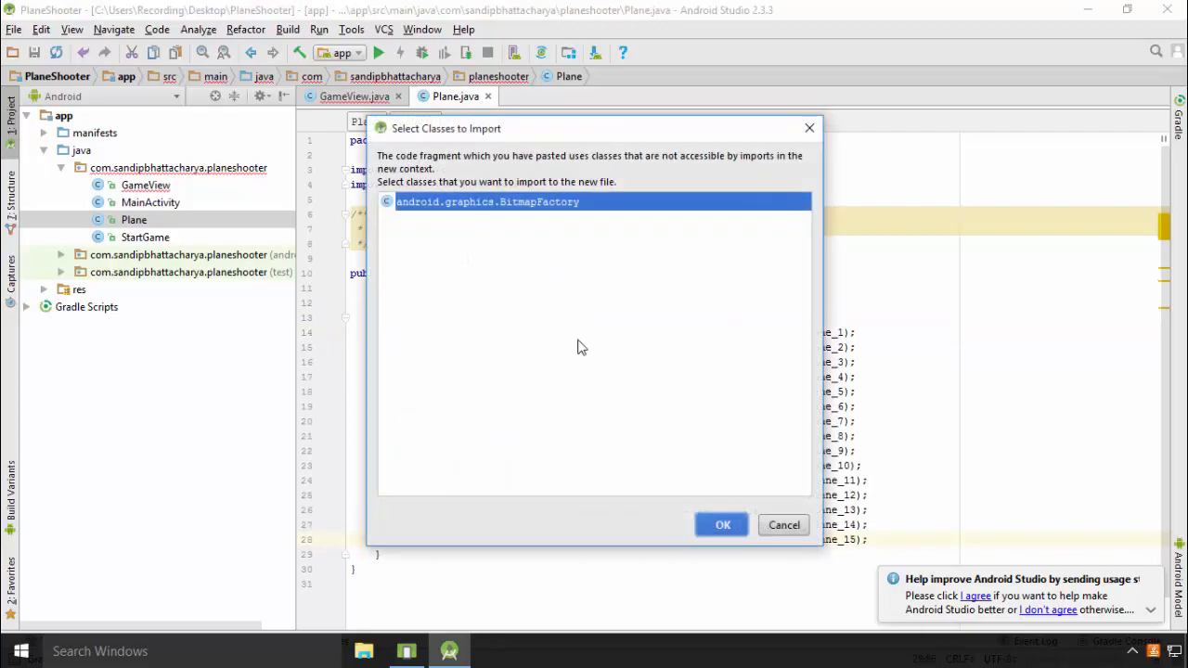
left_click(722, 524)
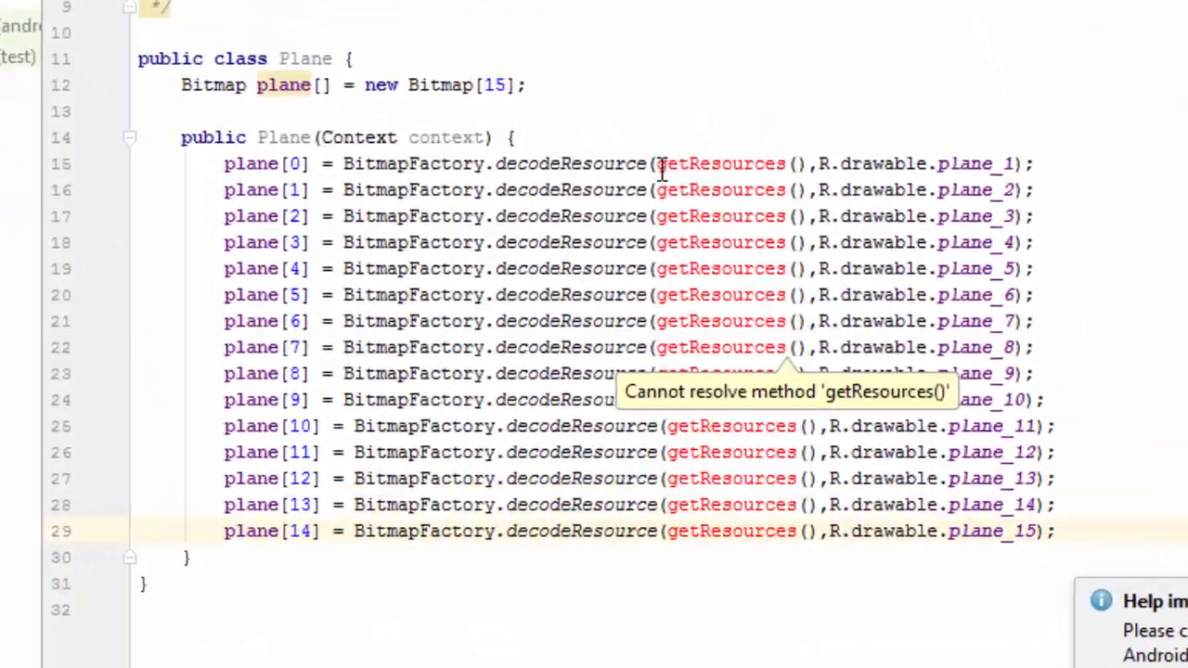
type("Context.")
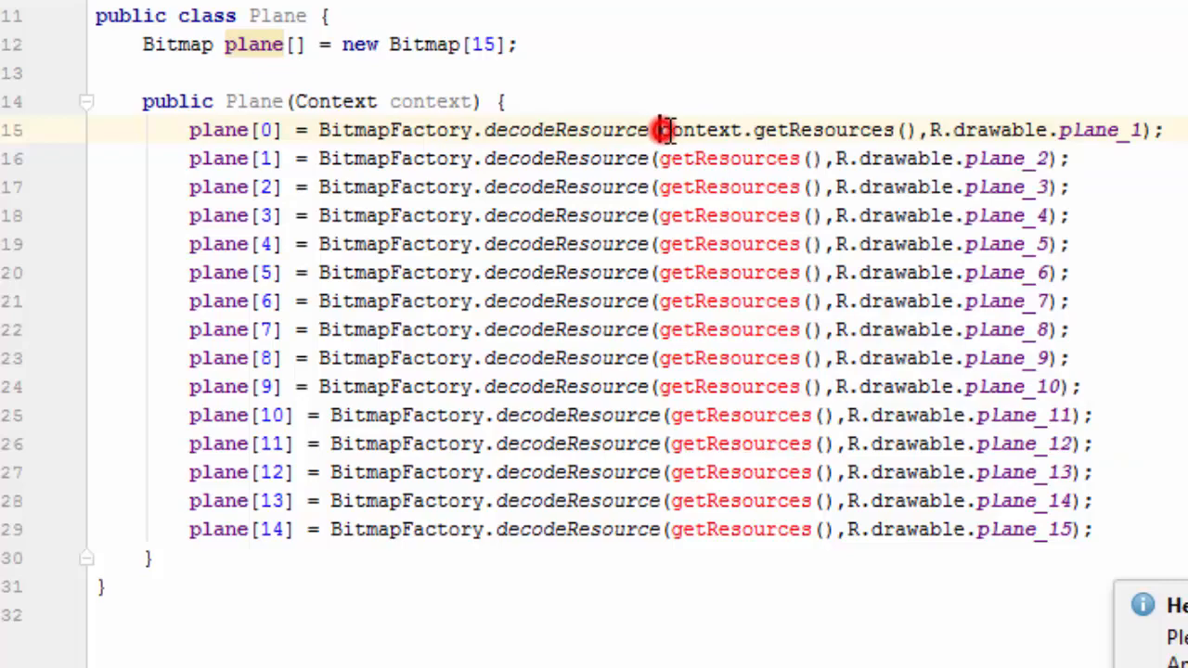
double_click(702, 130)
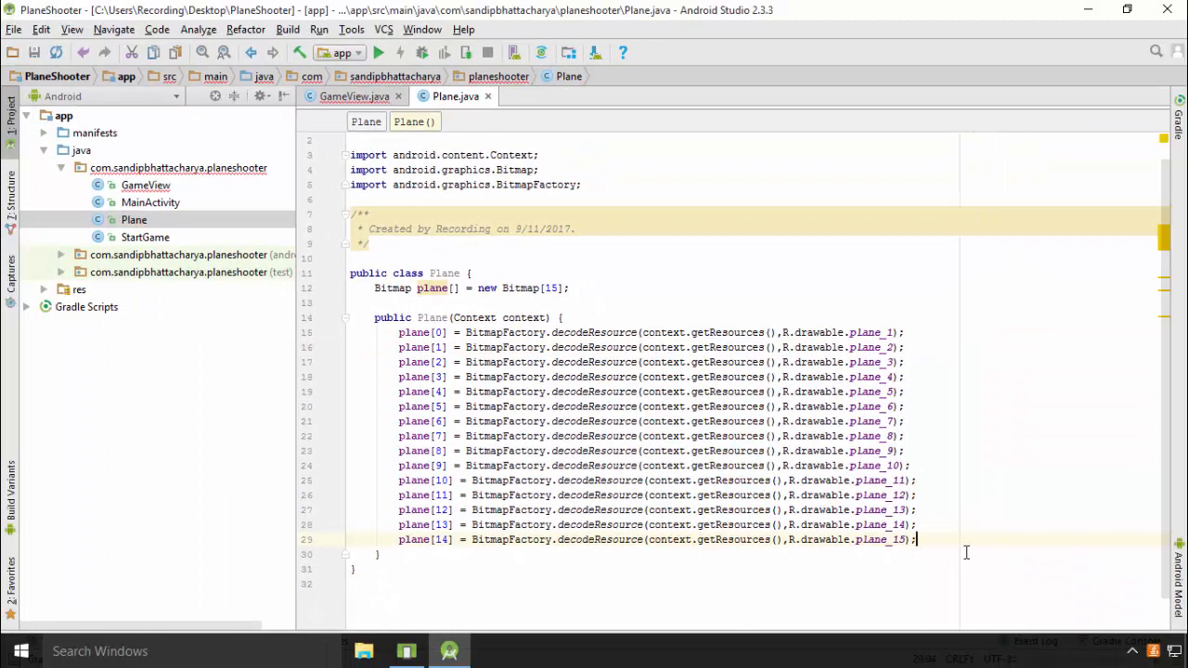
Step: Move the int planeX, planeY, velocity, planeFrame field from GameView into Plane
left_click(353, 96)
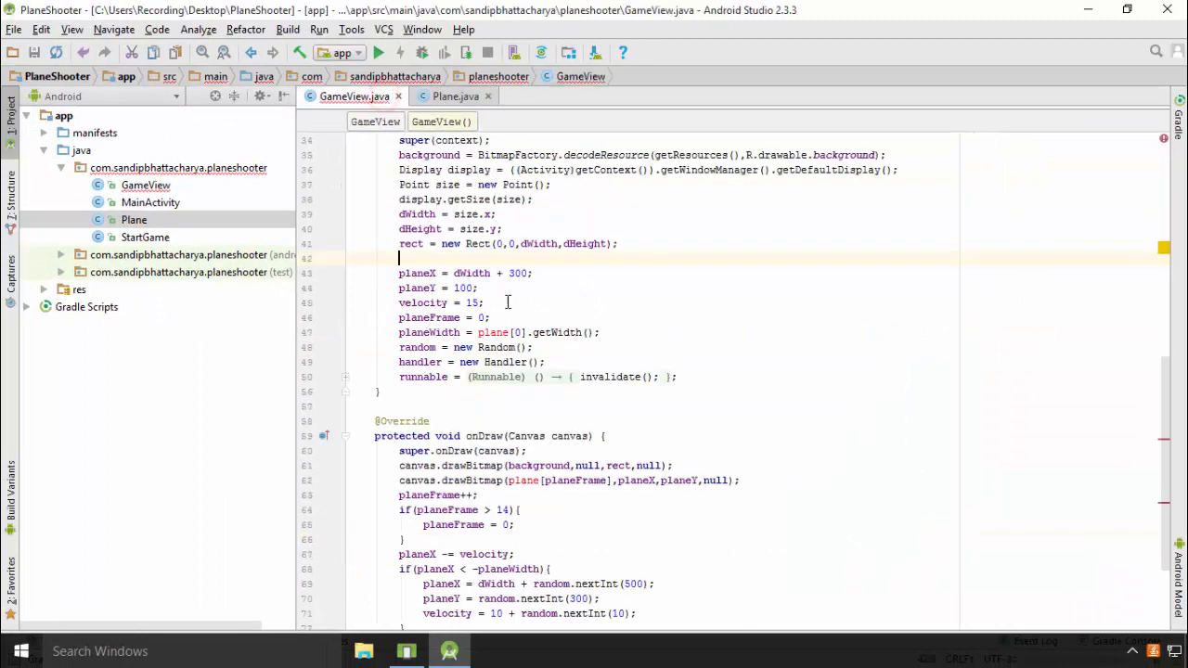
scroll("up", 3)
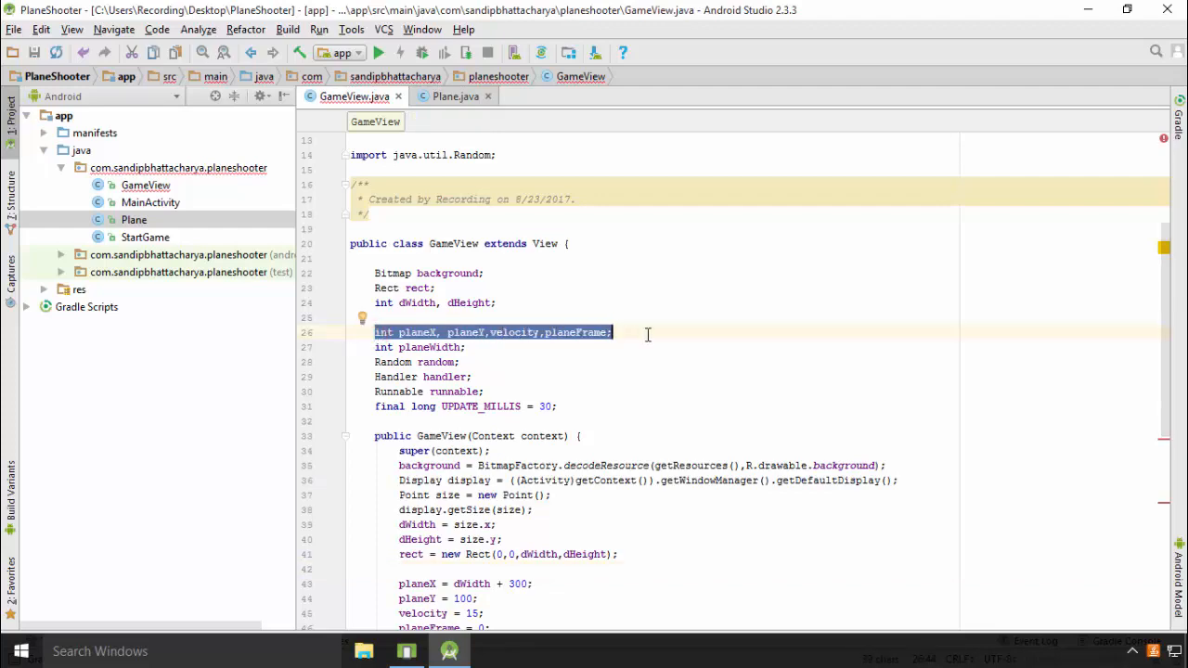
left_click(456, 96)
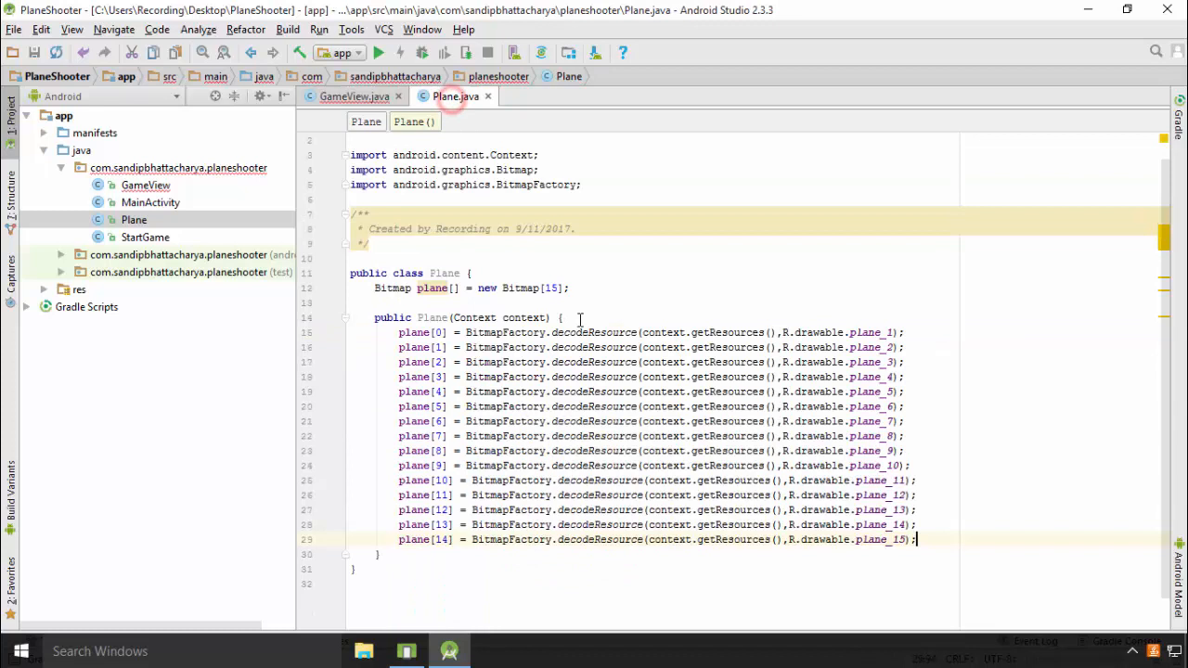
type("int planeX, planeY, velocity, planeFrame;")
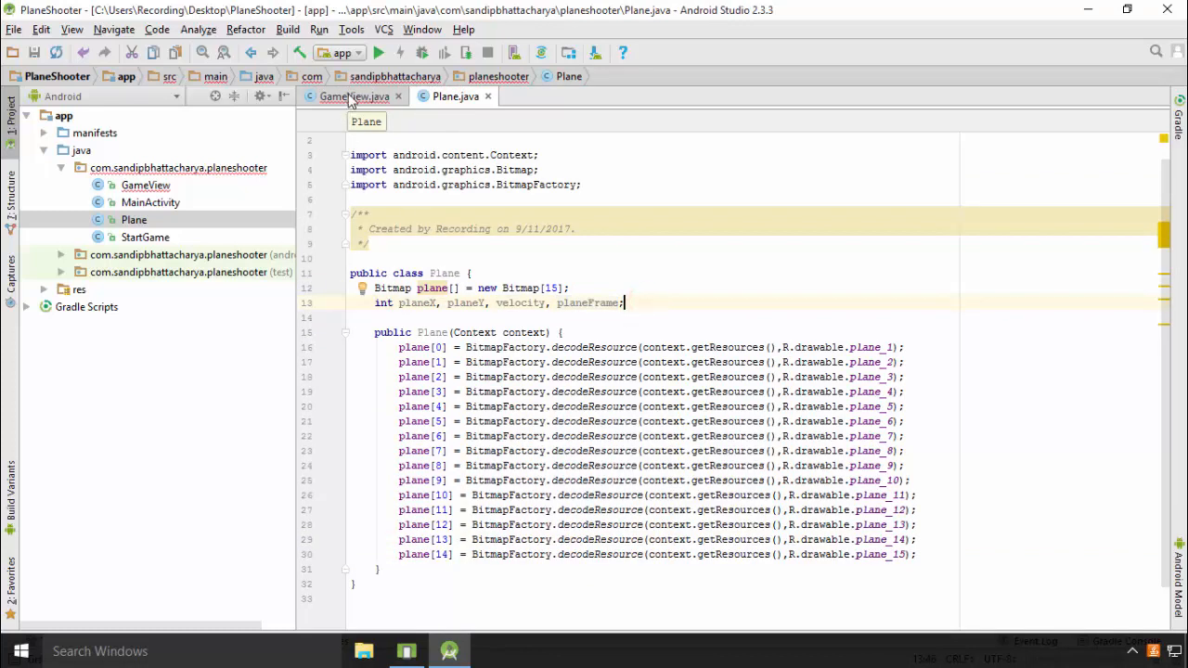
Step: Move the Random field from GameView into Plane and import java.util.Random
left_click(354, 96)
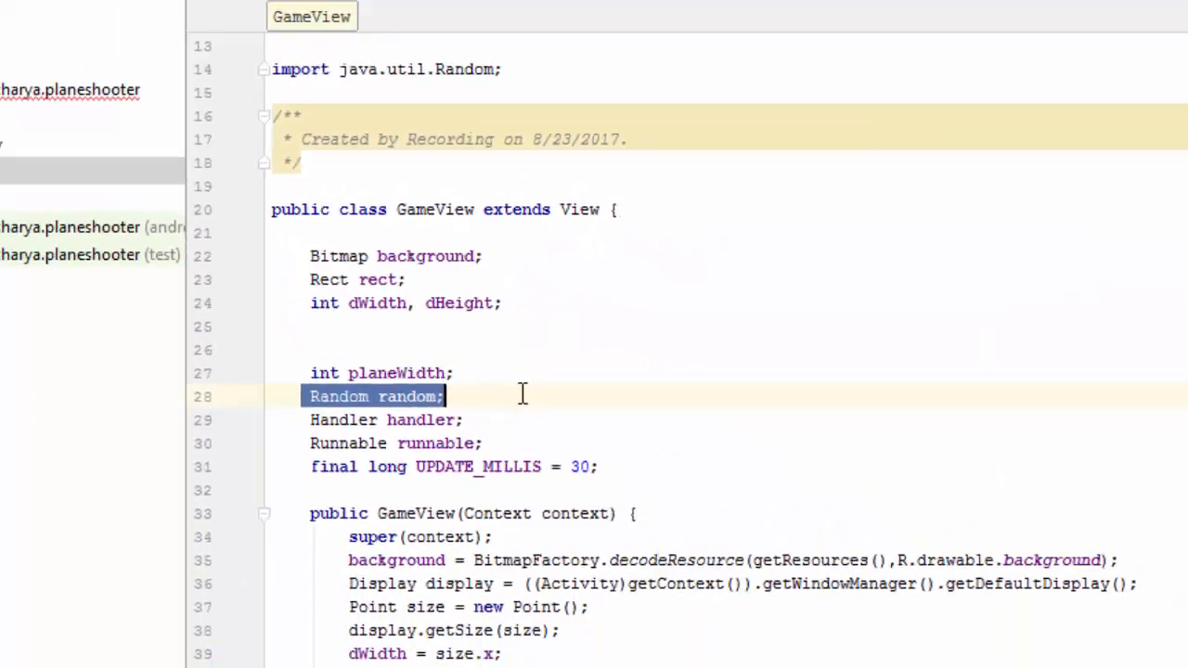
left_click(456, 97)
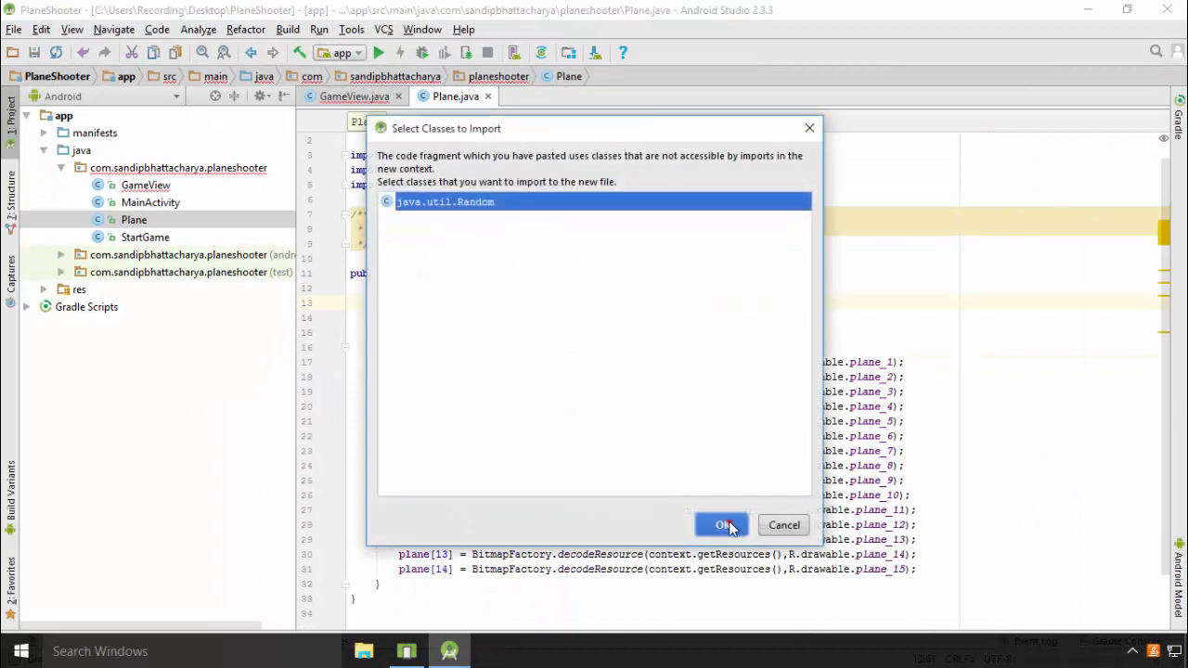
left_click(724, 524)
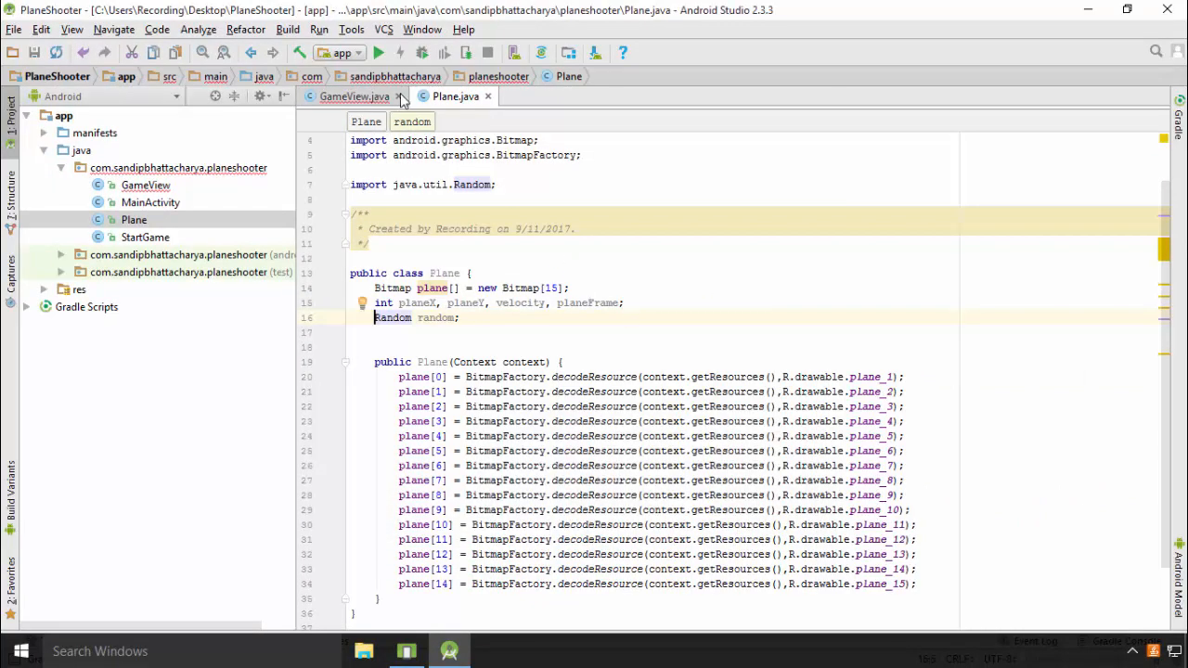
left_click(354, 97)
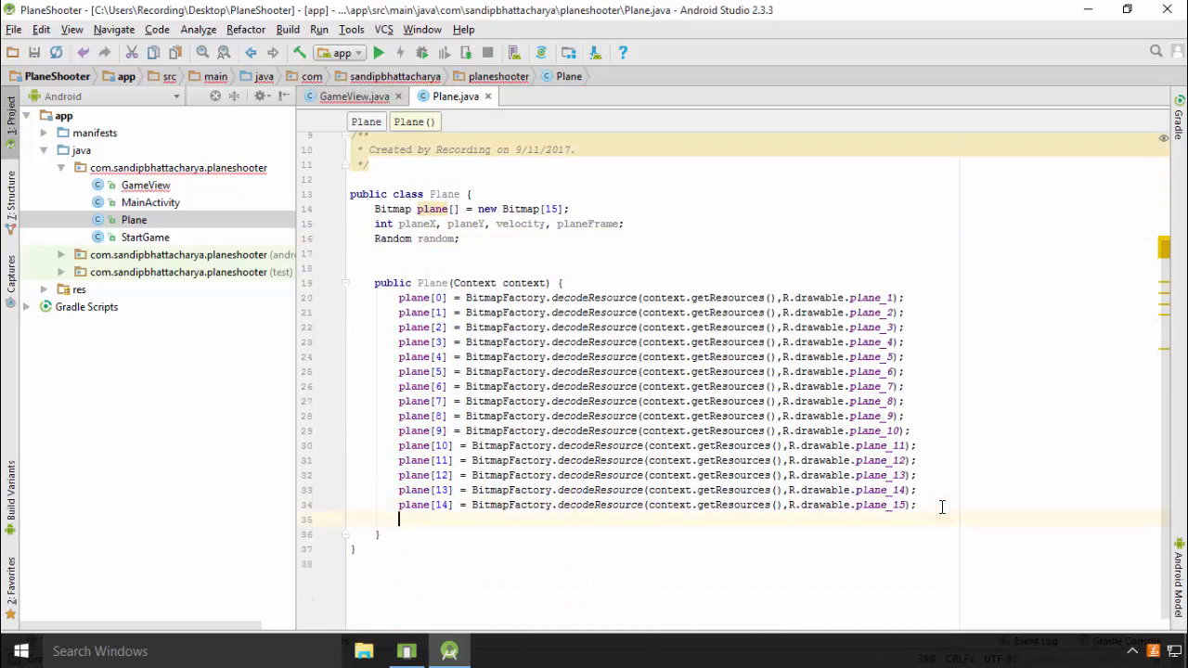
Step: Add random = new Random(); to the constructor and bring over the plane reset lines from onDraw
type("random = new Random();")
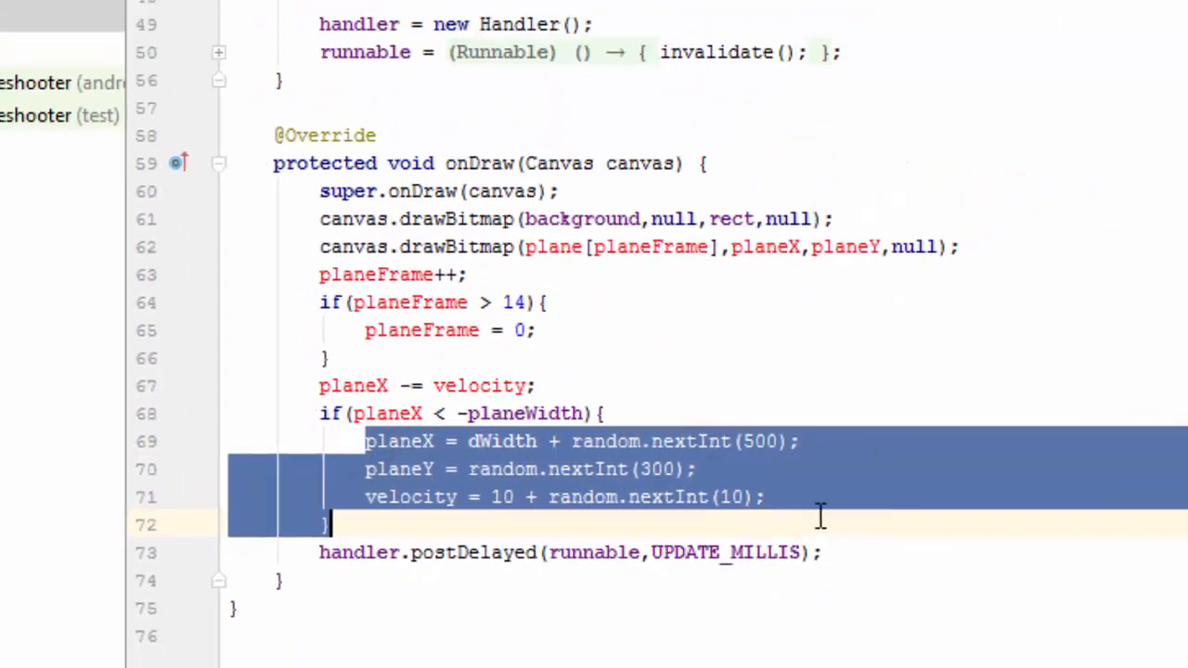
key("Delete")
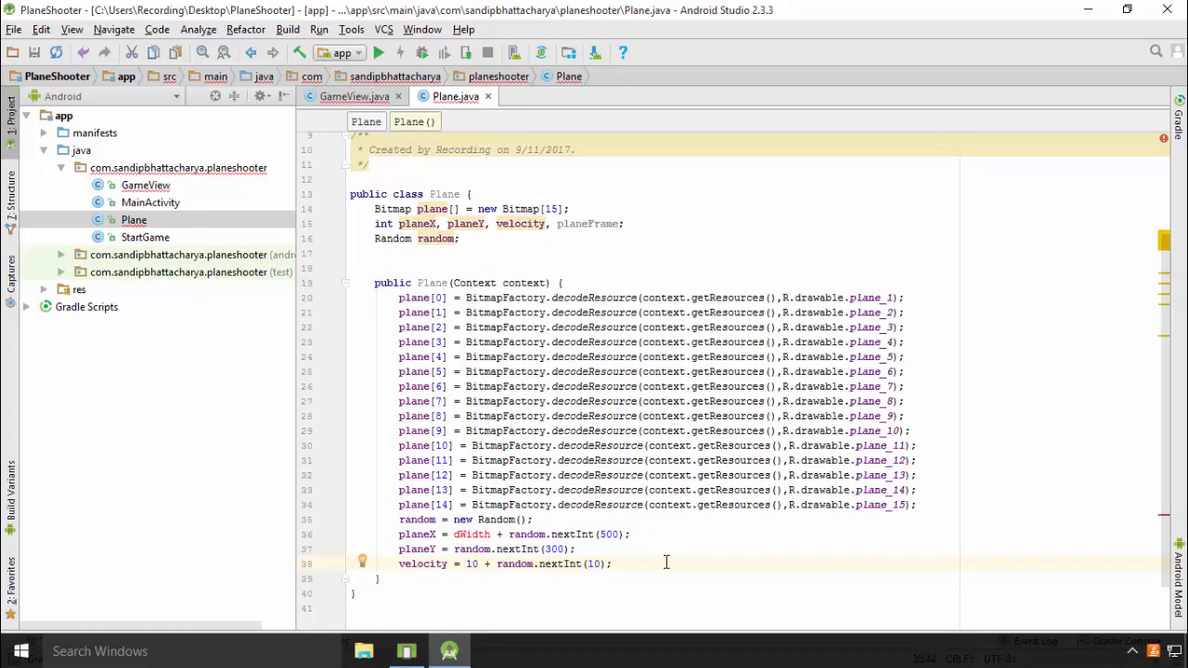
left_click(353, 97)
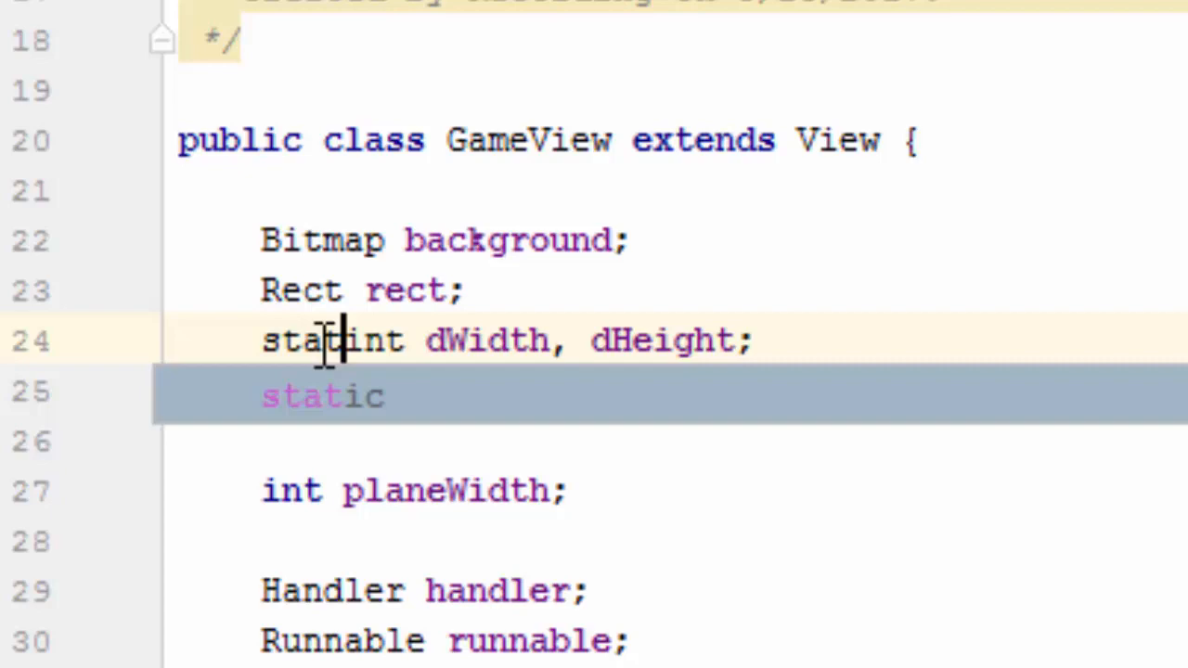
Step: Set planeX from GameView's static dWidth (1200 offset) and the velocity range to 13
left_click(455, 96)
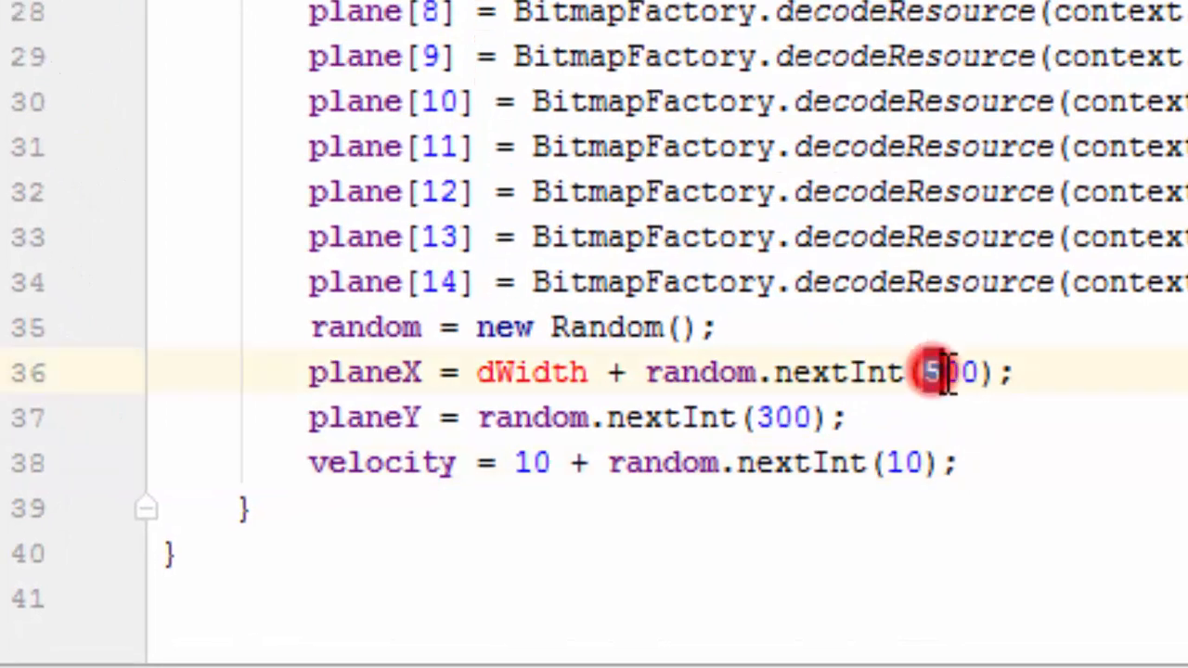
type("1200")
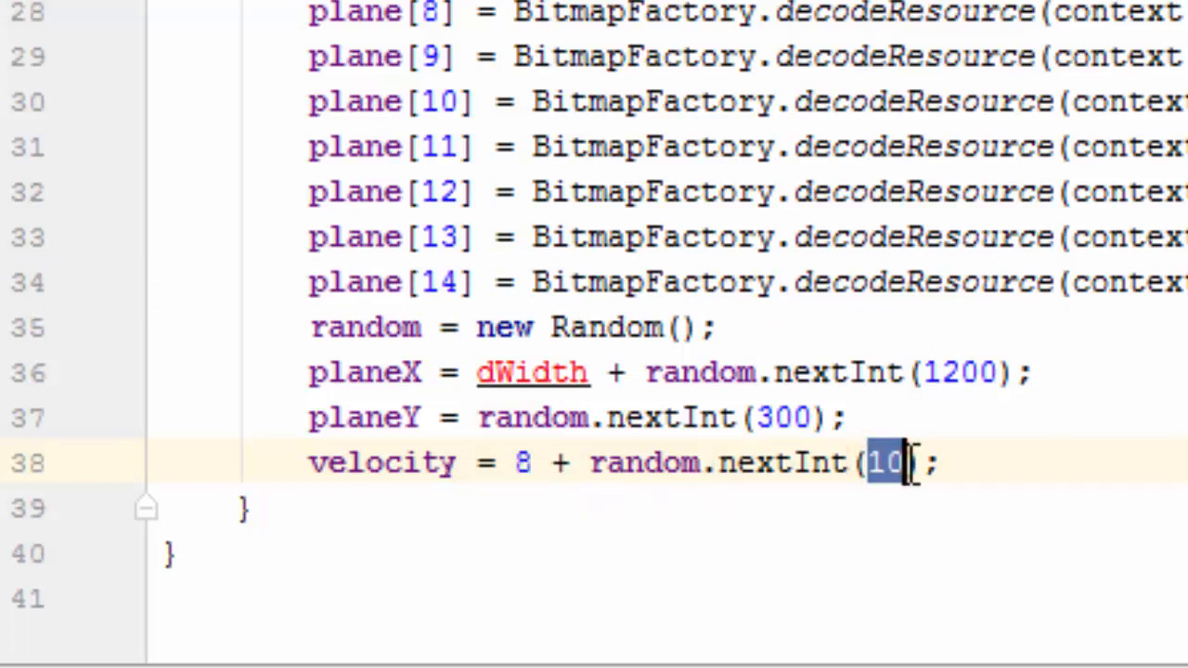
type("13")
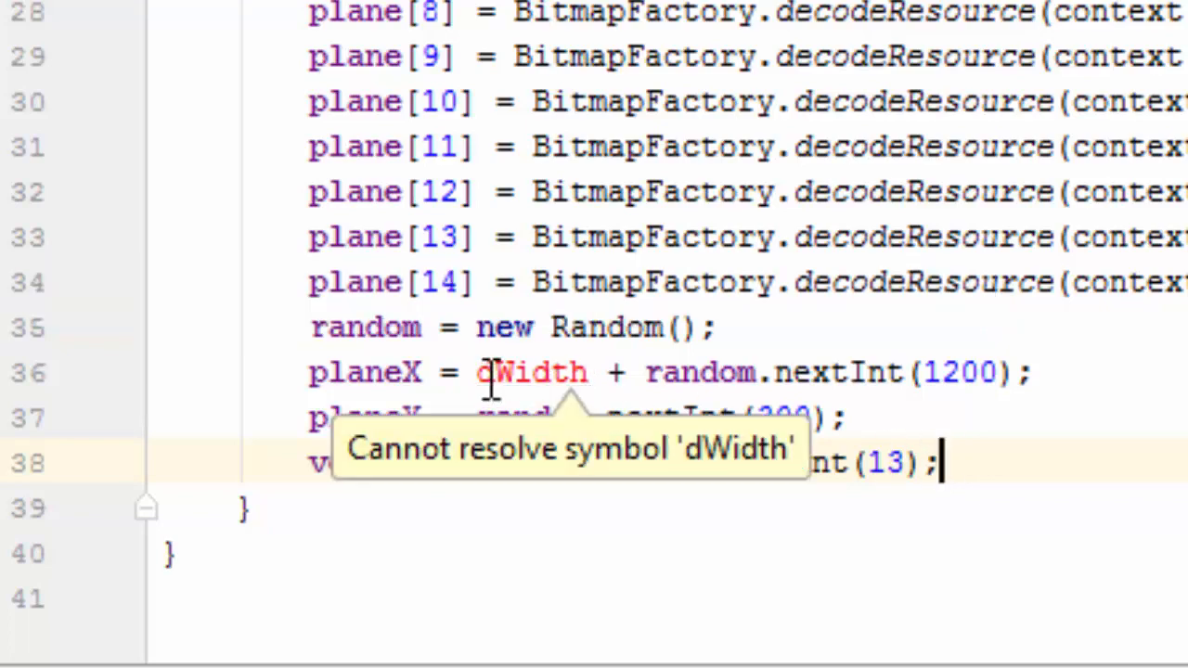
type("GameView.")
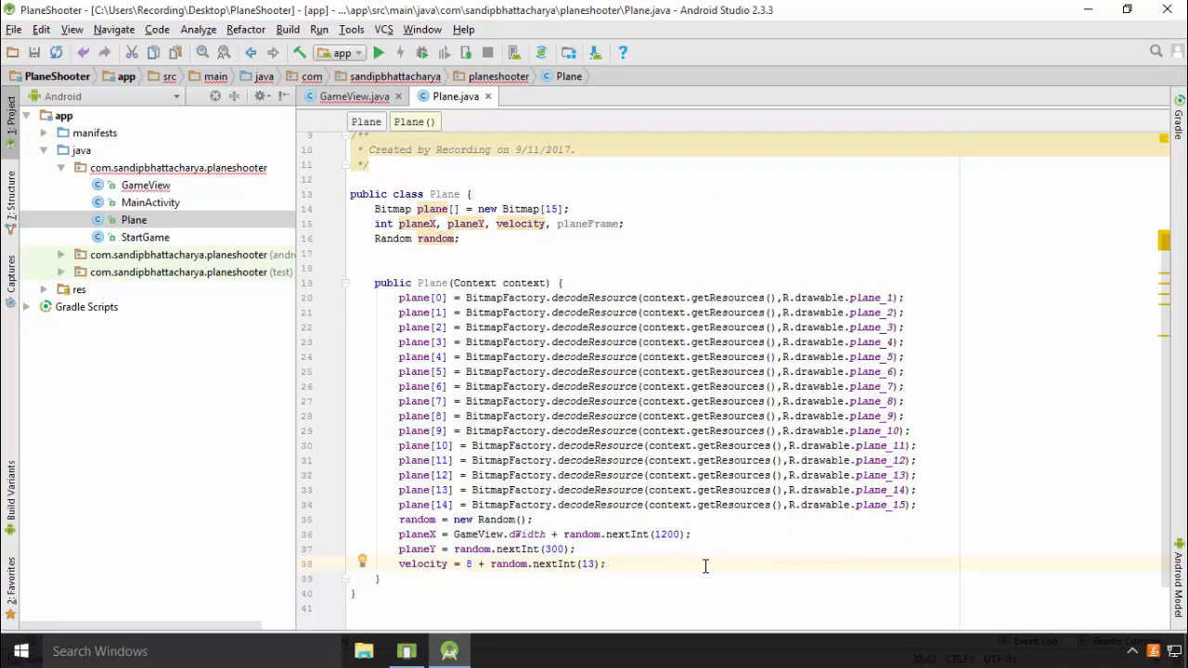
Step: End the constructor with planeFrame = 0; and check it against GameView
type("planeFrame")
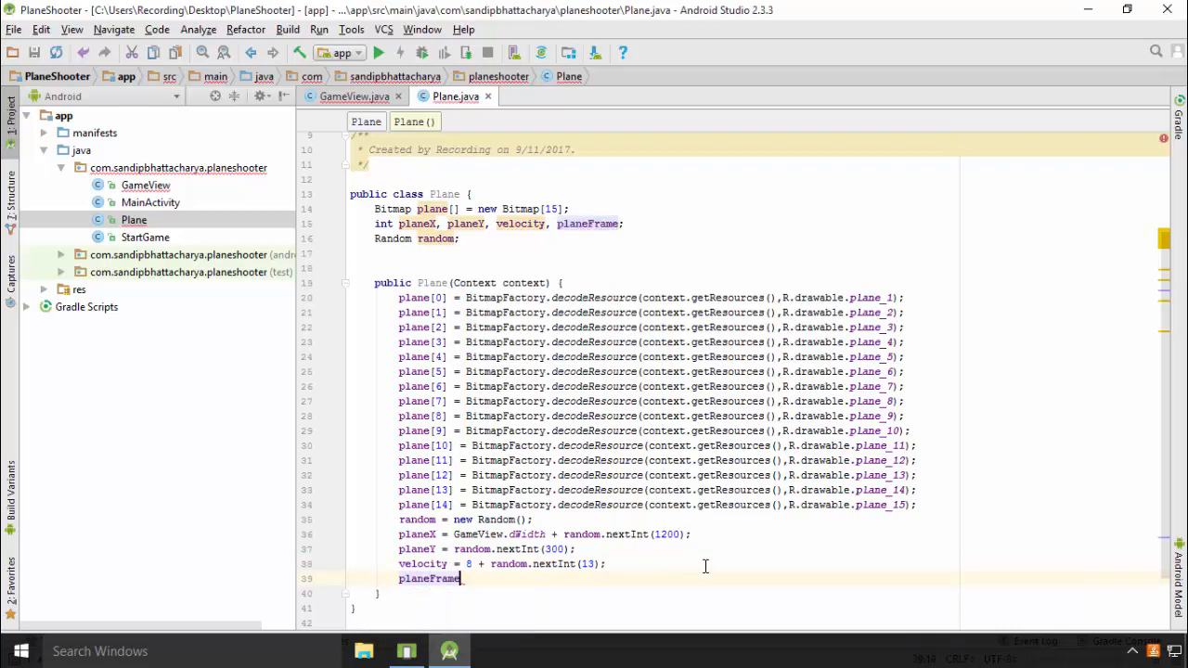
type("= 0;")
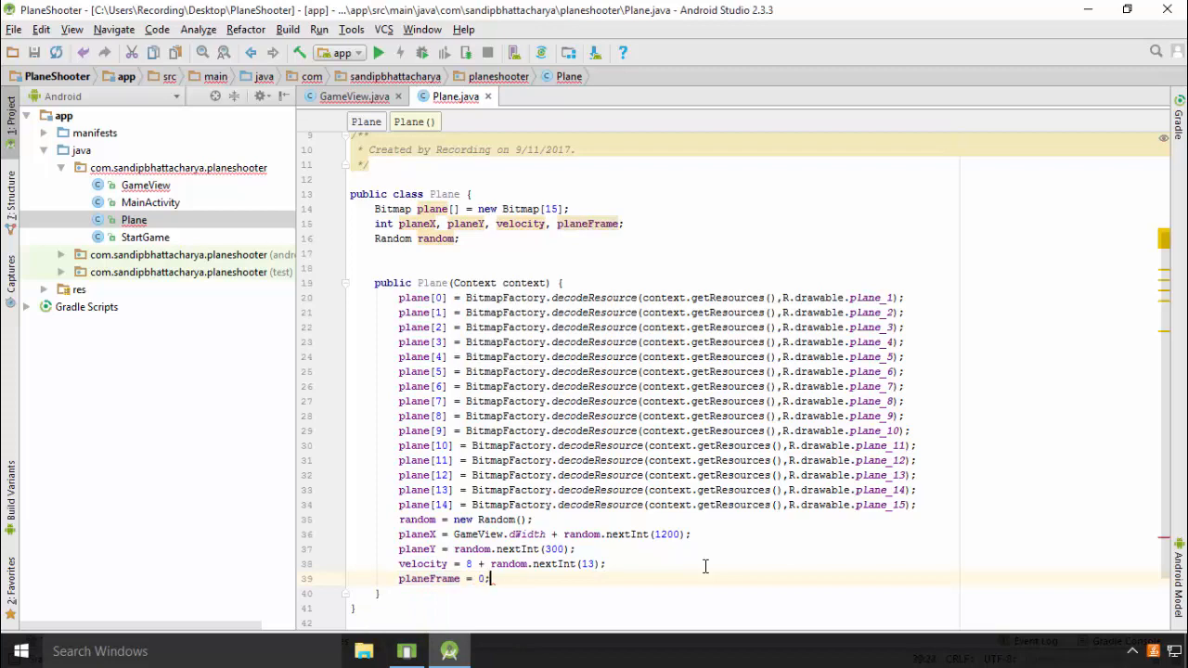
scroll("up", 3)
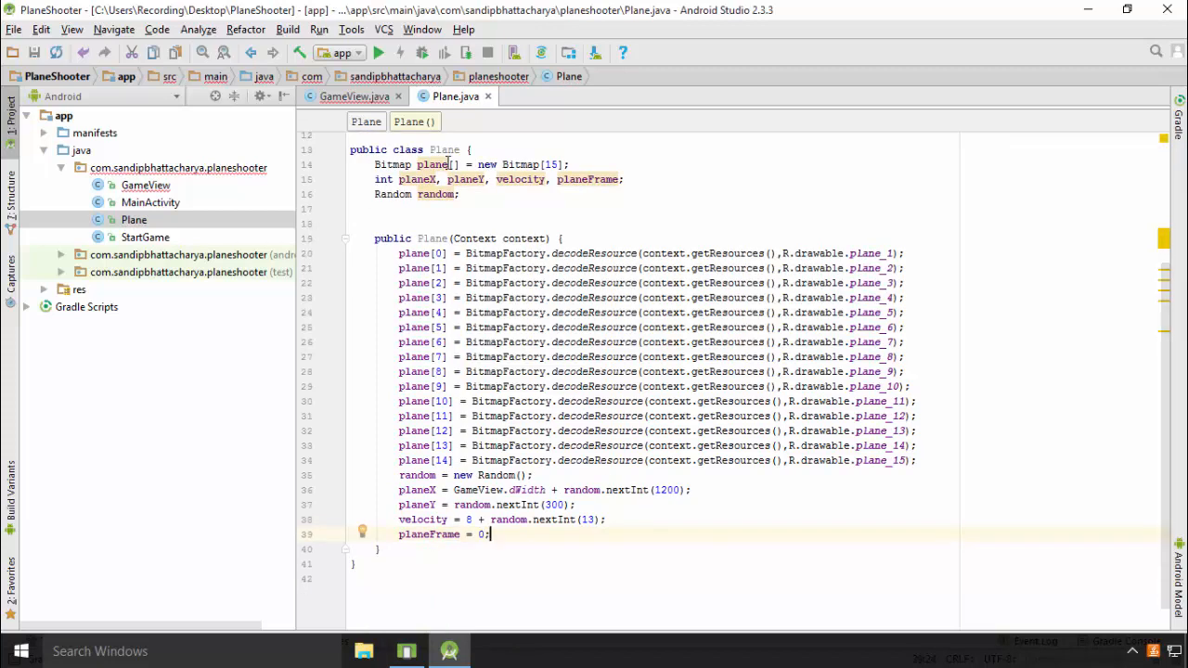
left_click(353, 96)
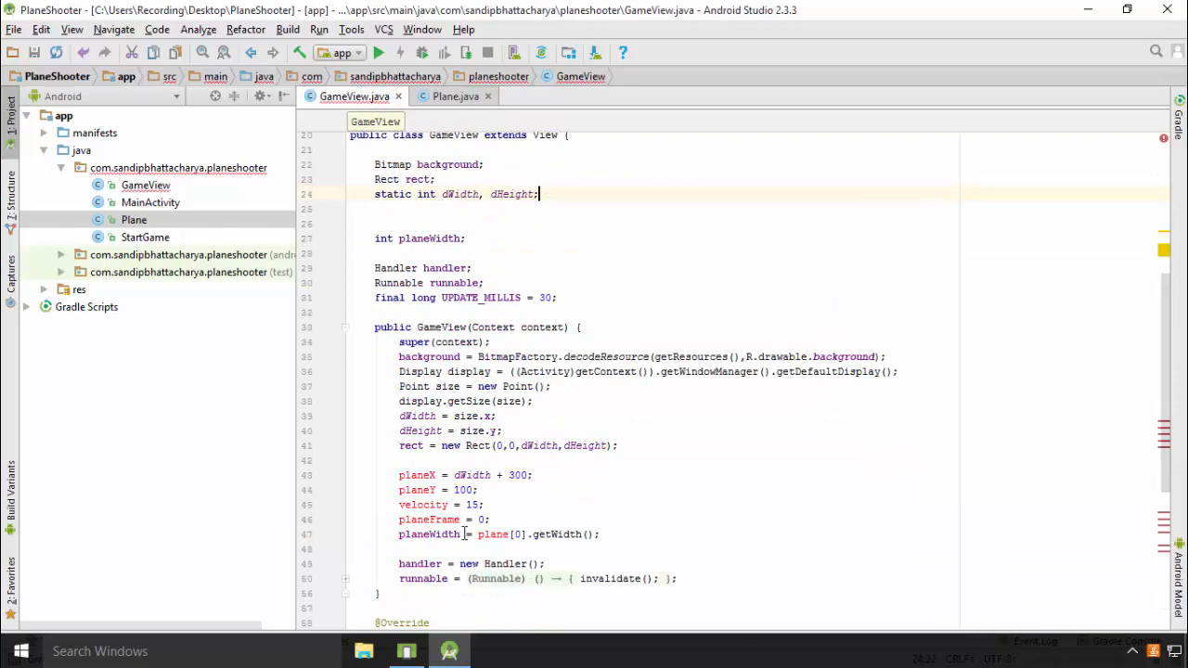
left_click(456, 97)
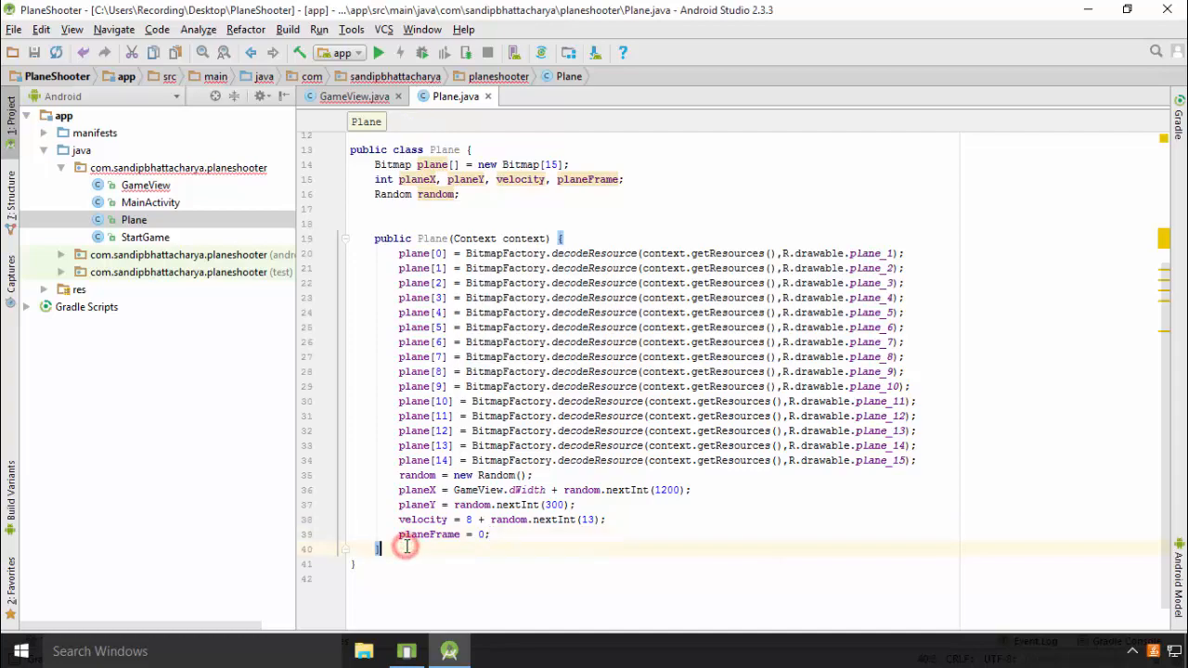
Step: Write public Bitmap getBitmap() returning plane[planeFrame]
type("p")
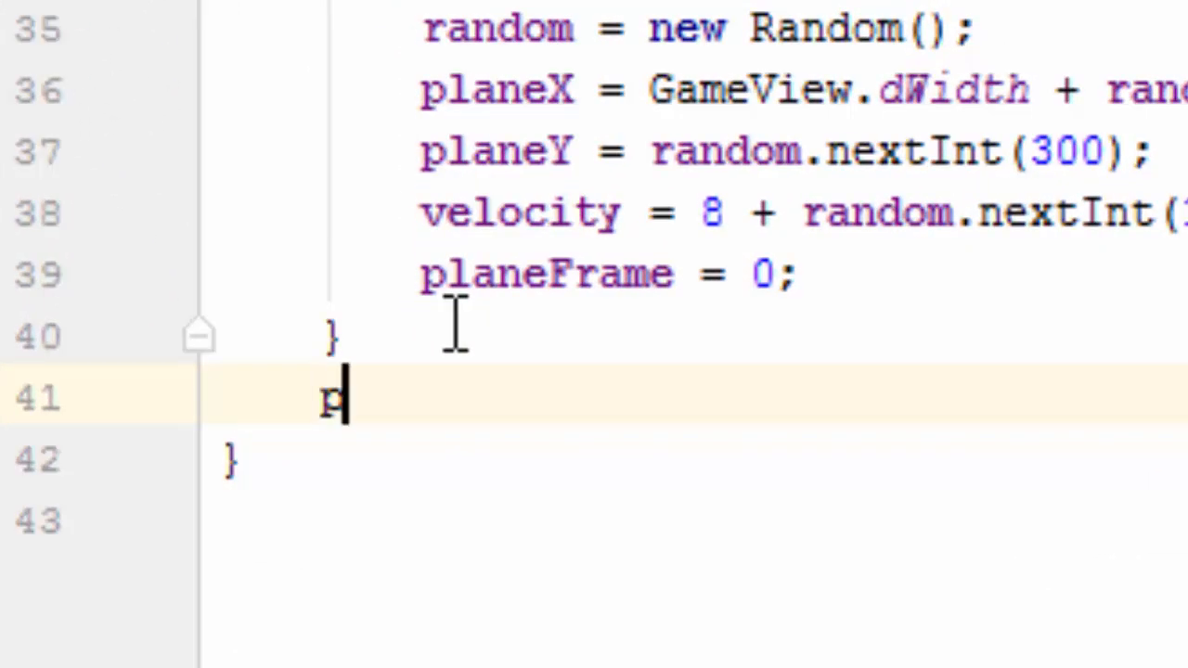
type("ublic")
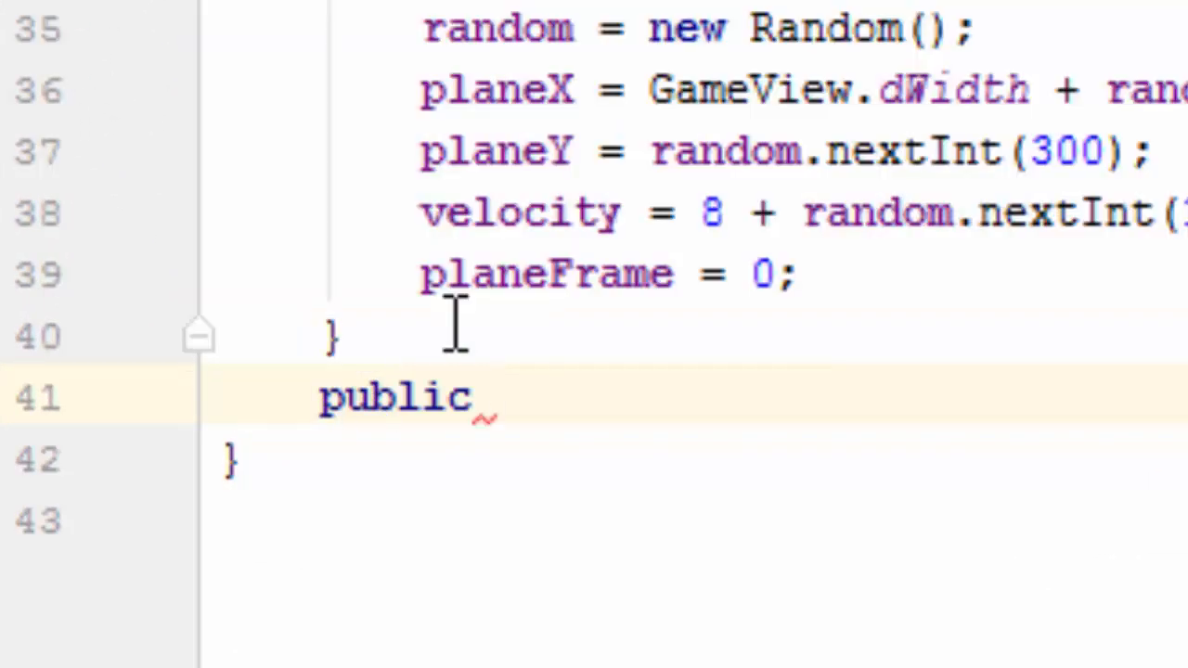
type("Bitmap")
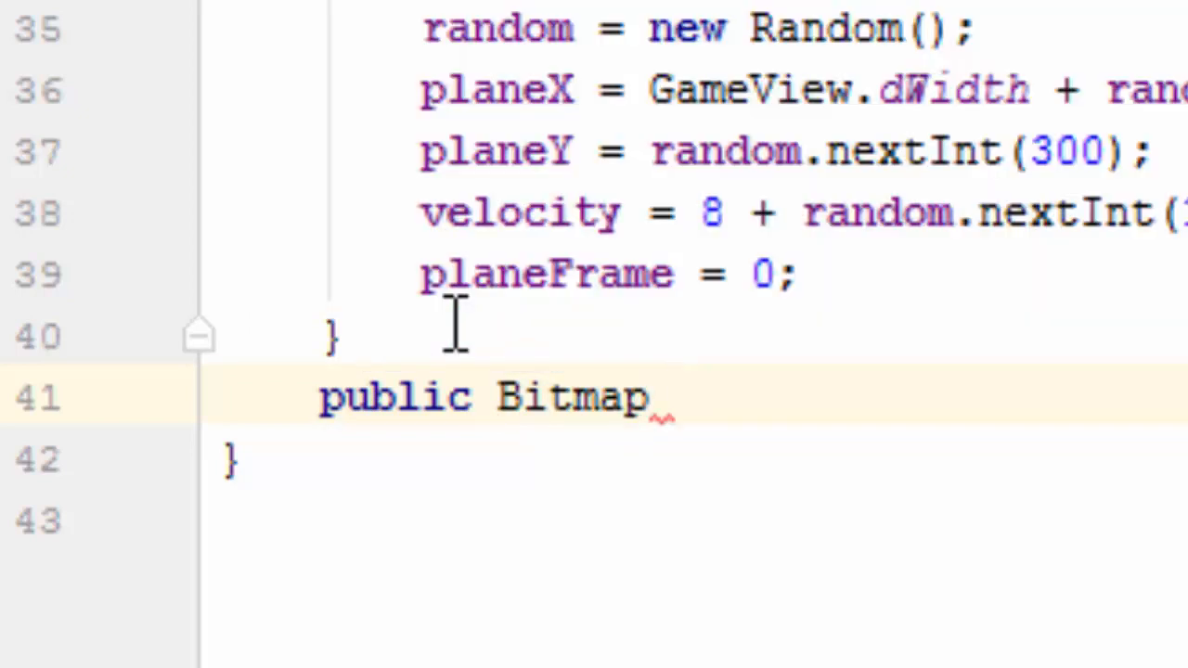
type("getBitma")
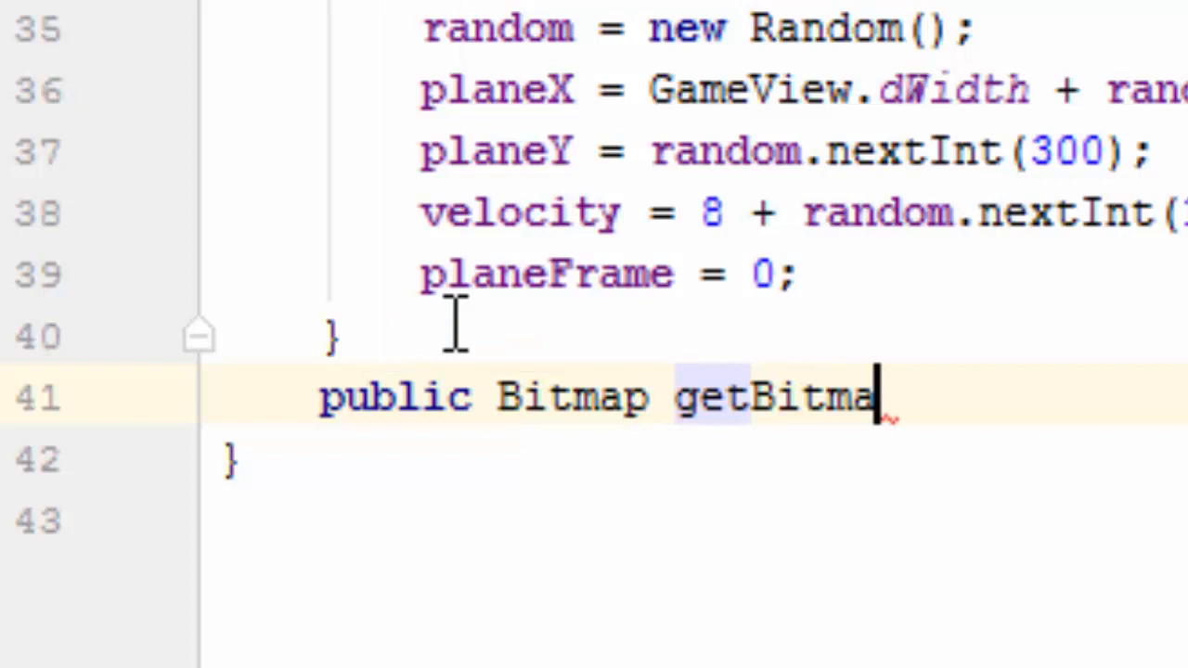
type("p()")
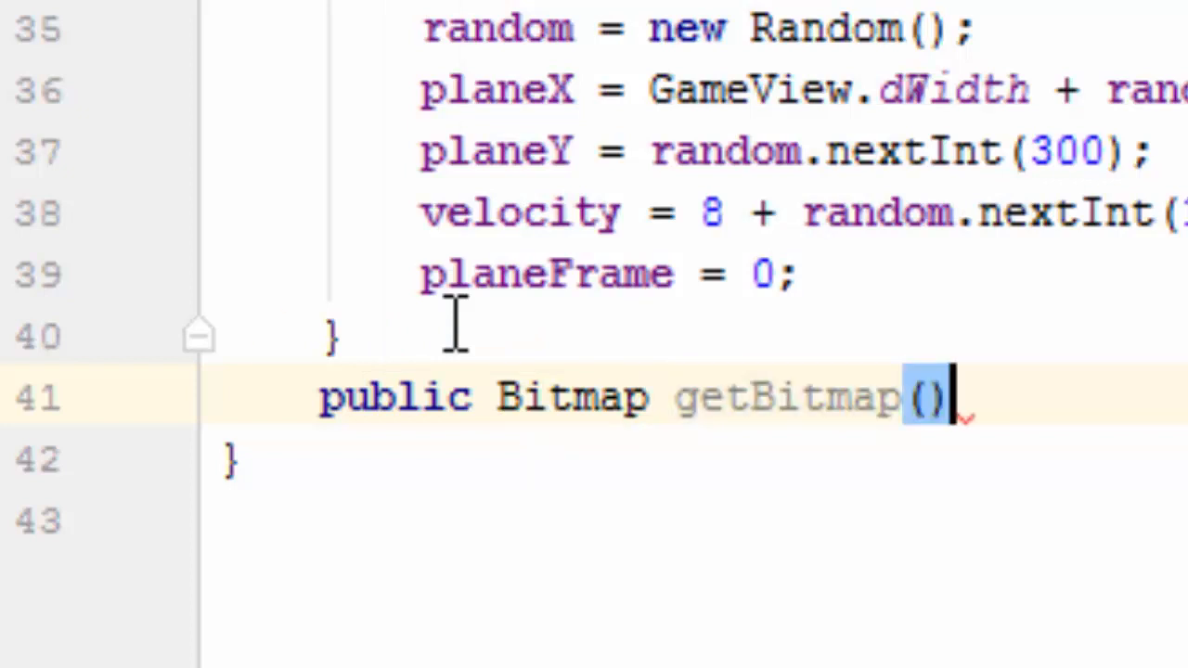
type("{")
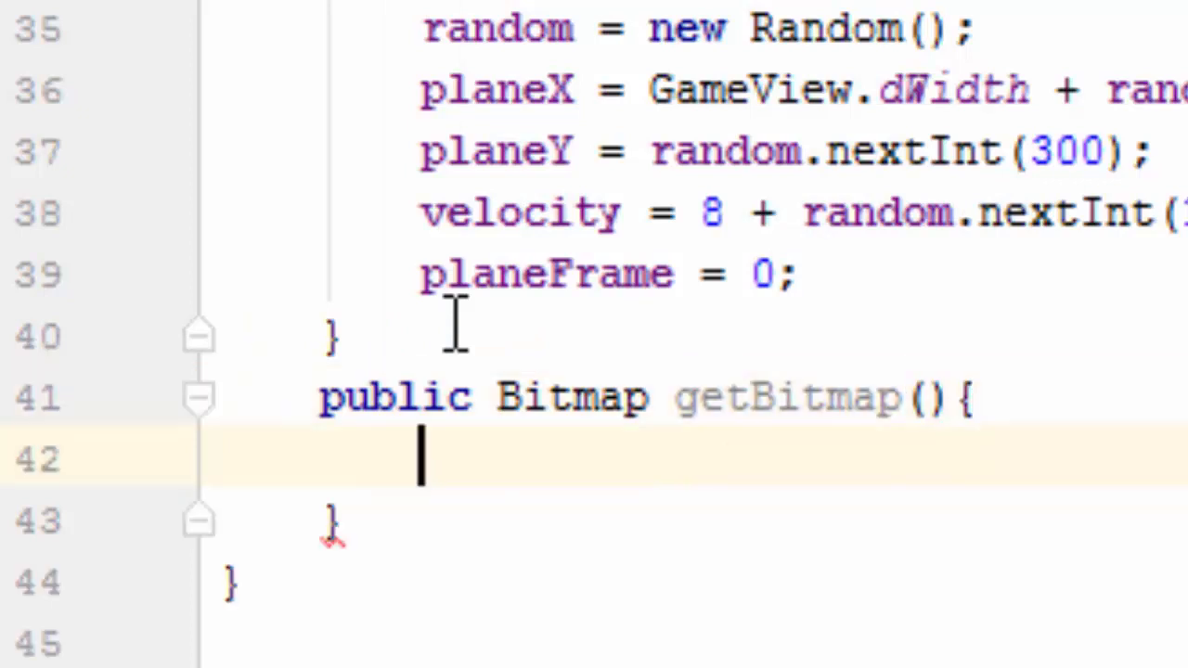
type("return")
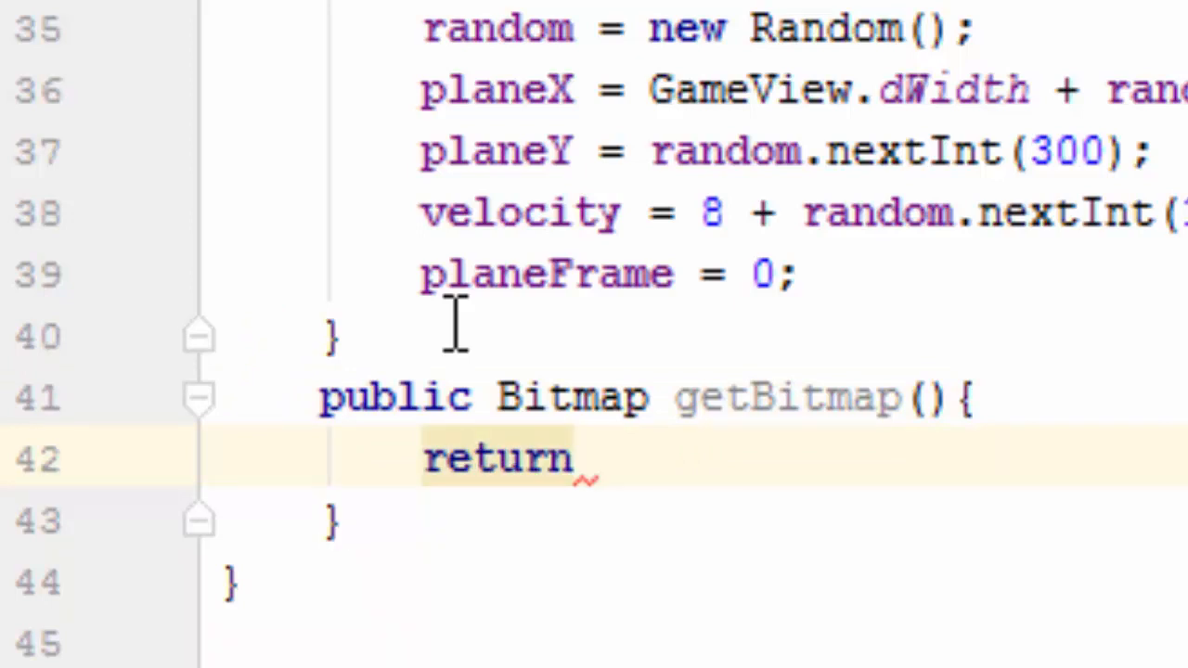
type("plane[")
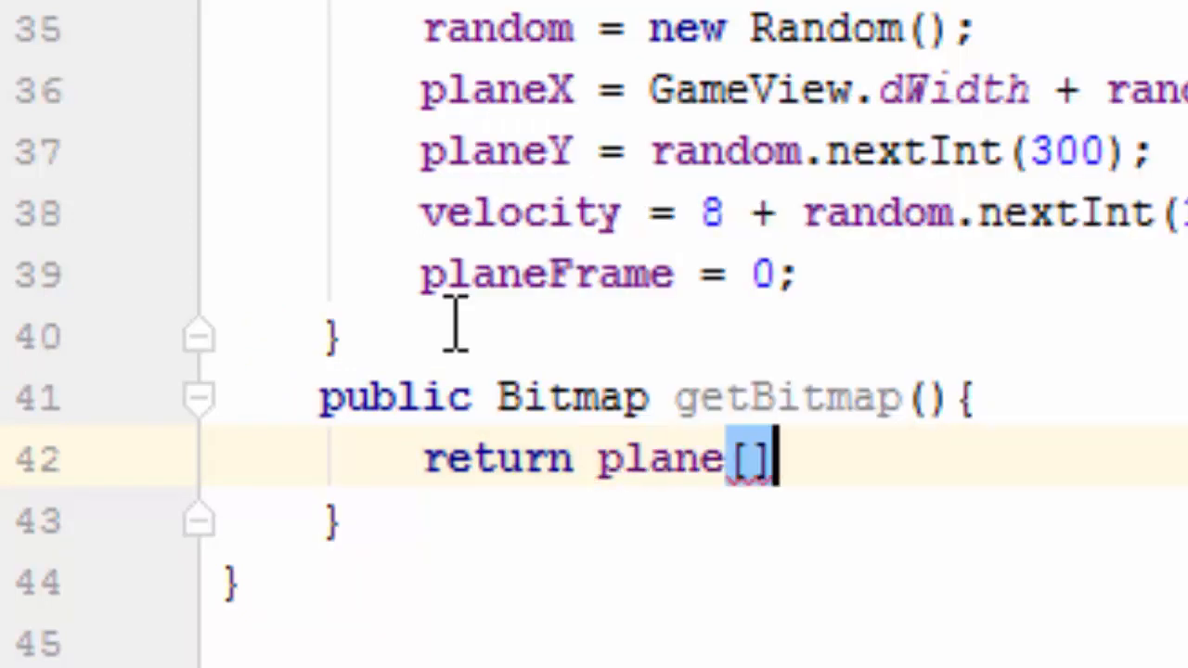
type(";")
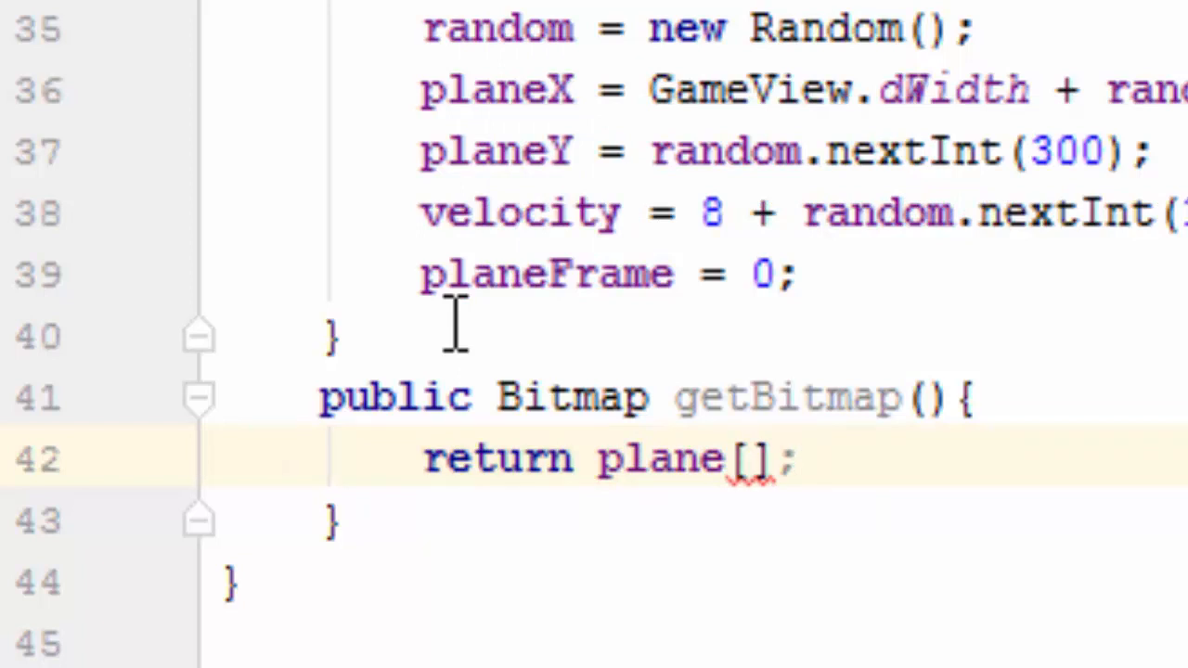
type("planeFrame")
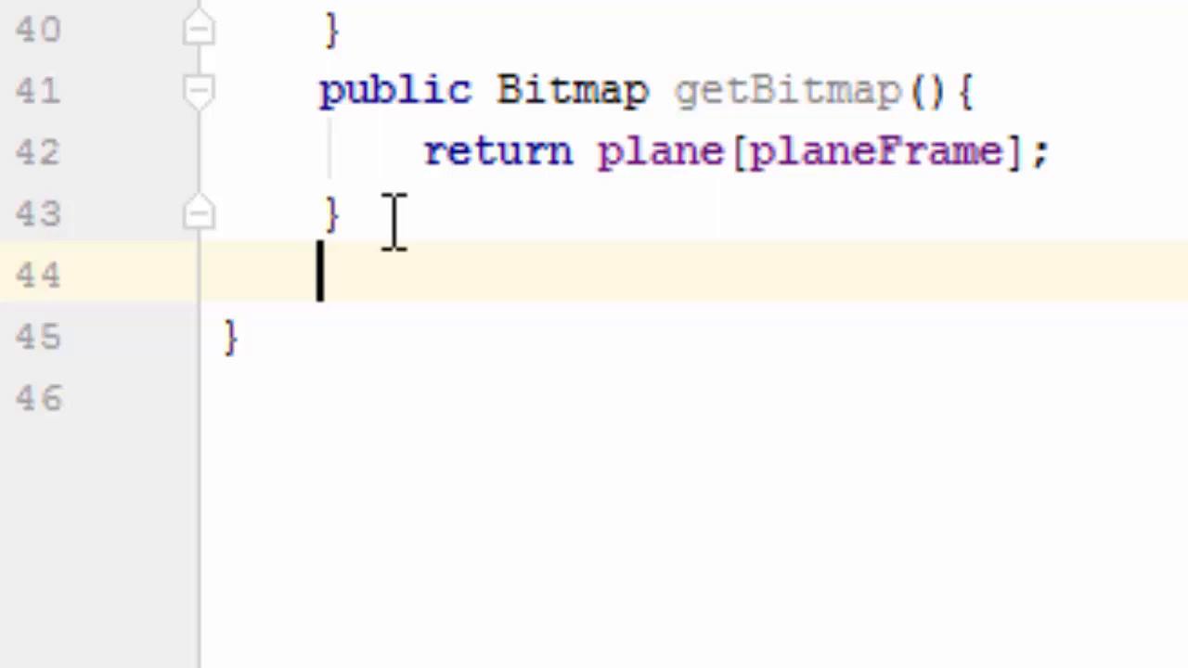
Step: Write public int getWidth() returning plane[0].getWidth()
type("publi")
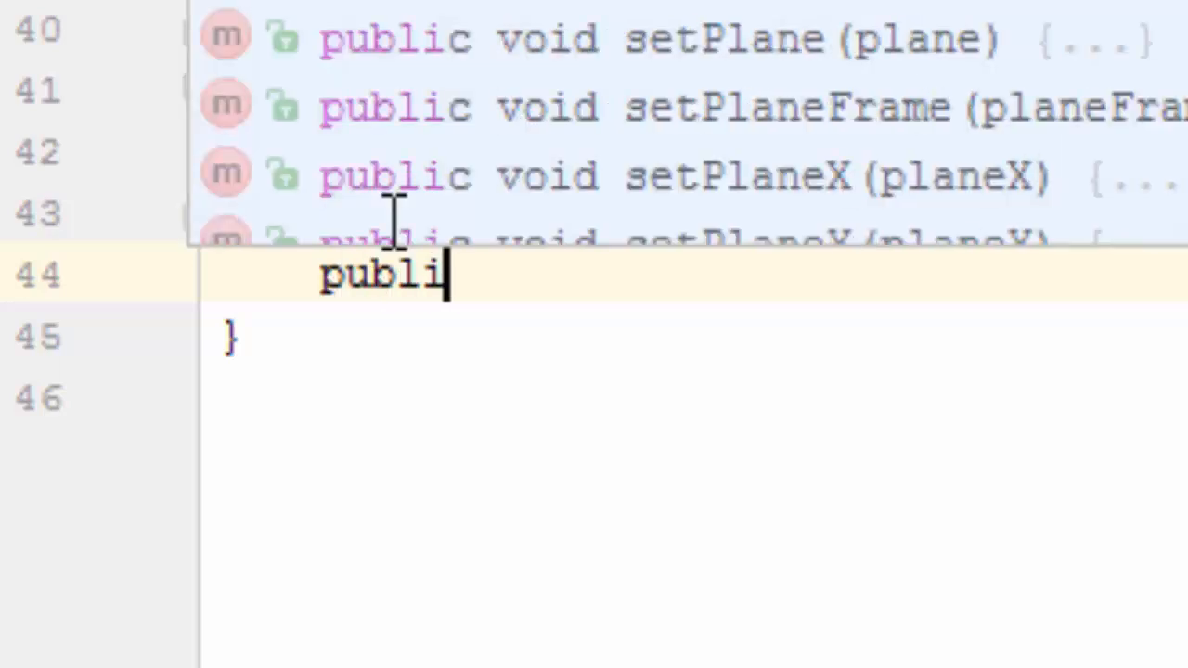
type("int g")
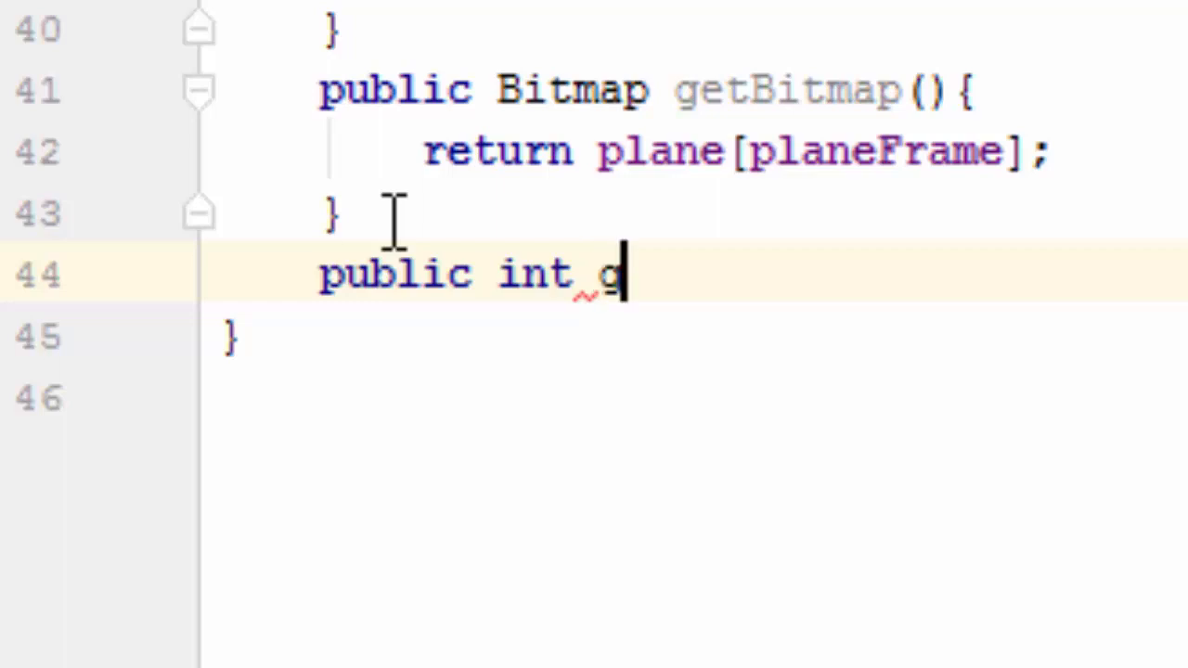
type("etWidth")
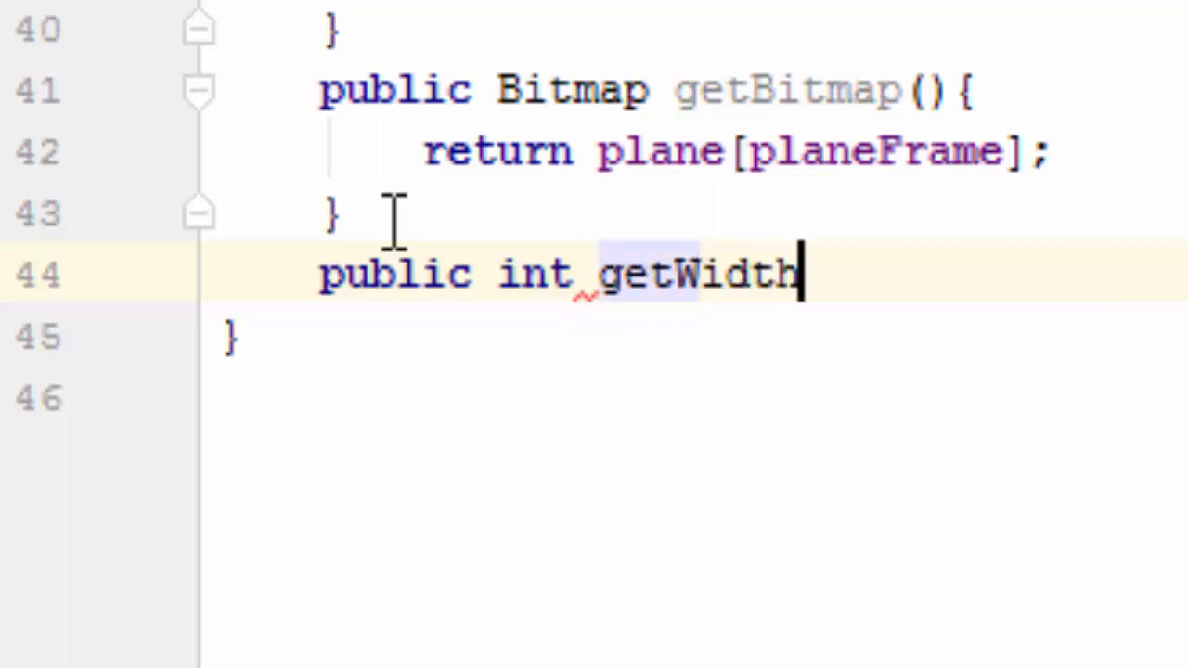
type("(){}")
type("return p")
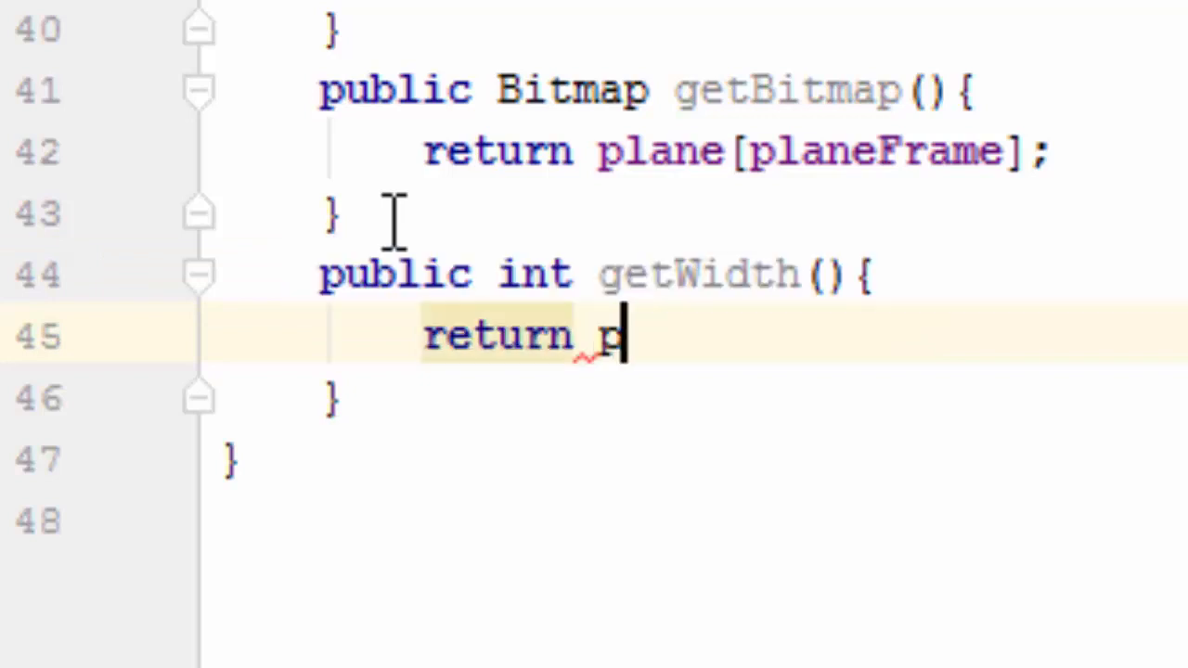
type("lane[]")
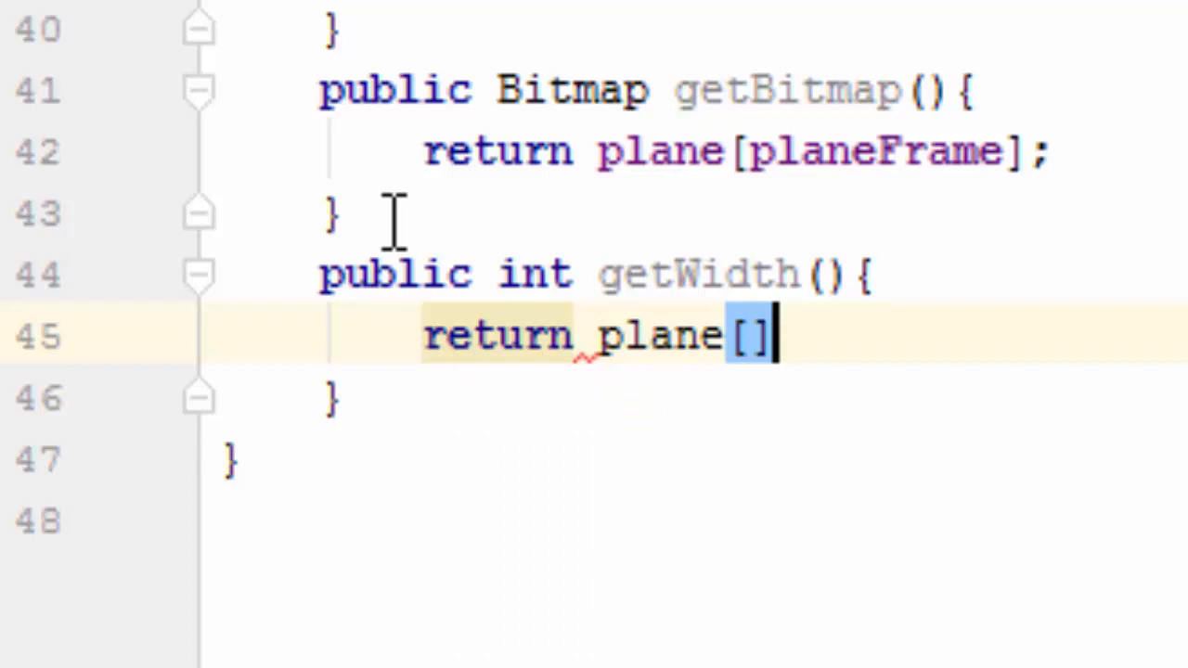
type("0")
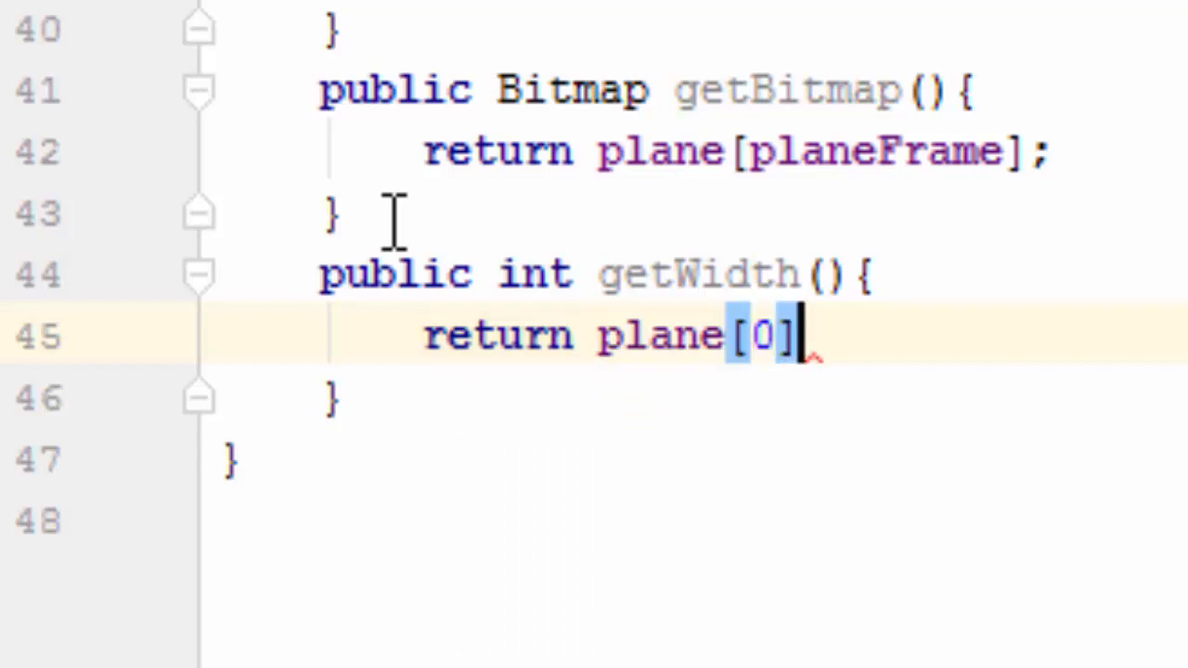
type(".getWidth(")
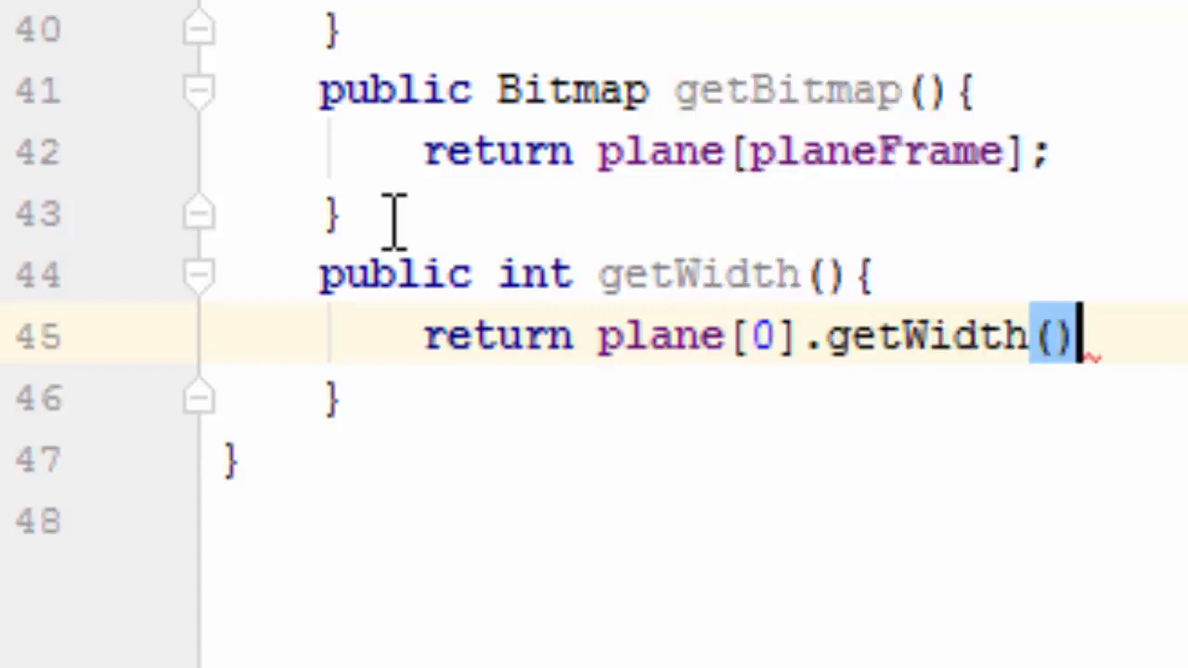
type(";")
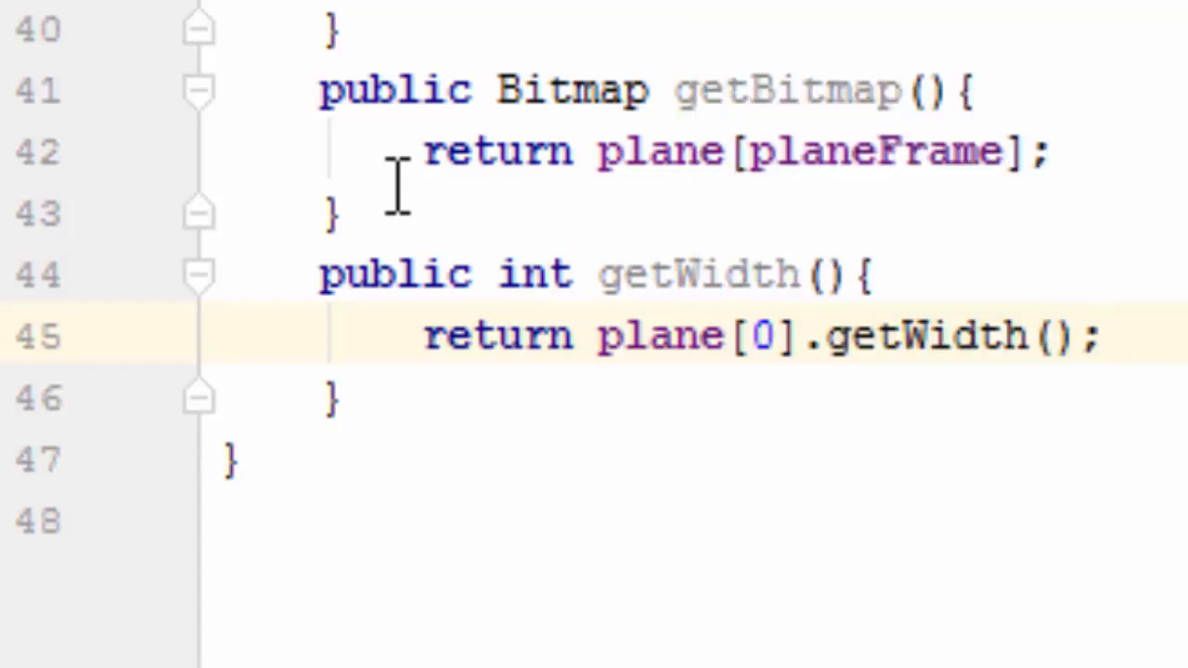
left_click(334, 213)
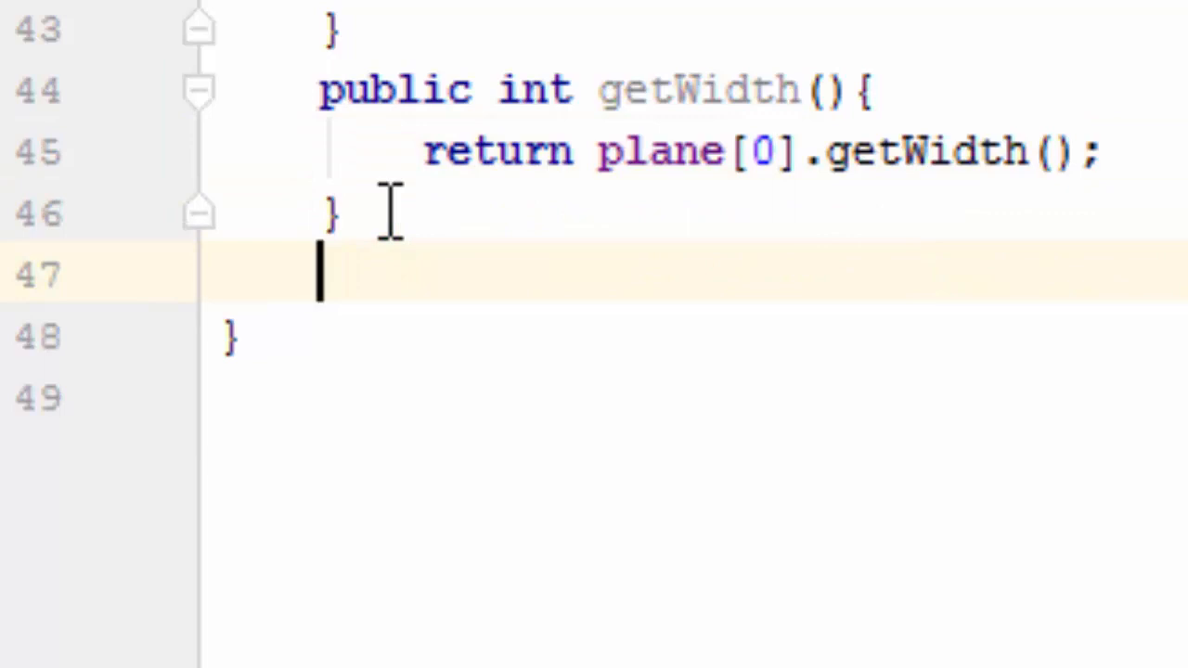
Step: Write public int getHeight() returning plane[0].getHeight()
type("public")
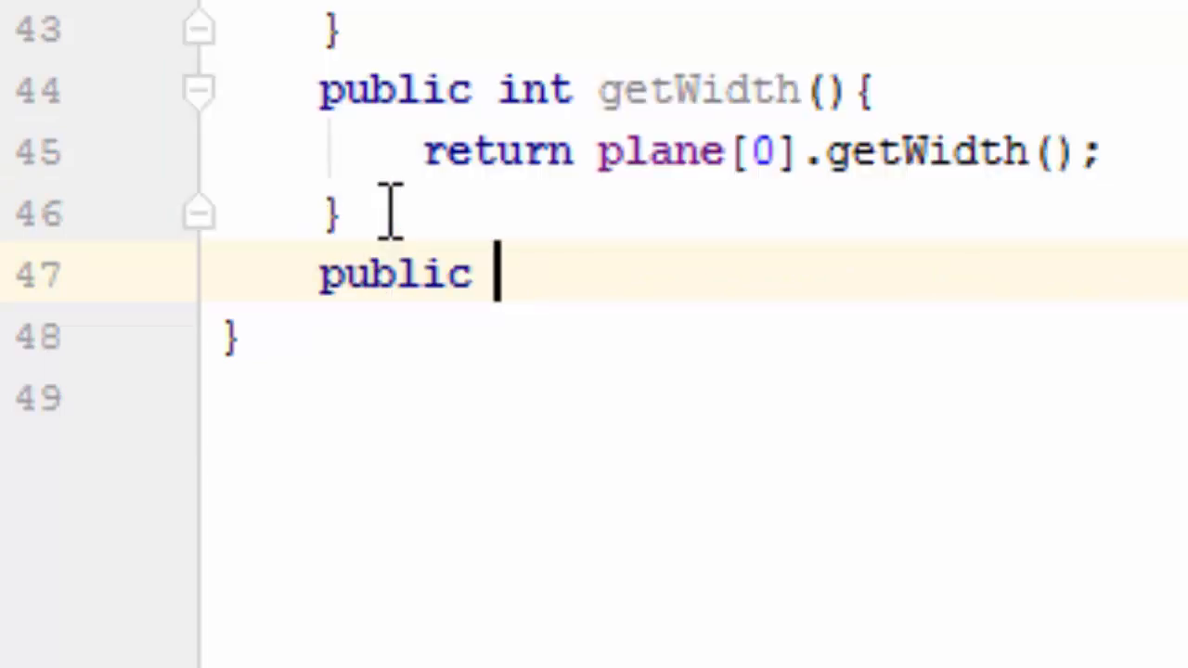
type("int")
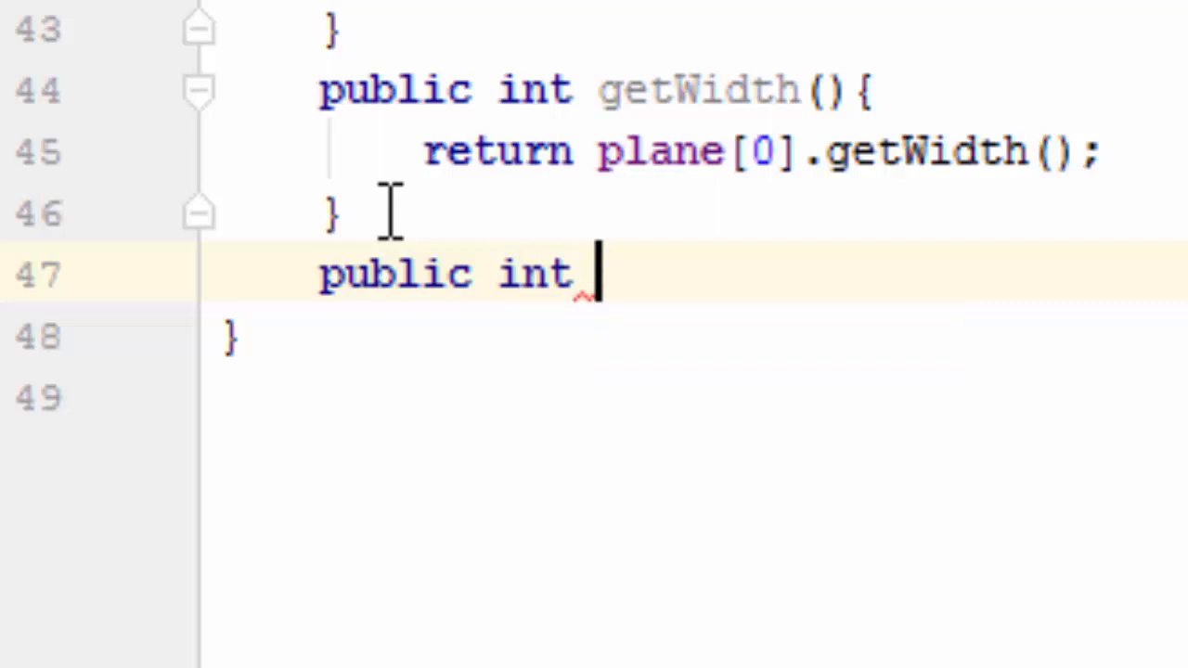
type("getH")
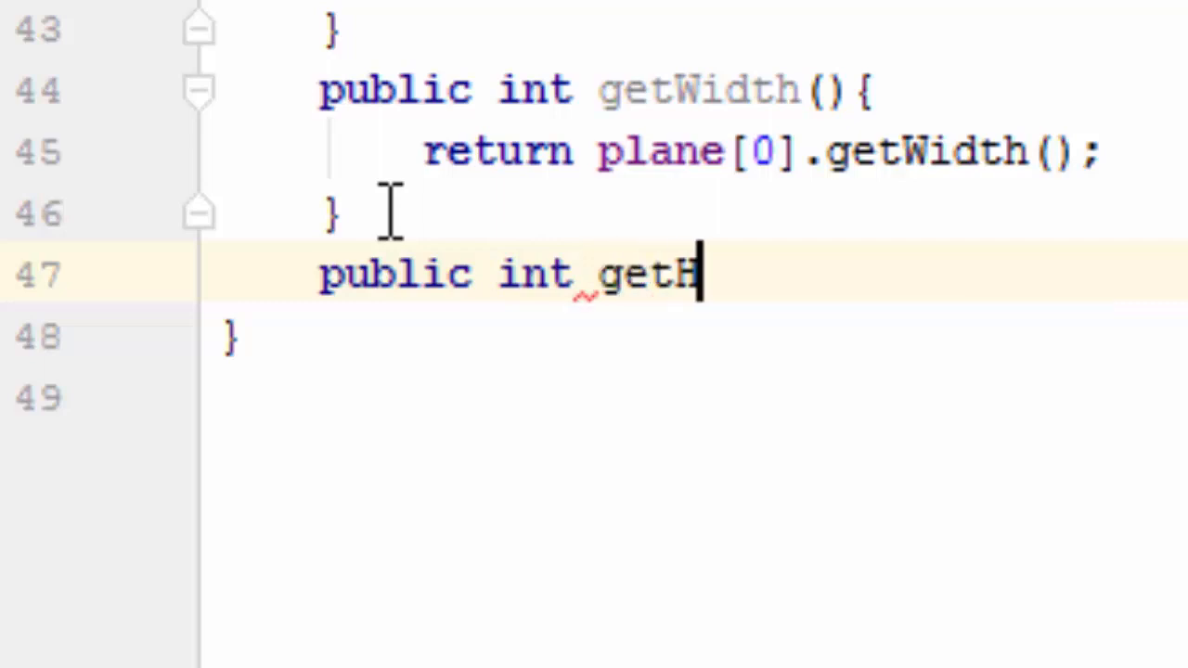
type("eight(){")
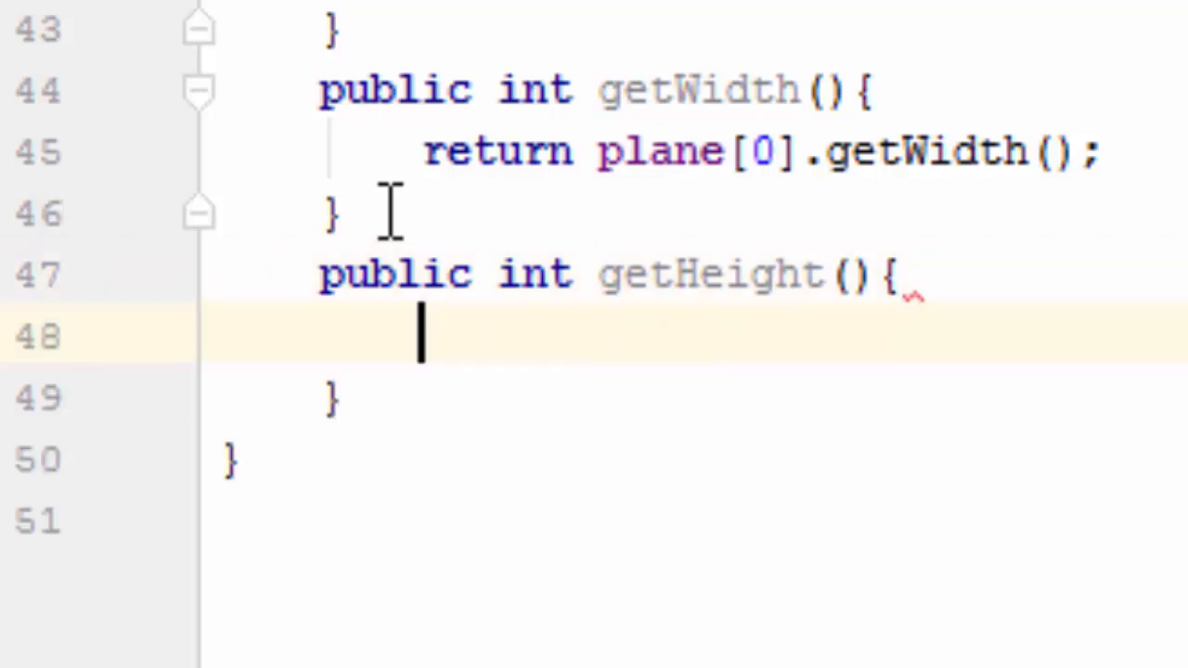
type("return plane[")
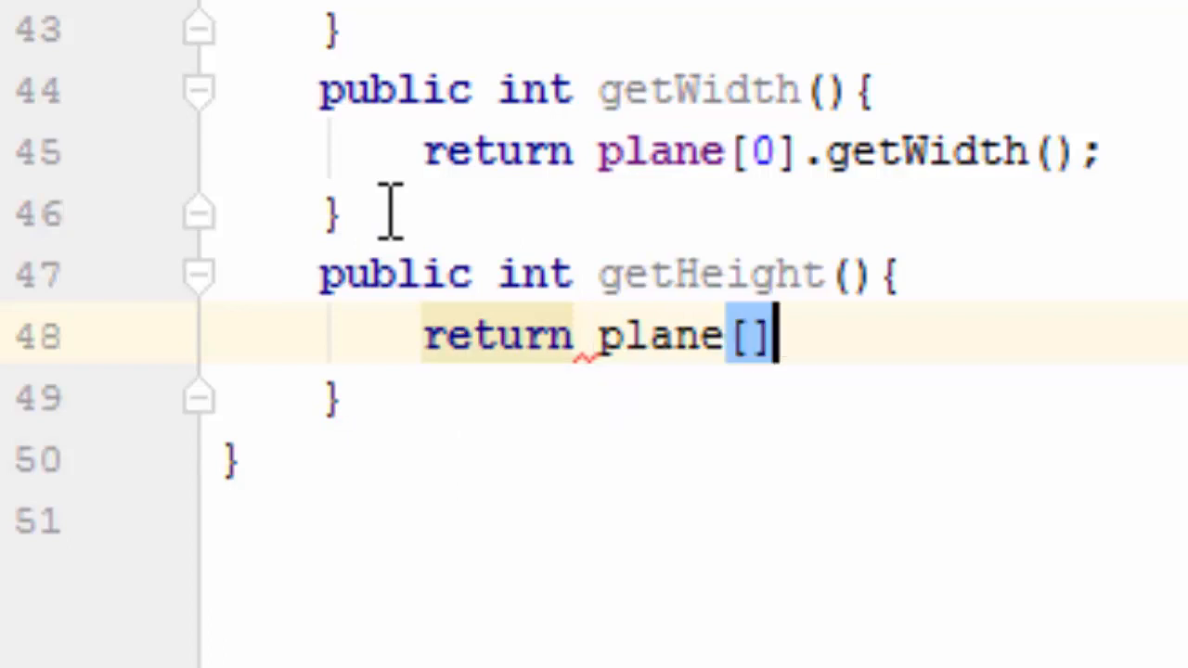
type("0")
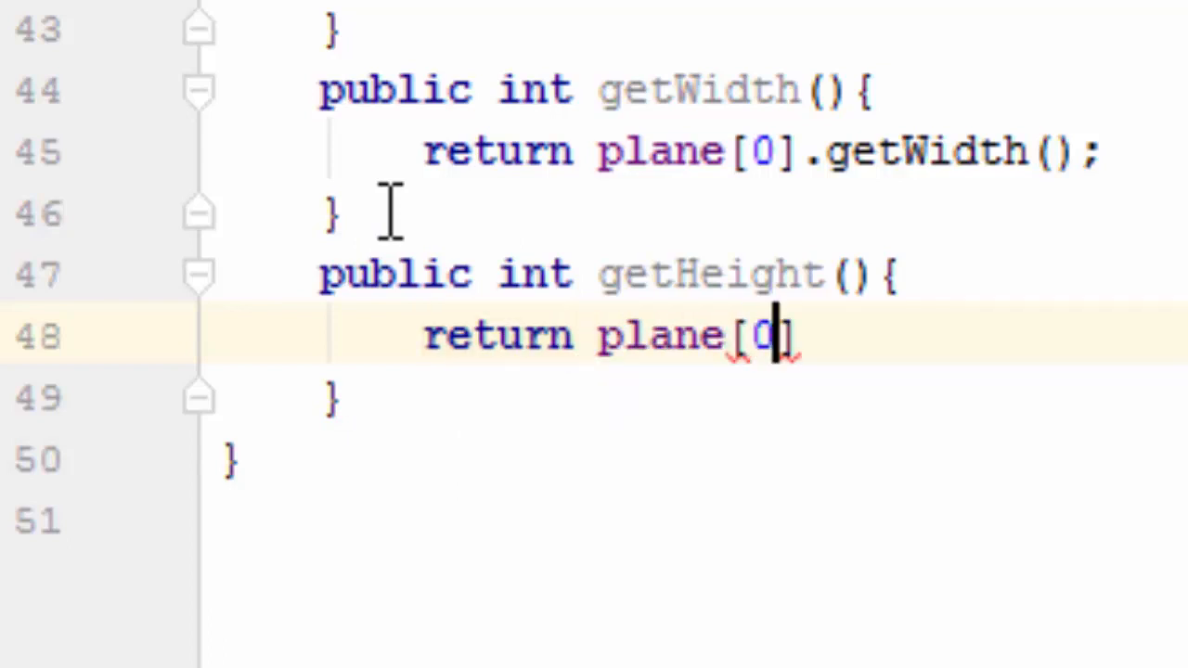
type(".")
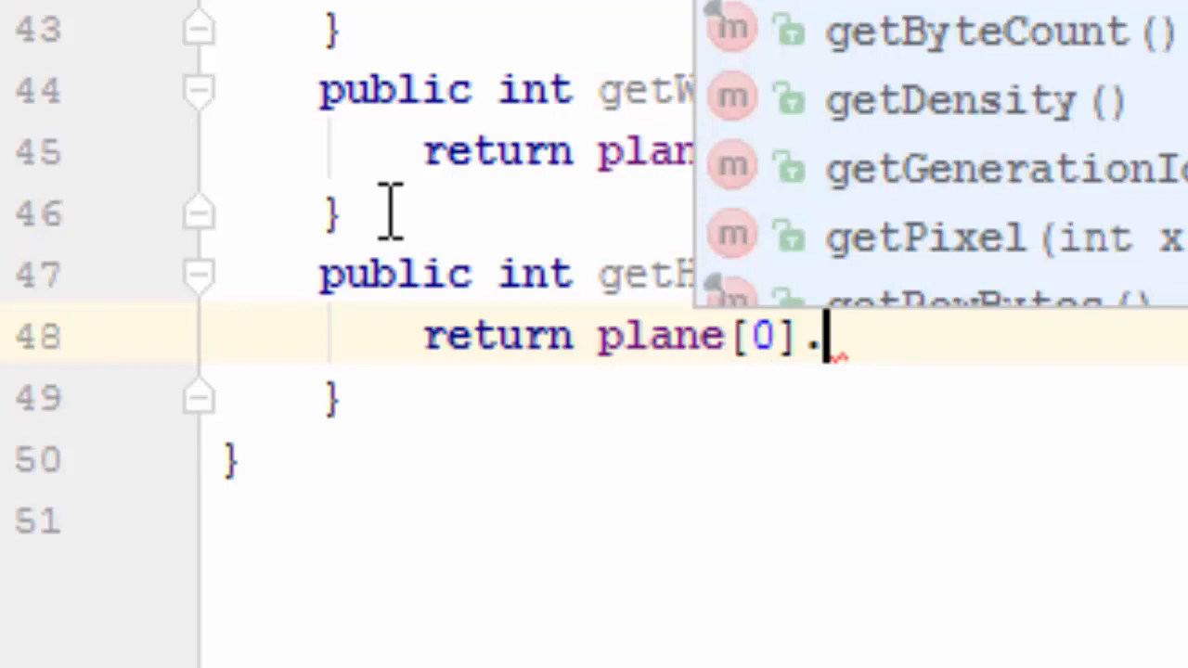
type("getHeight();")
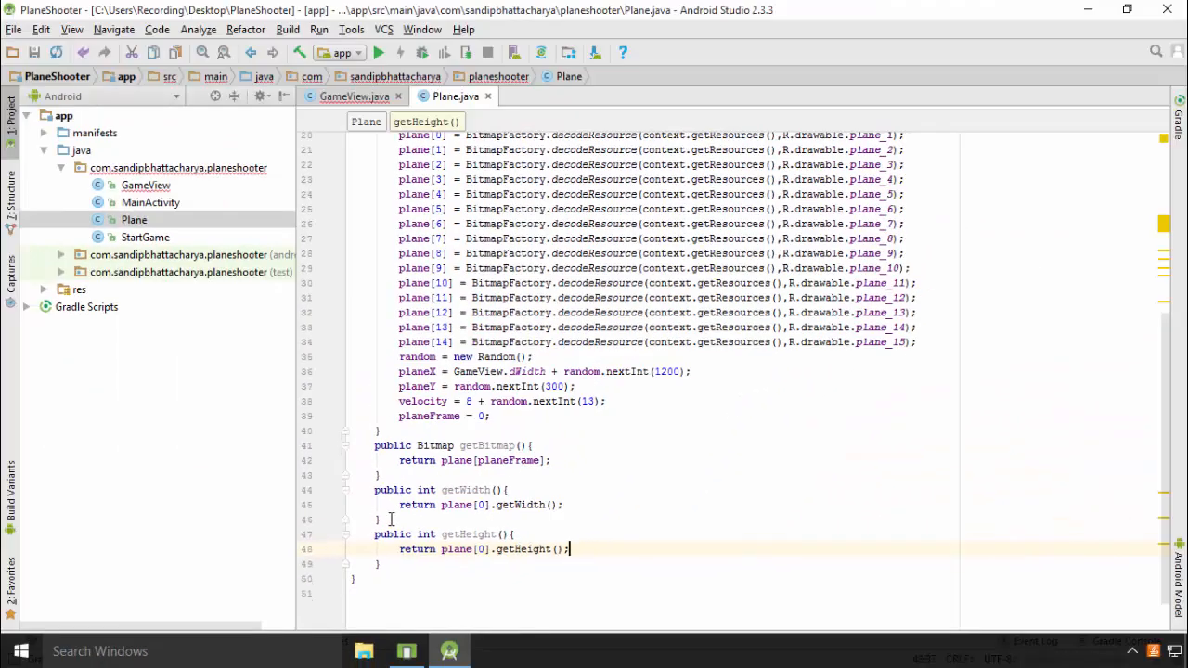
Step: Delete GameView's old plane setup lines and the single-plane drawing and movement code in onDraw
left_click(355, 96)
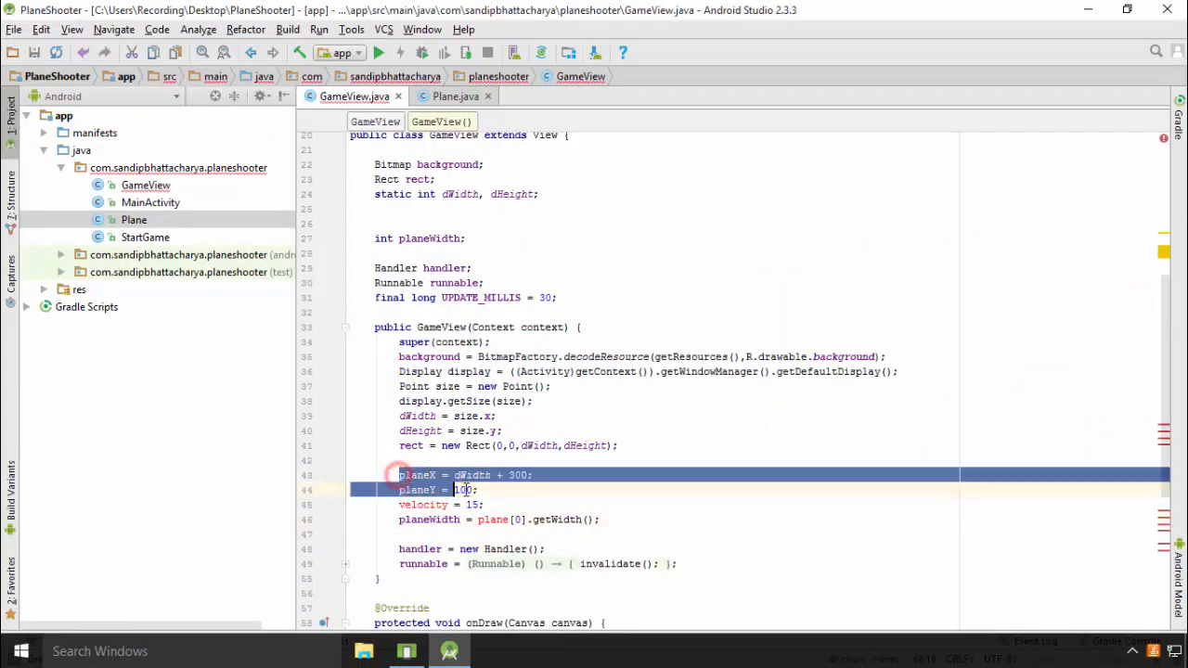
key("Delete")
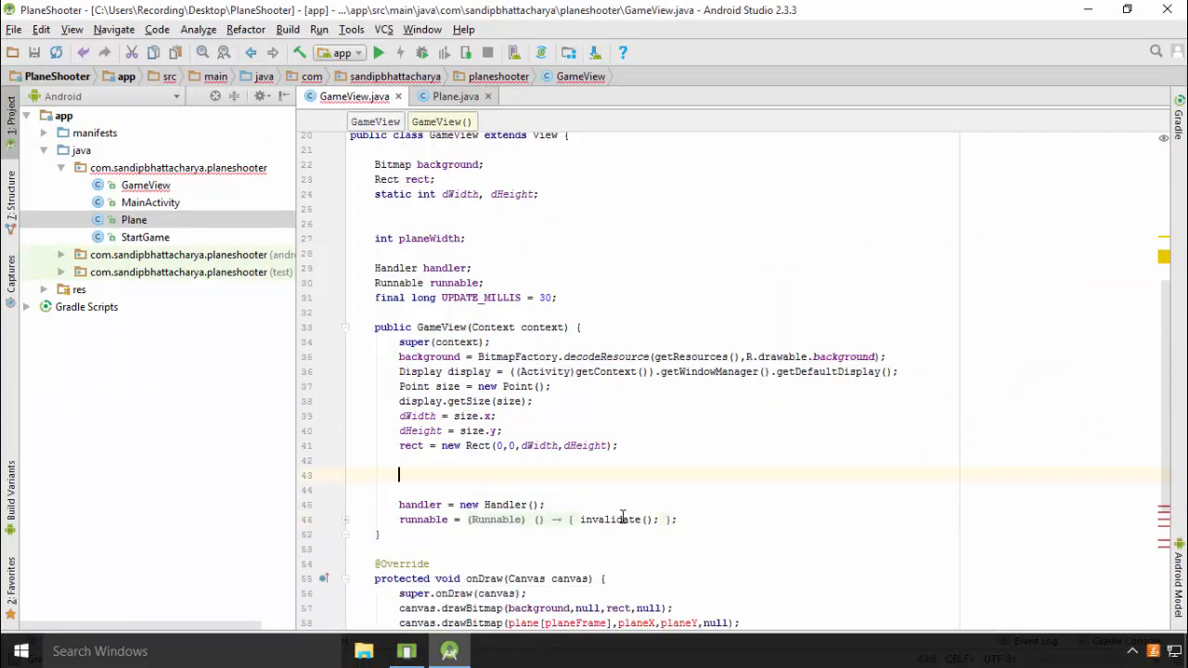
scroll("down", 3)
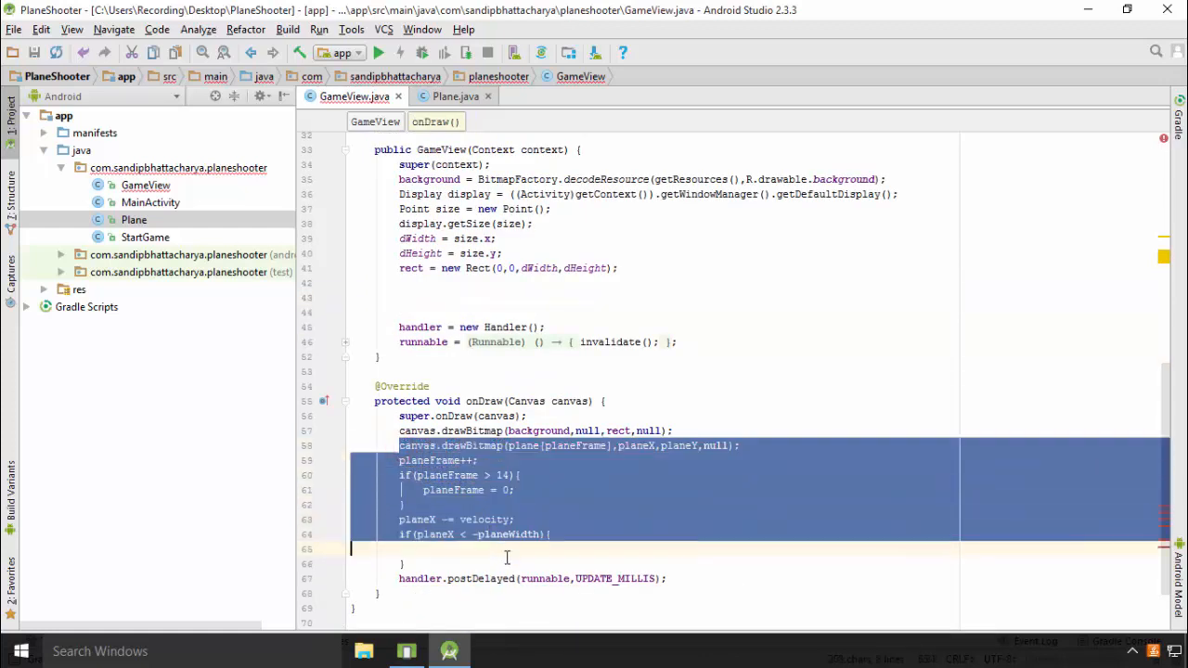
key("Delete")
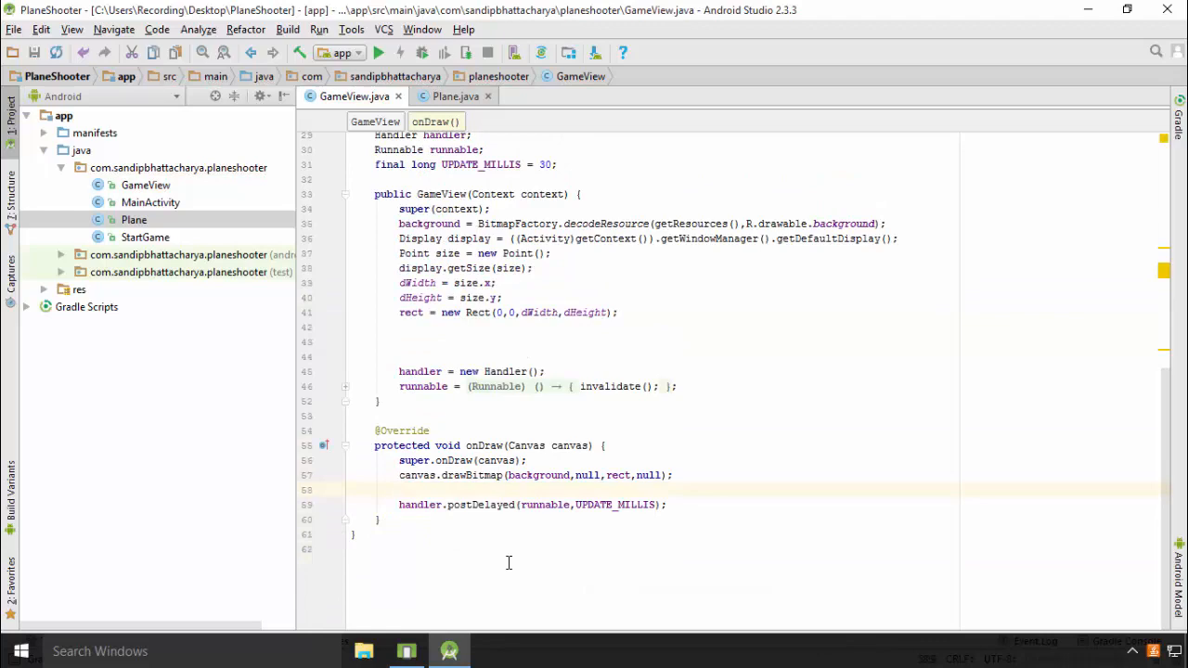
Step: Delete the planeWidth field declaration from GameView
scroll("up", 3)
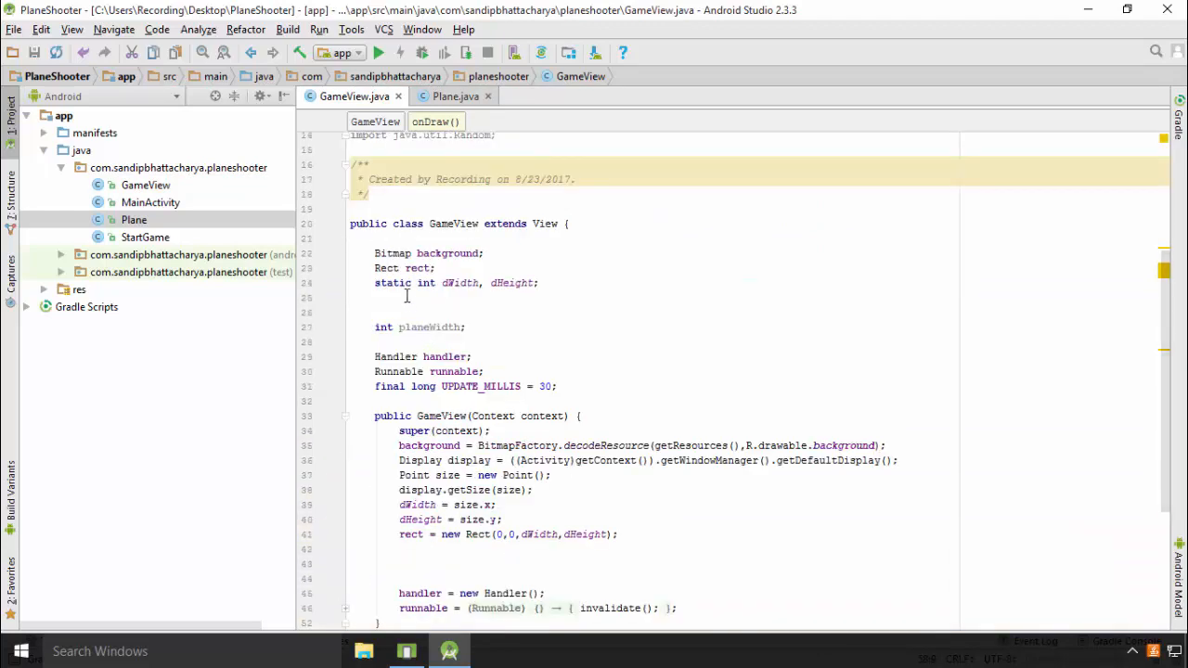
left_click(408, 297)
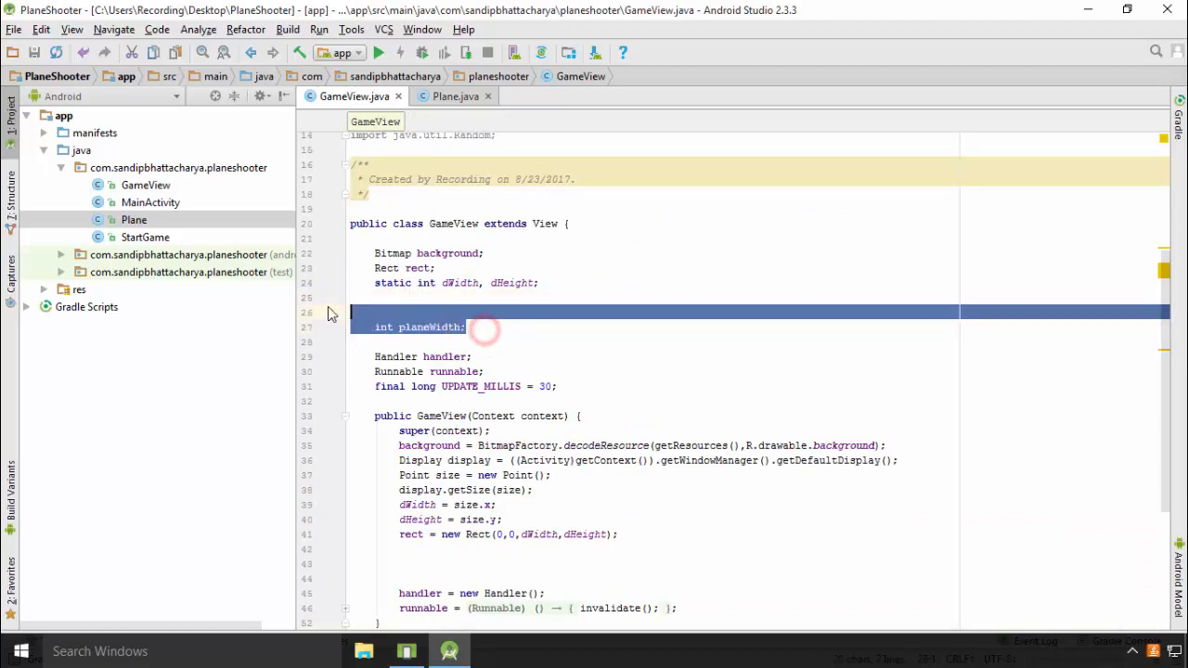
key("Delete")
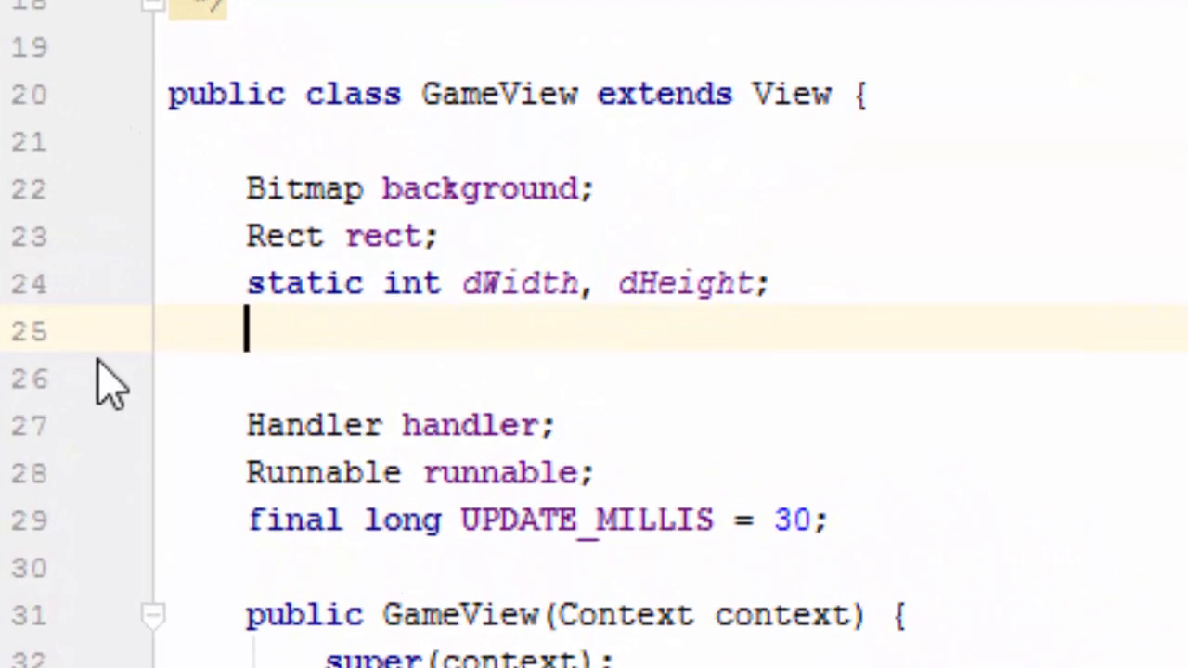
Step: Declare an ArrayList<Plane> planes field under dWidth, dHeight in GameView
type("ArrayList")
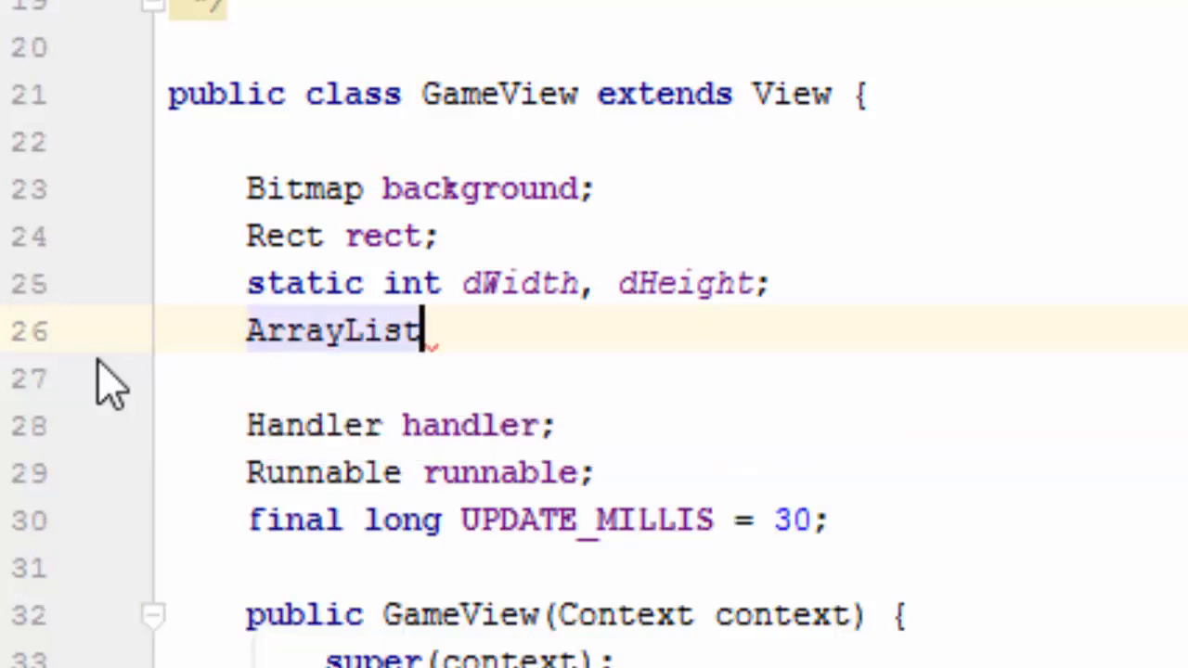
type("<>")
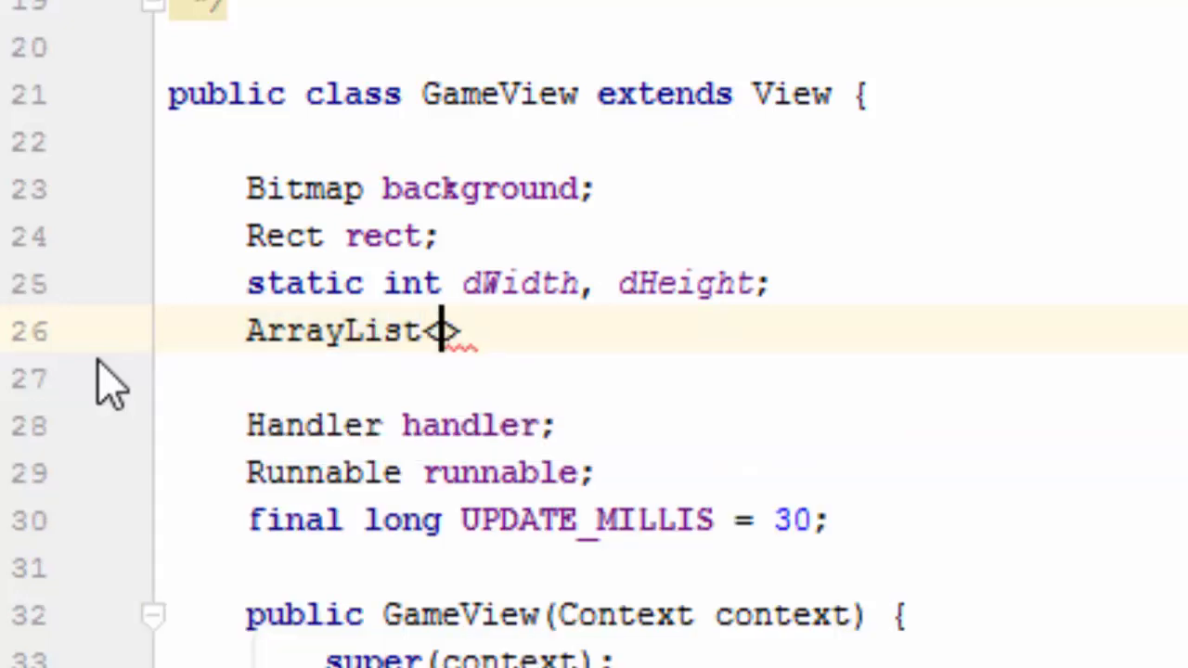
type("Plane")
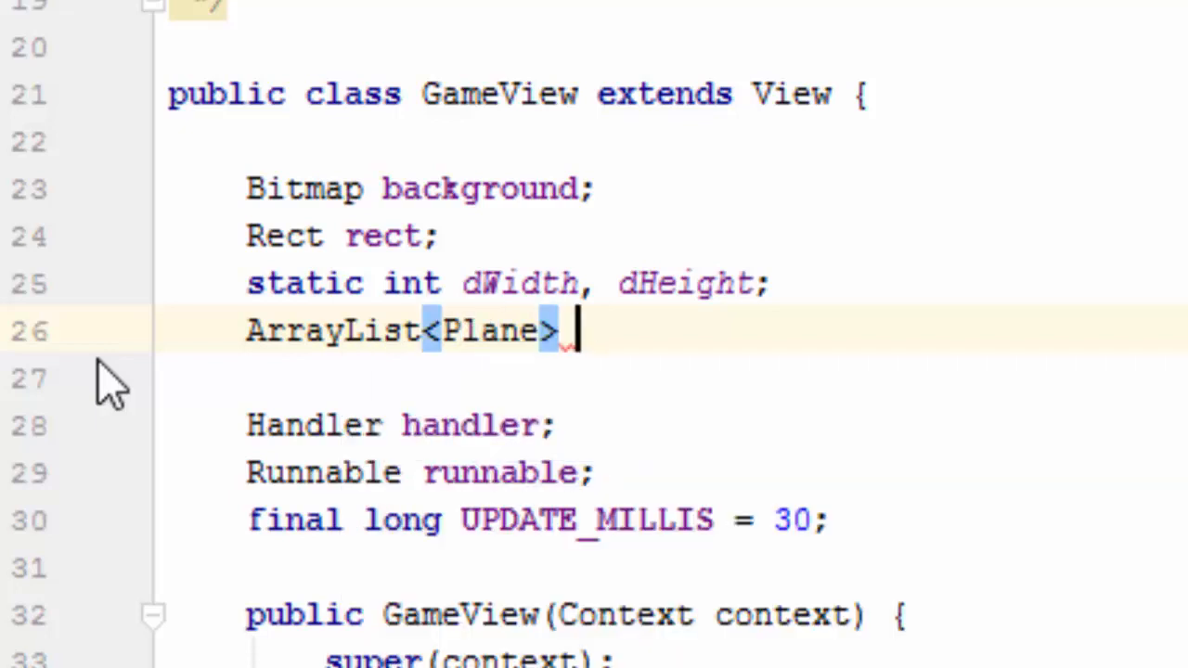
type("planes")
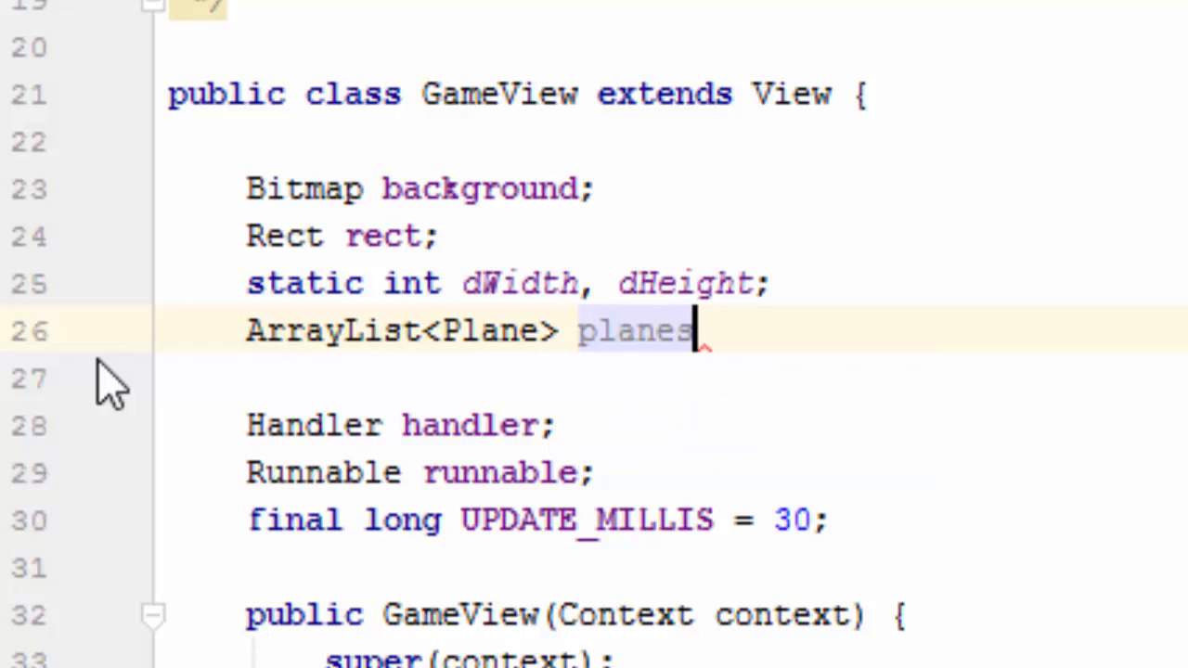
scroll("down", 3)
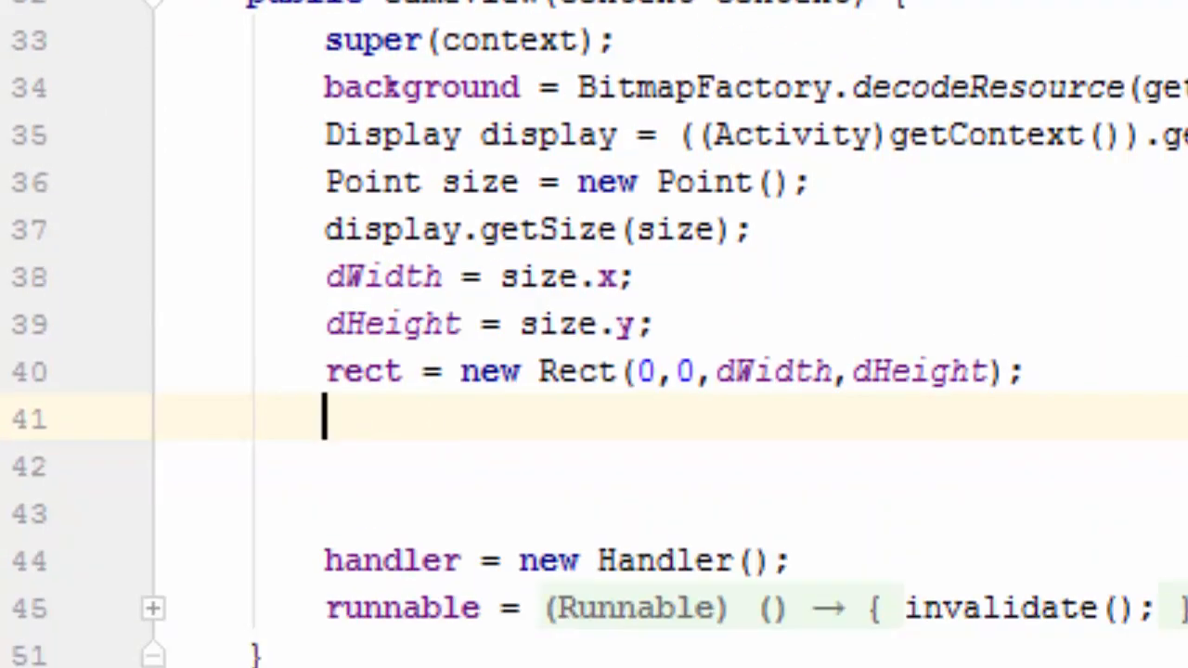
Step: Assign planes = new ArrayList<>() right after the rect setup in the GameView constructor
type("planes =")
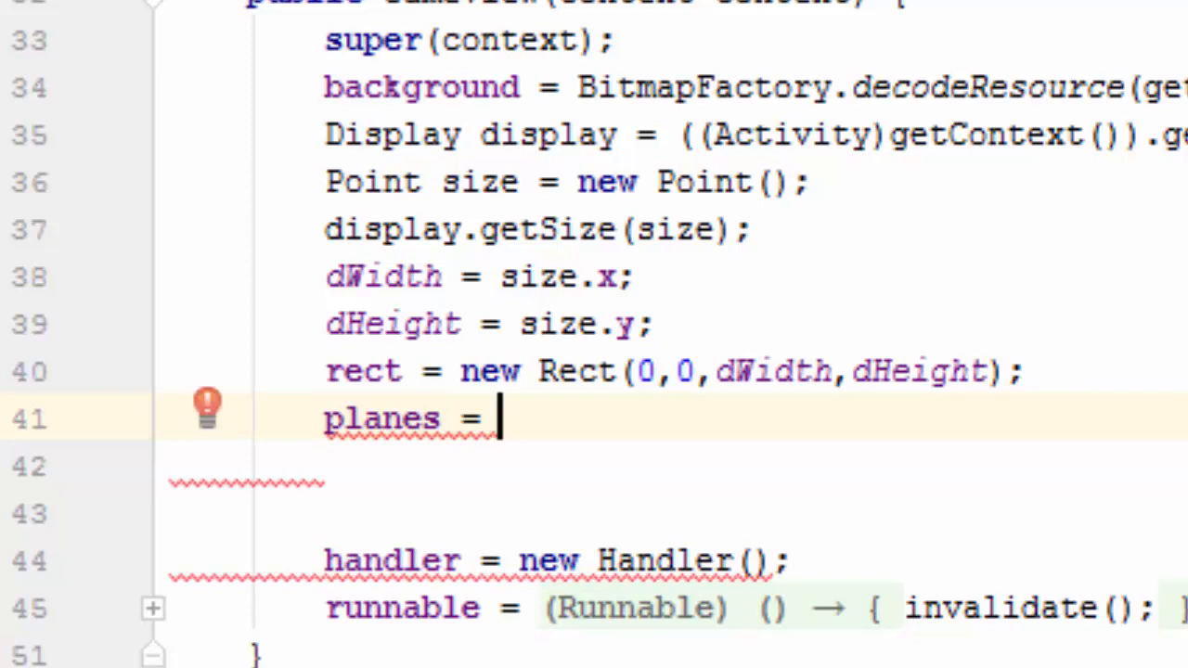
type("n")
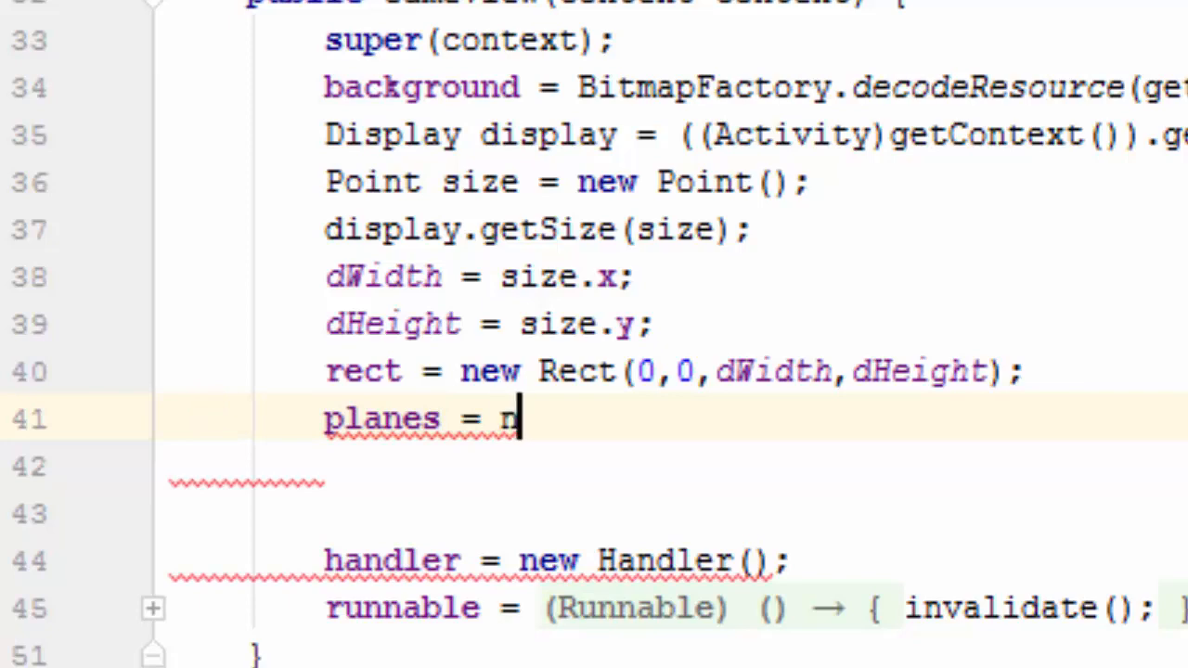
type("ew")
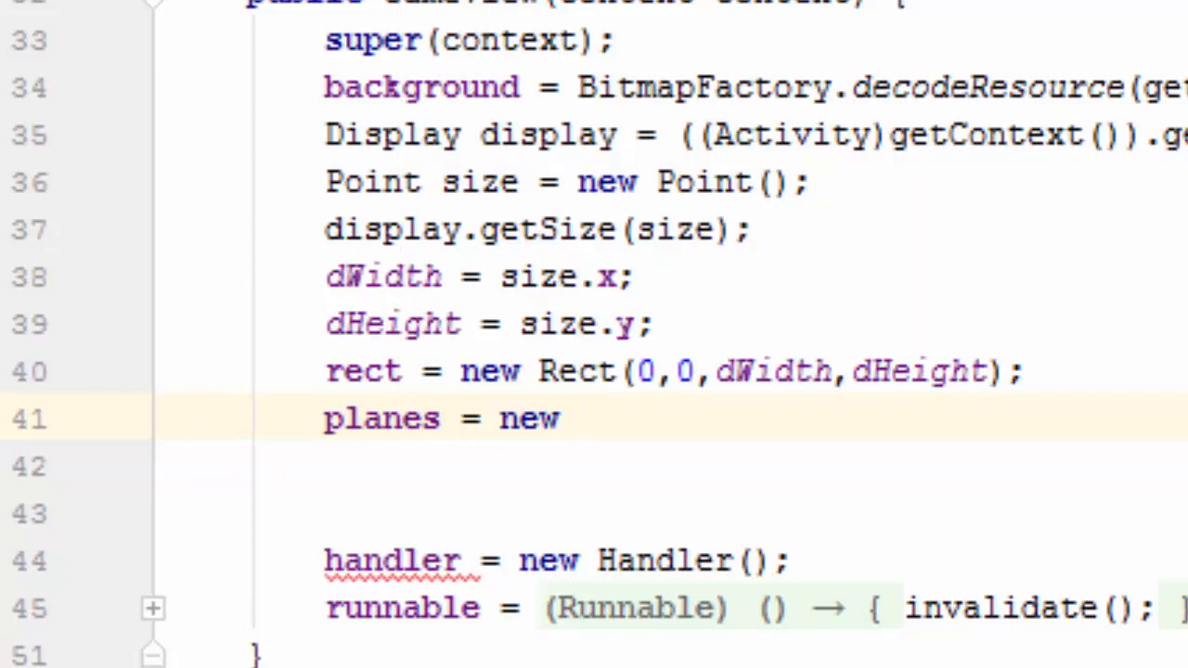
type("ArrayList<>();")
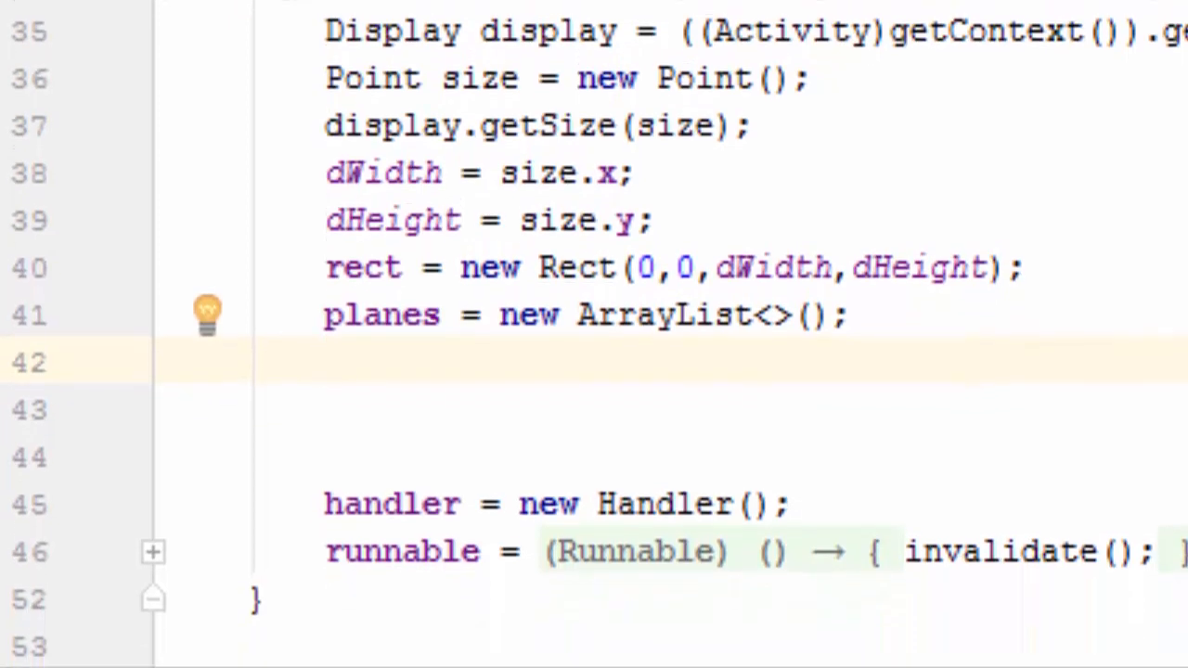
Step: Write a for loop in the constructor running i from 0 while i < 2
type("for(")
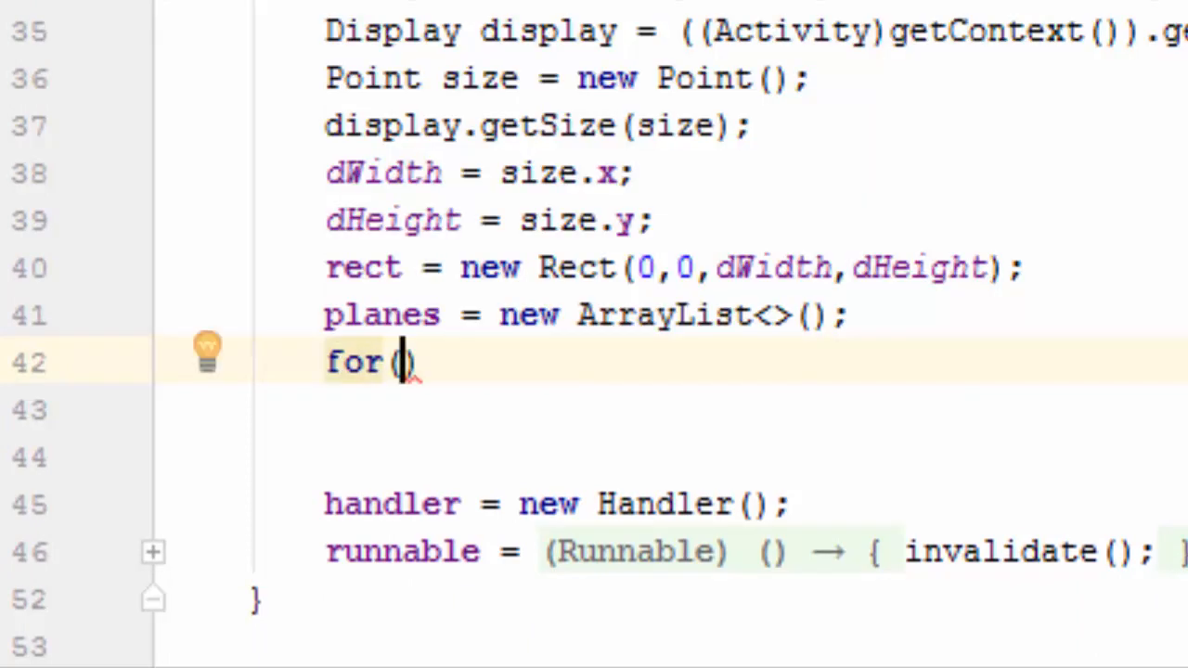
type("int")
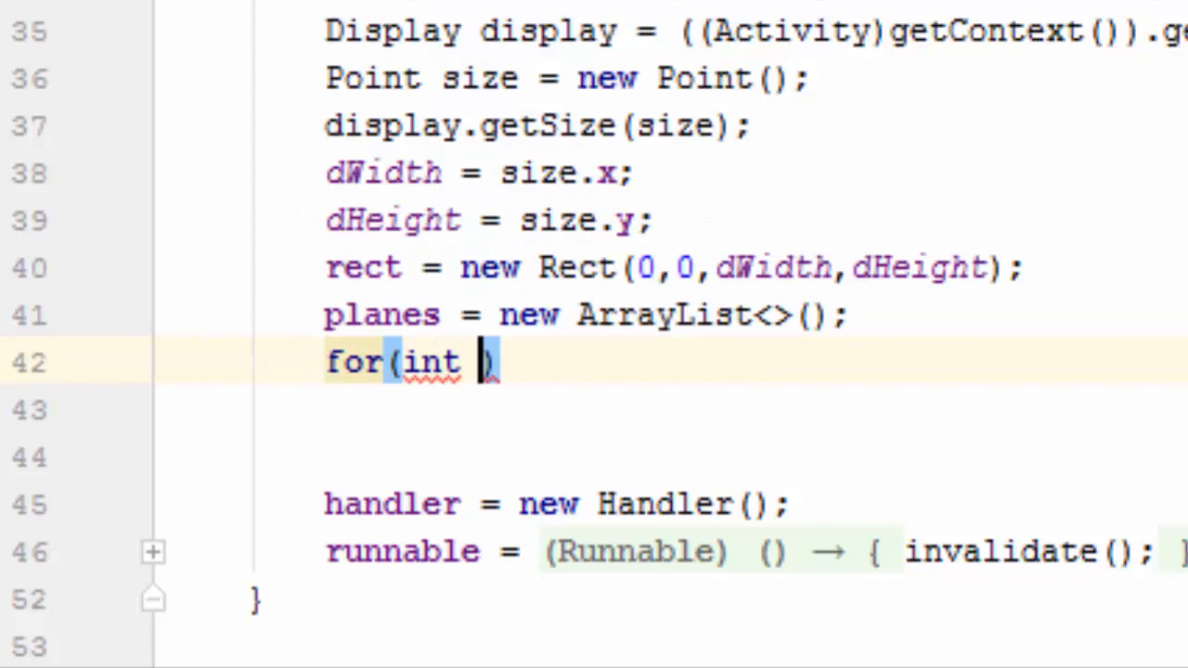
type("i")
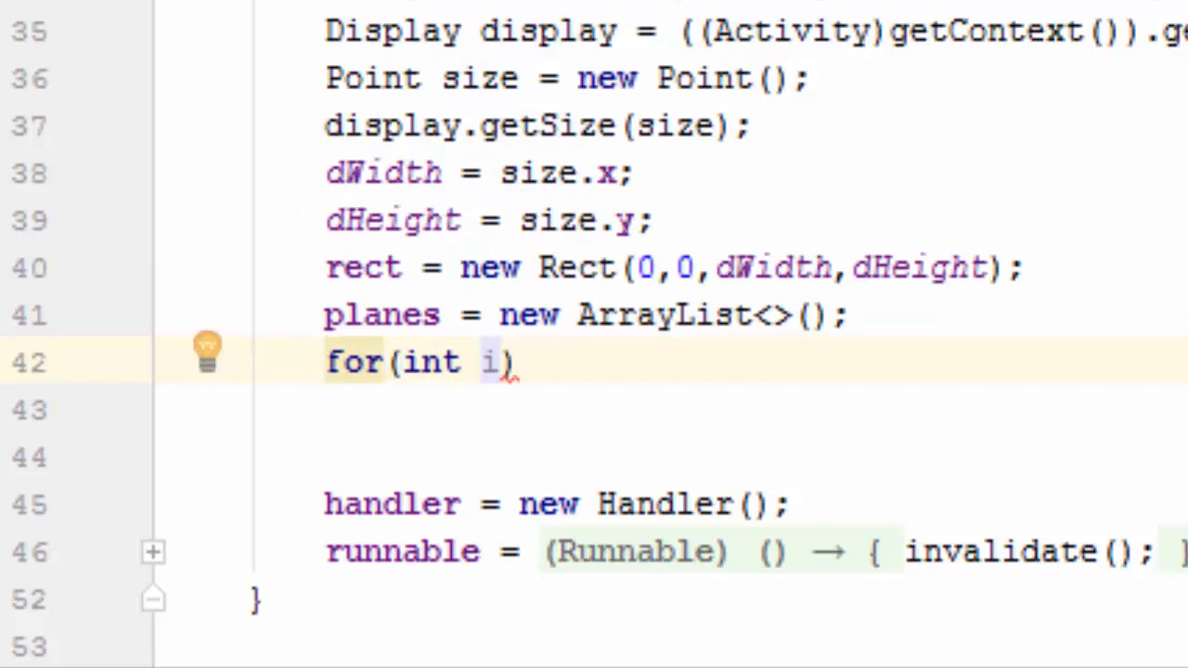
type("=0")
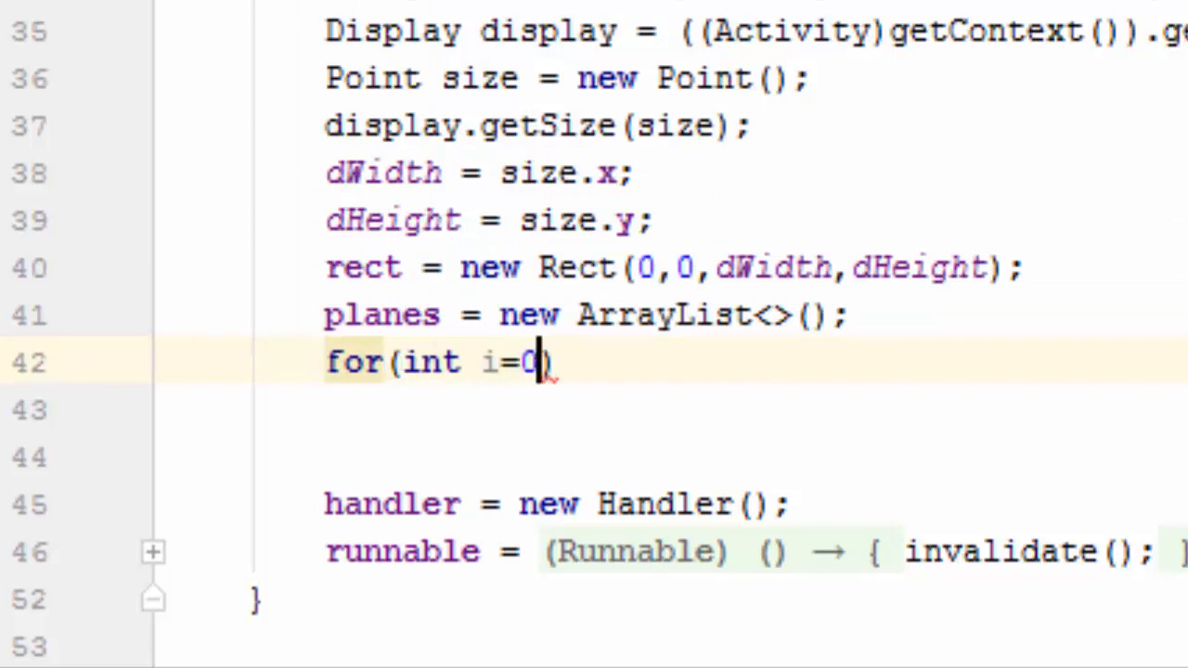
type(";i")
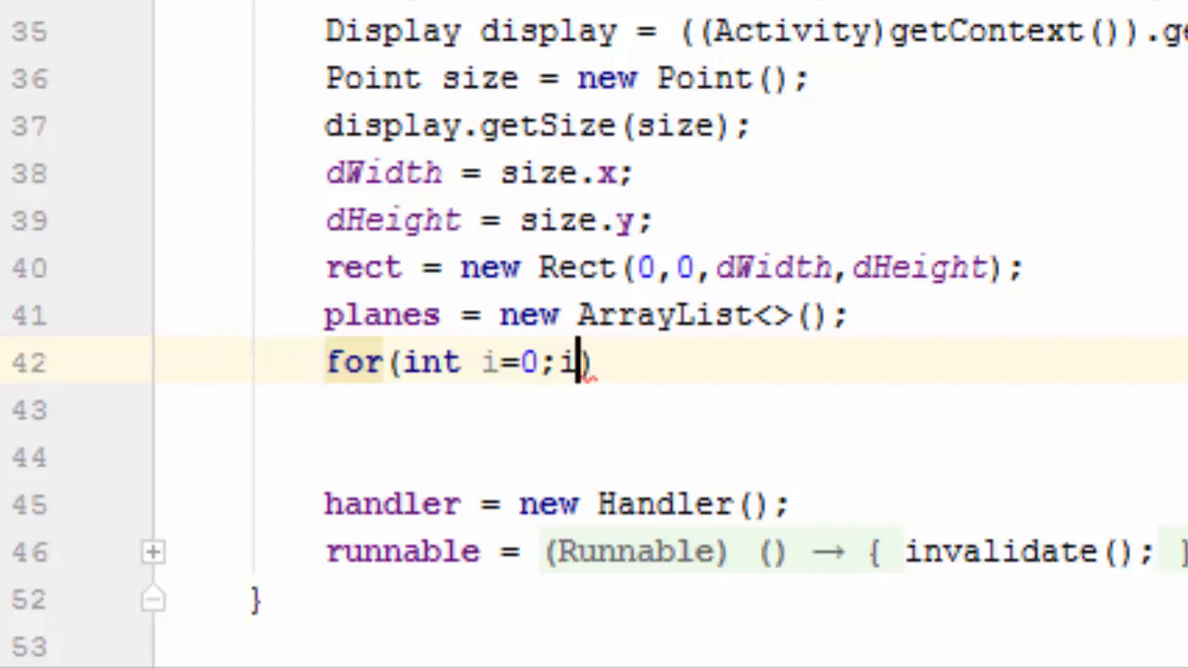
type("<")
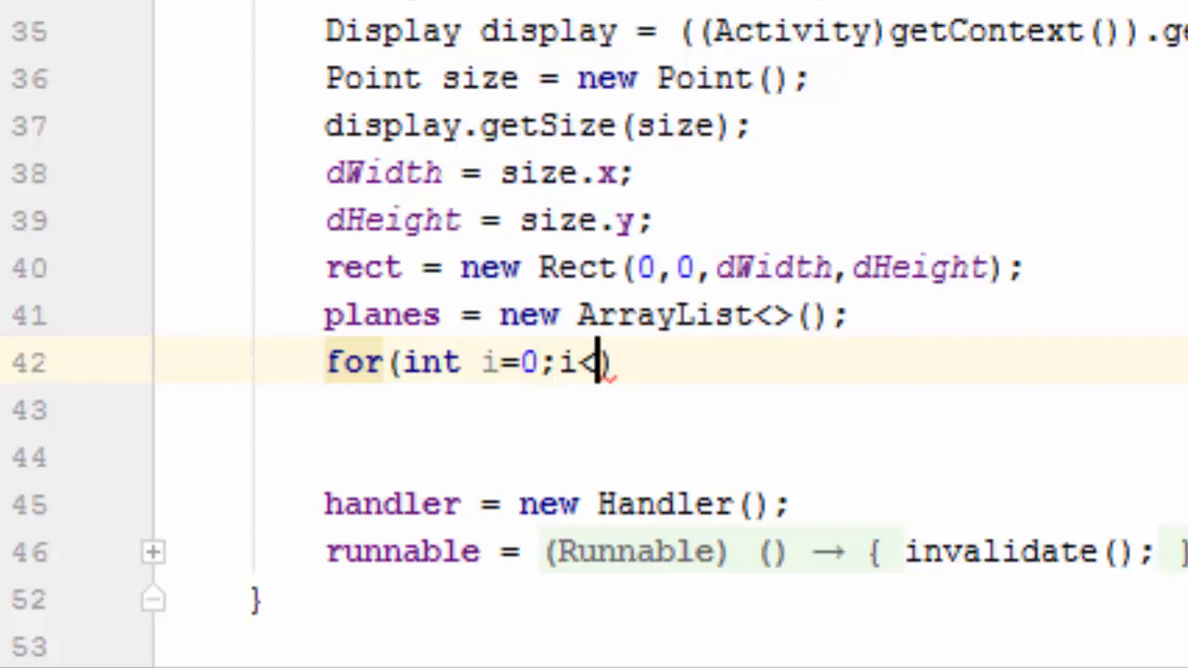
type("2")
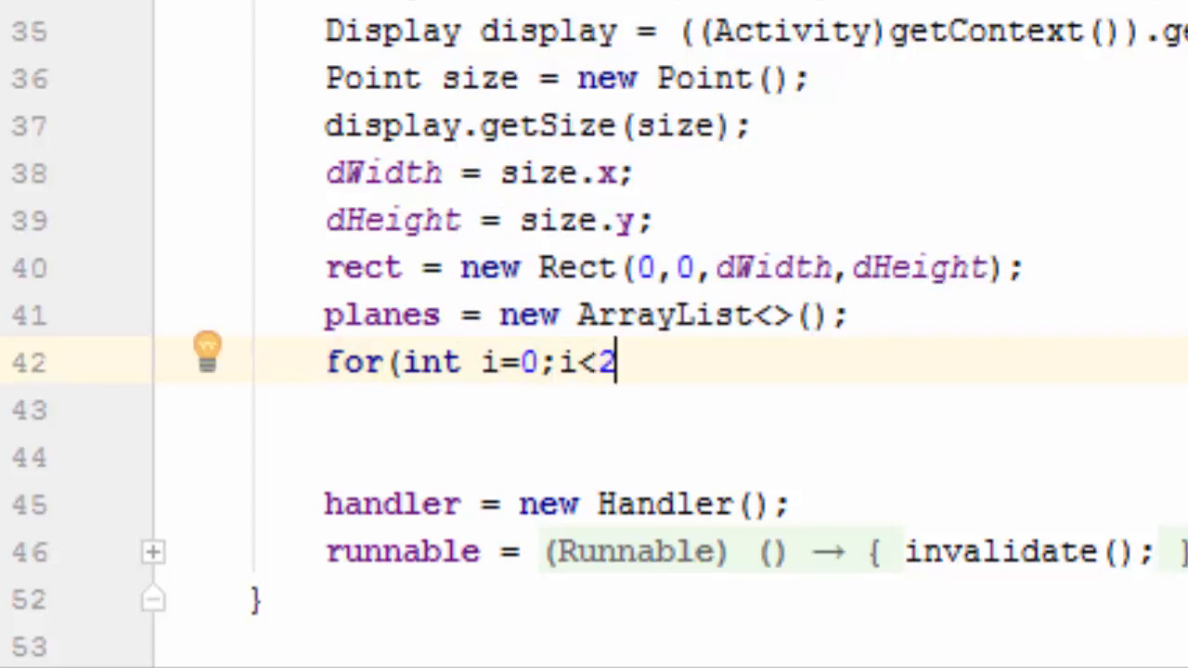
type(";)")
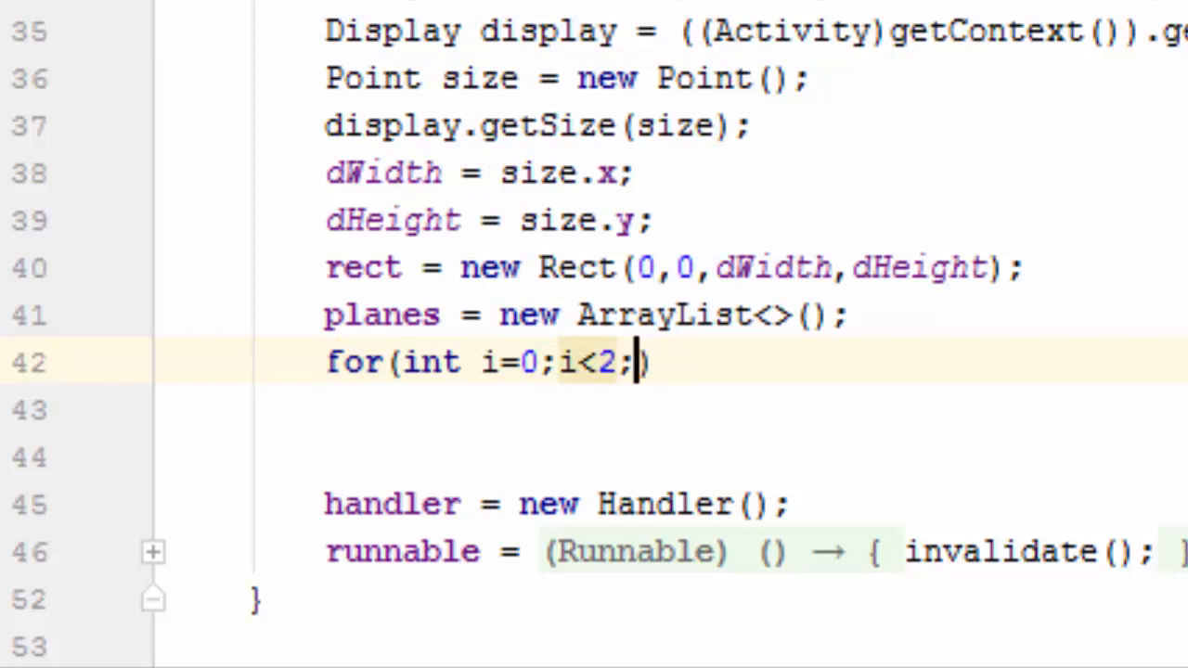
type("i++")
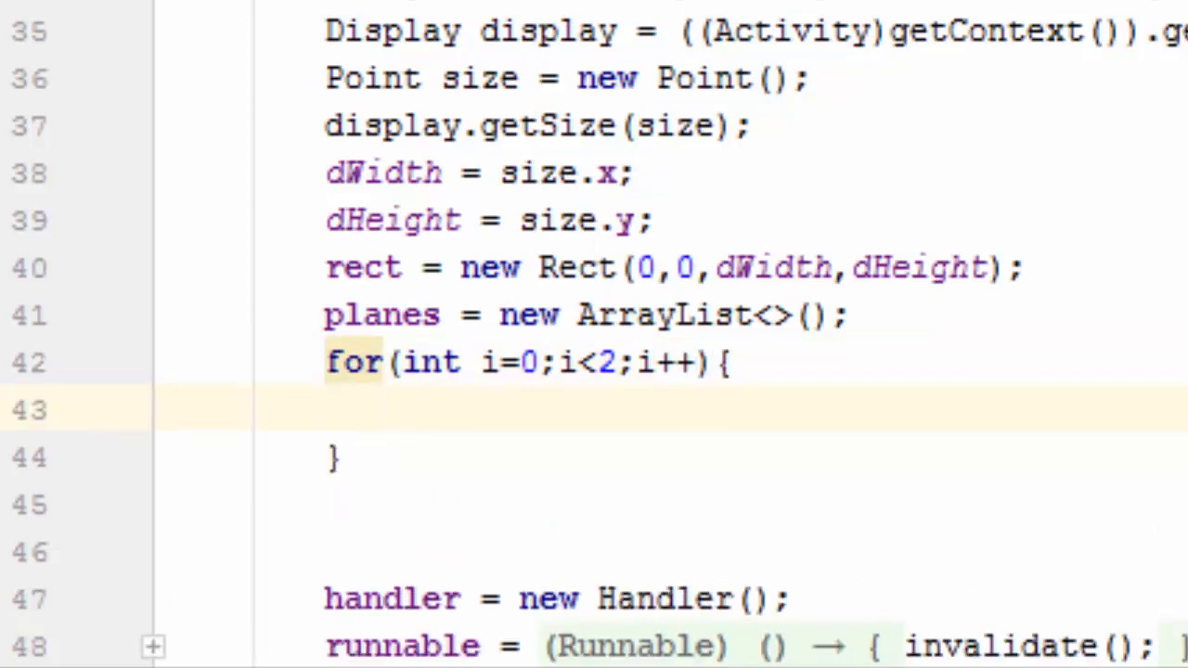
Step: Inside the loop create Plane plane = new Plane(context) and add it with planes.add(plane)
type("Plane")
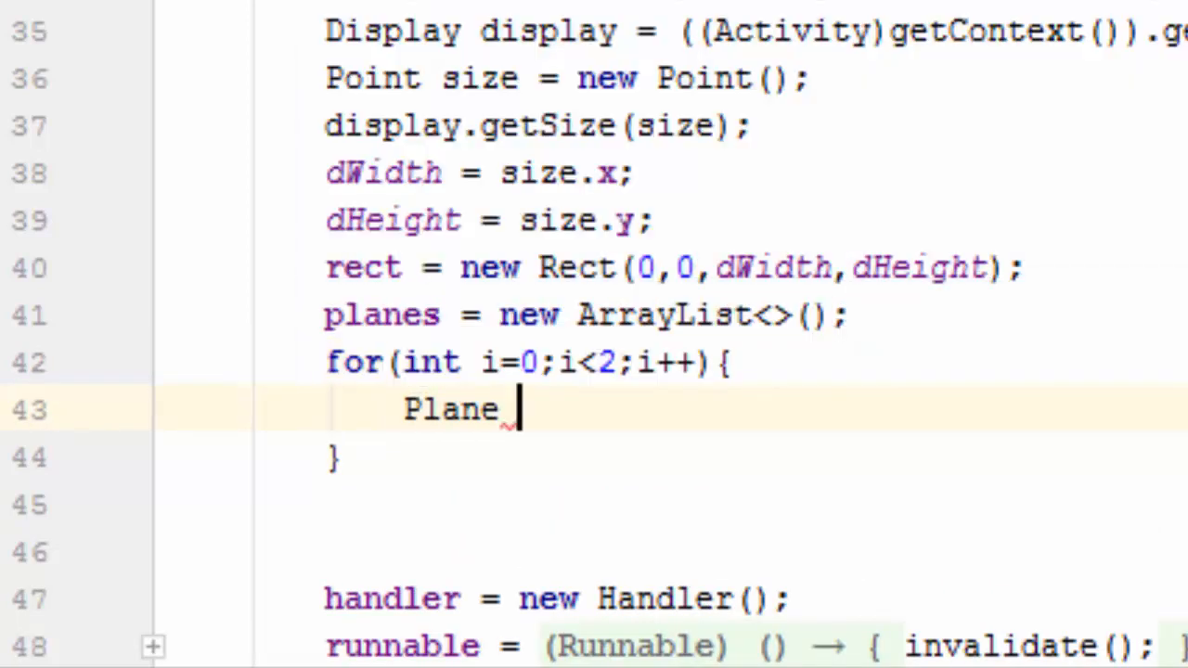
type("plane =")
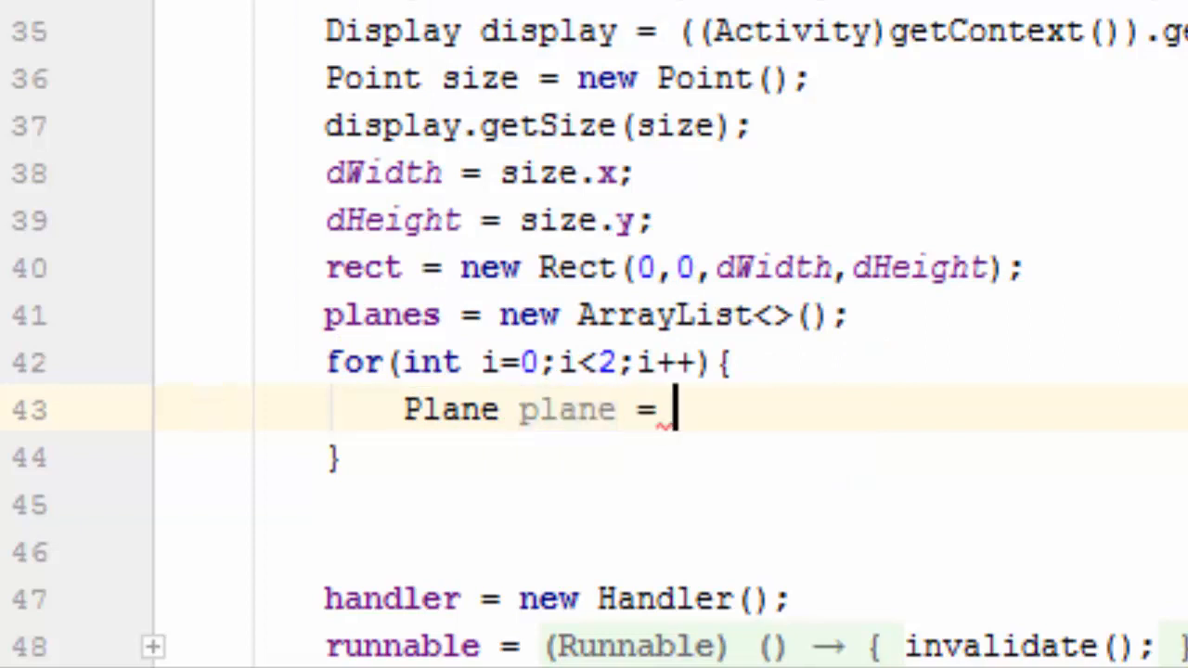
type("new")
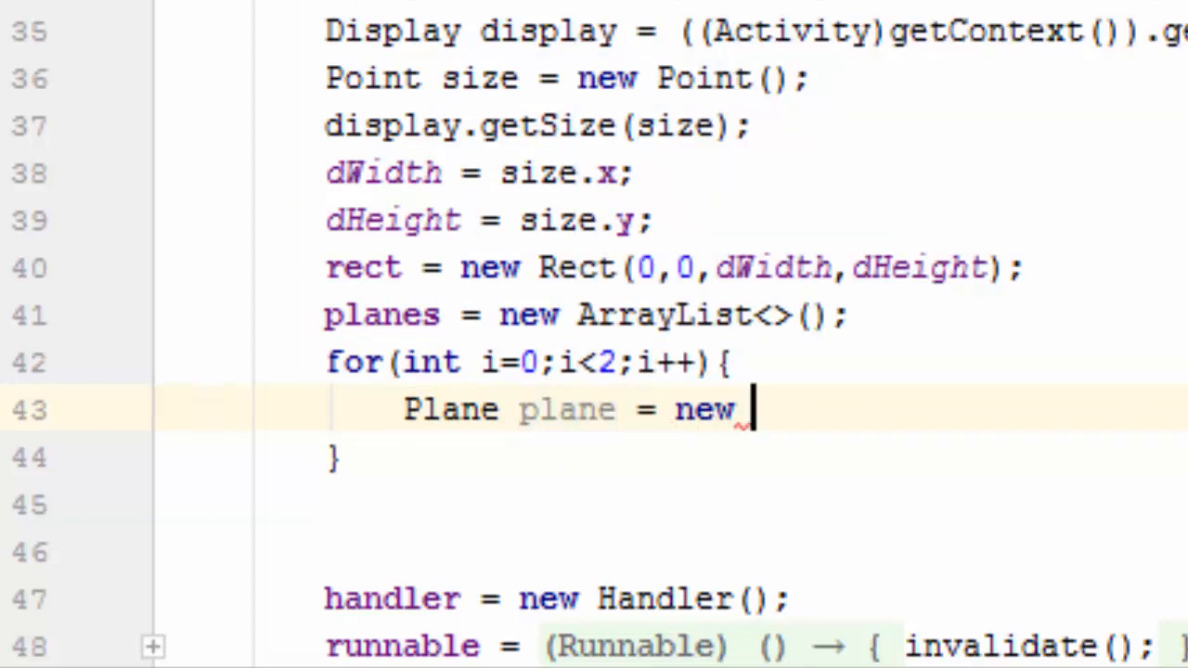
type("Plane(context);")
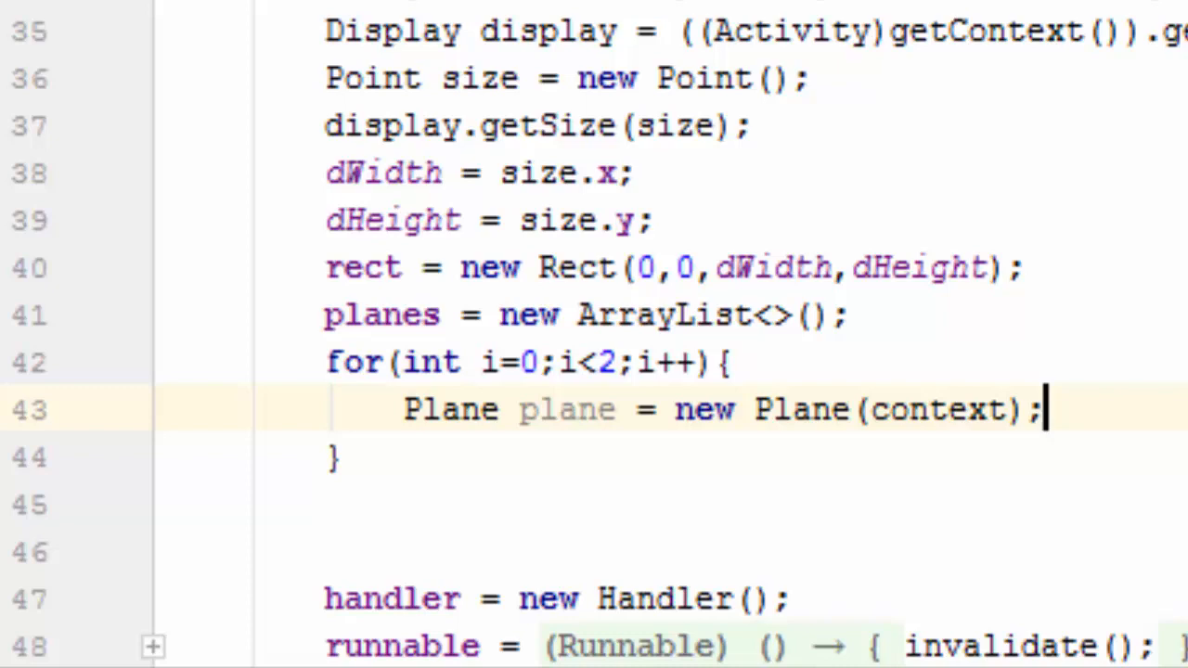
type("planes")
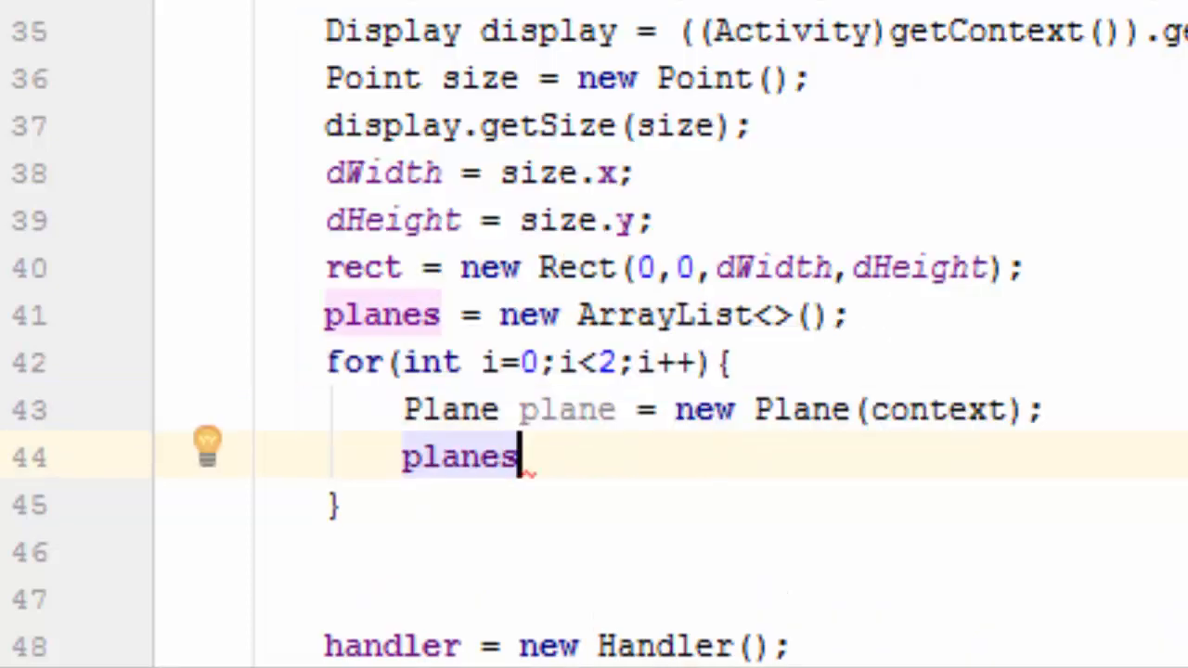
type(".")
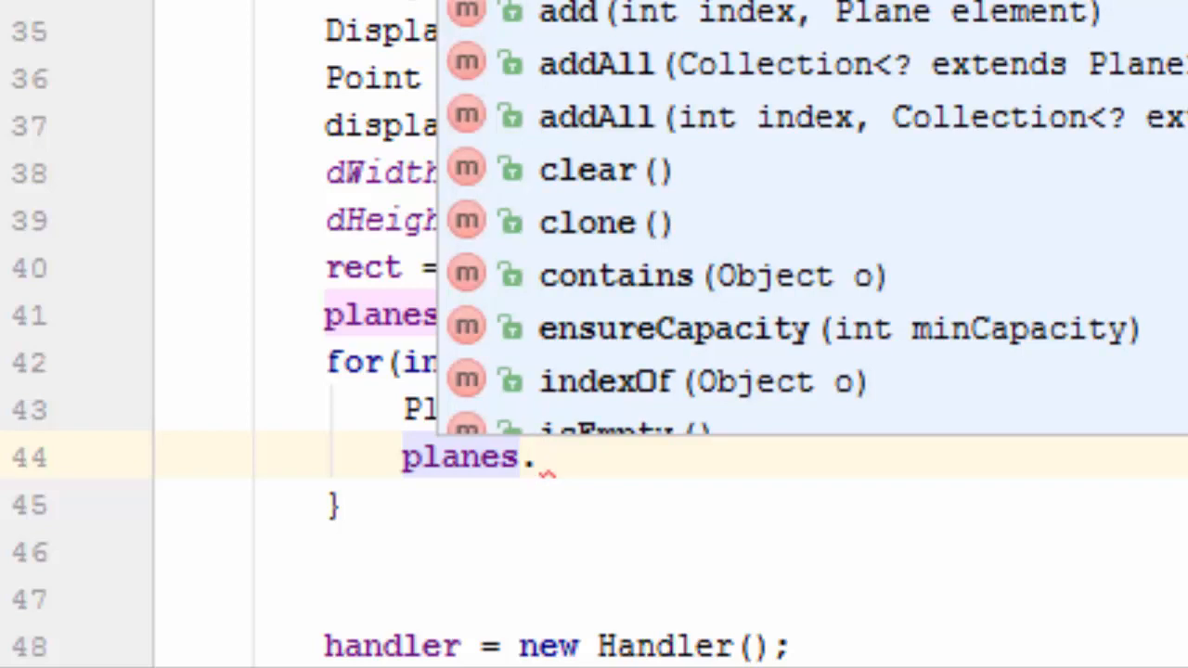
type("add(plane);")
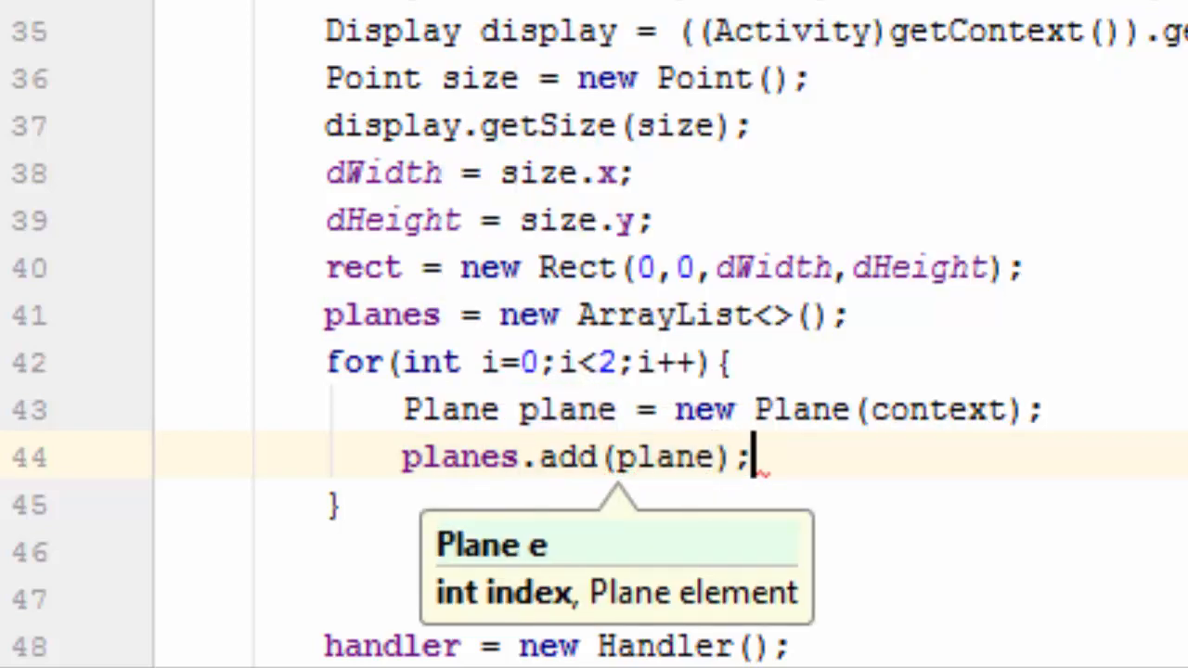
scroll("down", 3)
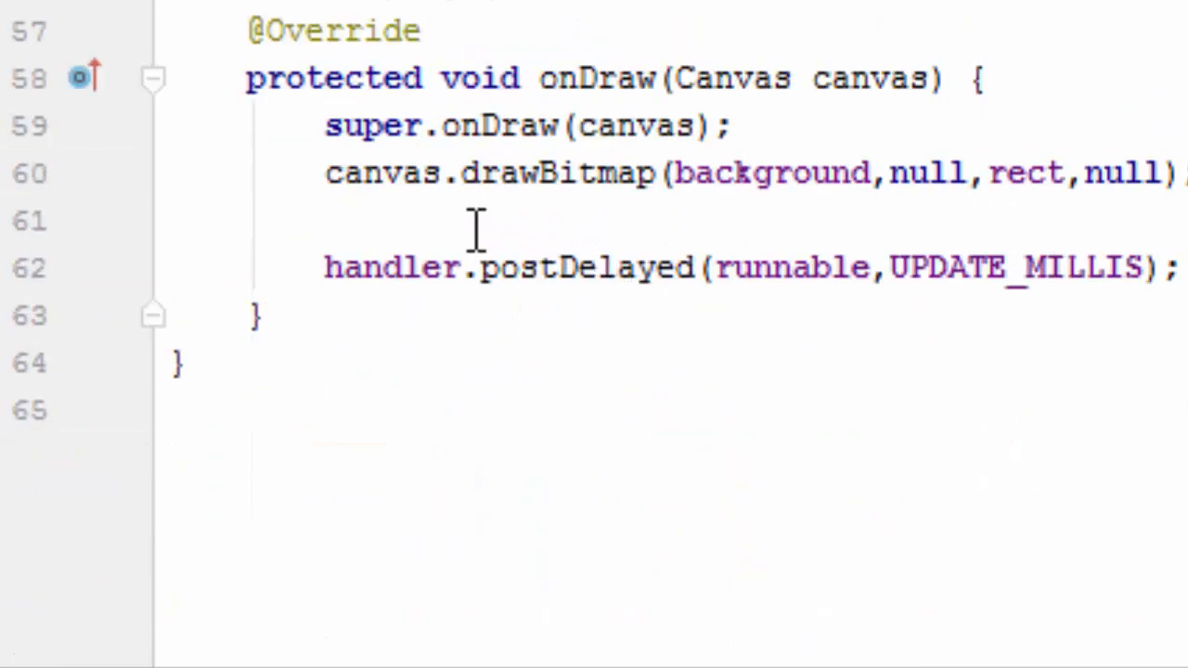
Step: Add an empty for loop over i < planes.size() in onDraw after the background drawBitmap
left_click(325, 219)
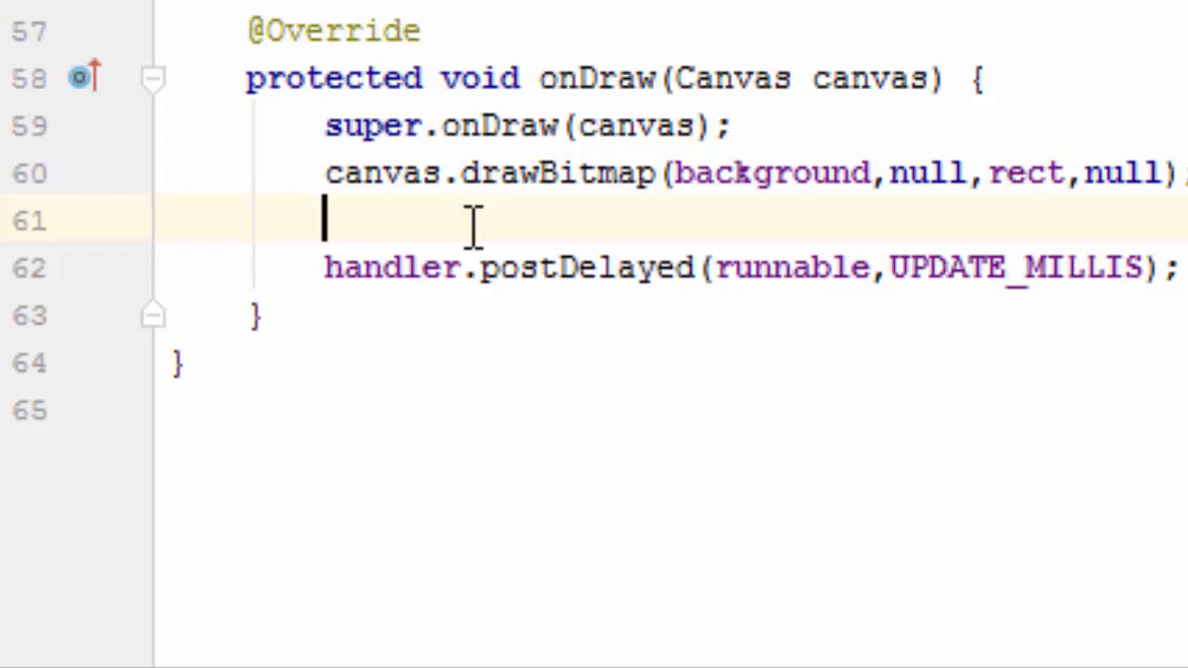
type("for")
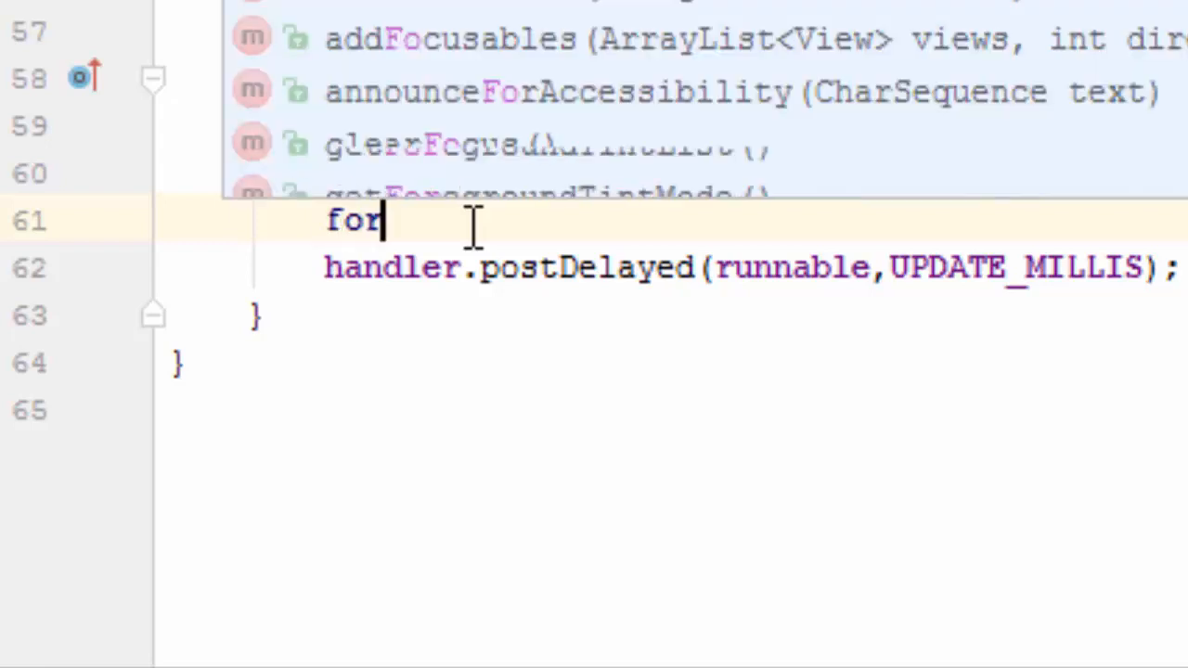
type("(")
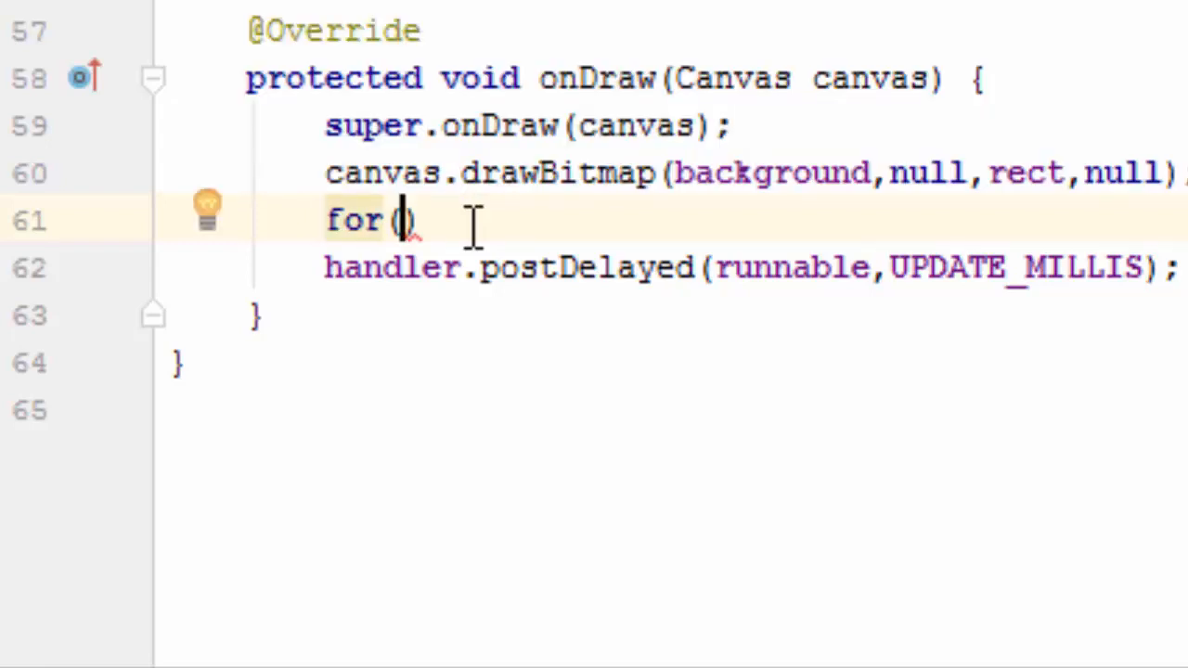
type("int")
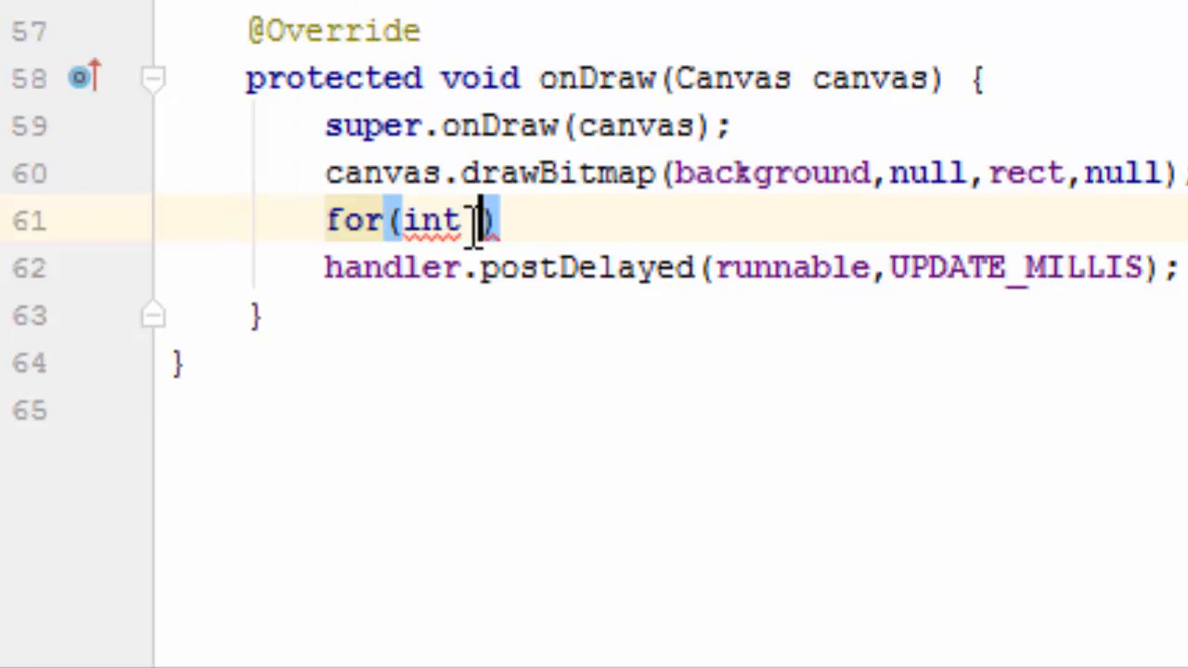
type("i")
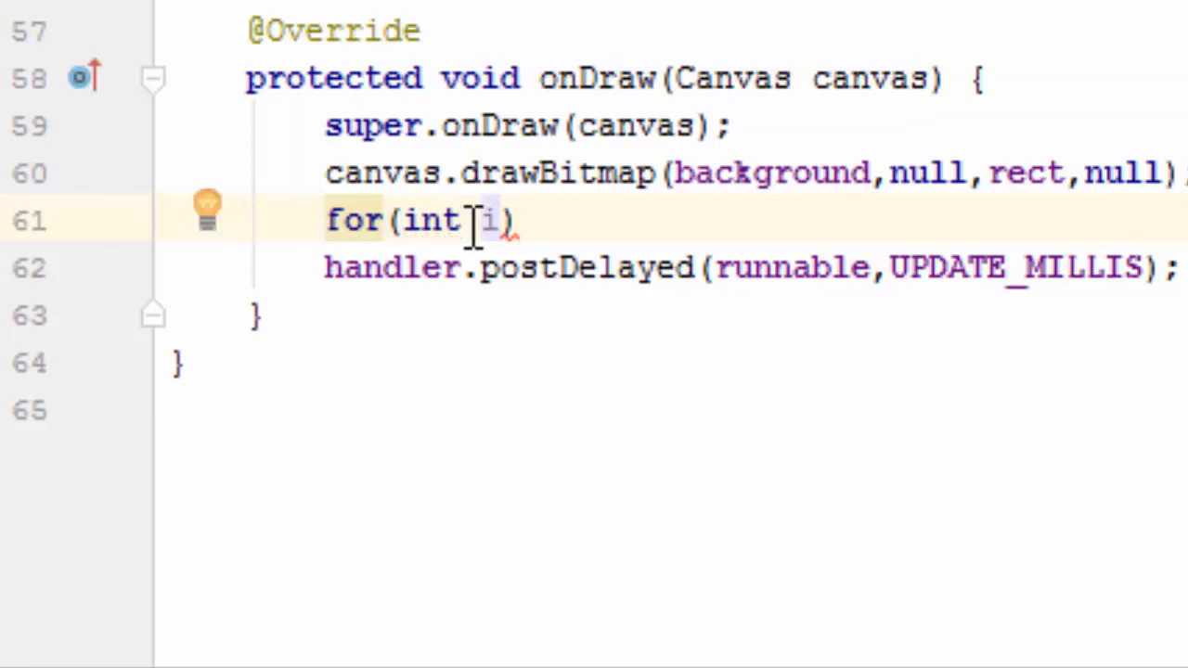
type("=0;")
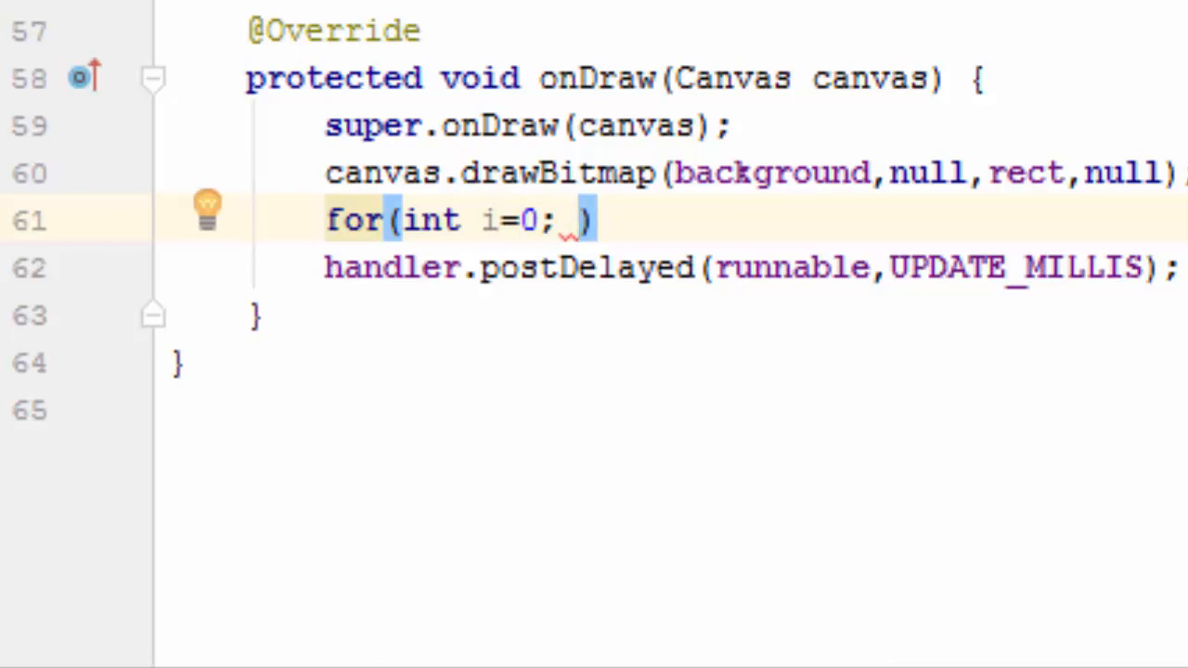
type("i<")
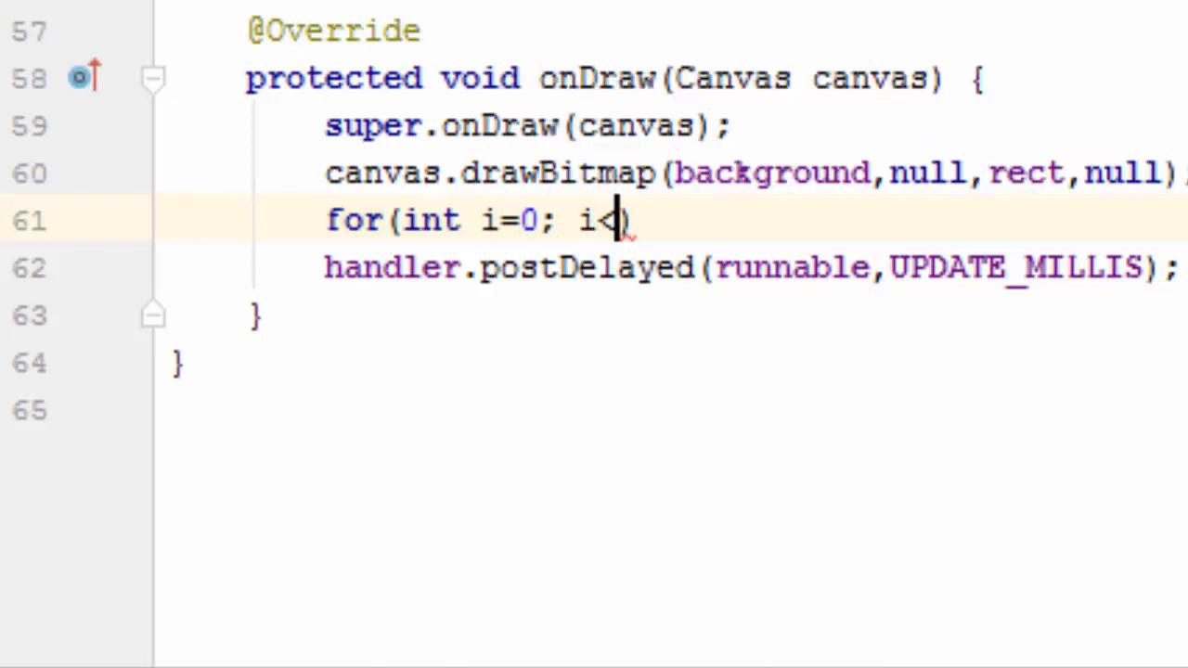
type("planes")
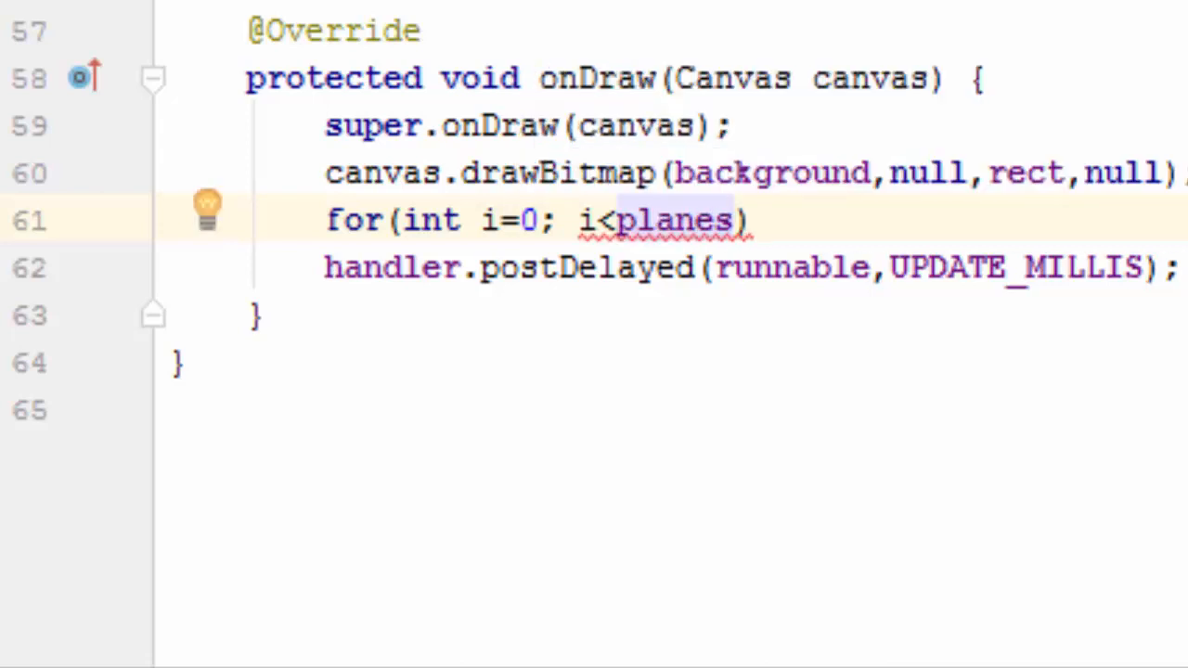
type(".")
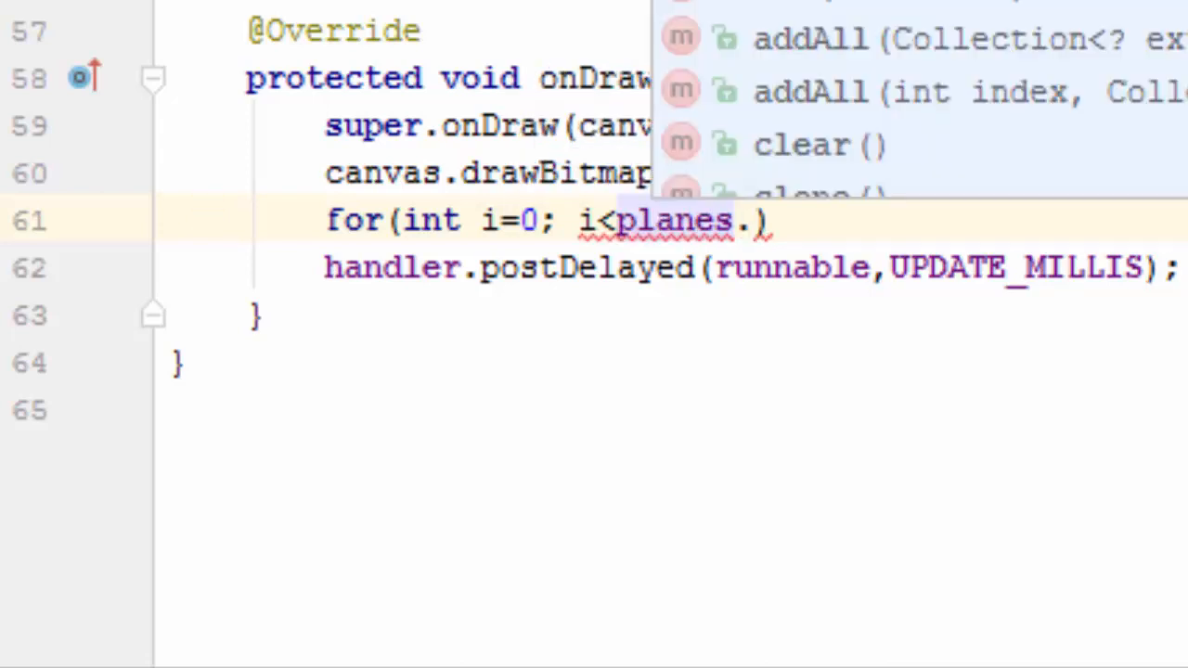
type("size(); i++){")
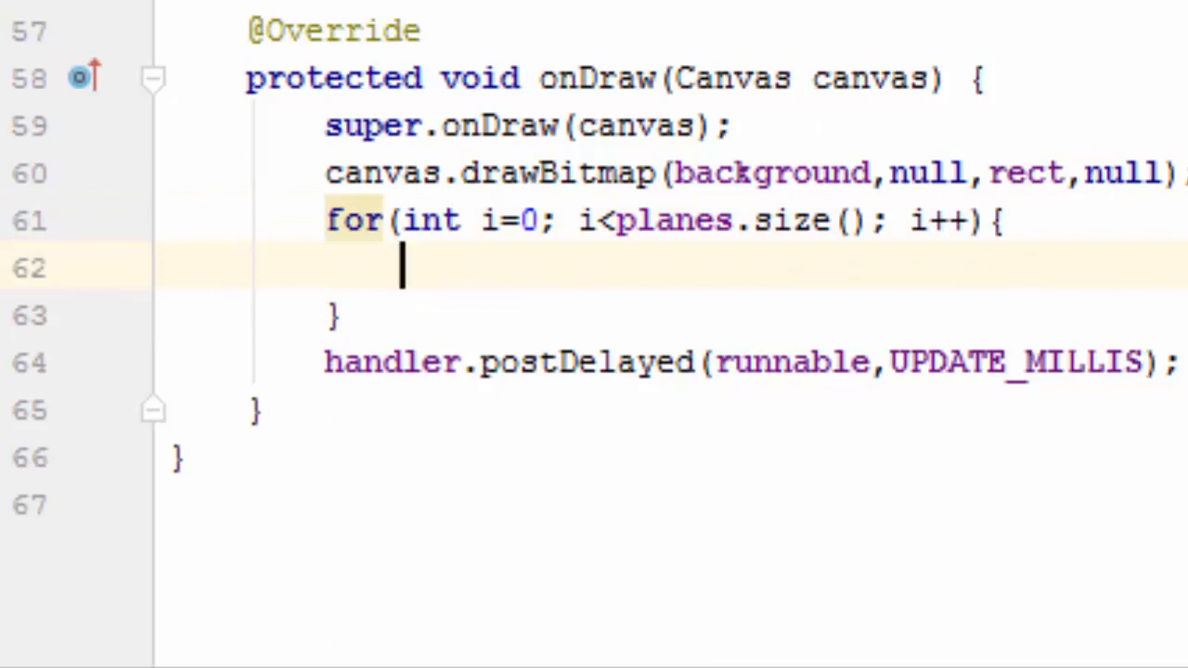
mouse_move(404, 267)
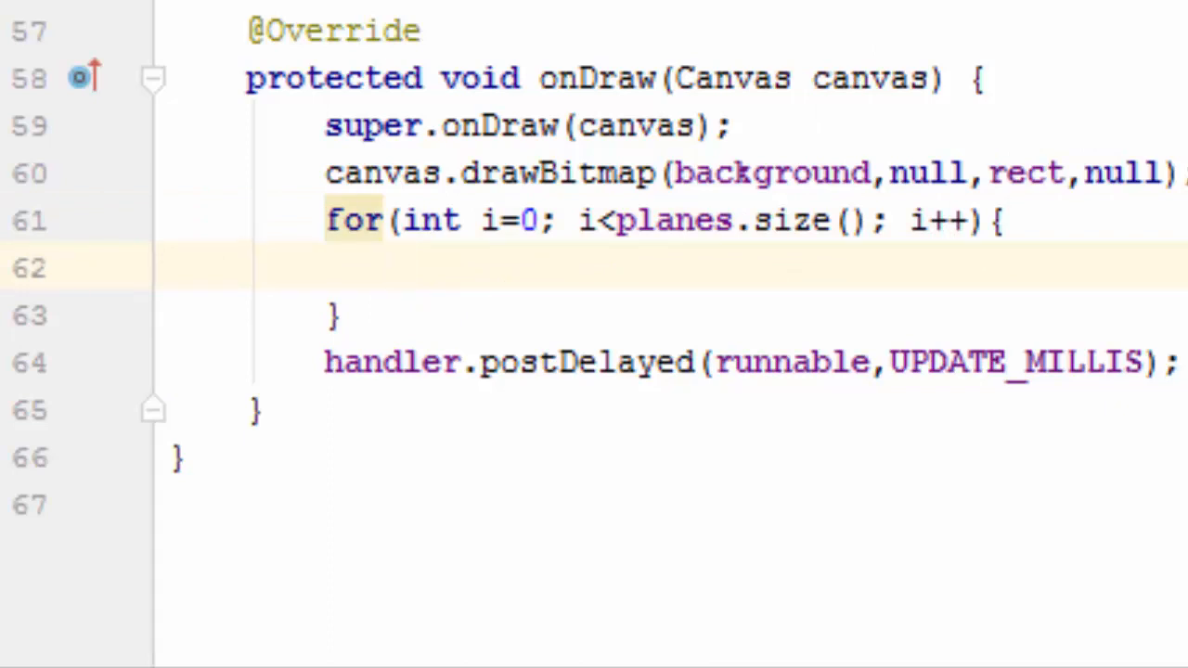
Step: Begin canvas.drawBitmap with planes.get(i).getBitmap() as the bitmap argument inside the loop
type("canvas")
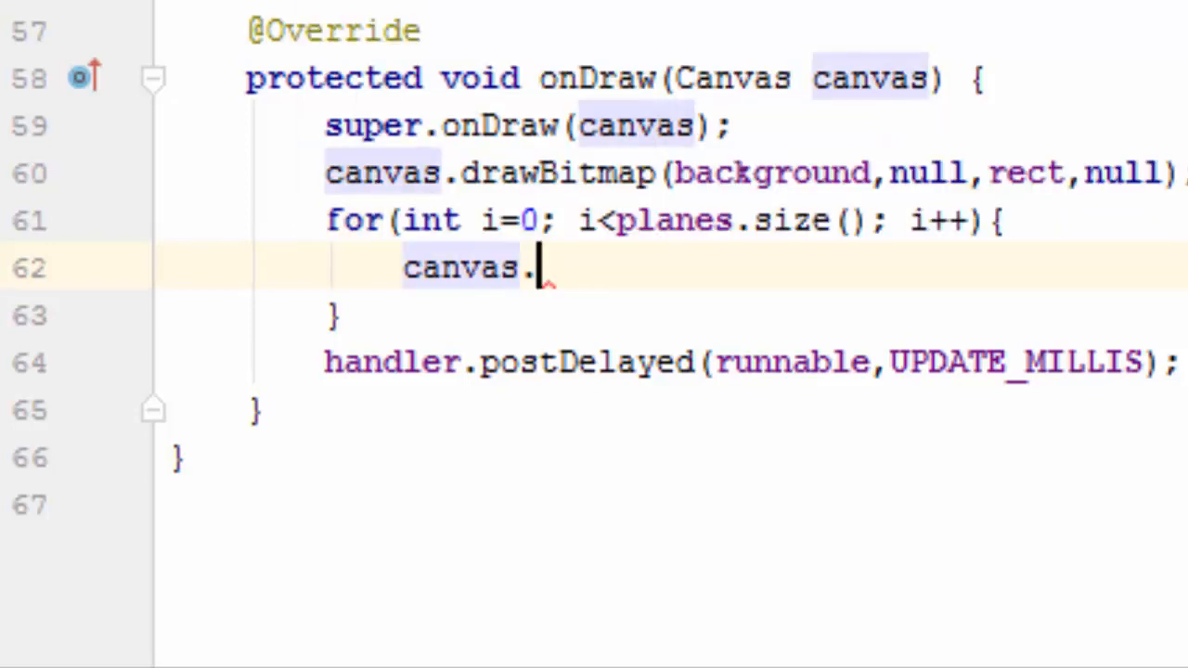
type(".")
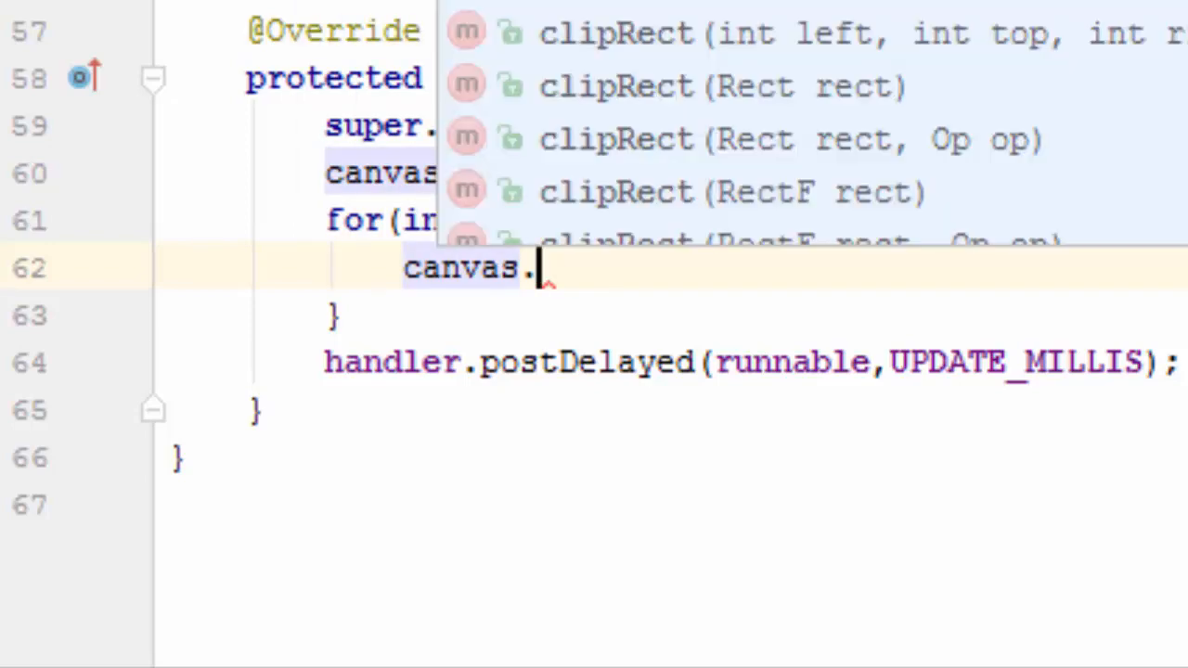
type("drawBitmap(p);")
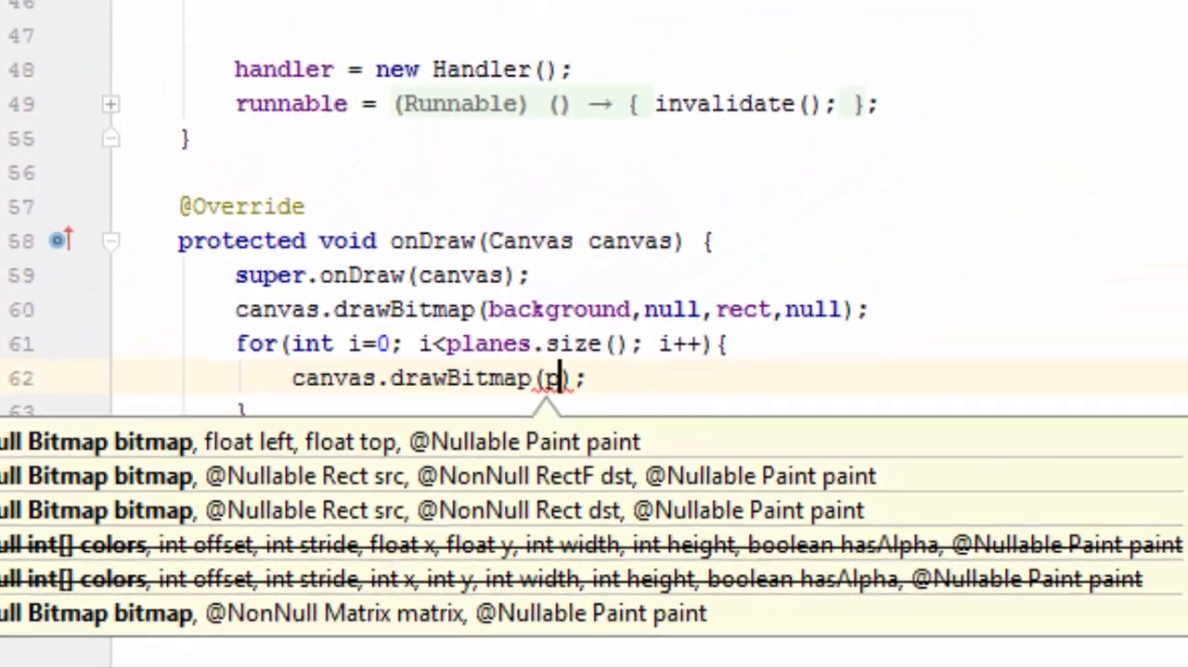
type("lanes")
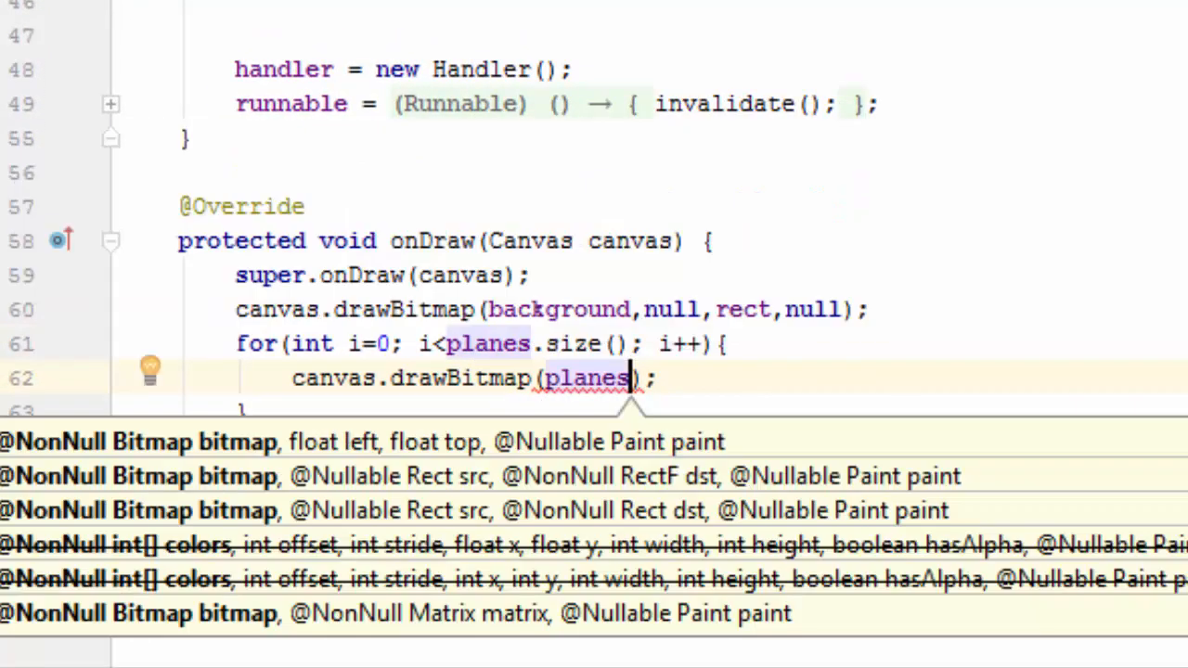
type(".get(")
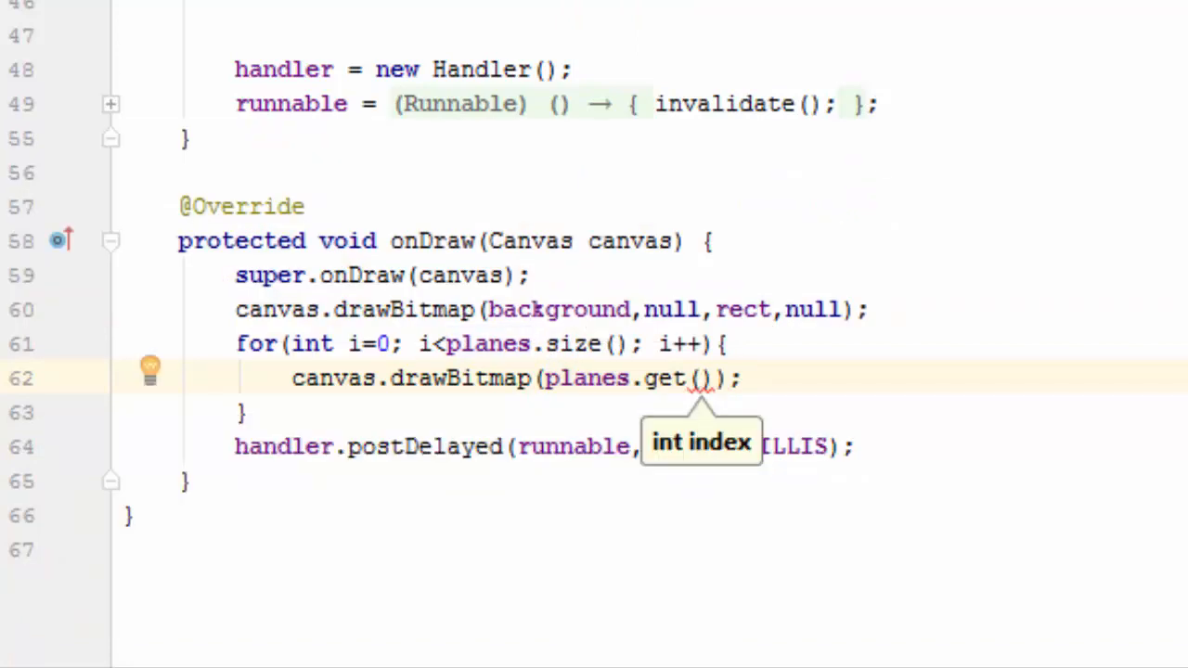
type("i")
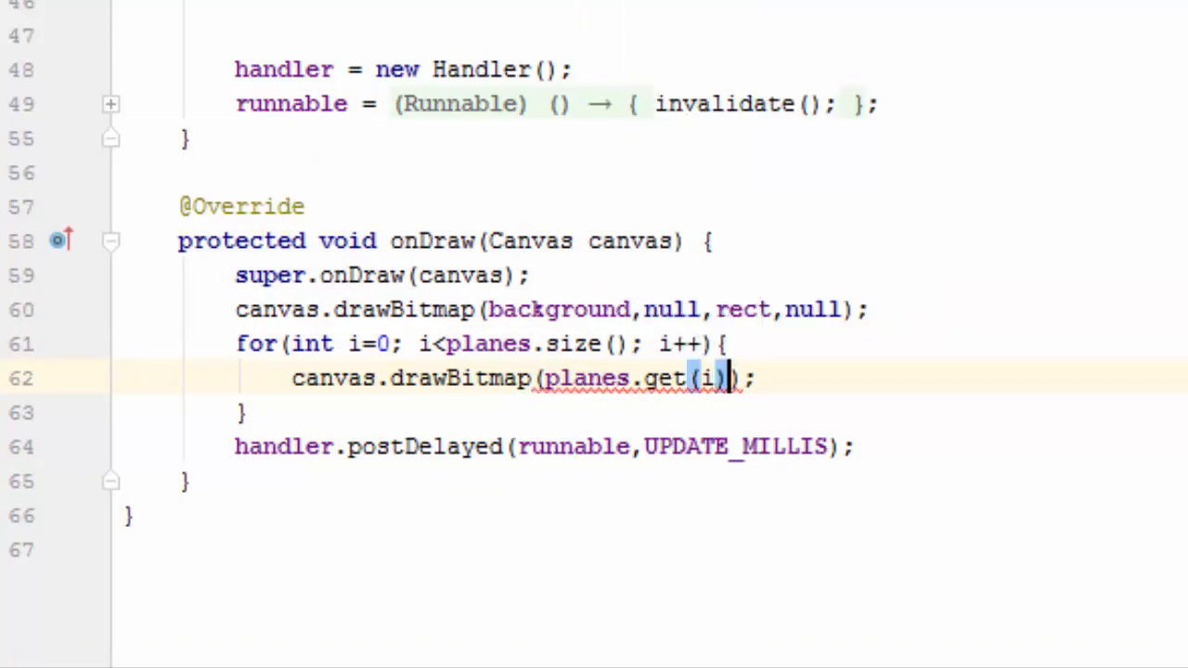
type(".getBitmap(")
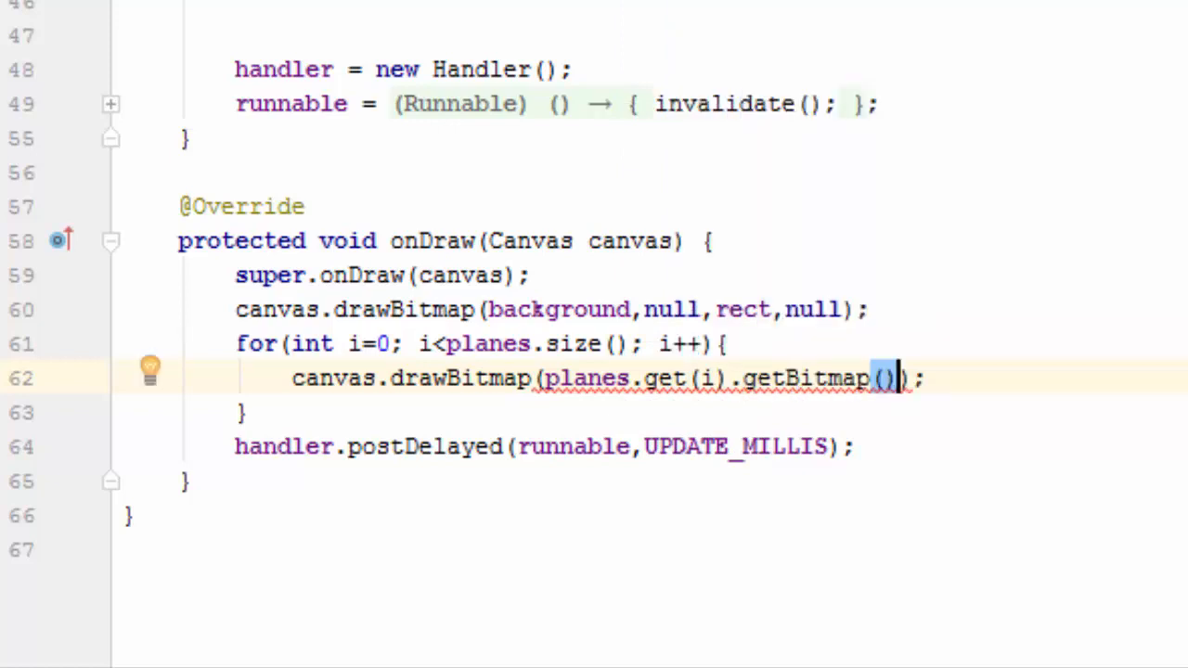
Step: Complete the call with planes.get(i).planeX, planes.get(i).planeY and a null paint
type(",")
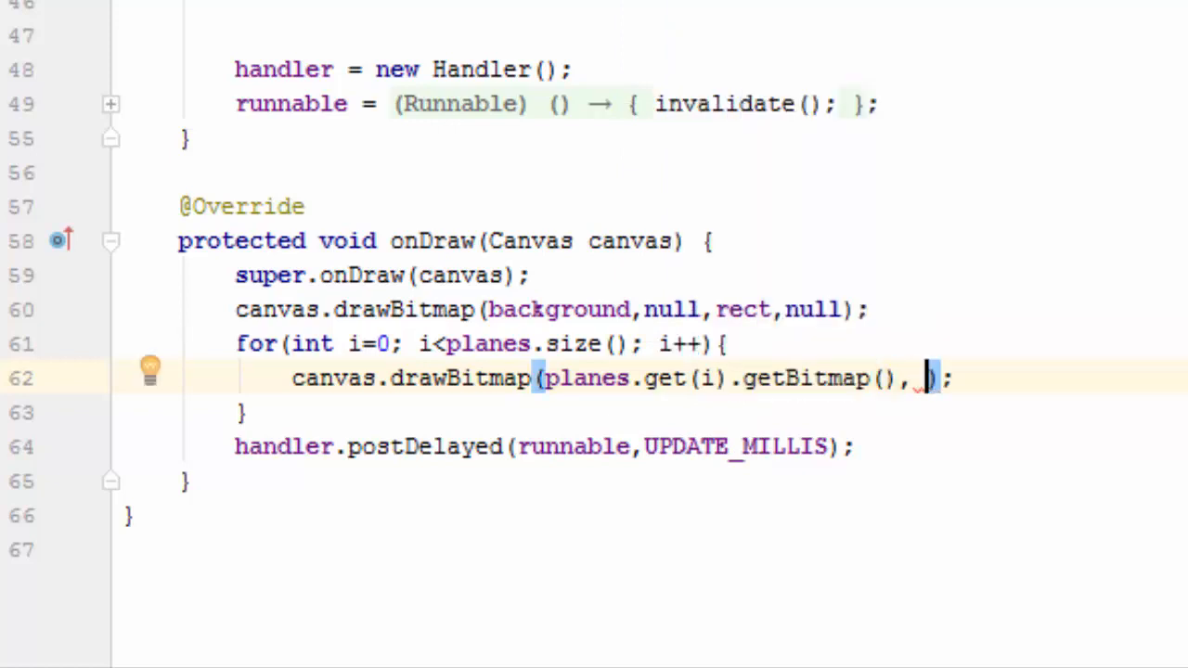
type("planes")
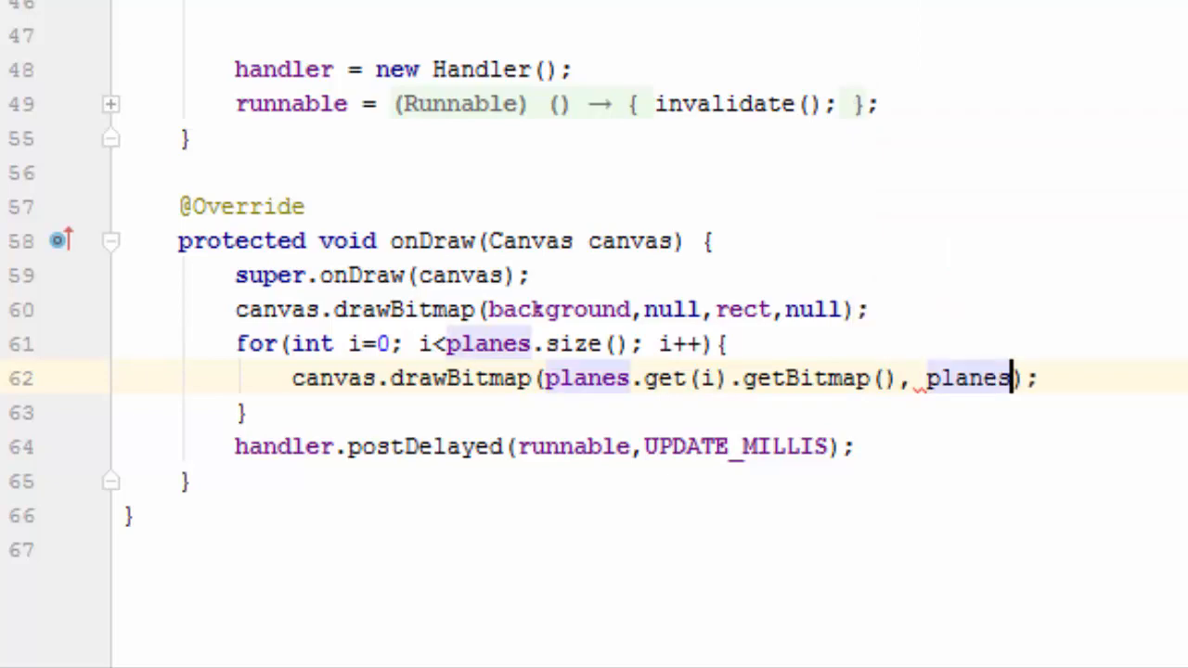
type(".get(i")
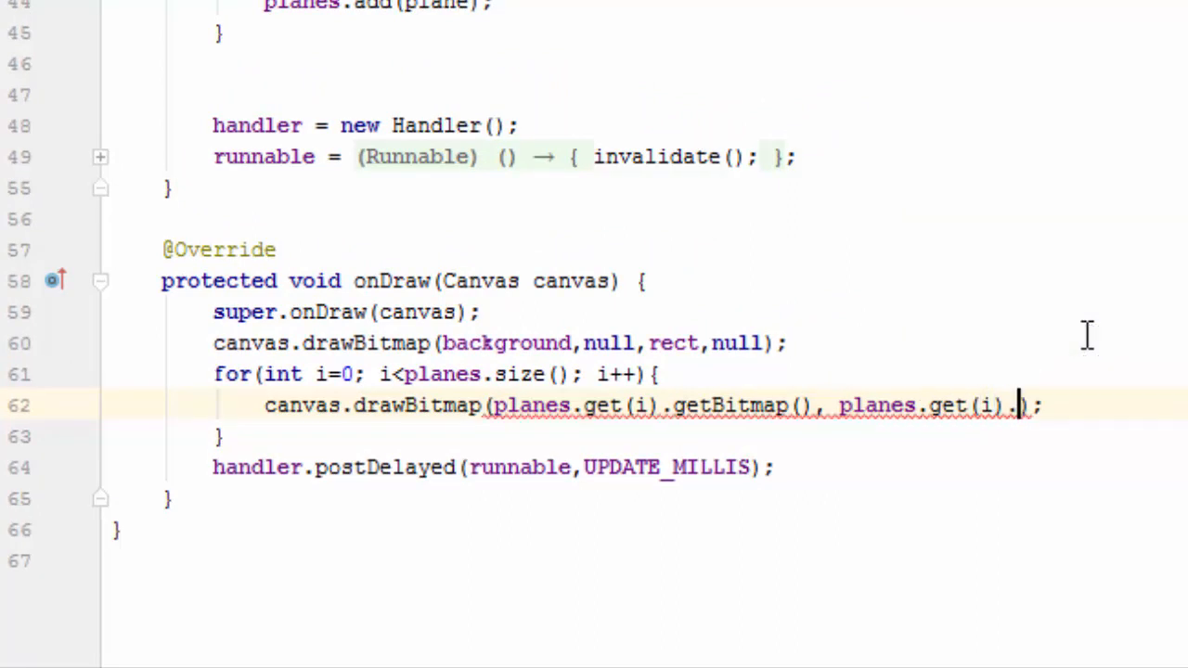
type(".")
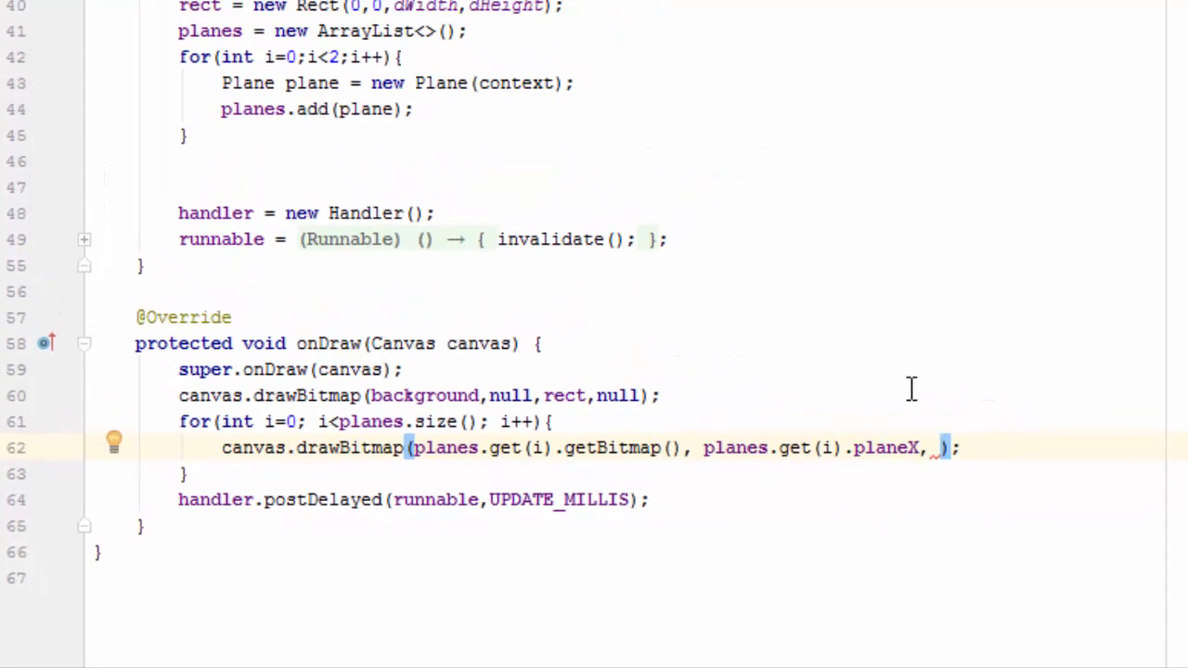
type("planes")
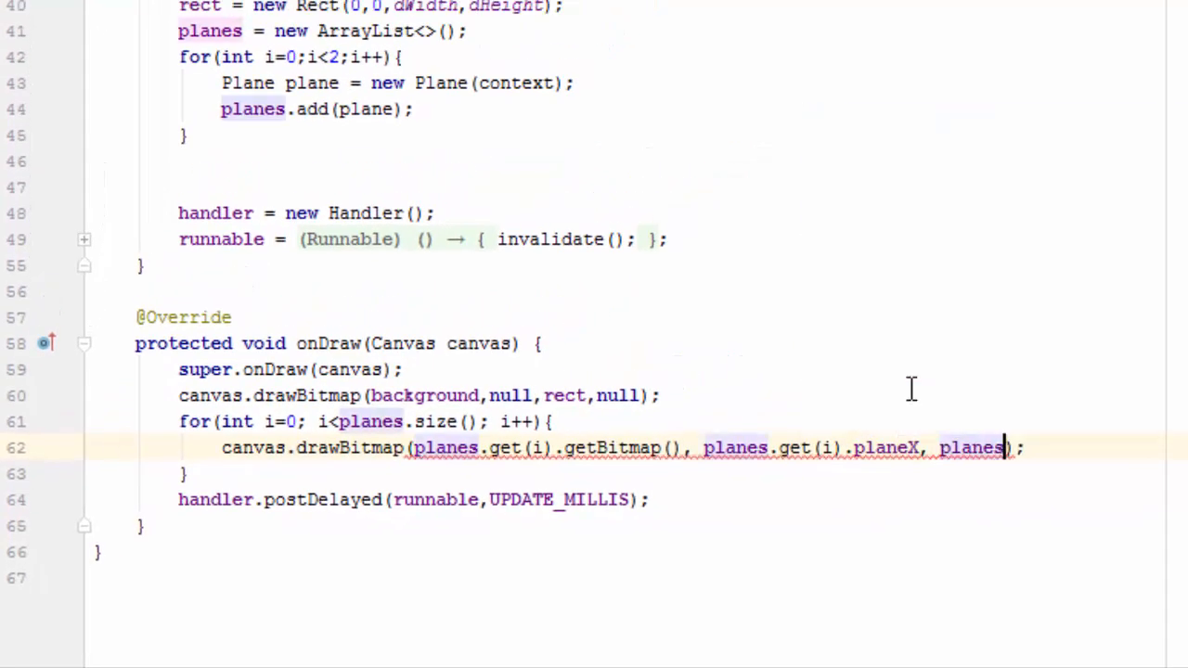
type(".get(")
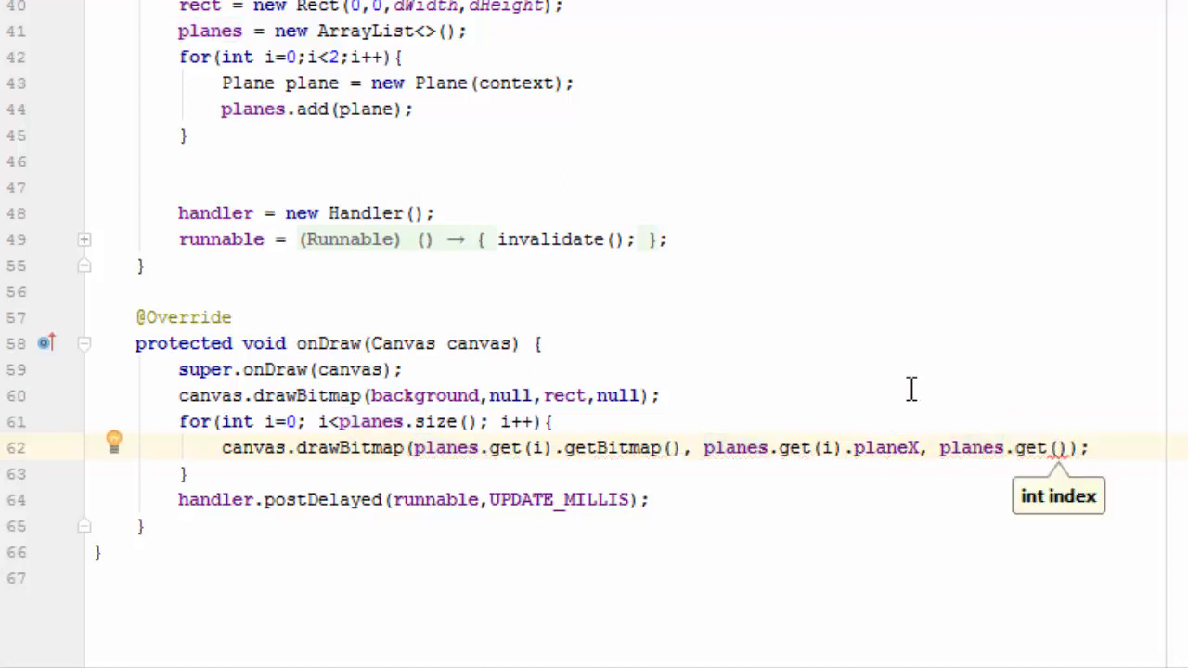
type(".planeY,")
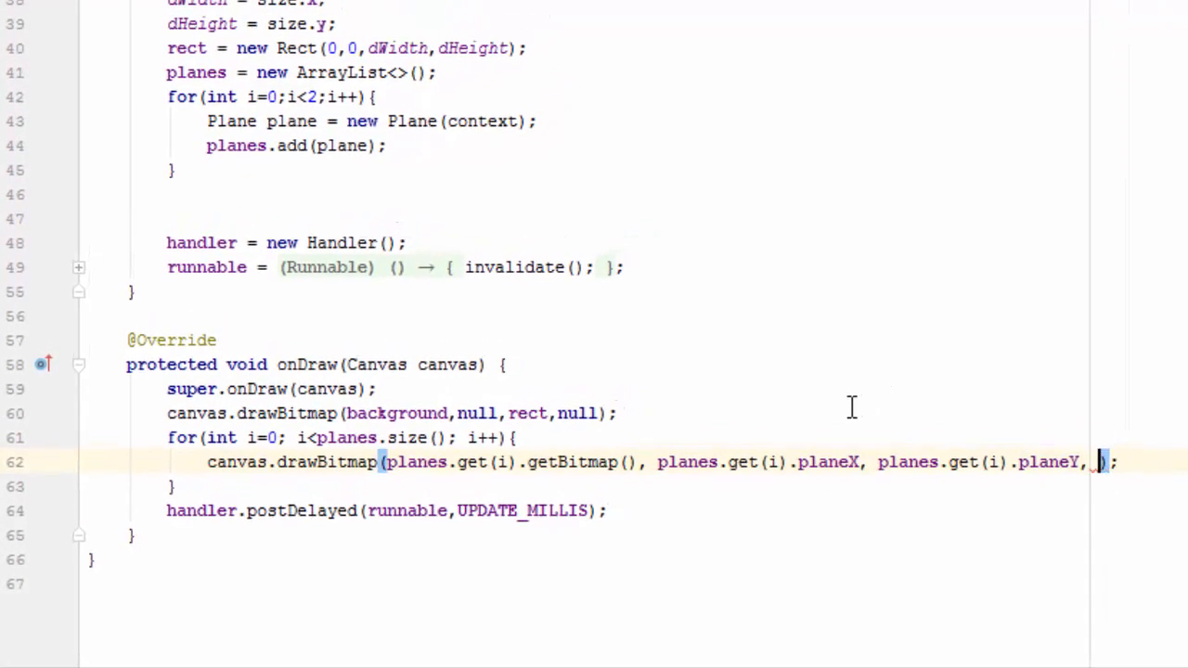
type("null")
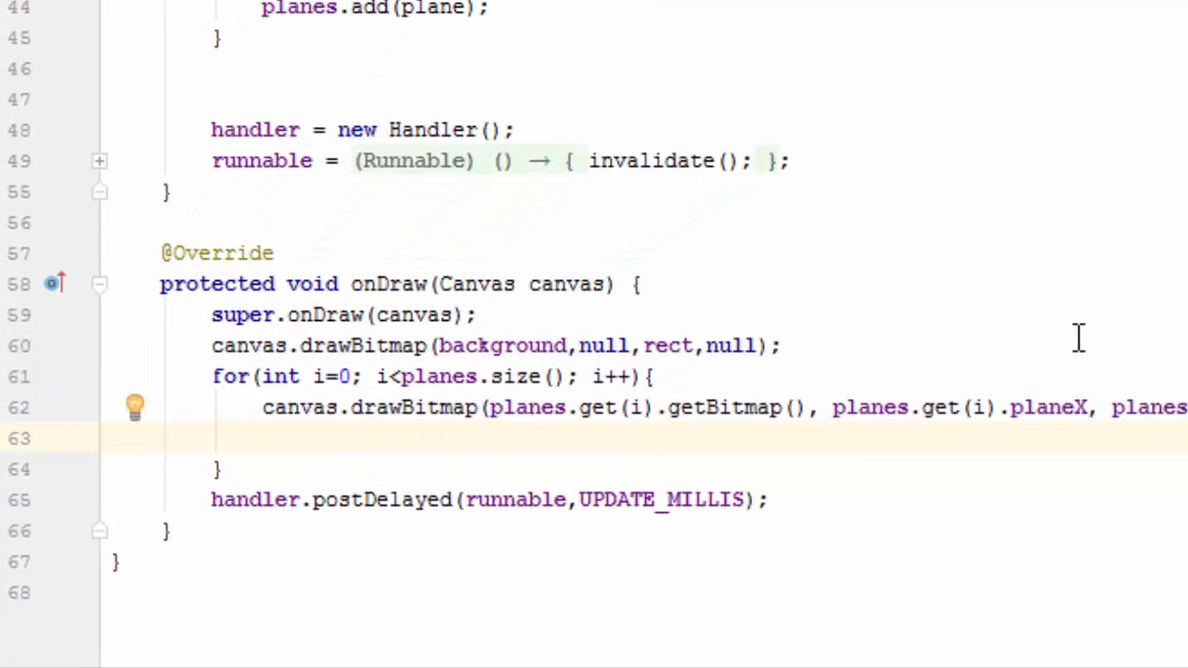
Step: Increment planes.get(i).planeFrame each draw inside the loop
type("planes")
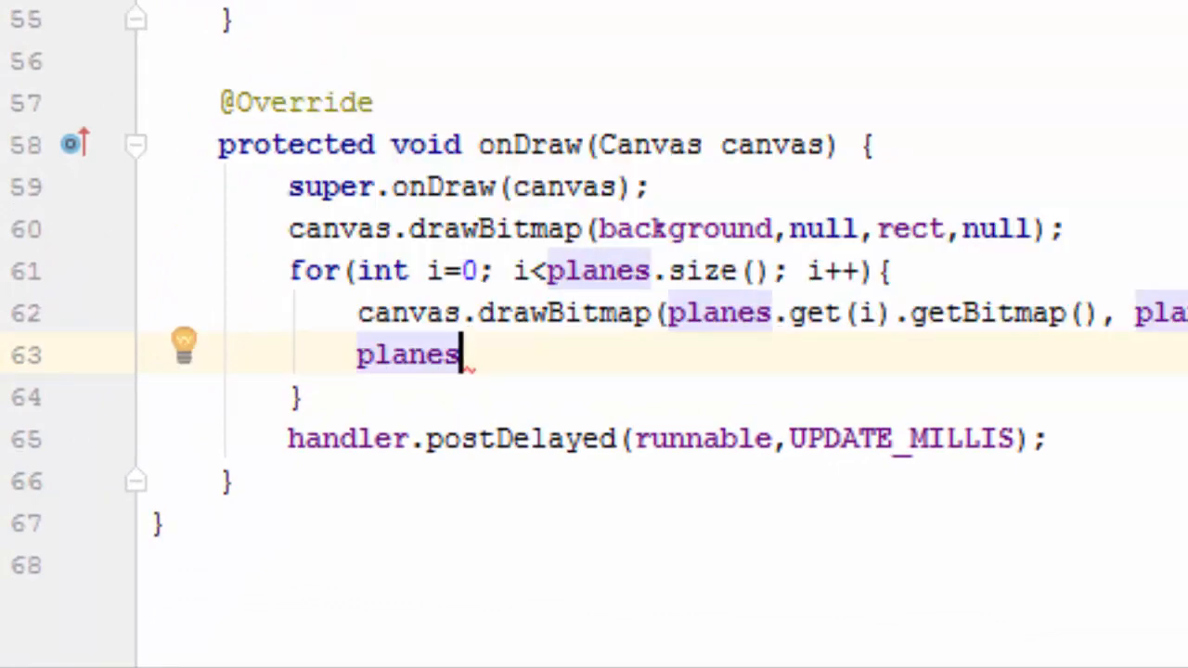
type(".get(")
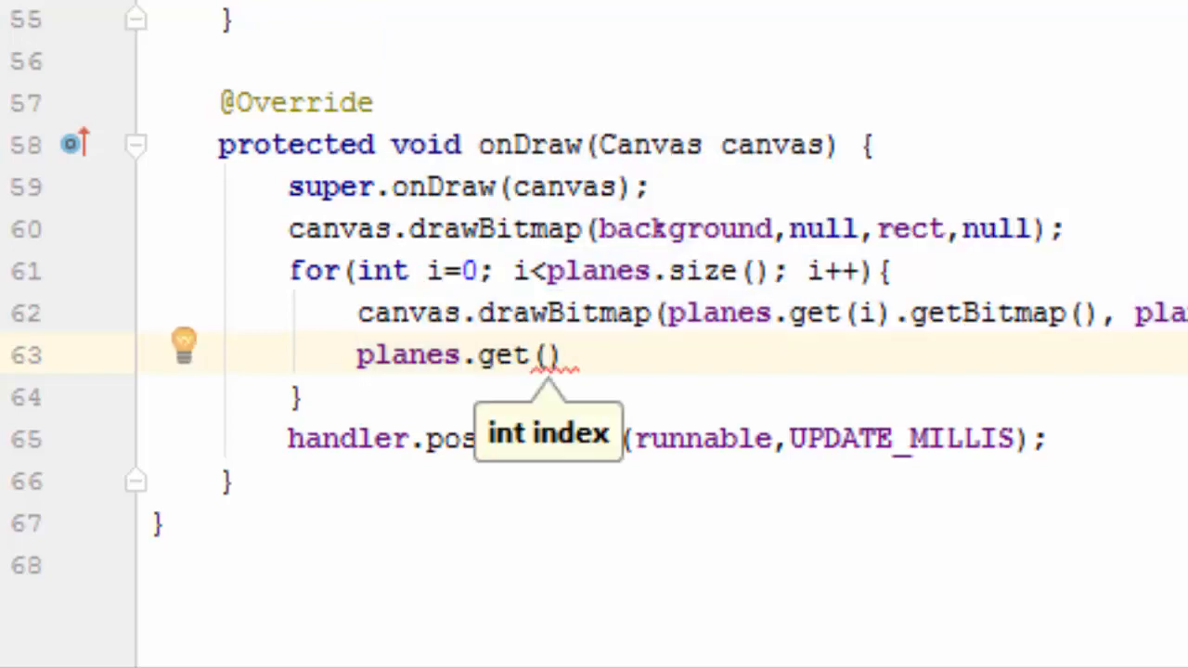
type("i).")
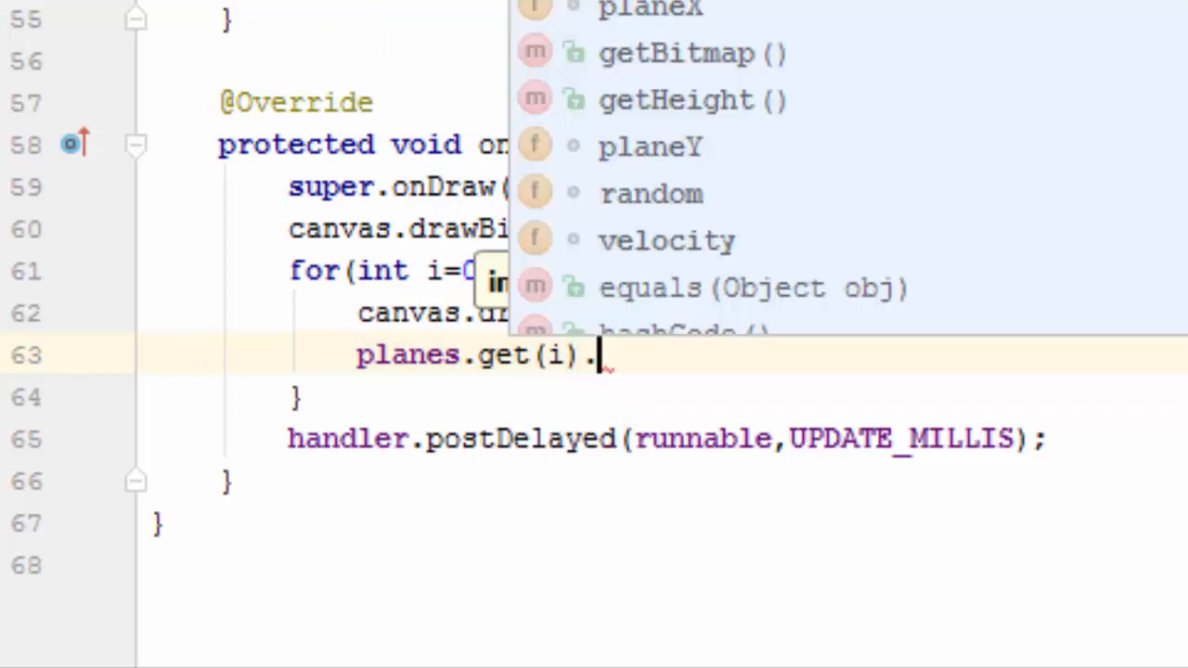
type("planeFrame++;")
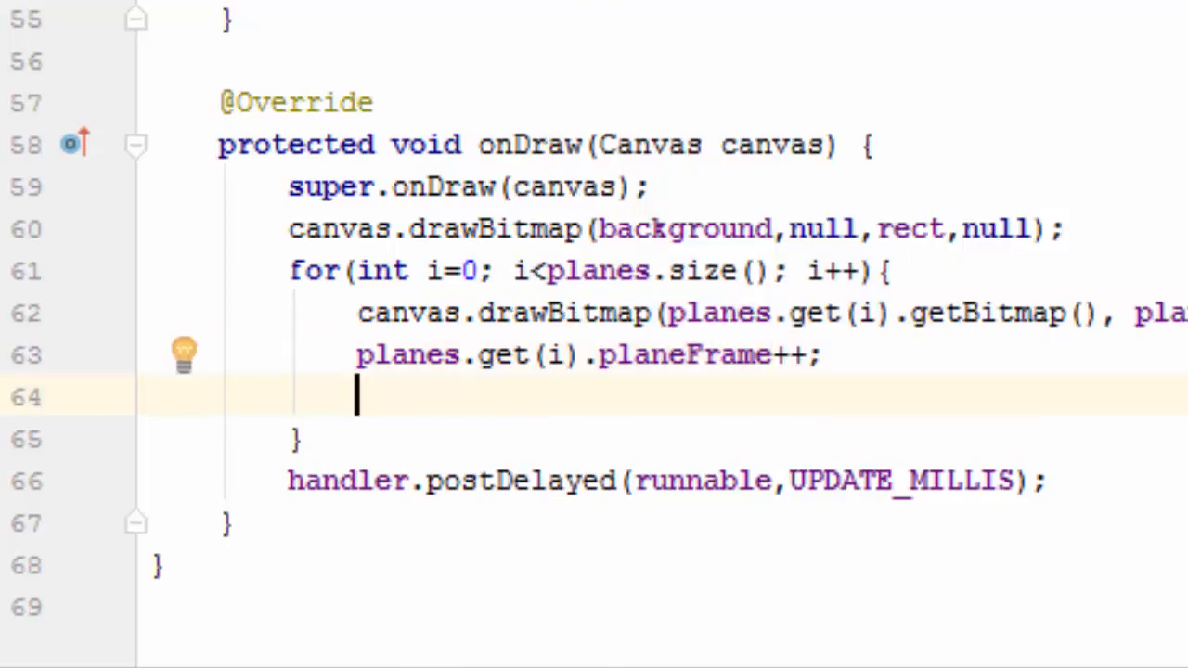
Step: Add an if condition checking planes.get(i).planeFrame > 14
type("if")
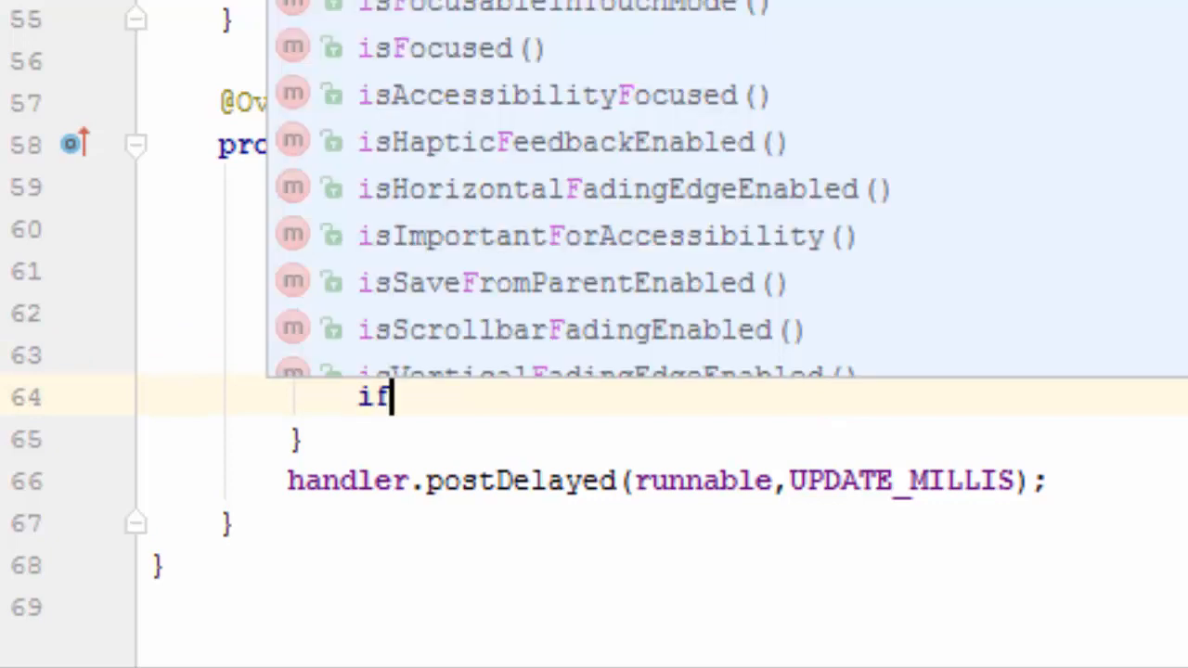
type("(p")
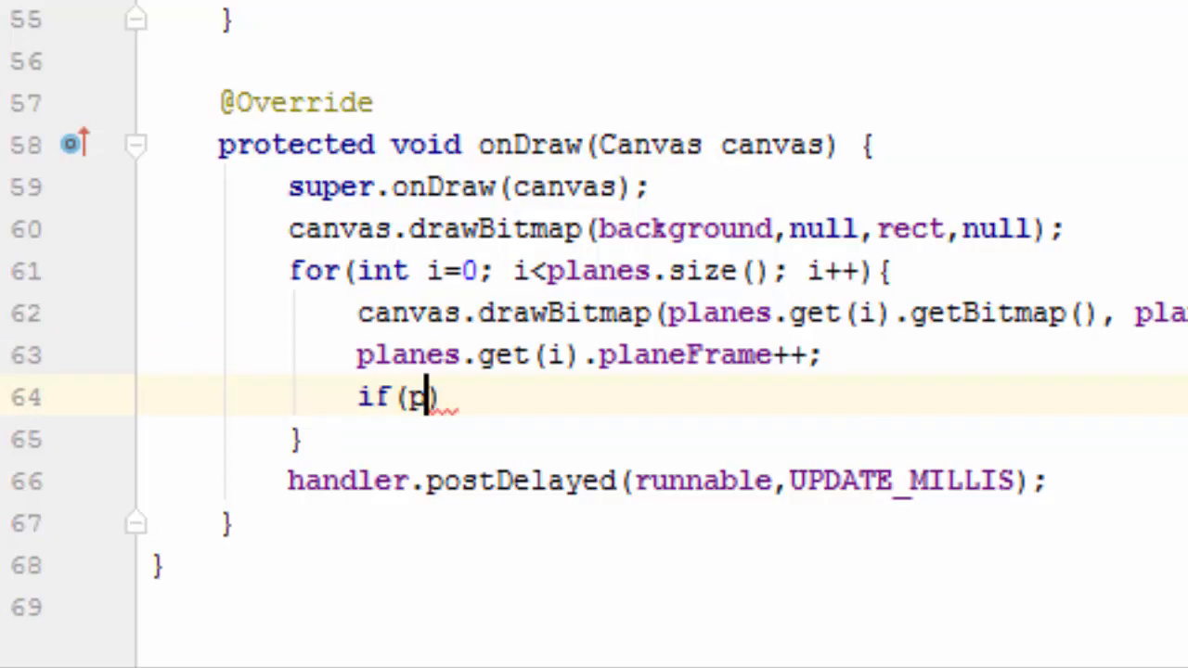
type("lanes")
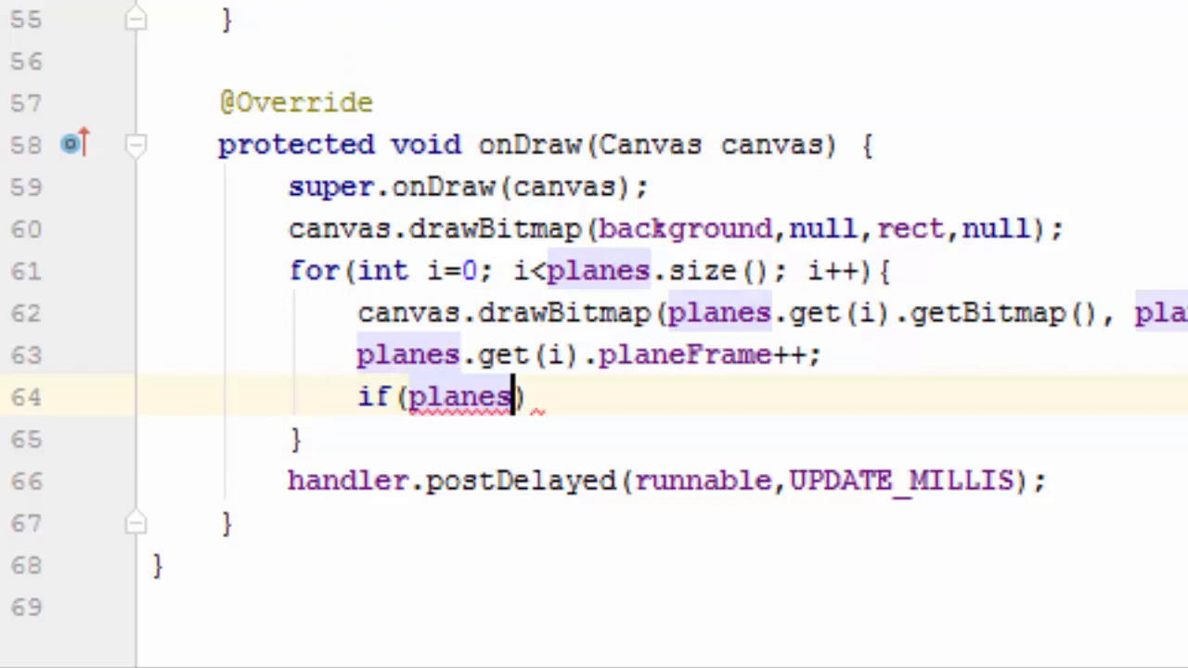
type(".get(")
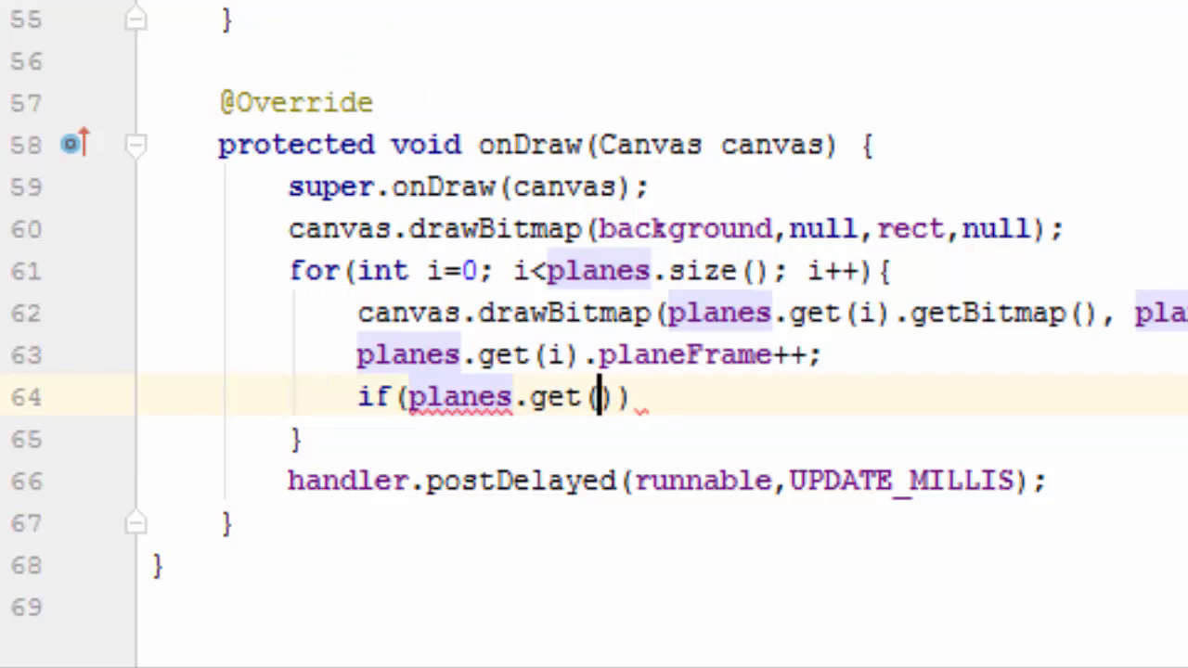
type("i")
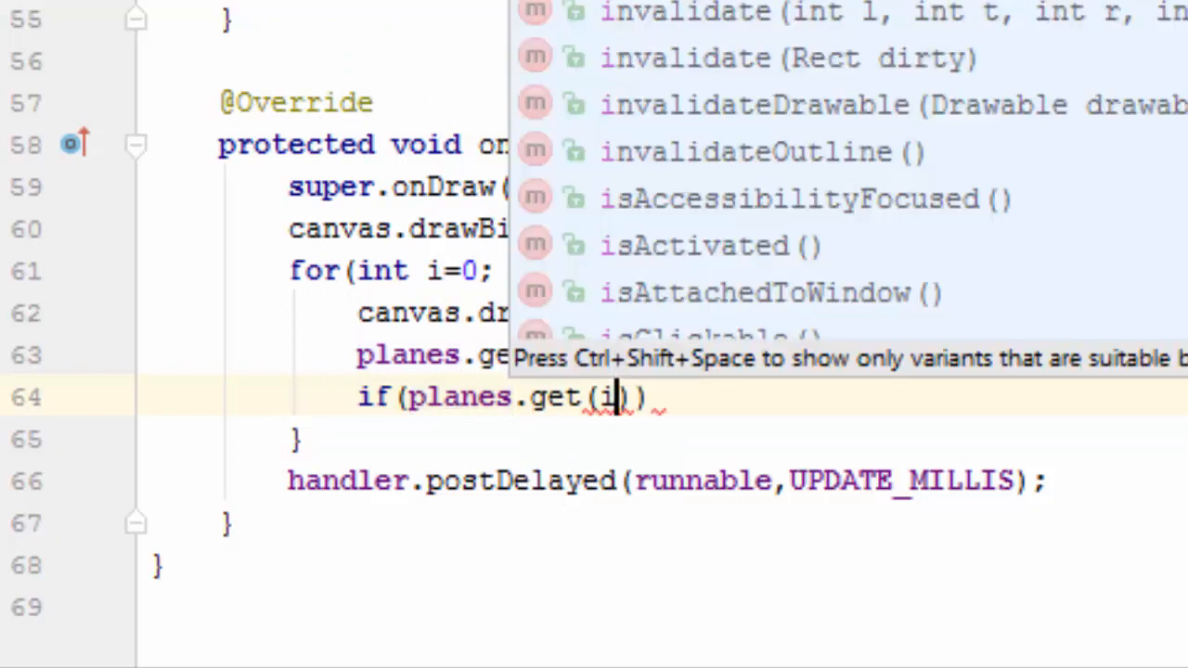
type(".")
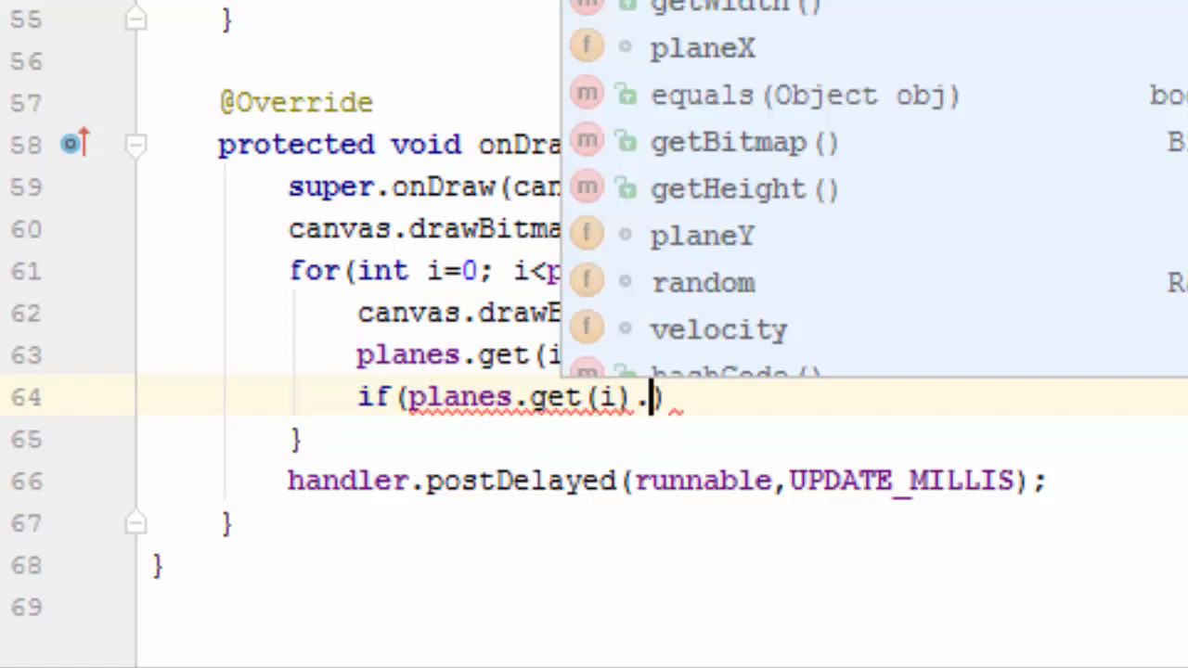
type("planeFrame")
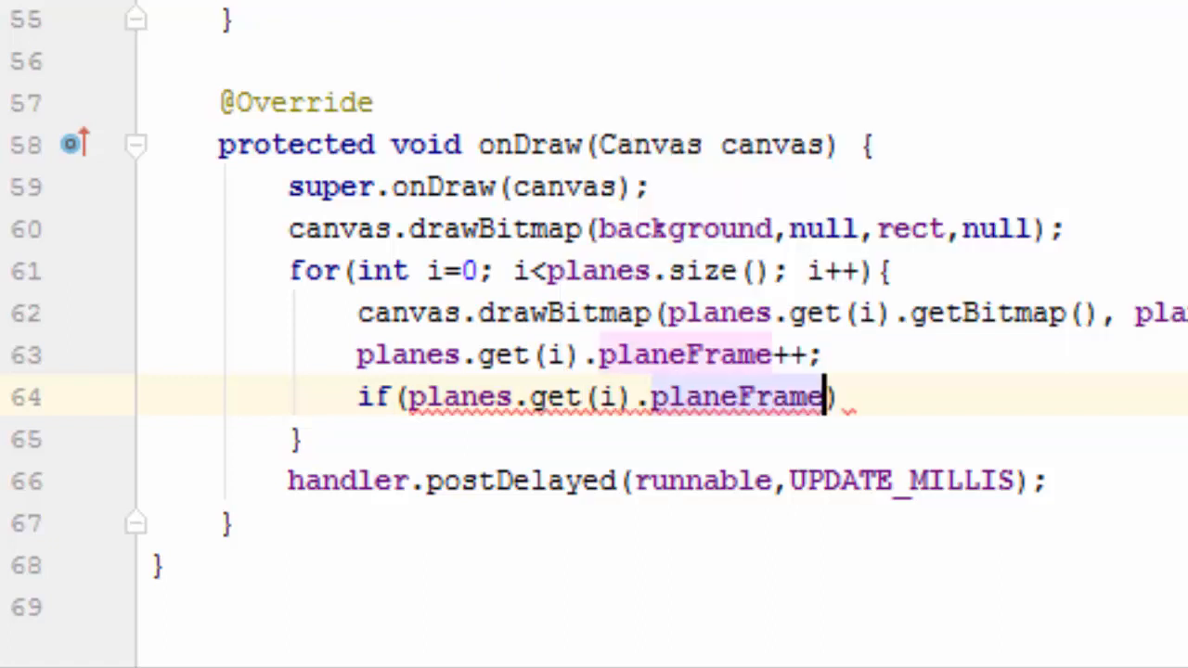
type(">")
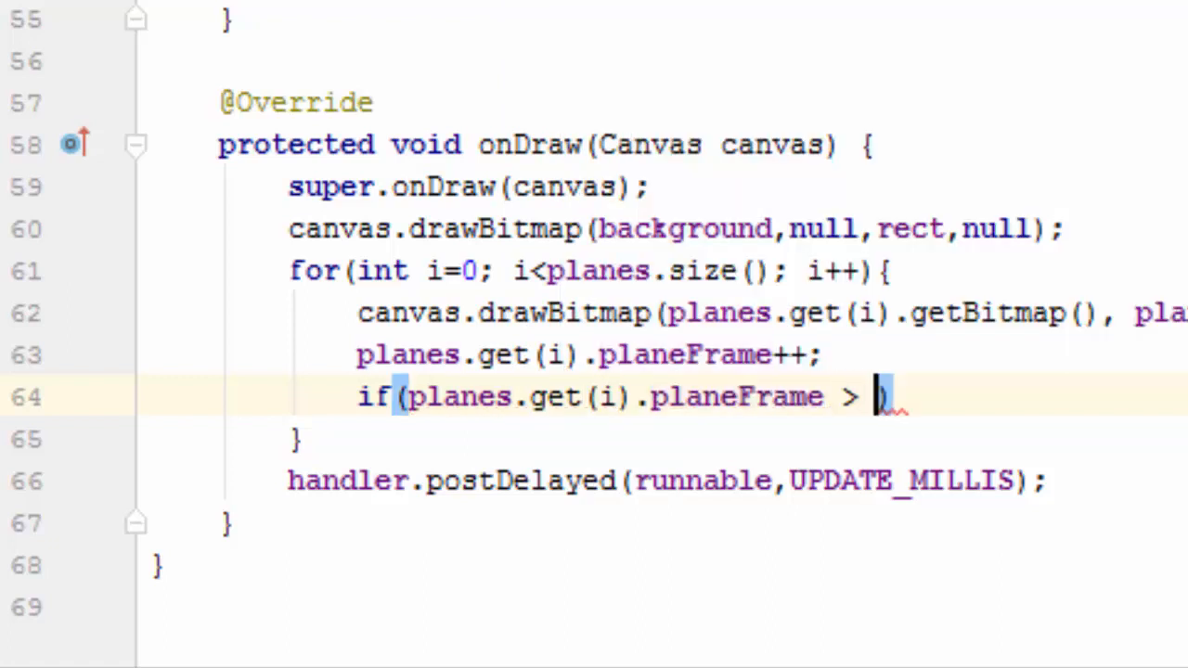
type("14")
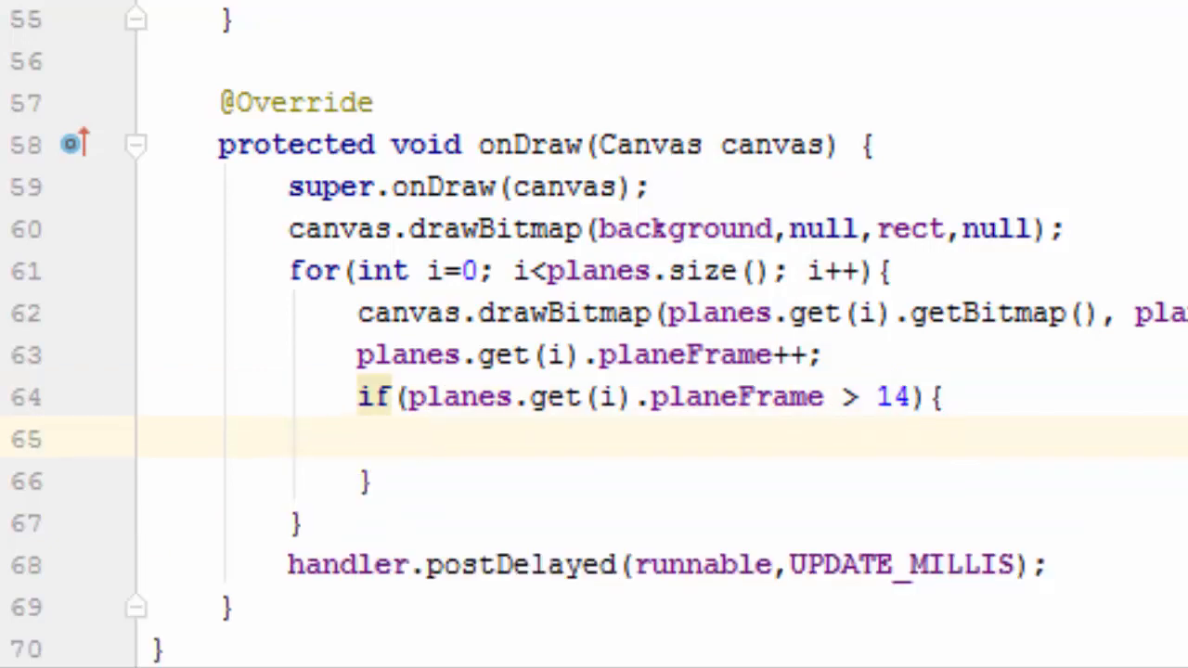
Step: Inside that if, set planes.get(i).planeFrame = 0 to wrap the animation
type("planes")
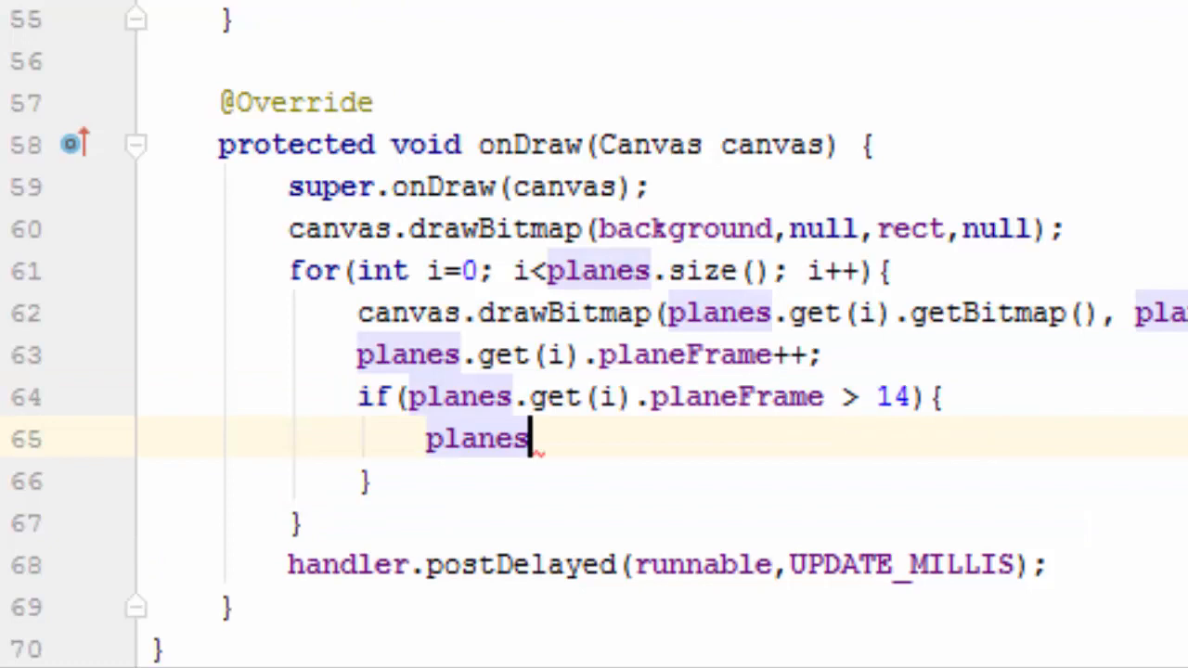
type(".get(")
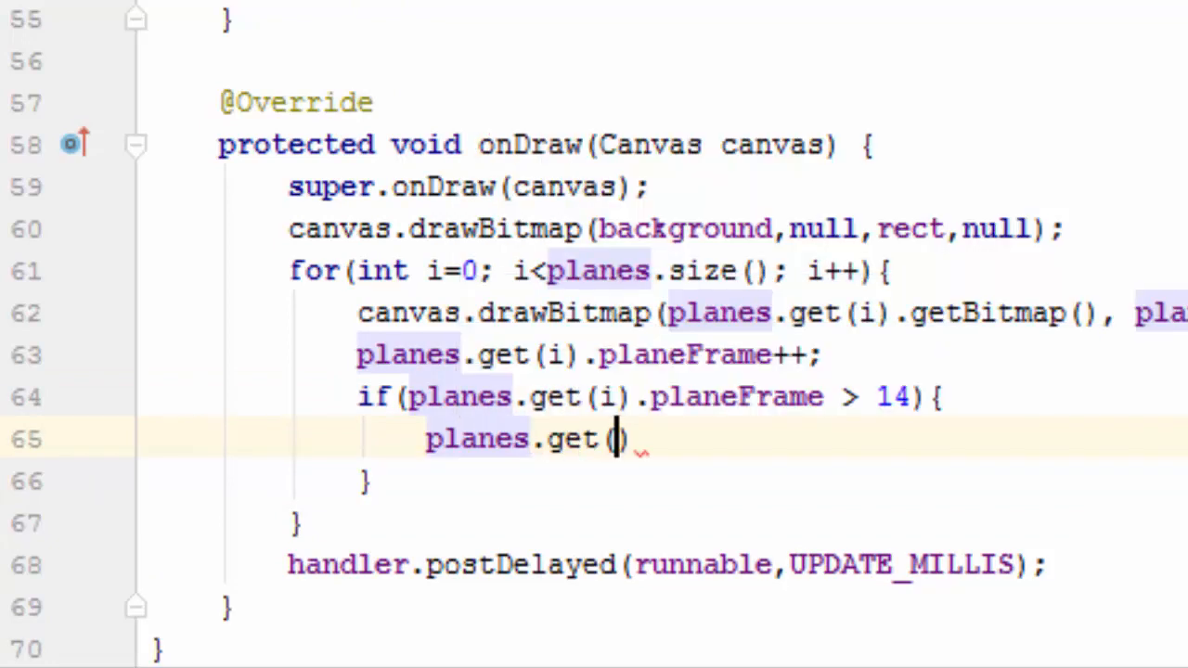
type("i")
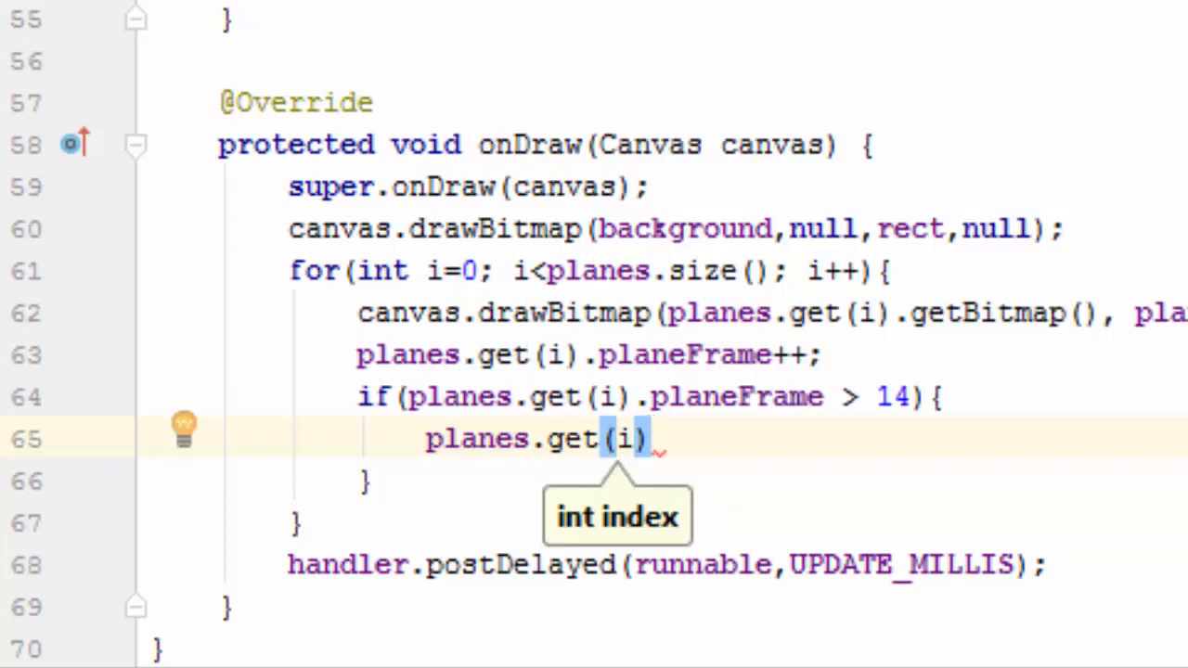
type(".planeFrame")
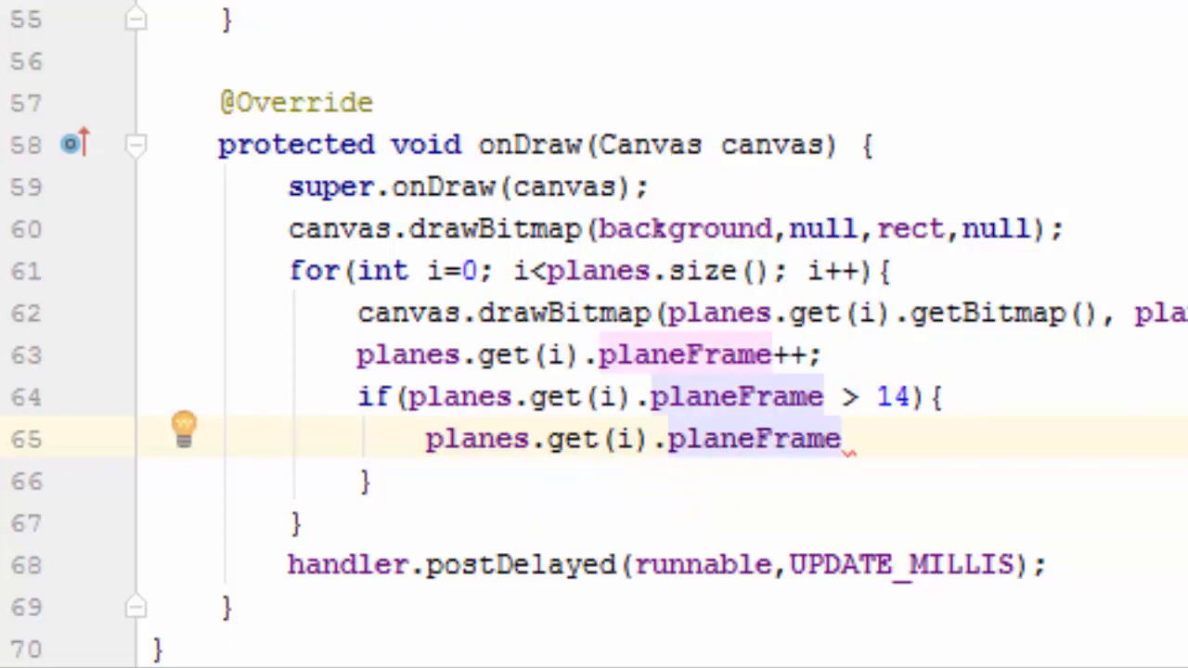
type("= 0;")
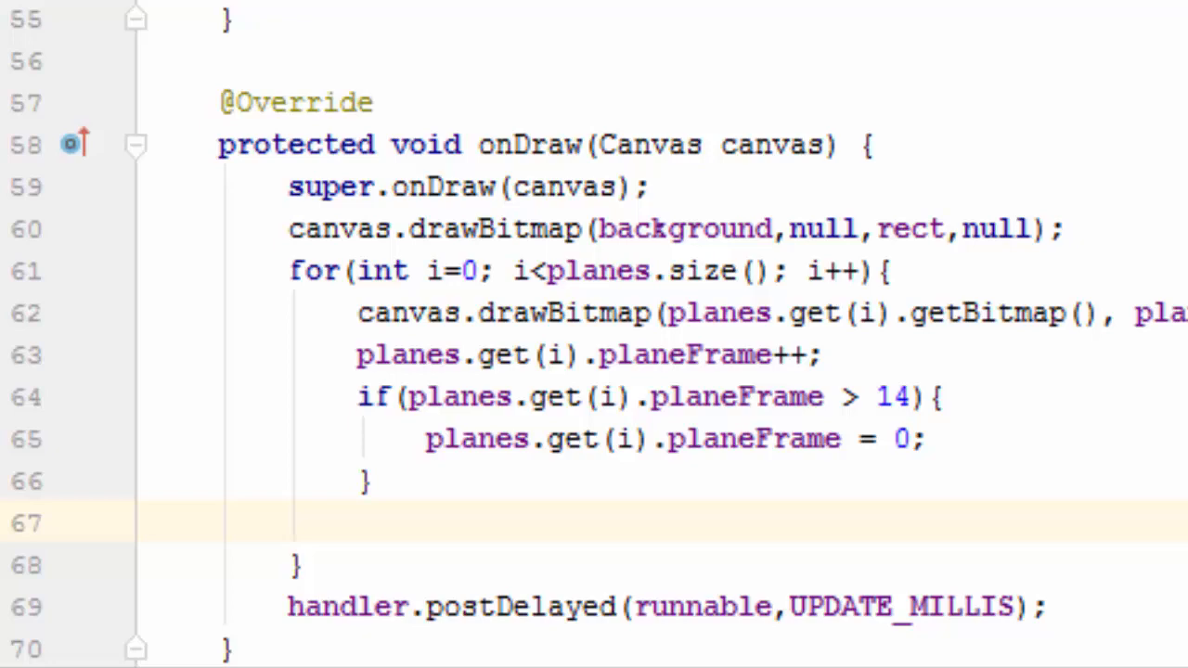
Step: Subtract planes.get(i).velocity from planes.get(i).planeX so each plane moves left
type("planes")
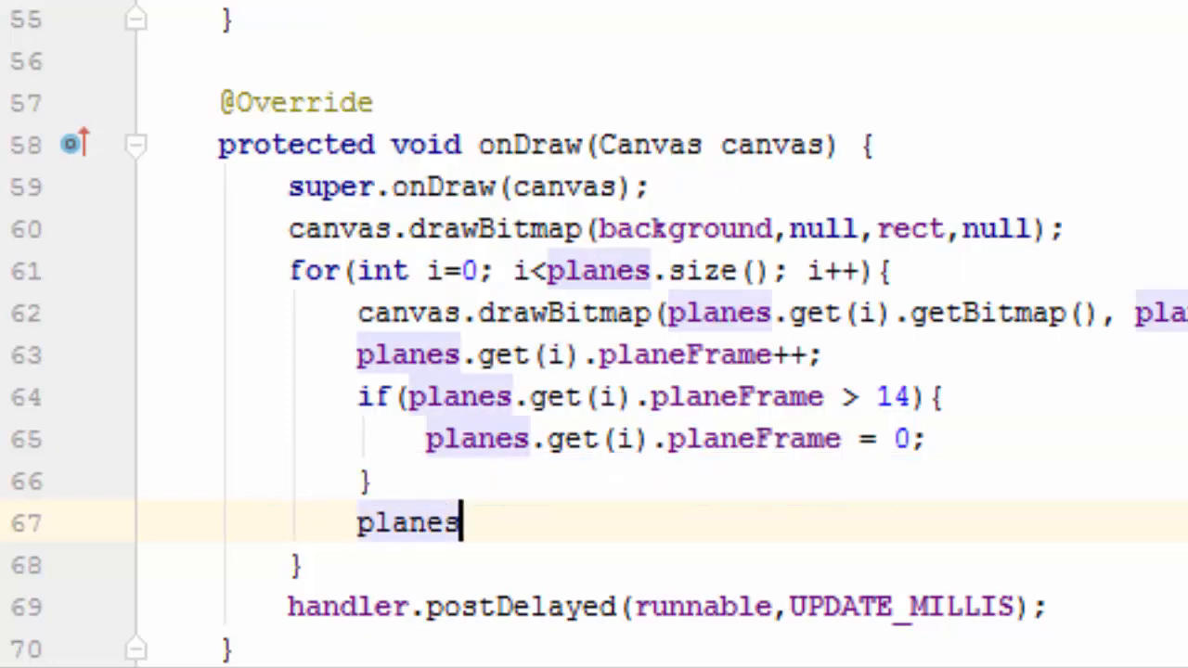
type(".get(")
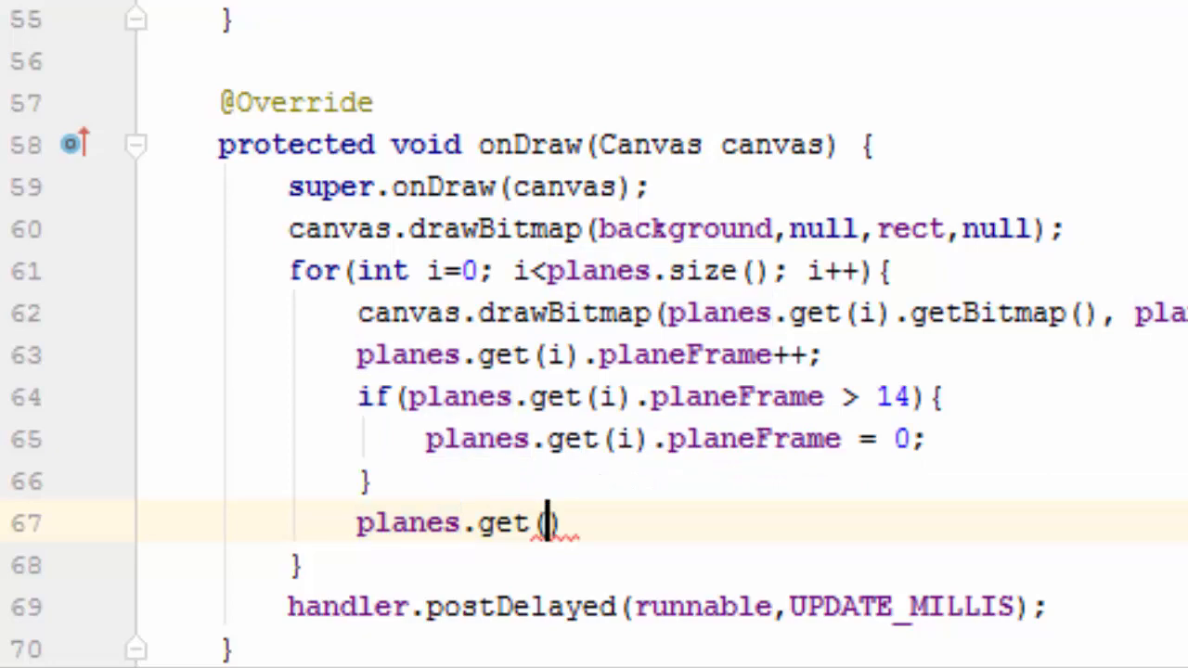
type("i")
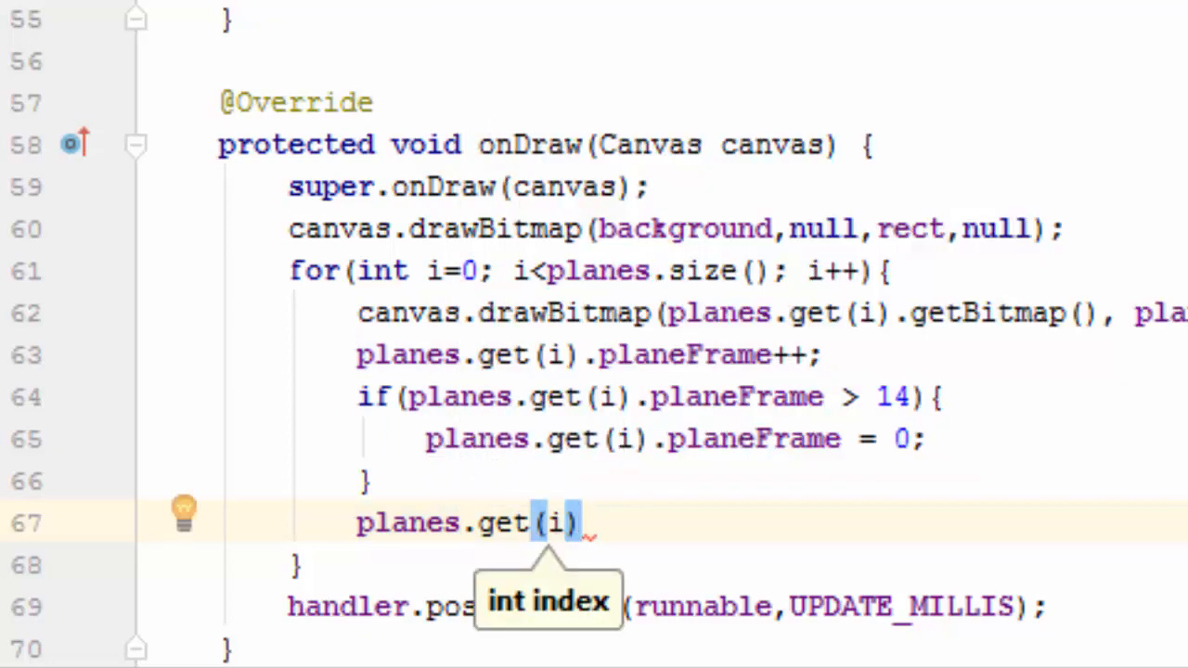
type(".planeX")
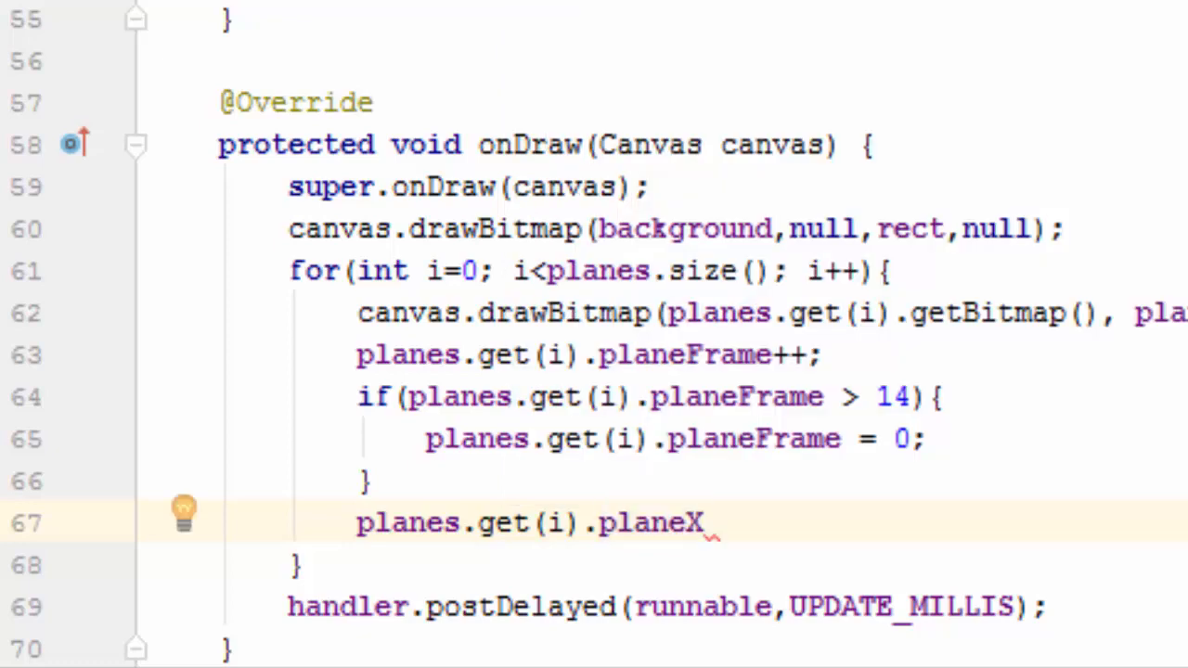
type("-=")
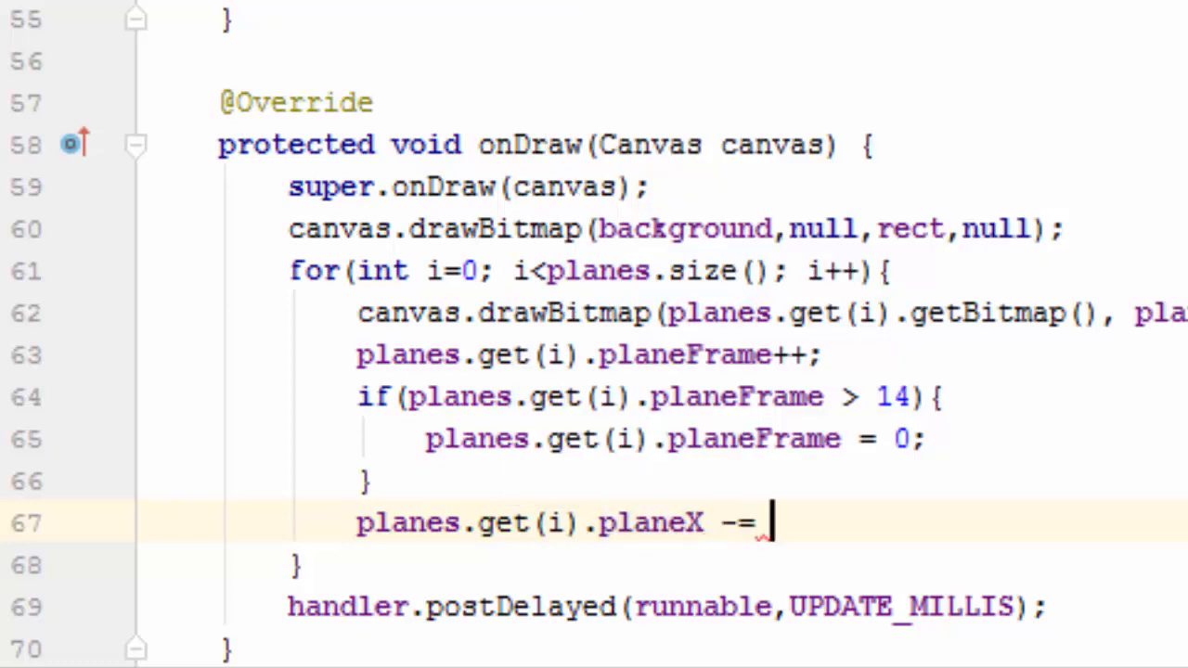
type("planes")
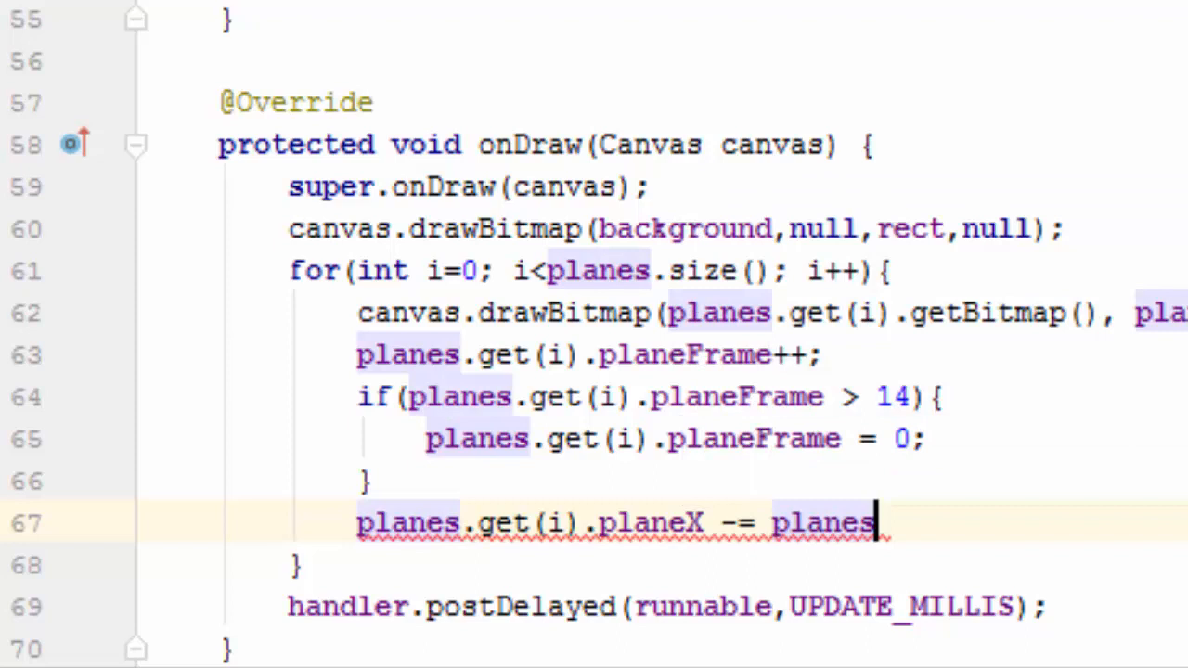
type(".get(")
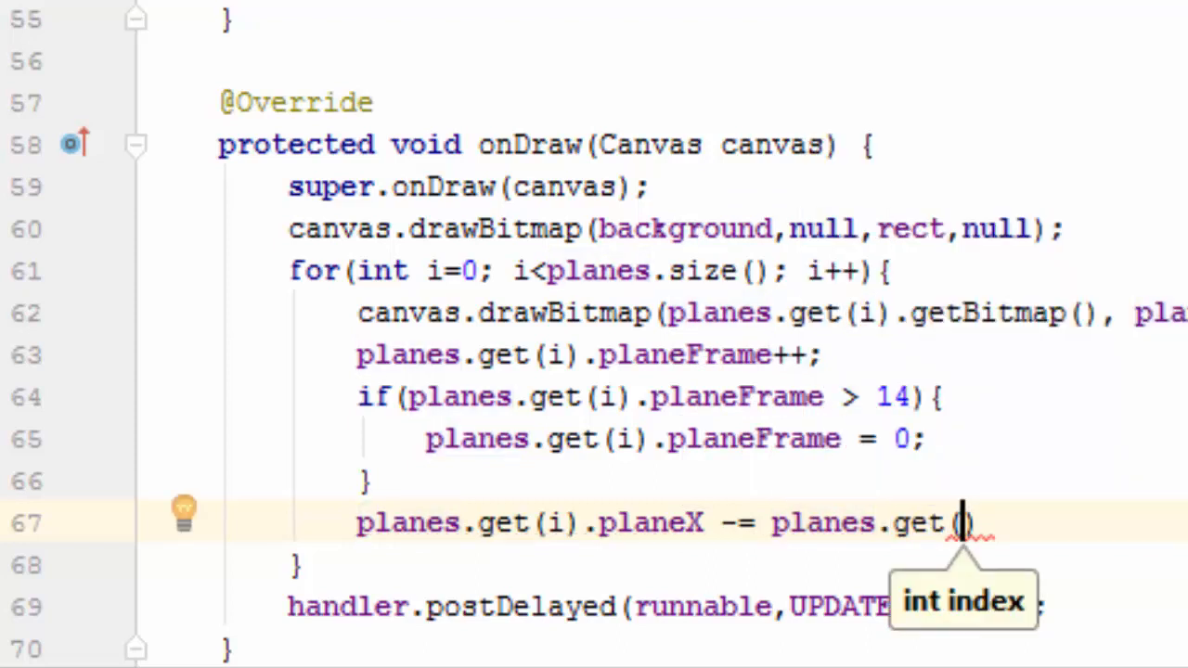
type("i")
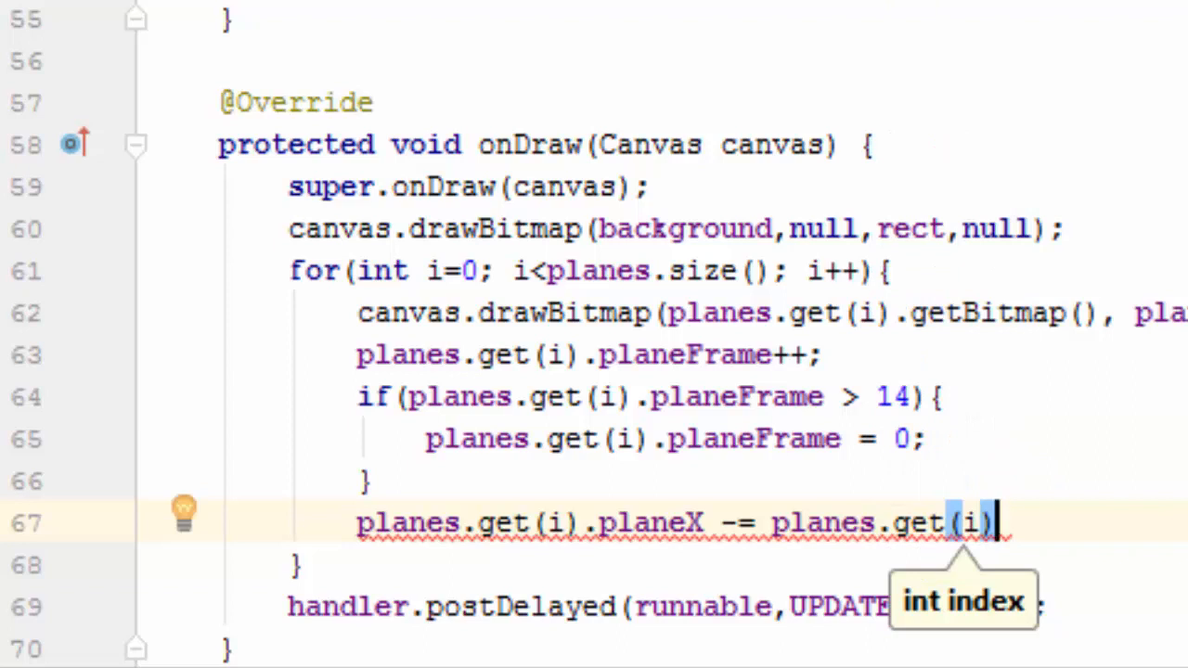
type(".velocity;")
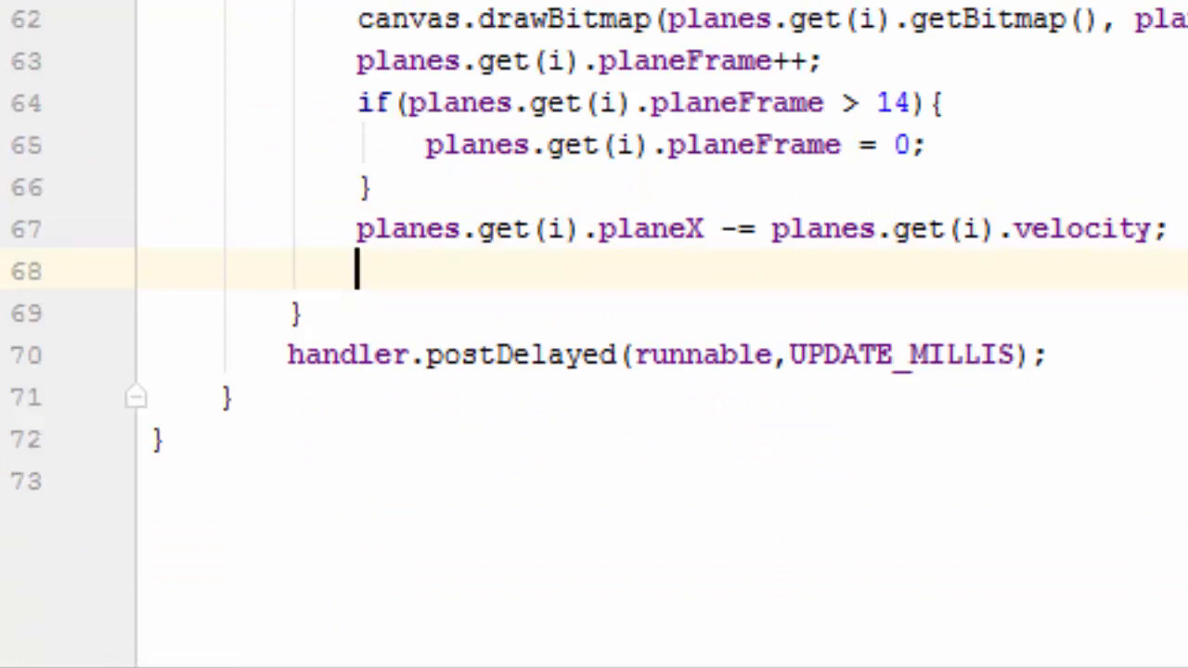
Step: Start if(planes.get(i).planeX < -planes.get(i). on line 68 for the off-screen check
type("if")
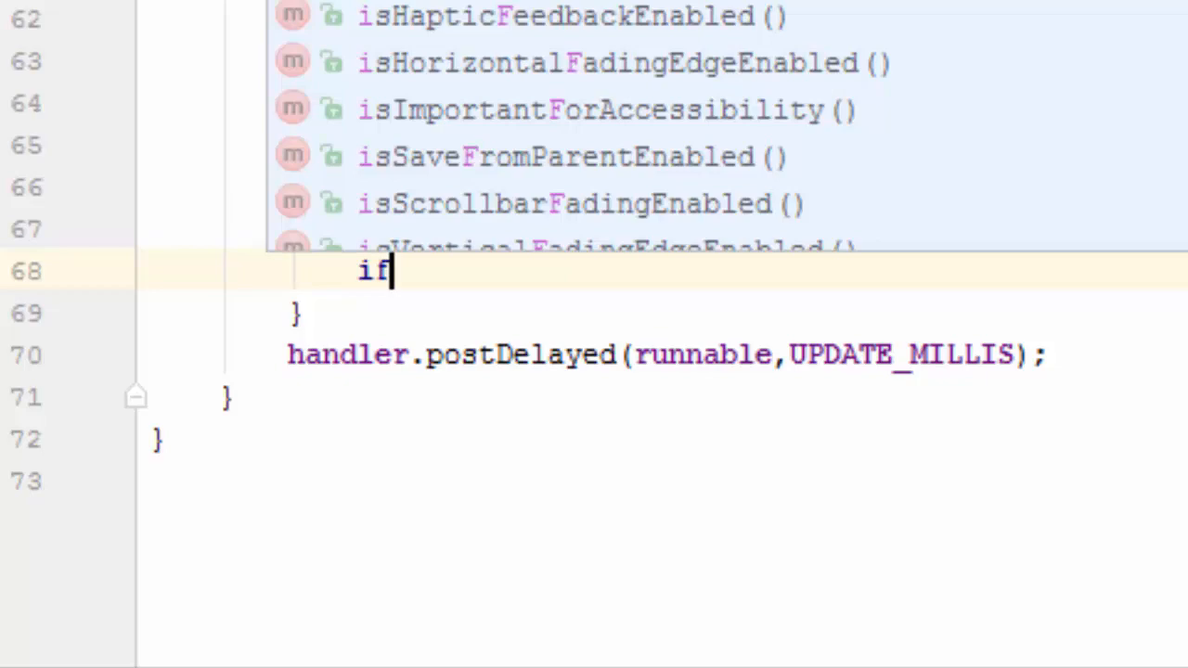
type("(p")
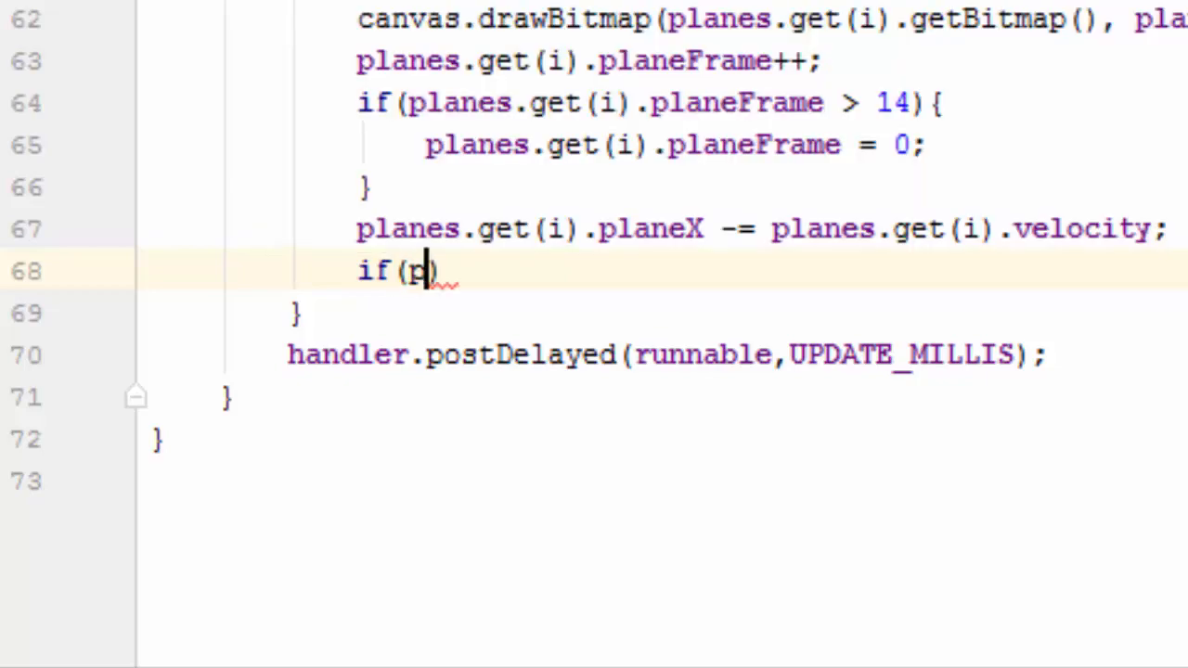
type("lanes")
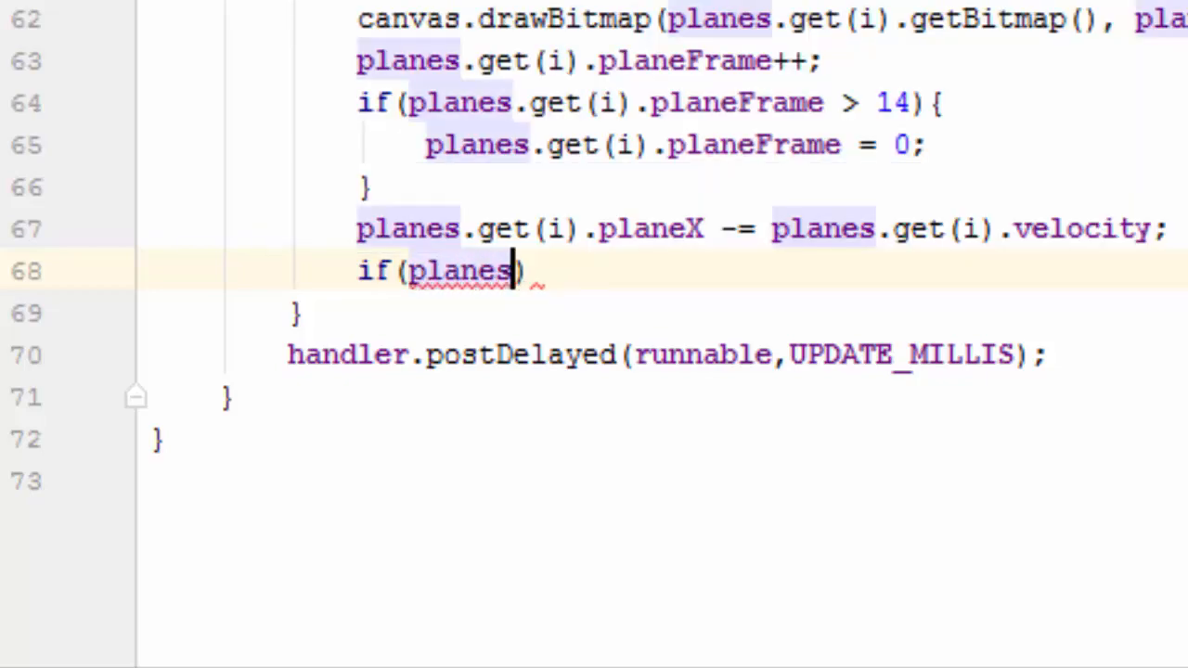
type(".")
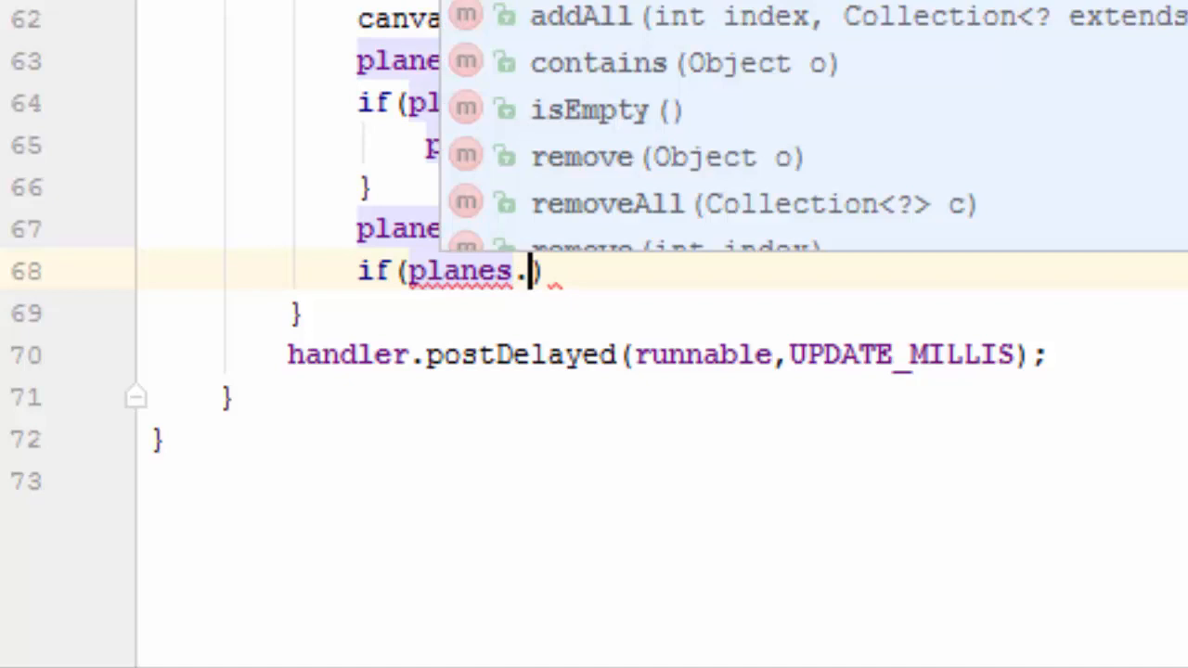
type("get(")
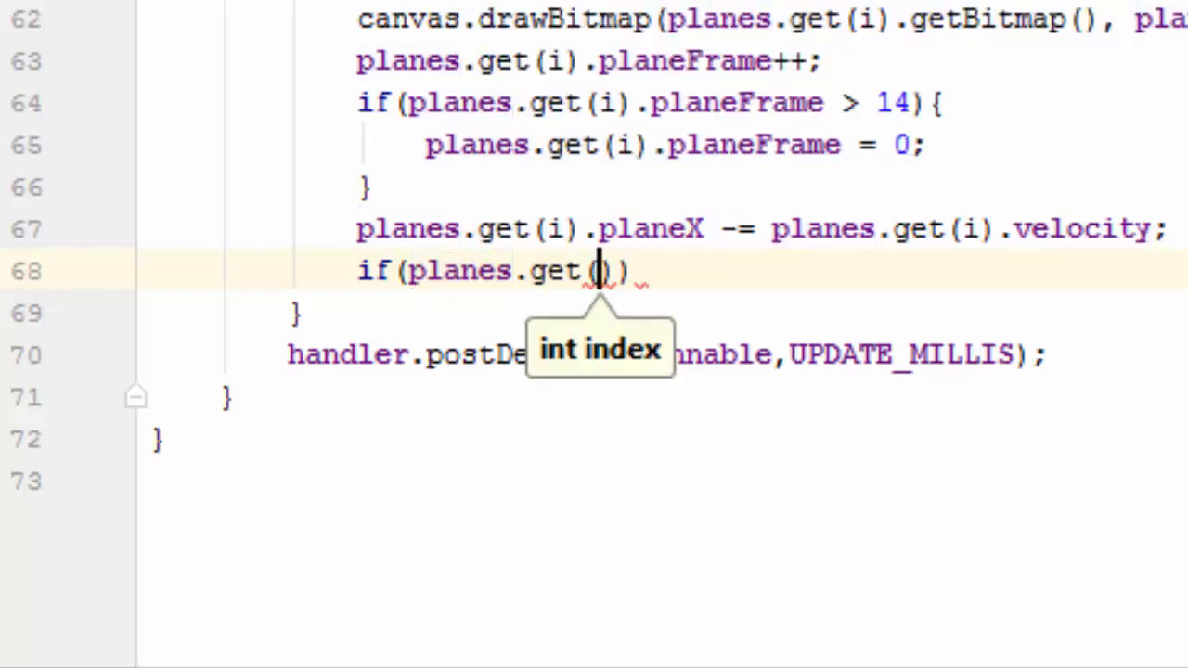
type("i")
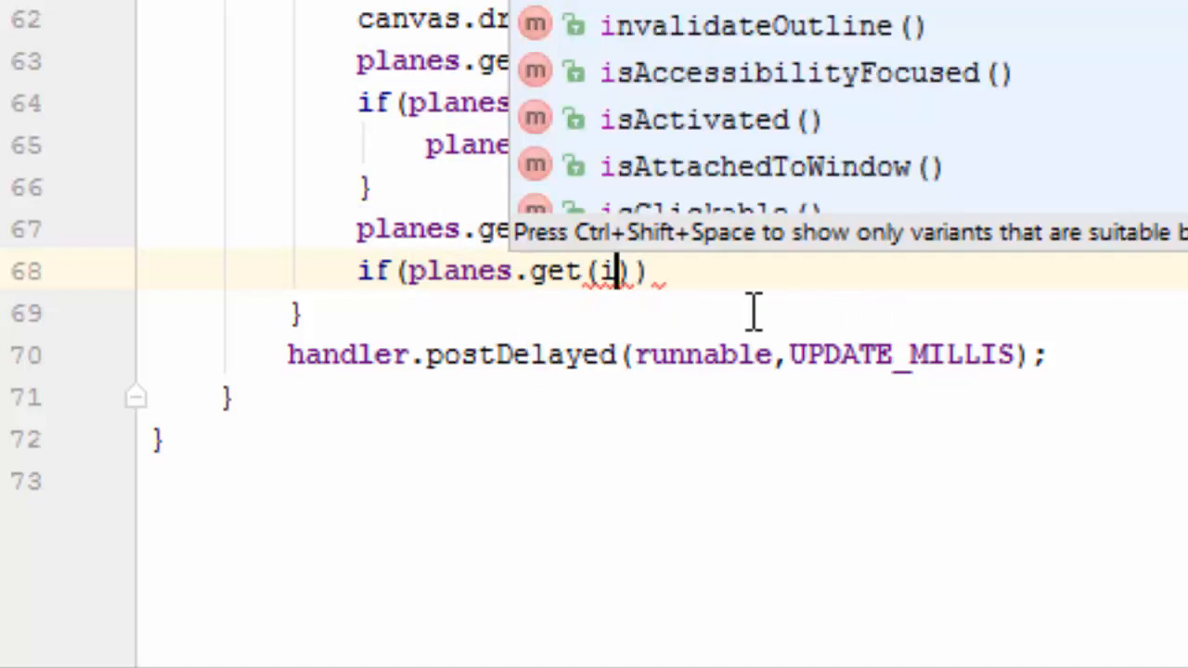
type(".planeX")
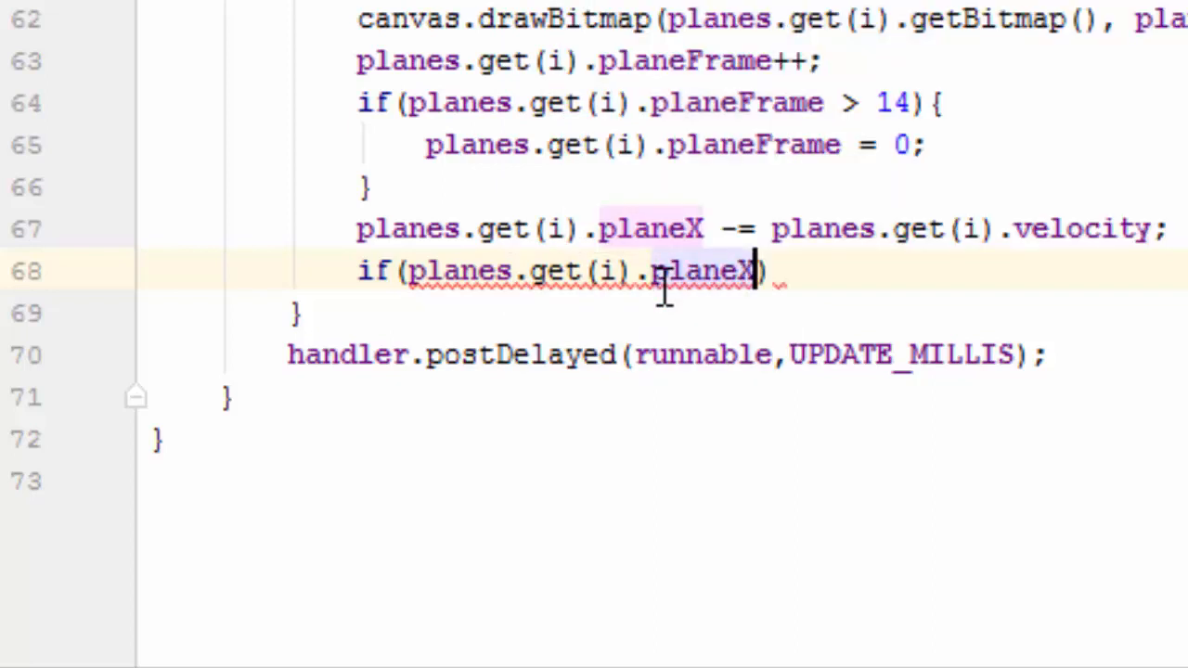
type("<")
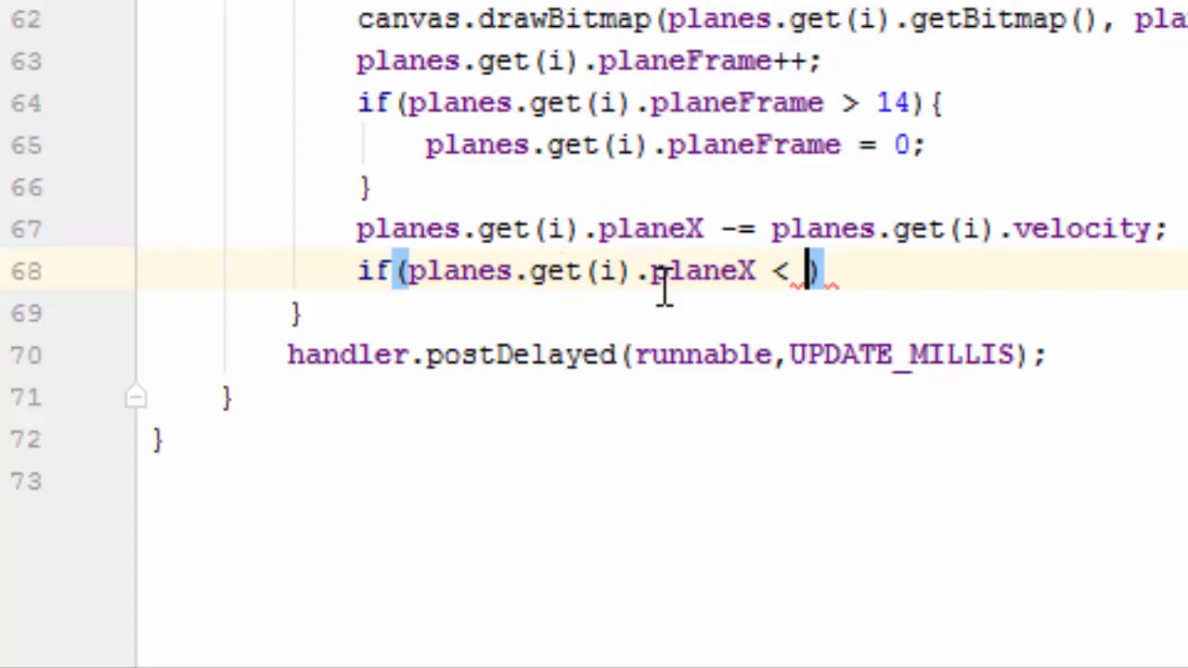
type("-")
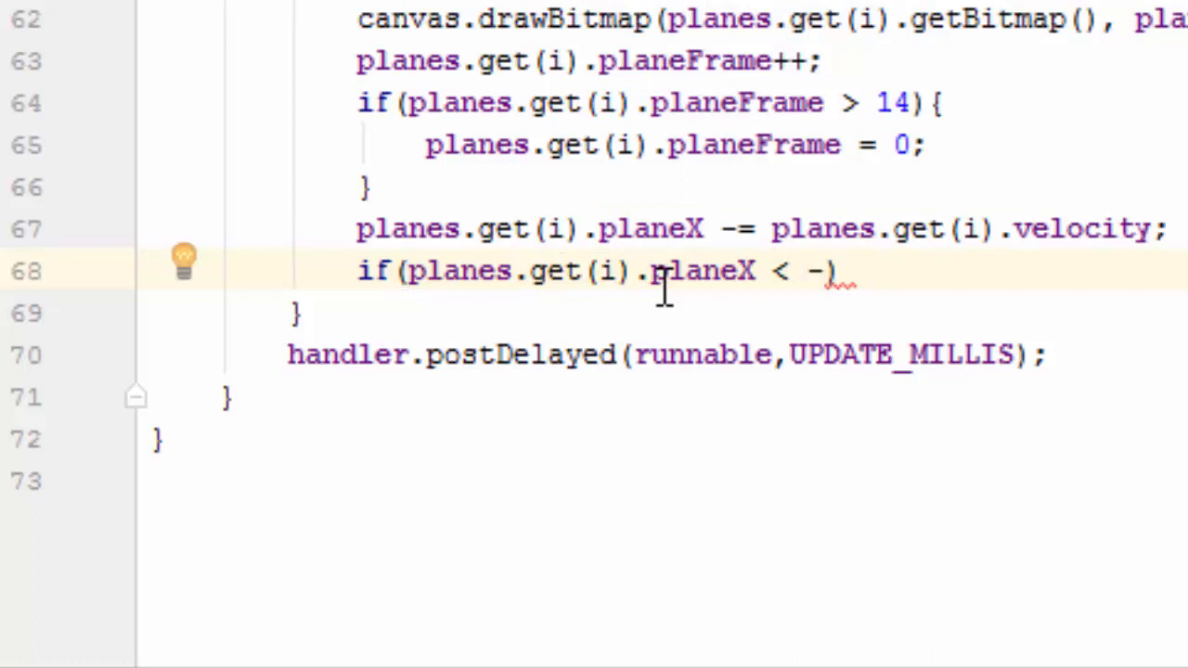
type("planes")
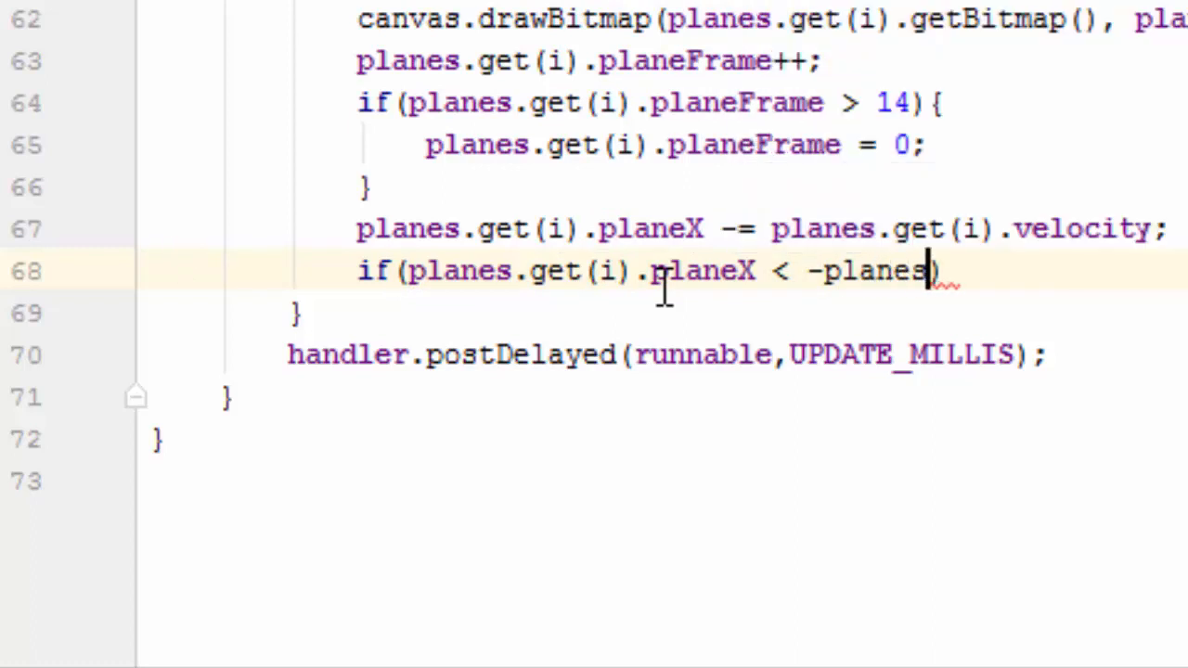
type(".get(")
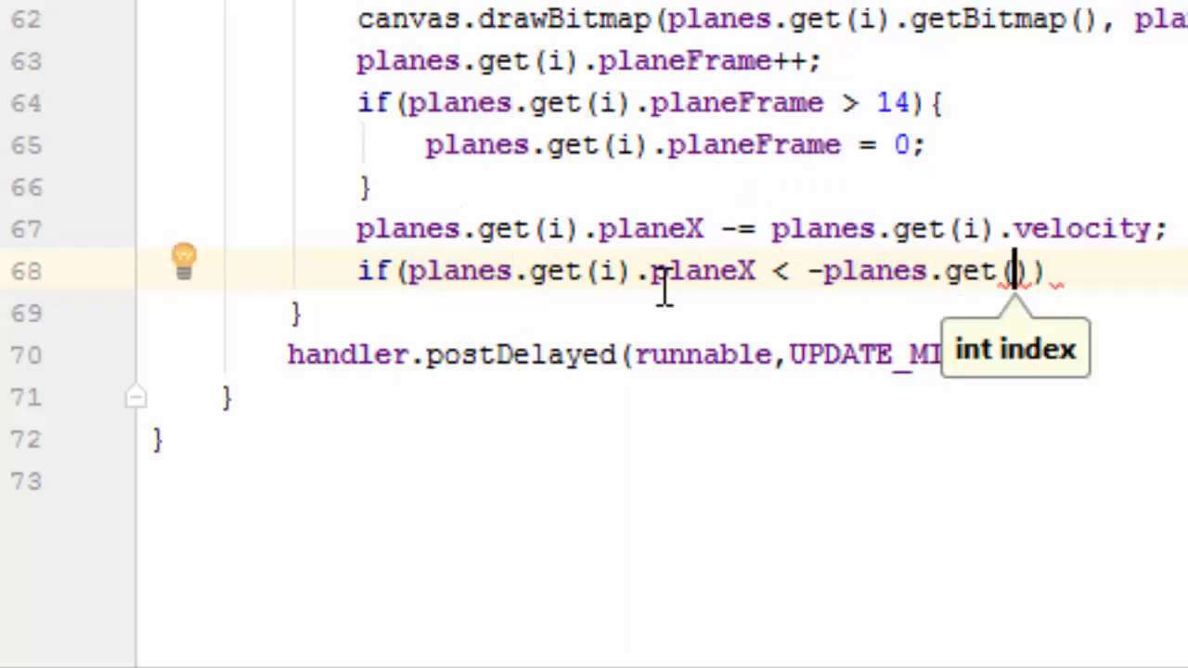
type("i")
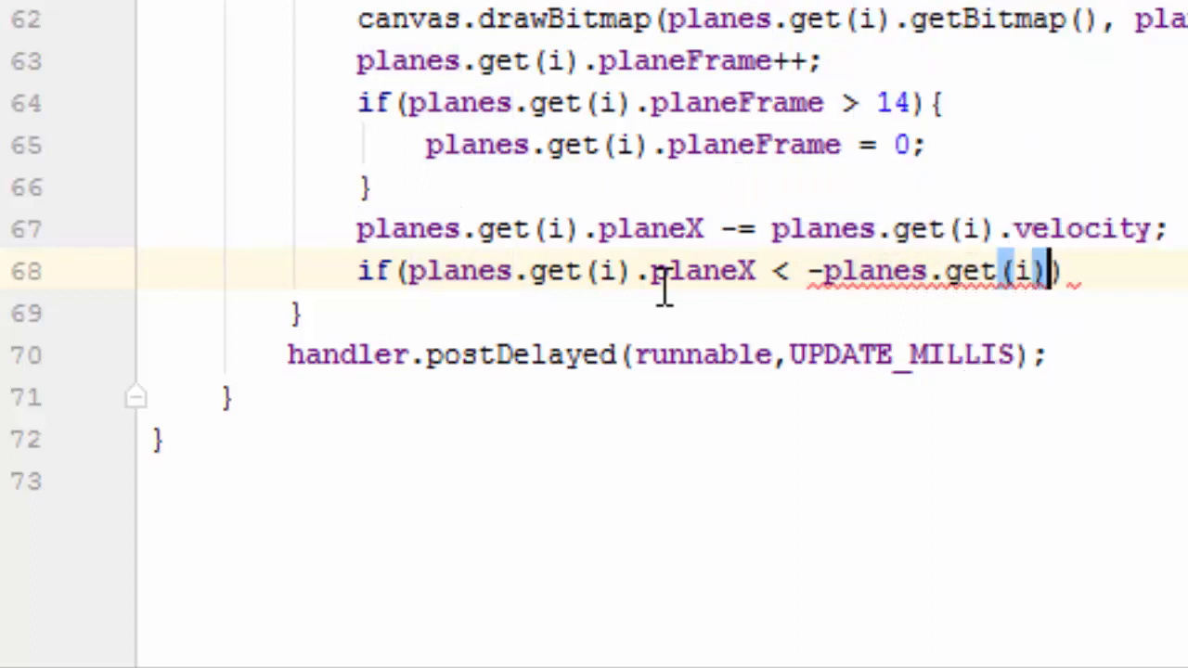
type(".getWidth(")
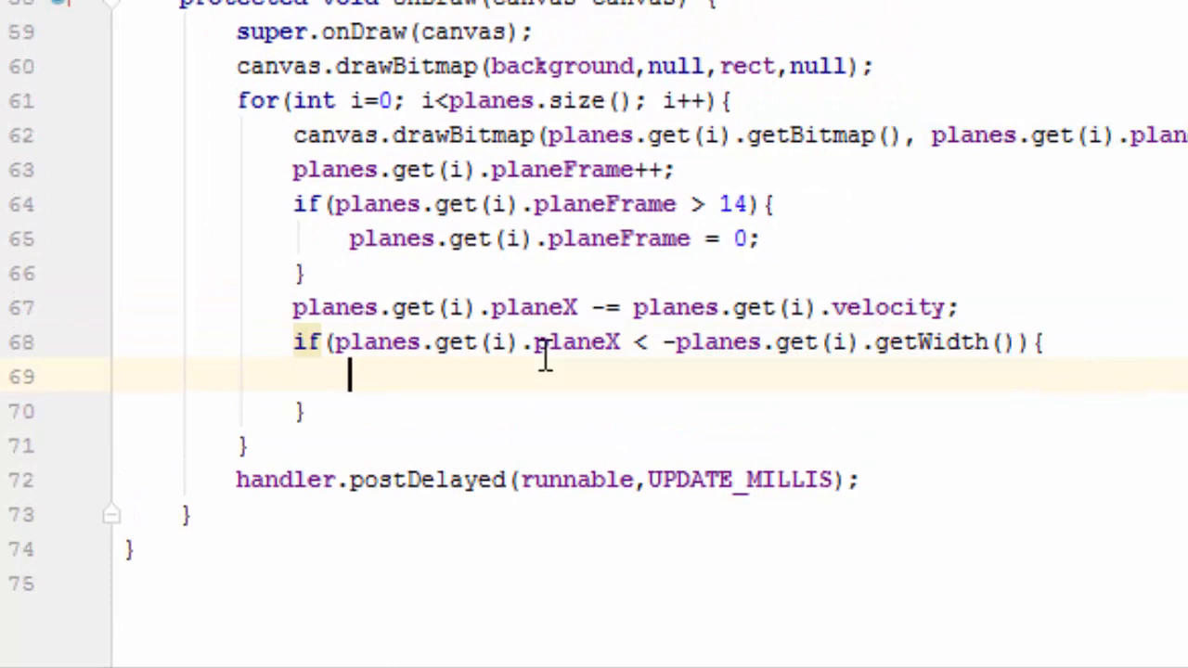
Step: Finish the condition with getWidth() and call planes.get(i).resetPosition() inside it
type("planes")
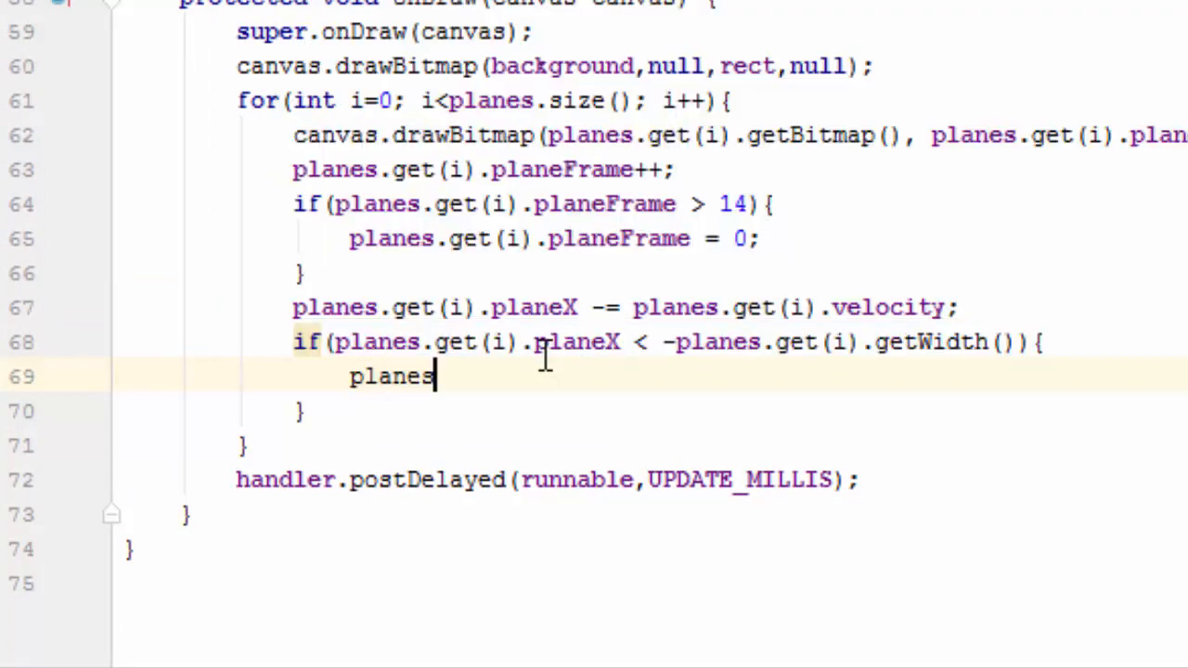
type(".")
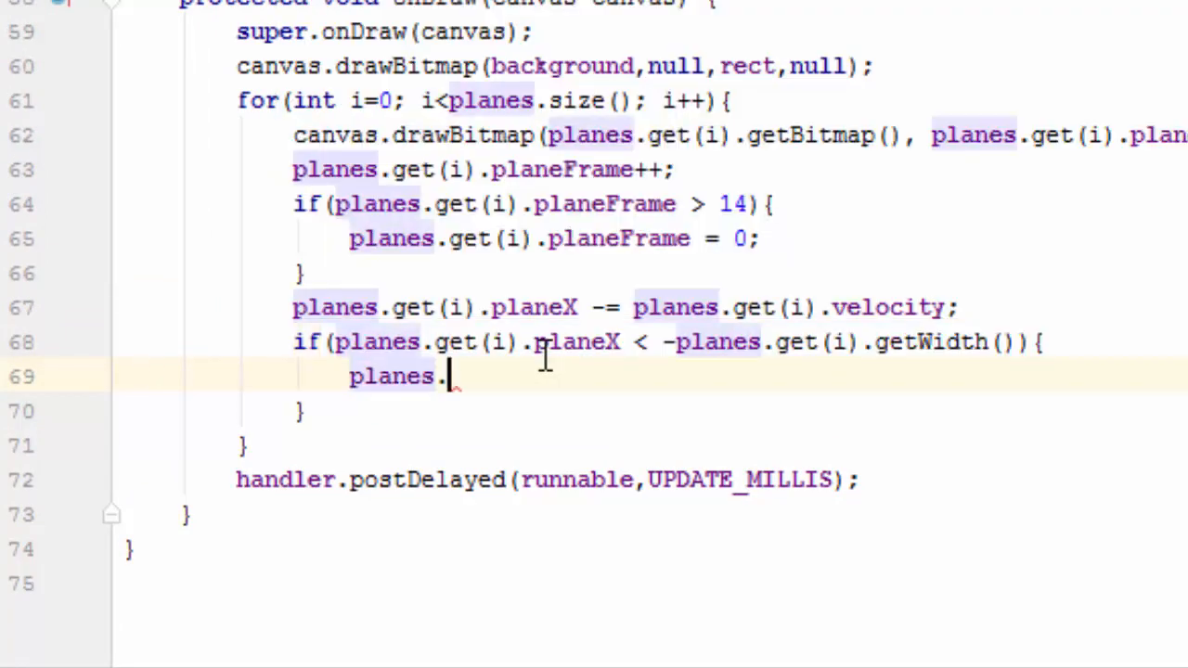
type(".")
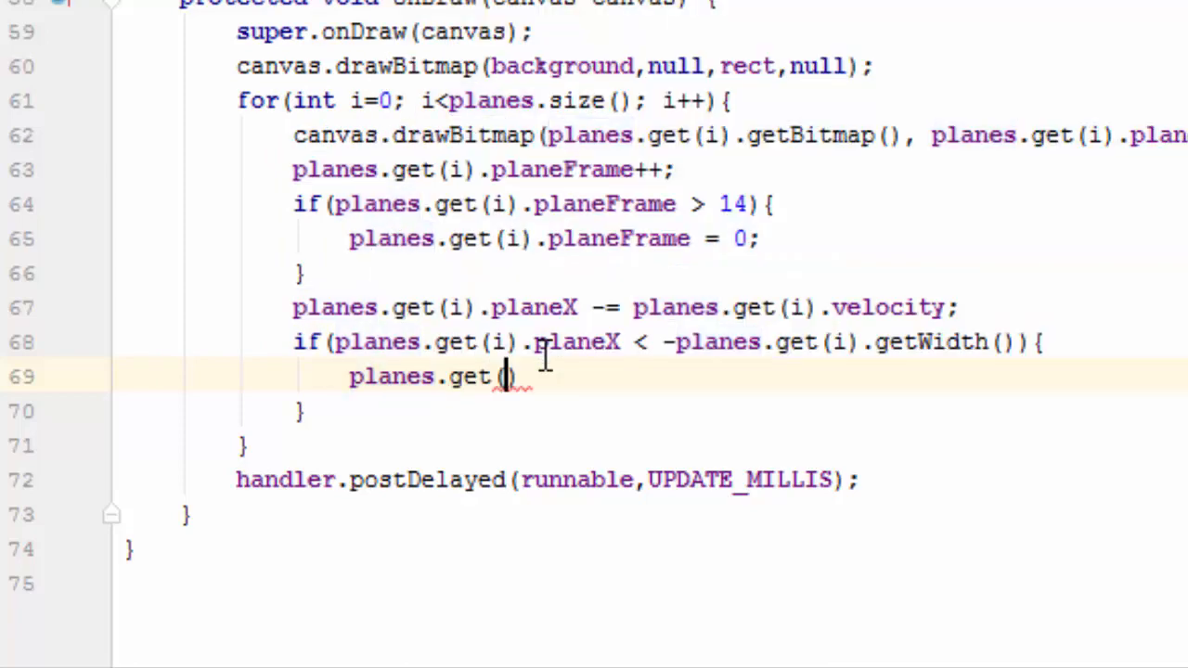
type("i)")
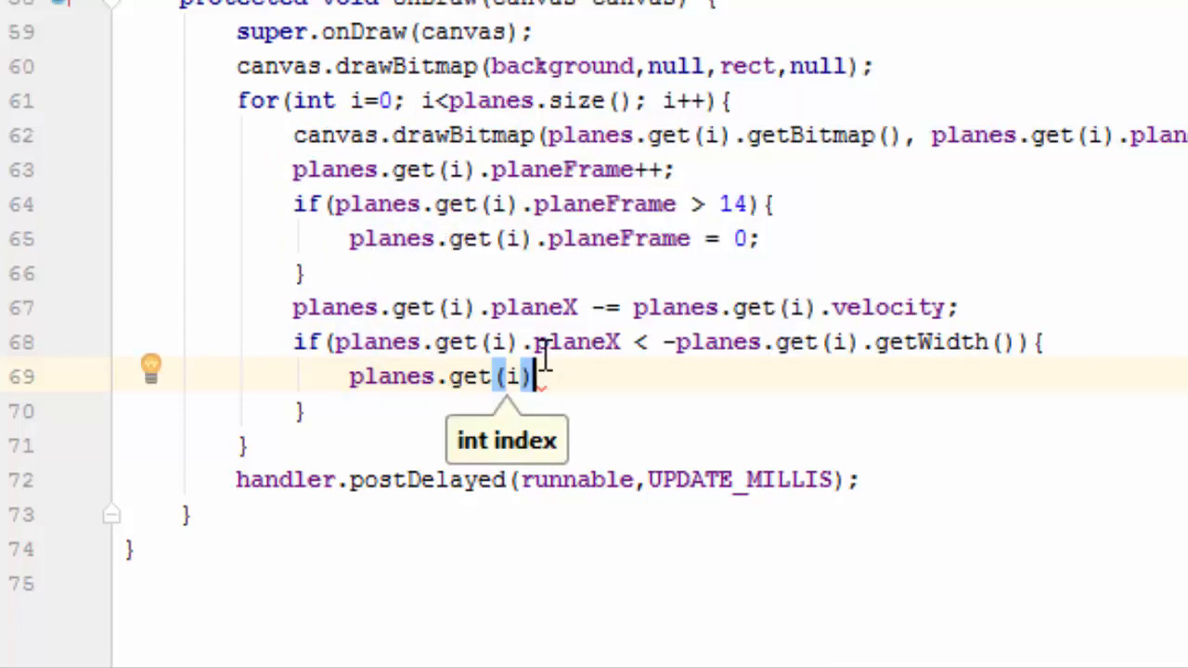
type(".")
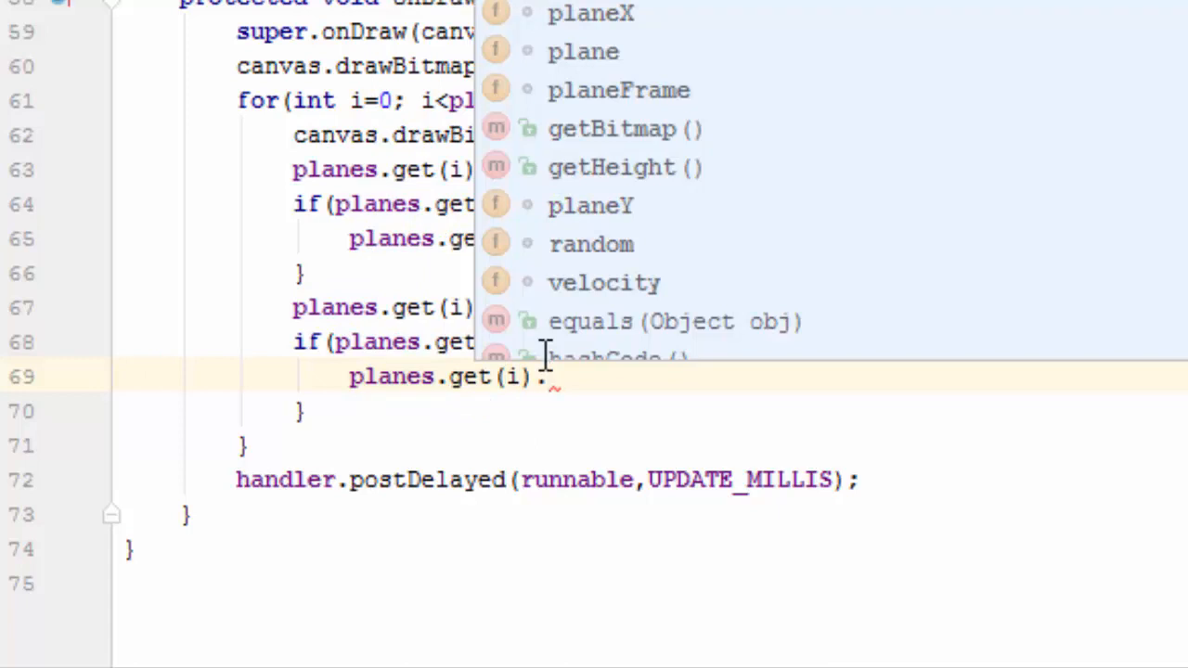
type("resetP")
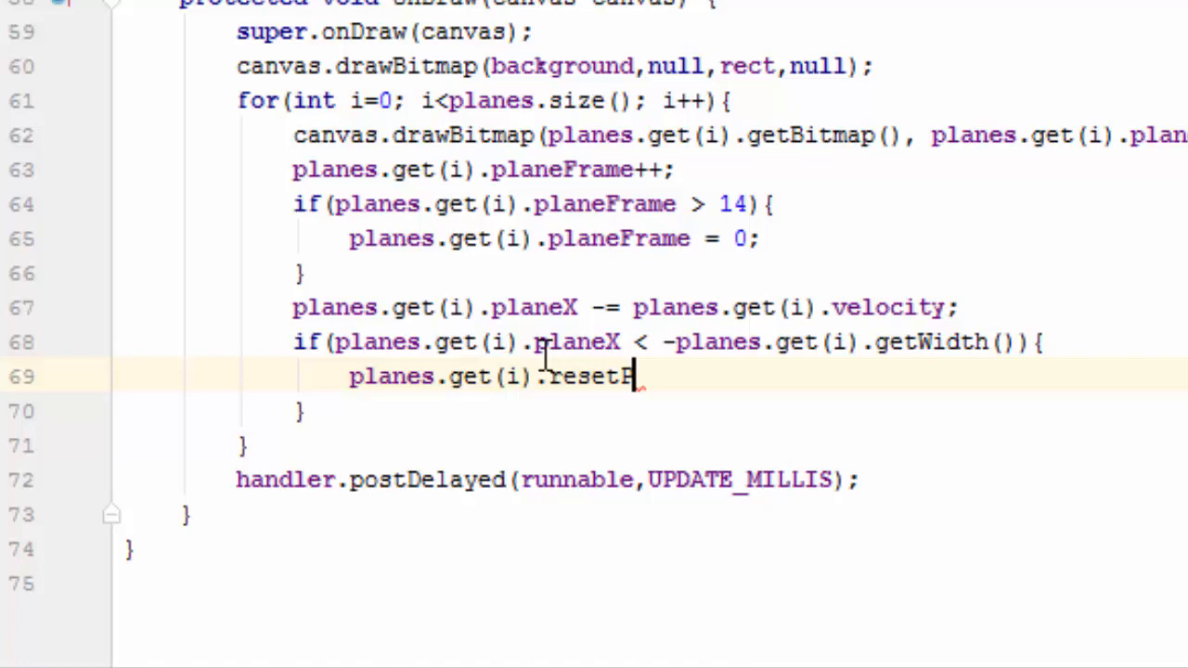
type("Position()")
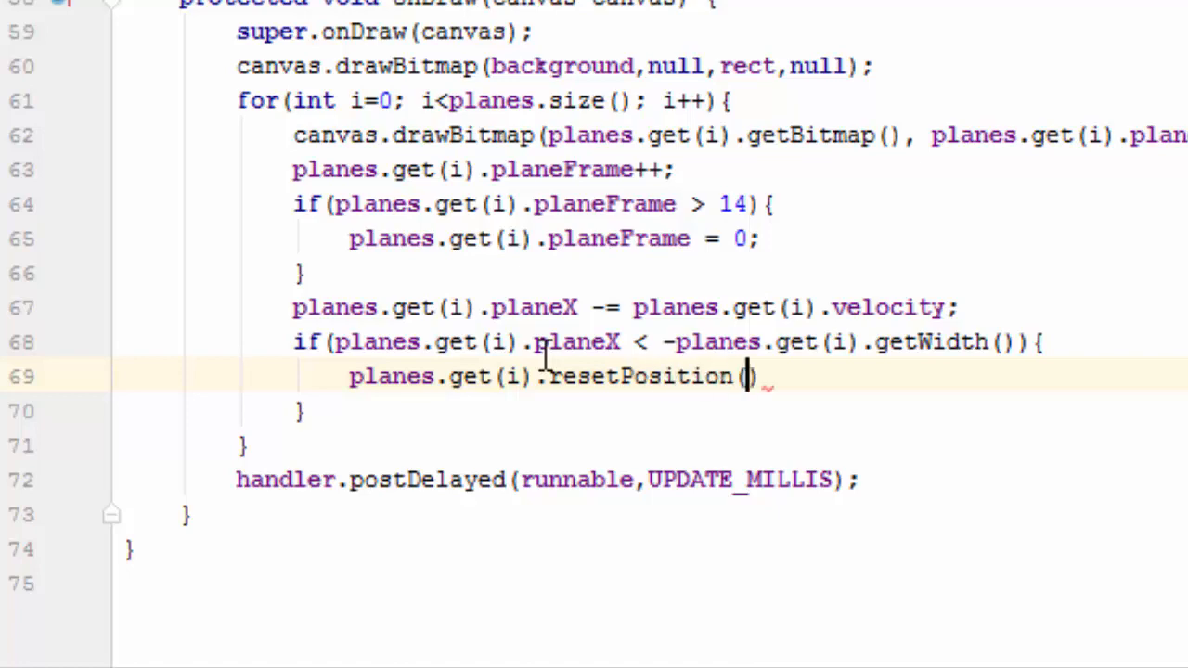
double_click(641, 375)
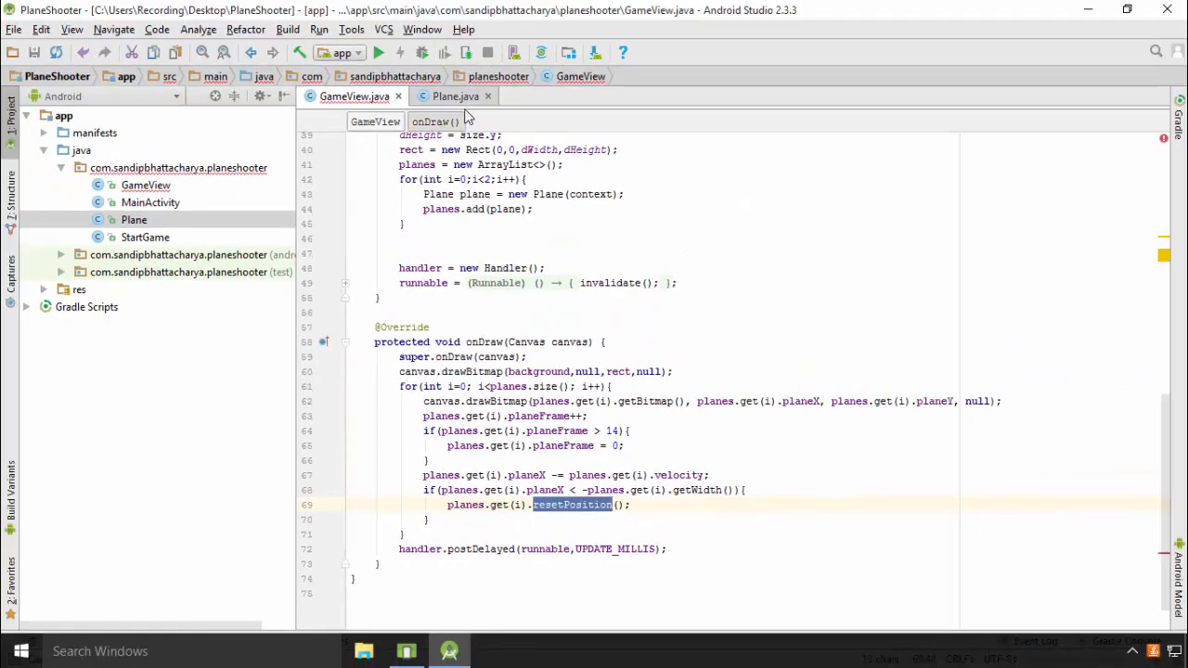
Step: In Plane.java declare an empty public void resetPosition() method
left_click(457, 96)
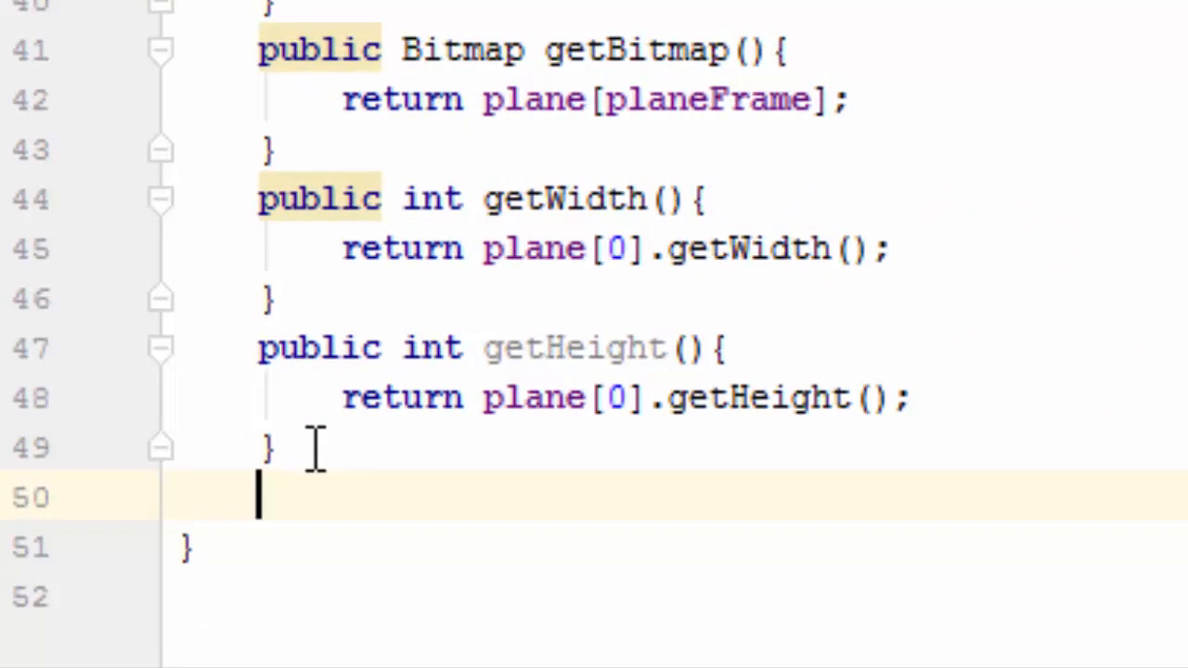
type("public")
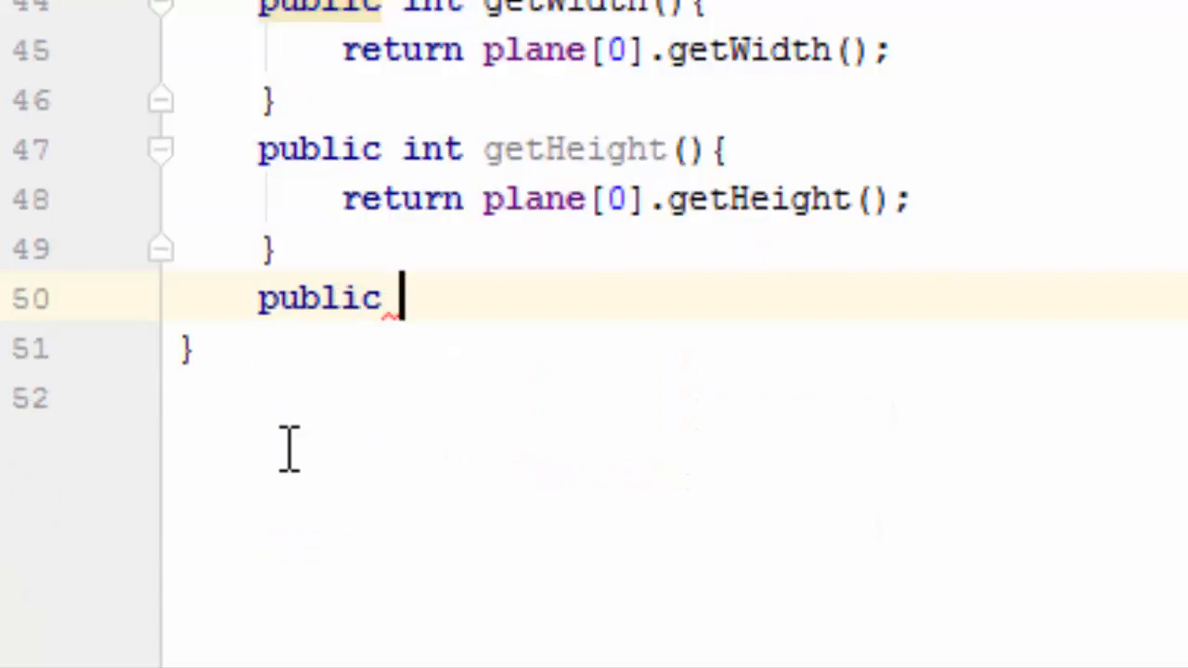
type("void")
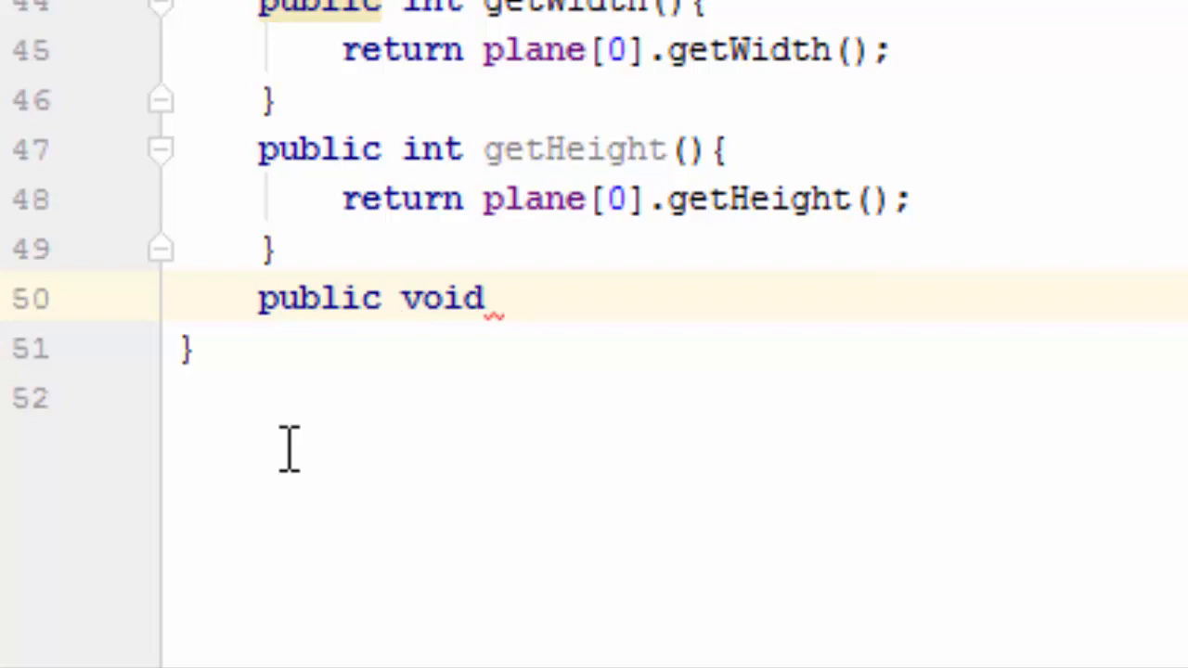
type("resetPosition(){")
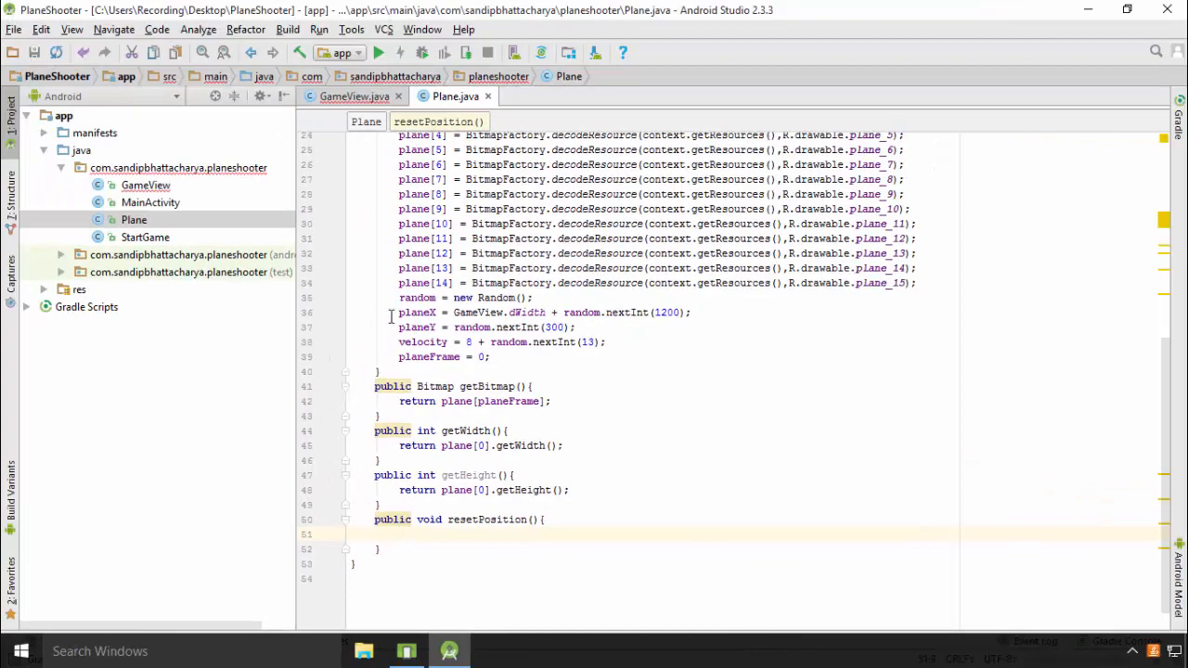
Step: Move the planeX, planeY, velocity and planeFrame lines from the constructor into resetPosition
left_click_drag(399, 311, 490, 356)
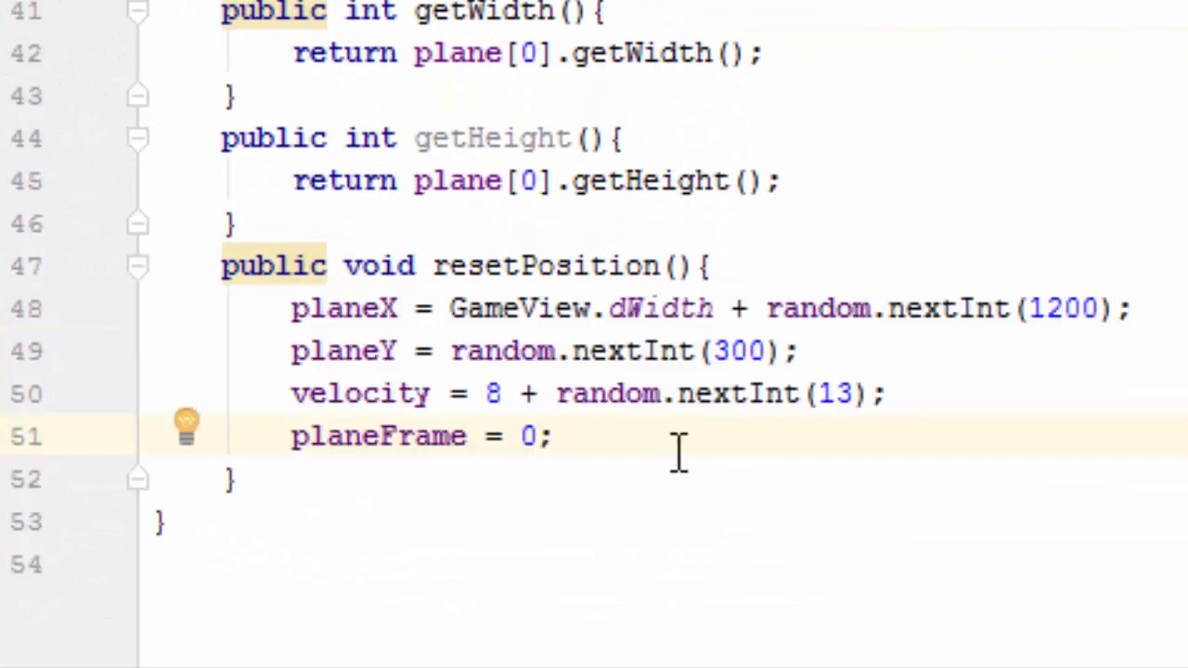
scroll("up", 3)
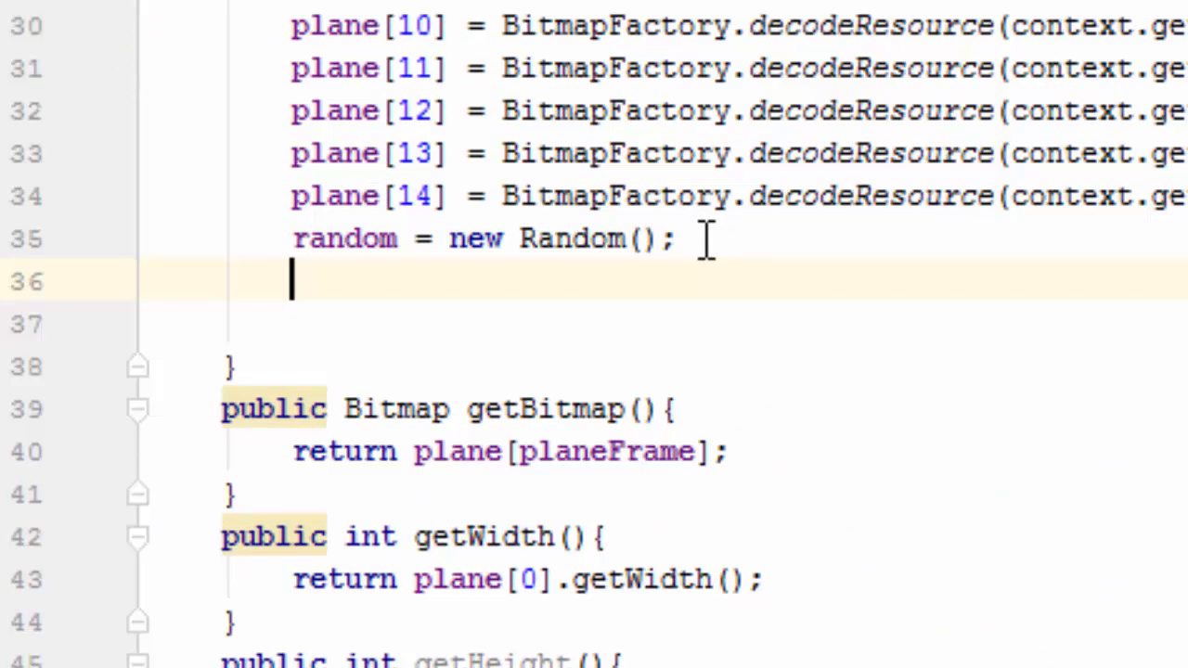
type("resetPosition();")
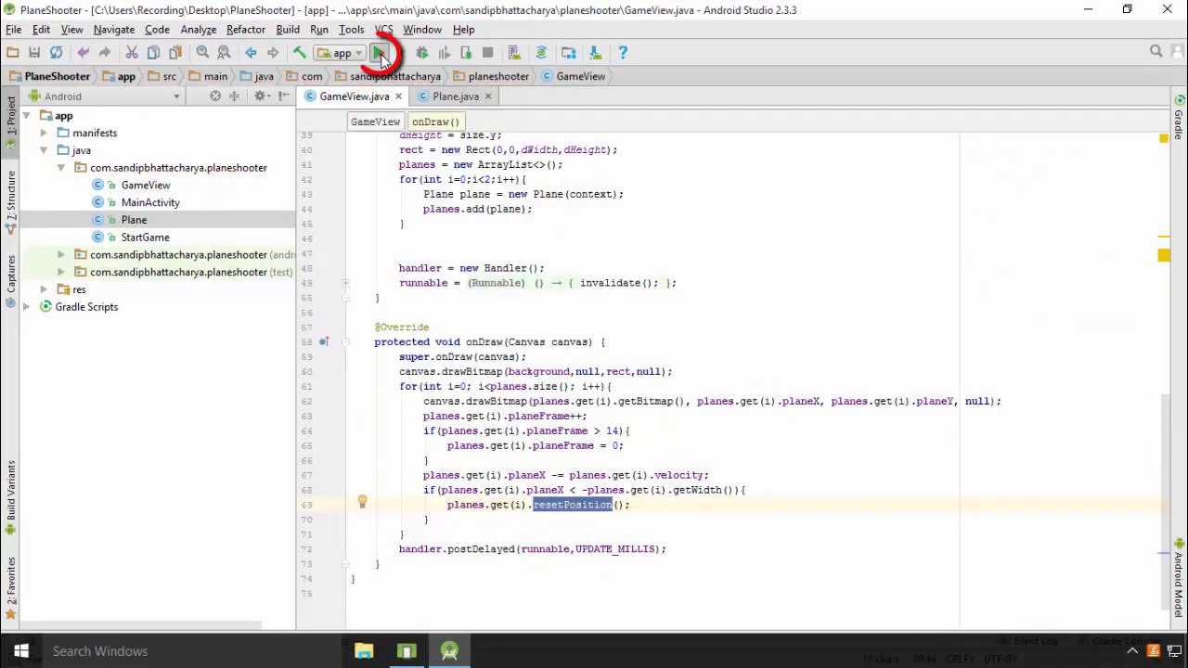
Step: Run the app on the Nexus 5X API 23 emulator and tap Start Game
left_click(379, 52)
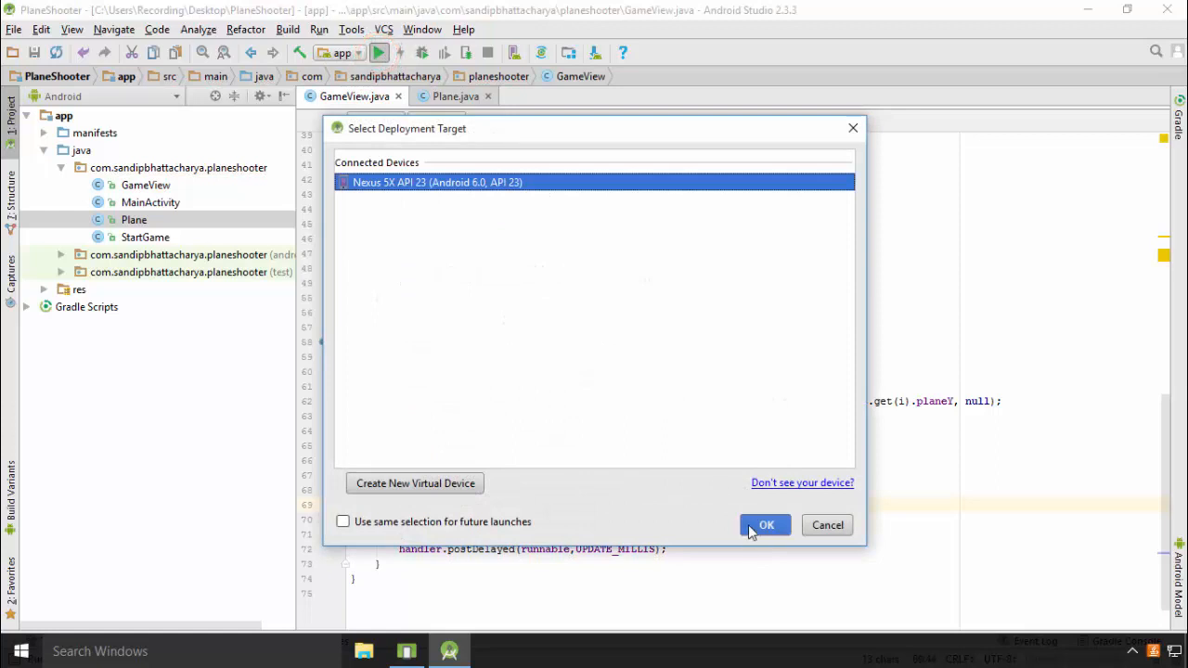
left_click(765, 523)
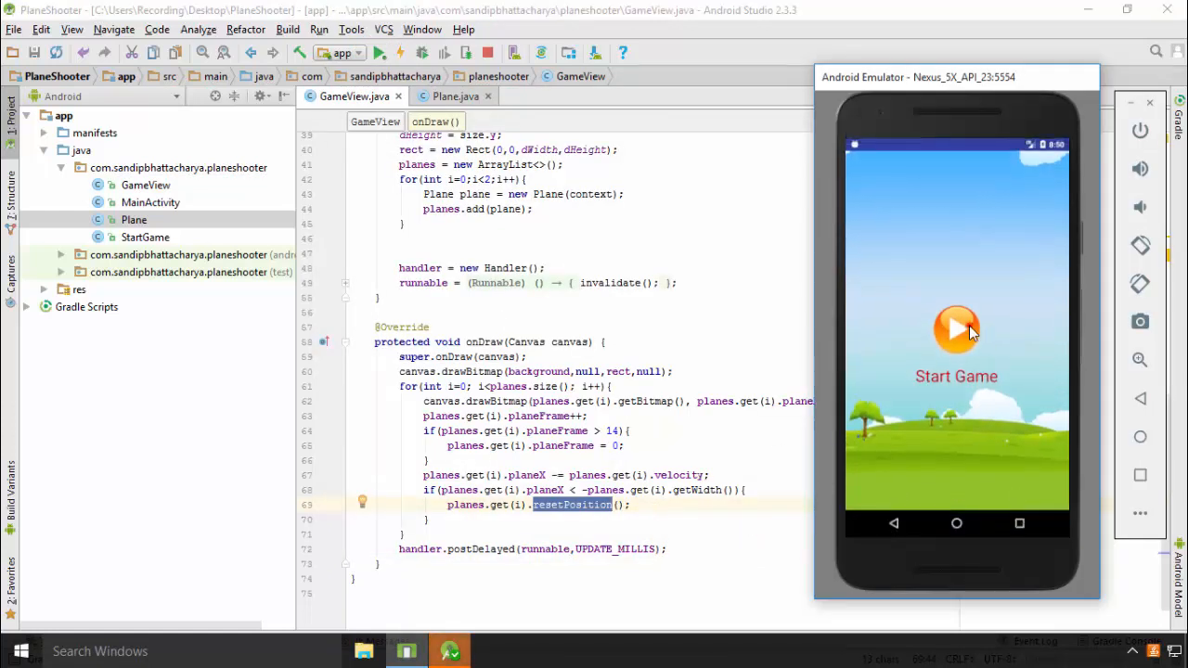
left_click(955, 330)
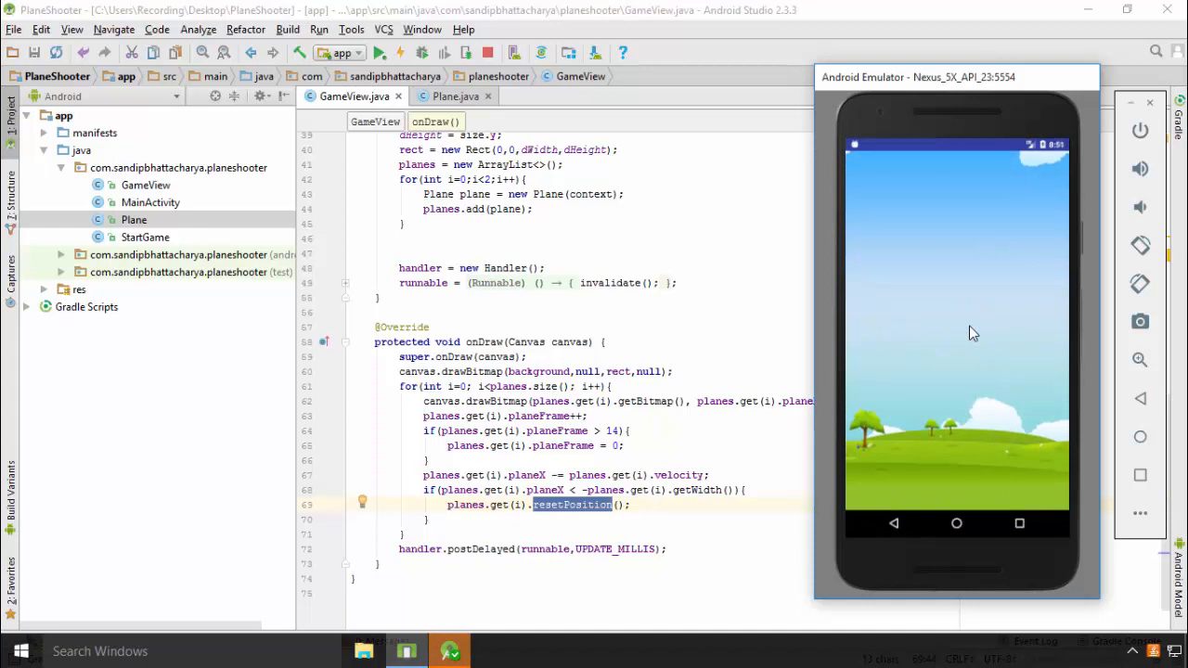